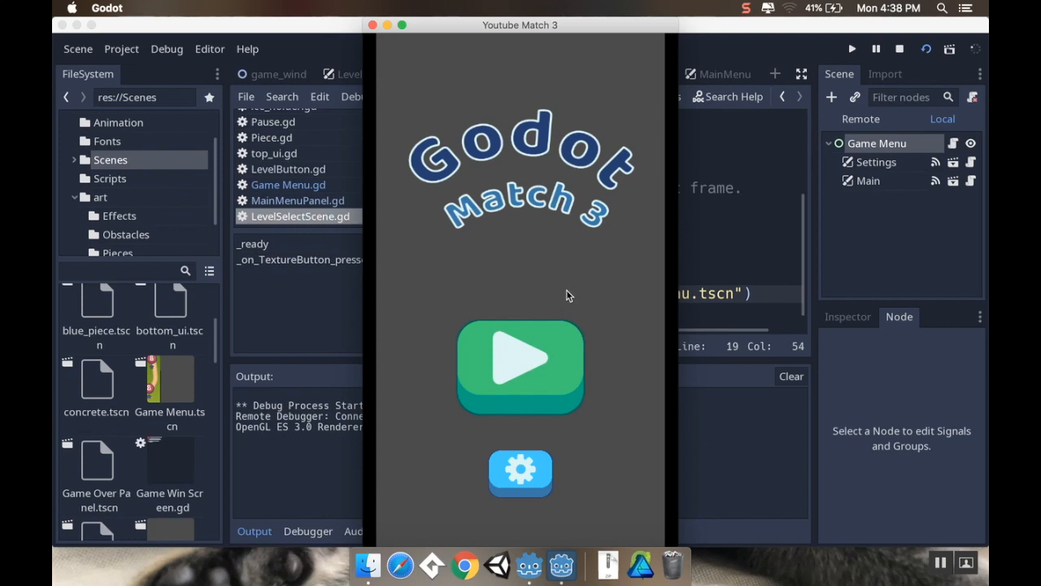
pyautogui.moveTo(496, 375)
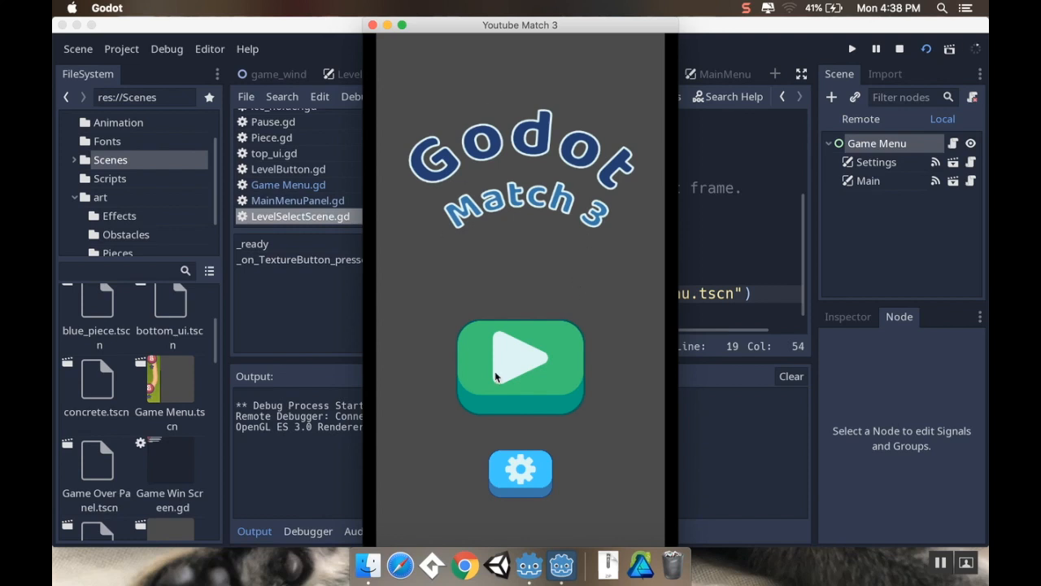
# - Check the level select screen in the running game, then show the Scenes folder
pyautogui.click(520, 367)
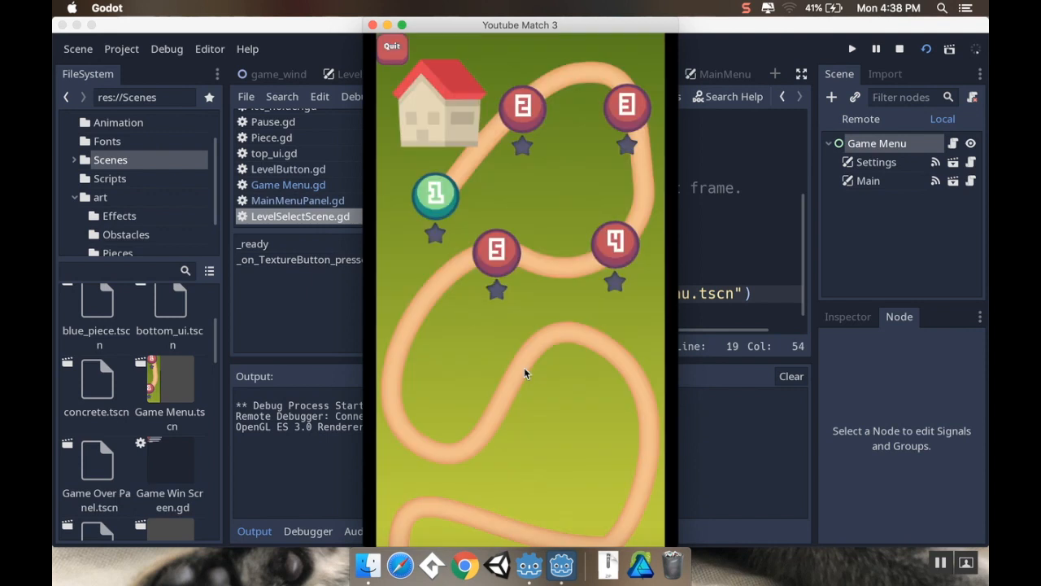
pyautogui.moveTo(543, 94)
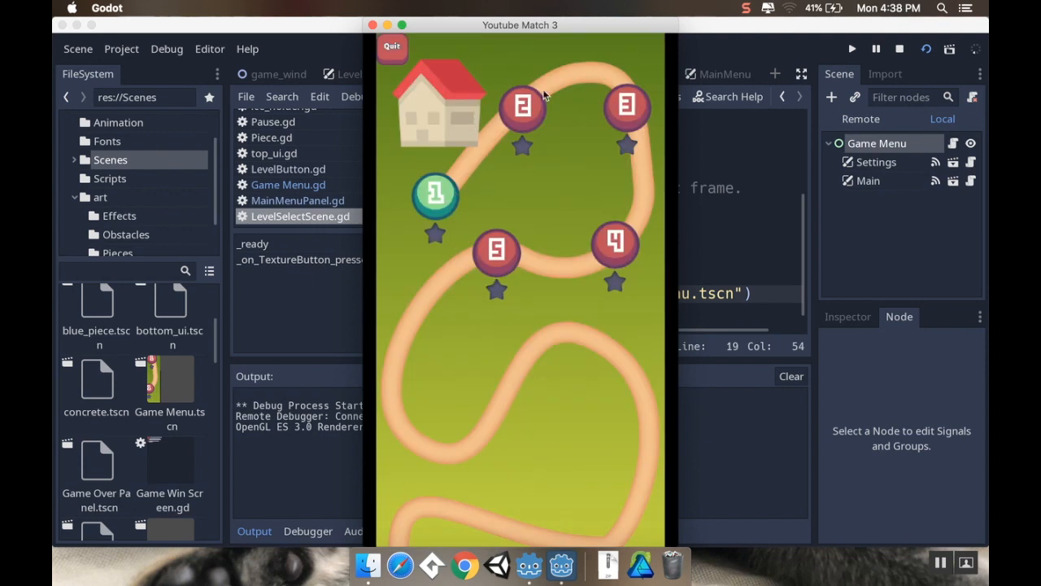
pyautogui.moveTo(513, 112)
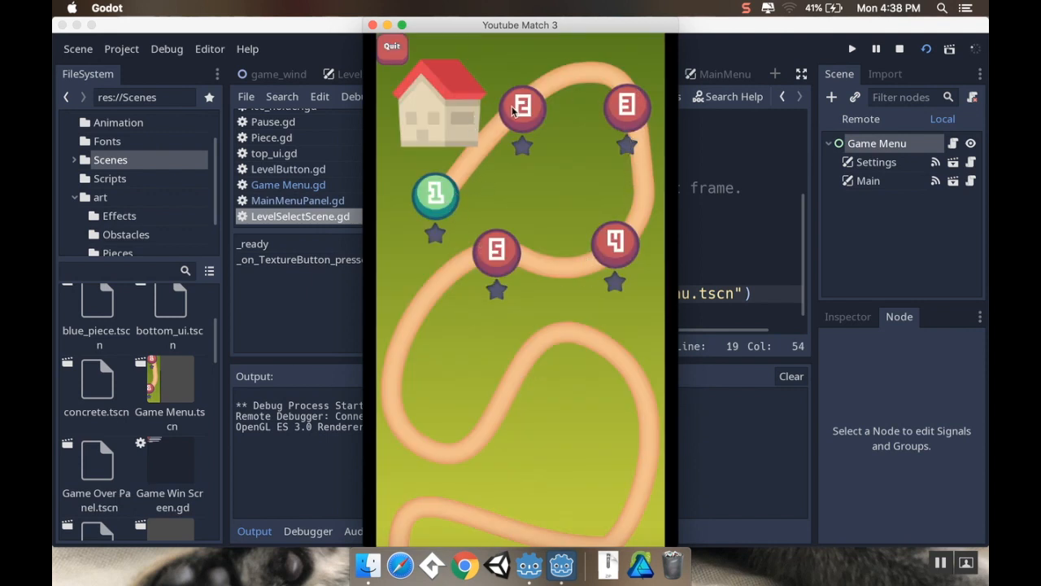
pyautogui.moveTo(526, 249)
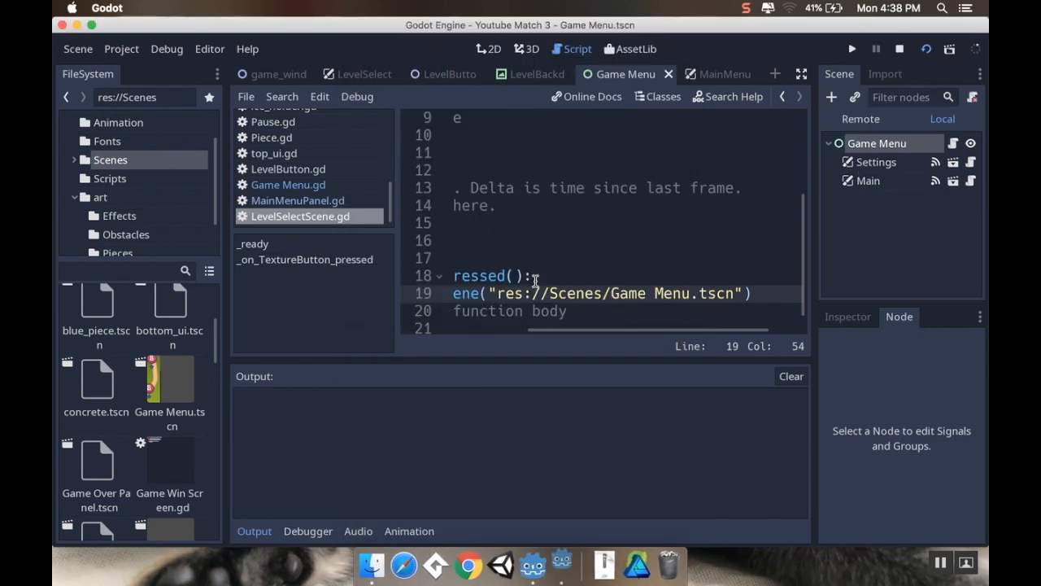
pyautogui.click(848, 47)
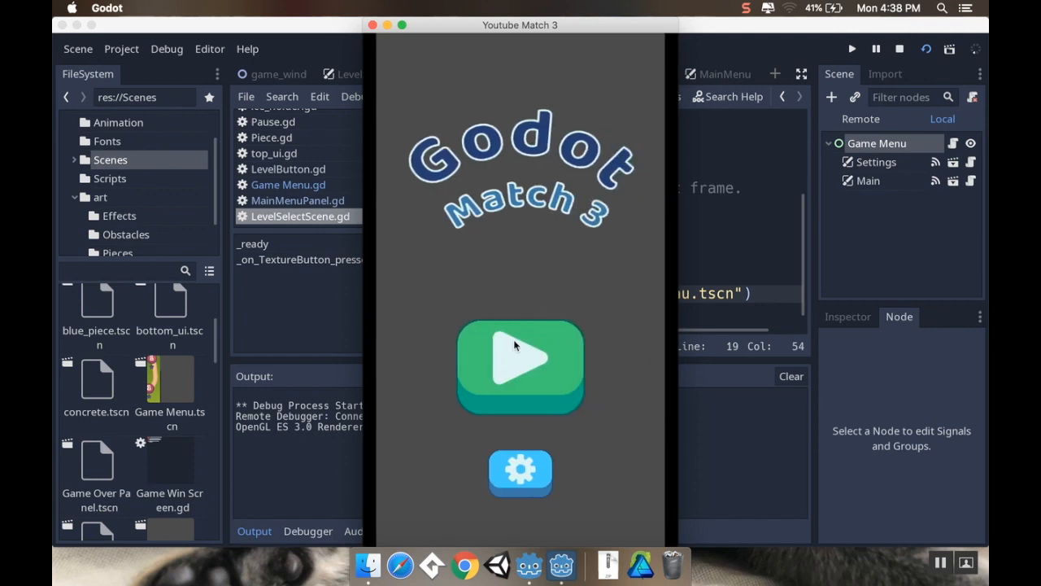
pyautogui.moveTo(535, 381)
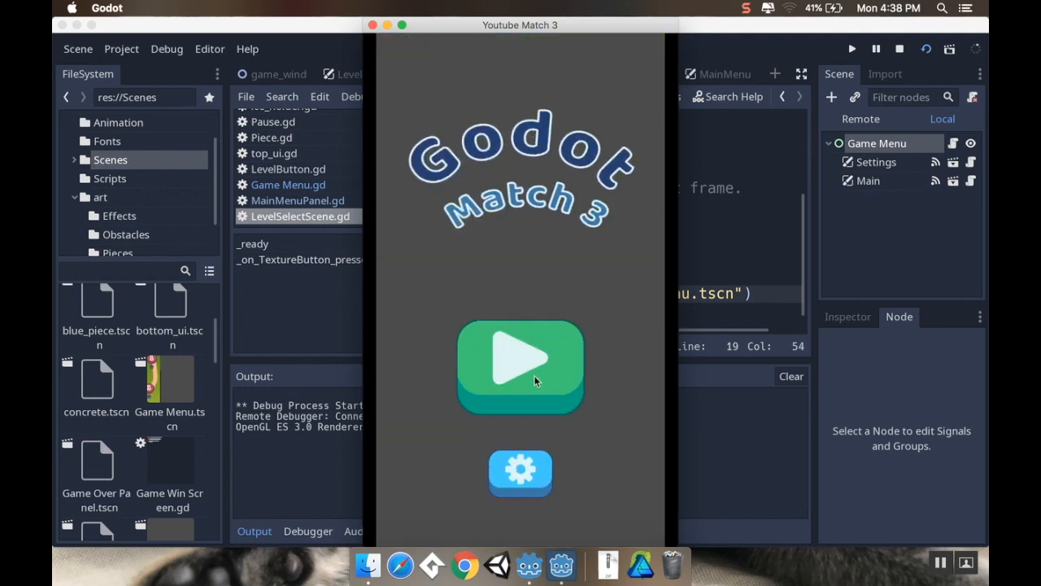
pyautogui.moveTo(628, 429)
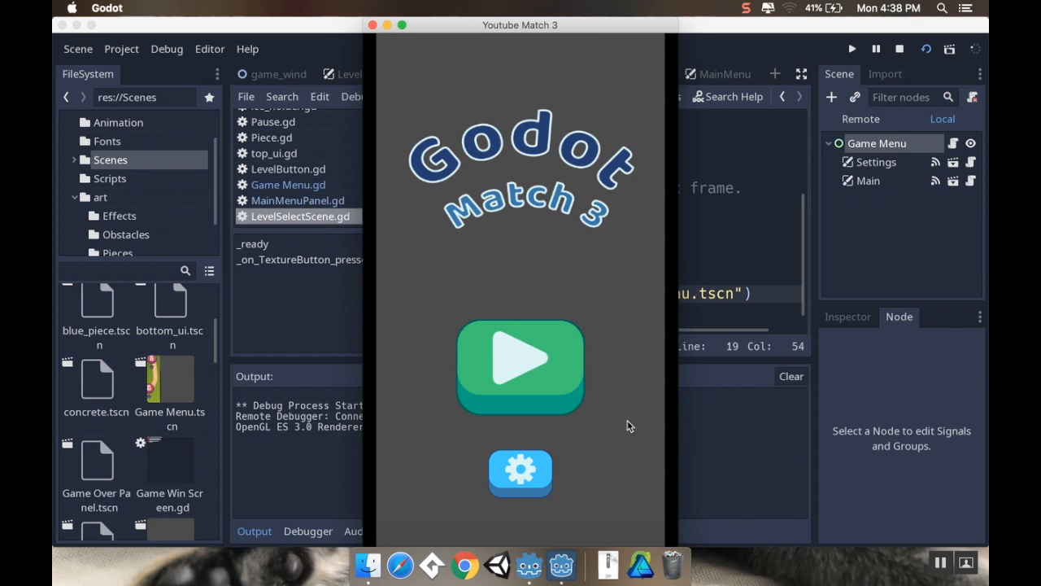
pyautogui.moveTo(624, 379)
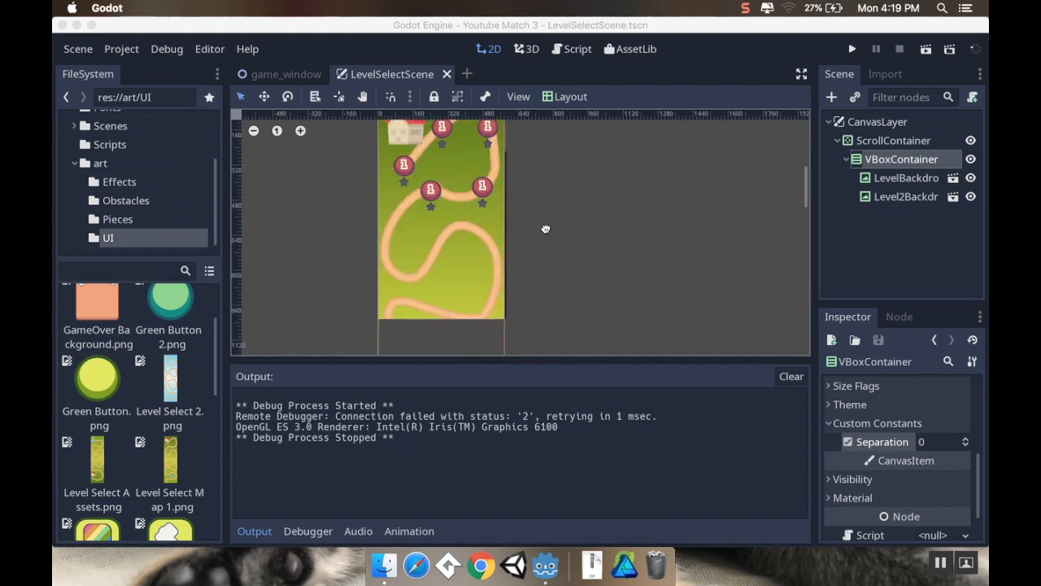
pyautogui.moveTo(118, 181)
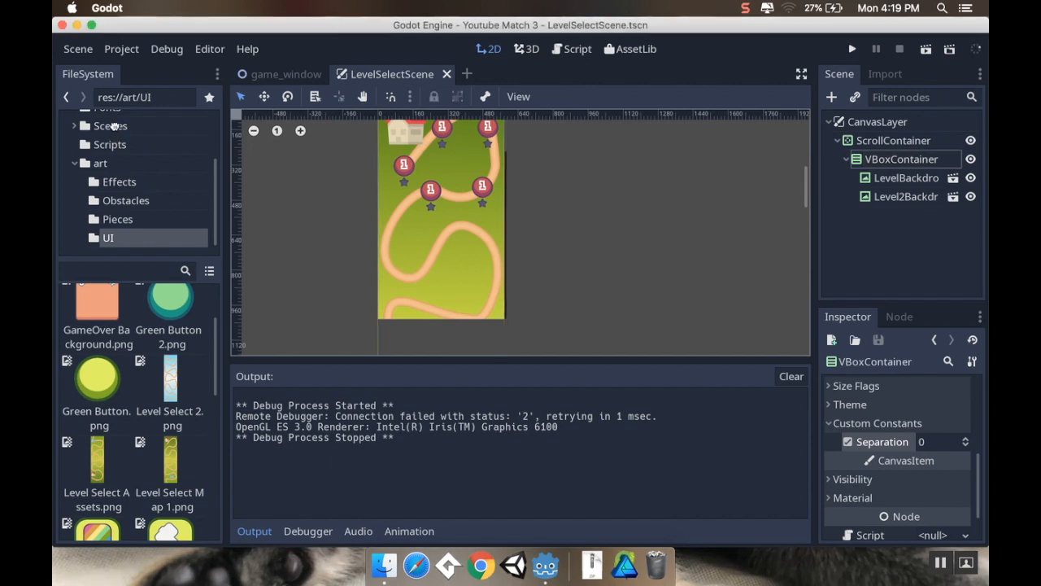
pyautogui.moveTo(109, 144)
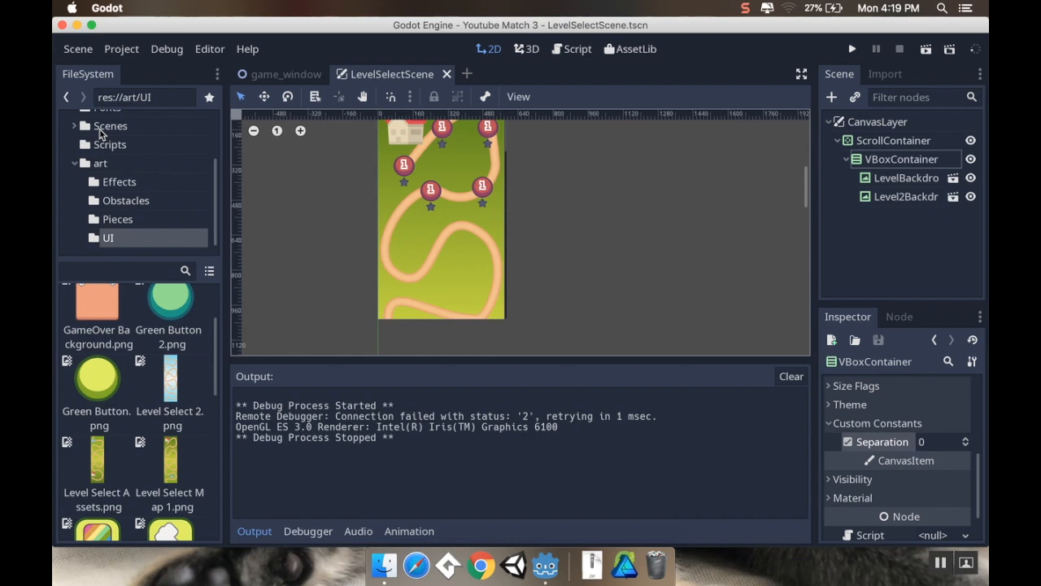
pyautogui.click(109, 126)
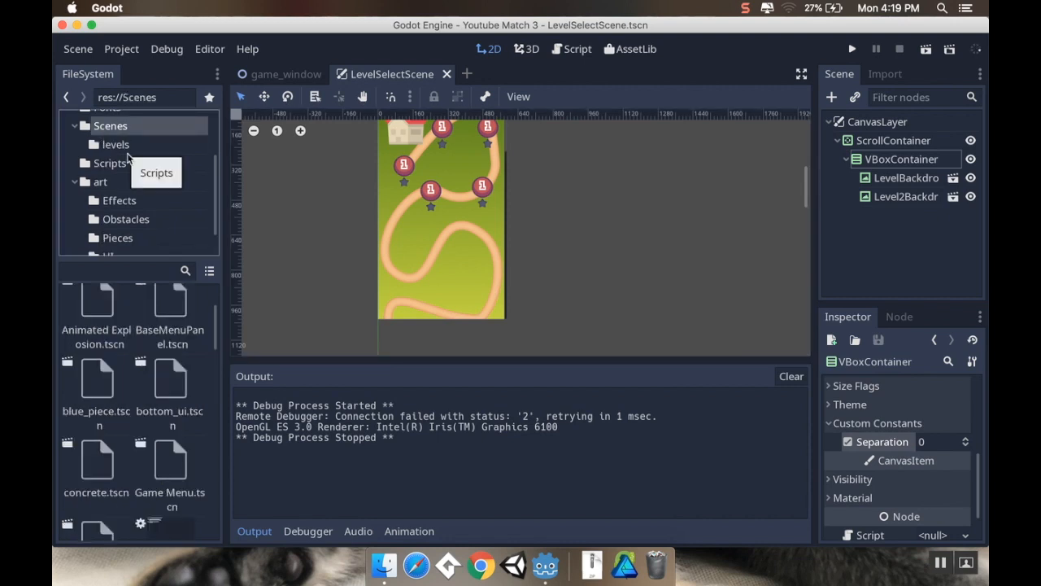
pyautogui.moveTo(135, 406)
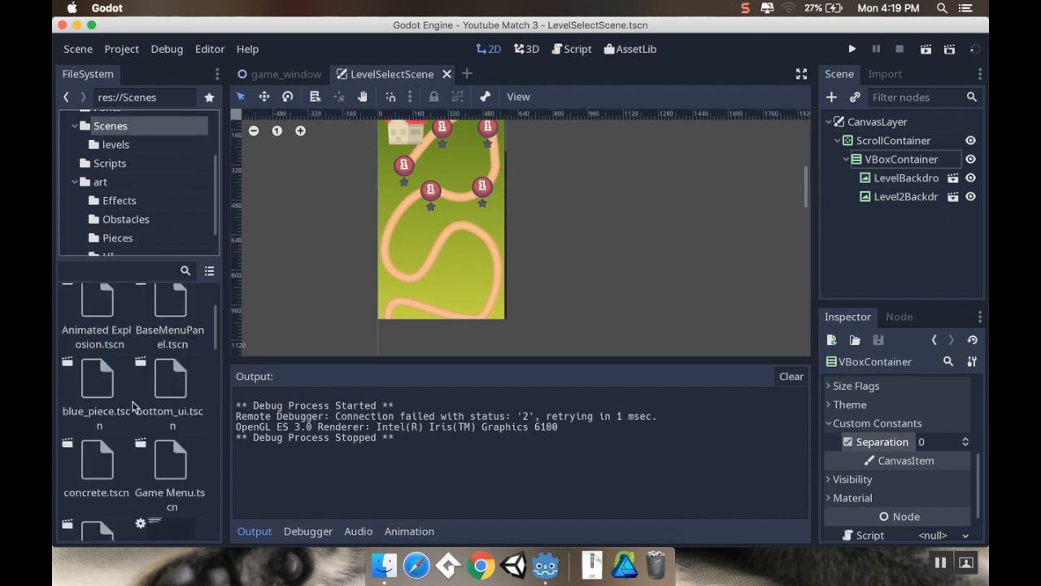
# - Scroll through the scene files listed in the Scenes folder
pyautogui.scroll(-3)
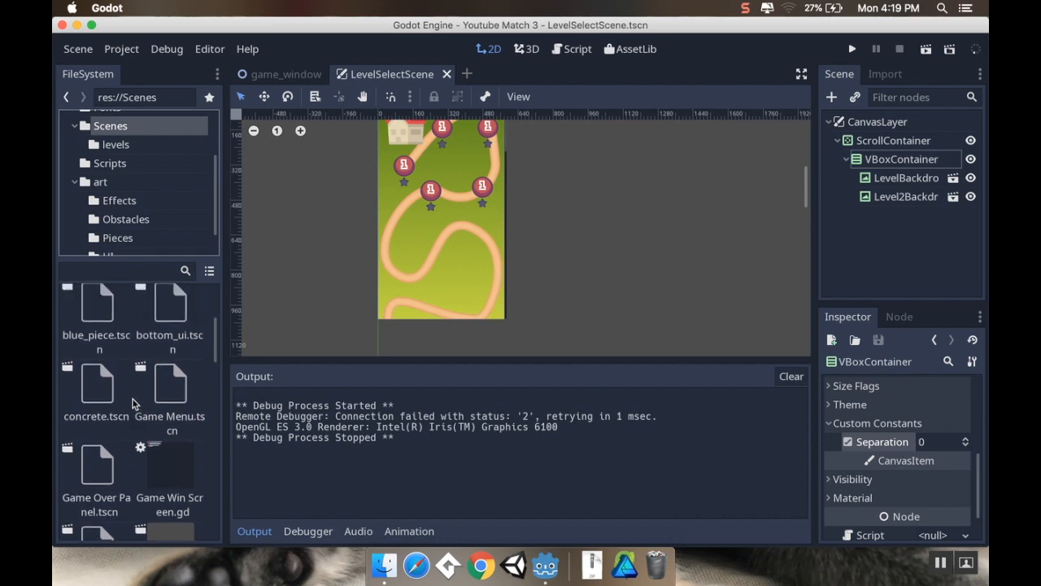
pyautogui.scroll(-3)
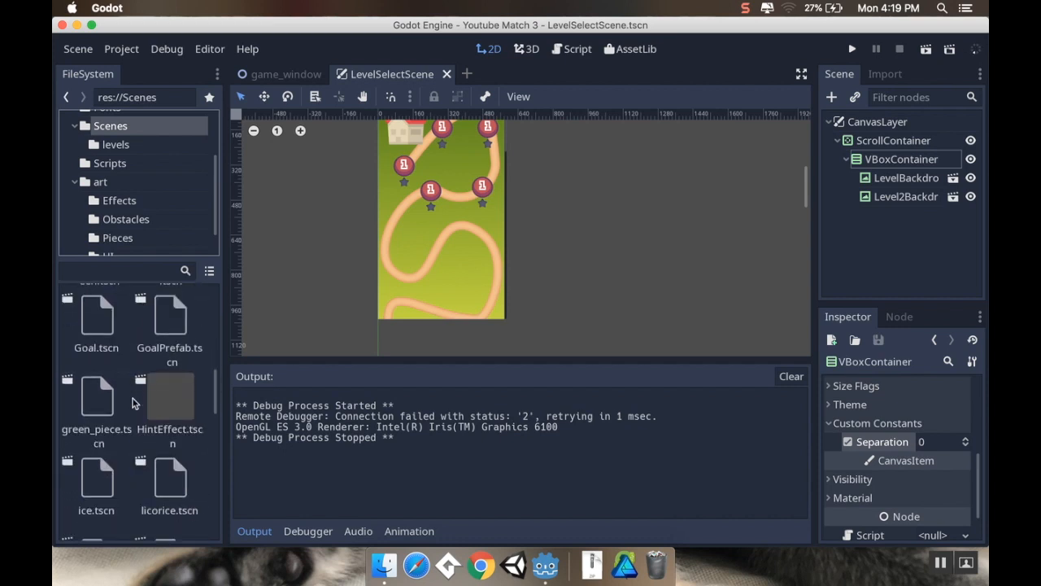
pyautogui.scroll(-3)
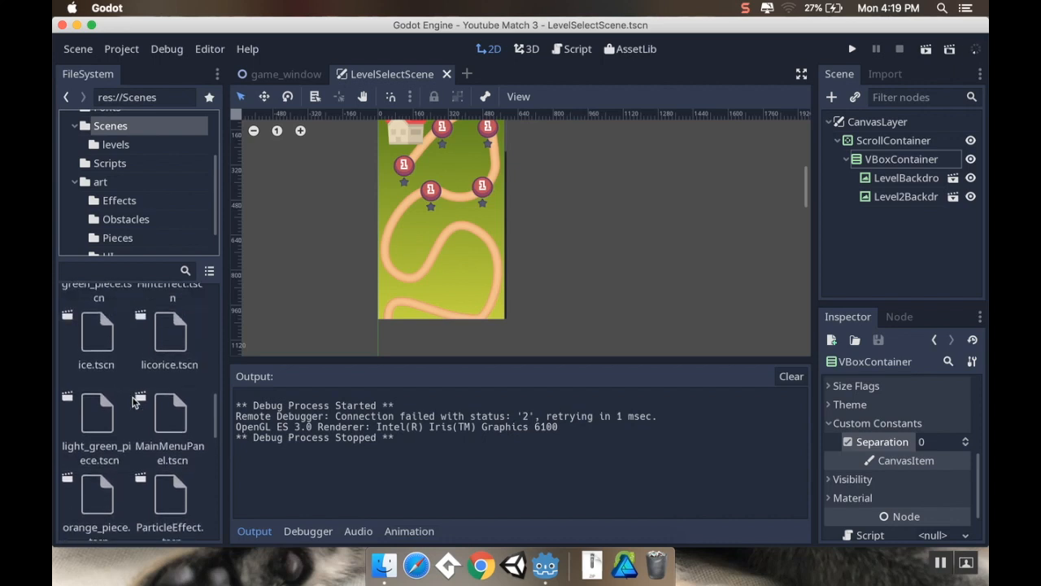
pyautogui.scroll(-3)
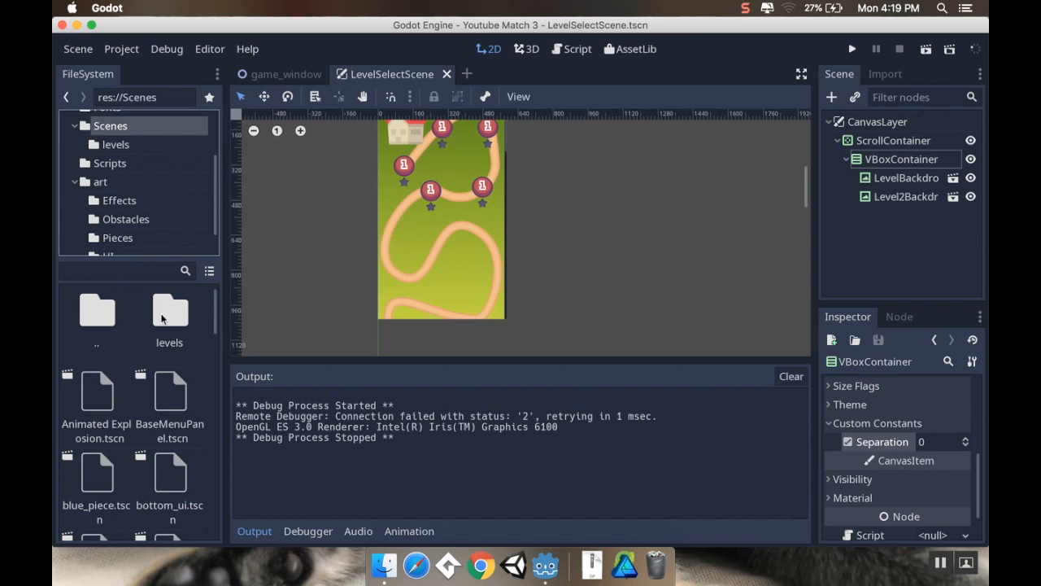
pyautogui.scroll(-3)
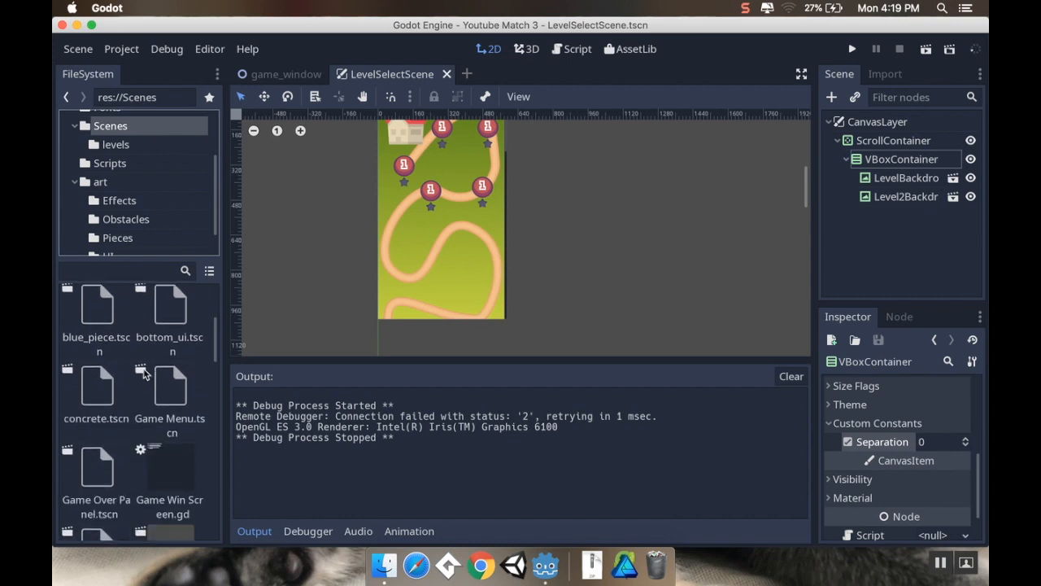
pyautogui.scroll(-3)
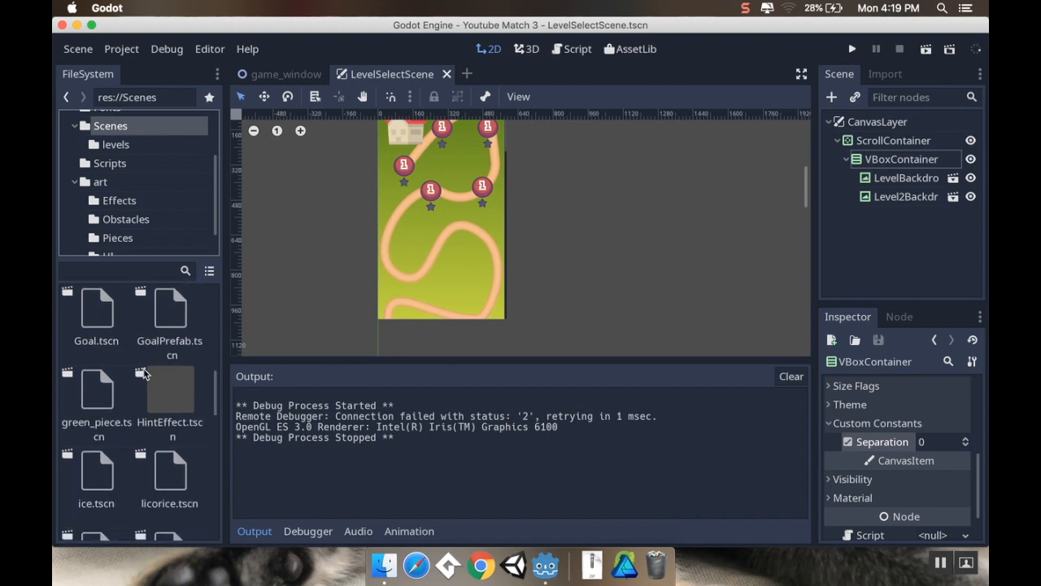
pyautogui.scroll(-3)
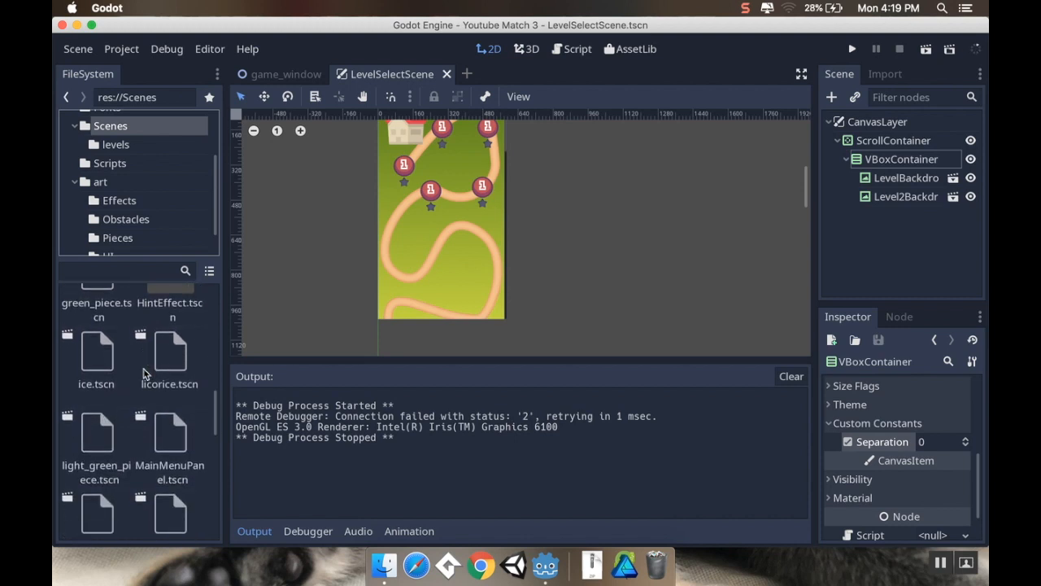
pyautogui.scroll(-3)
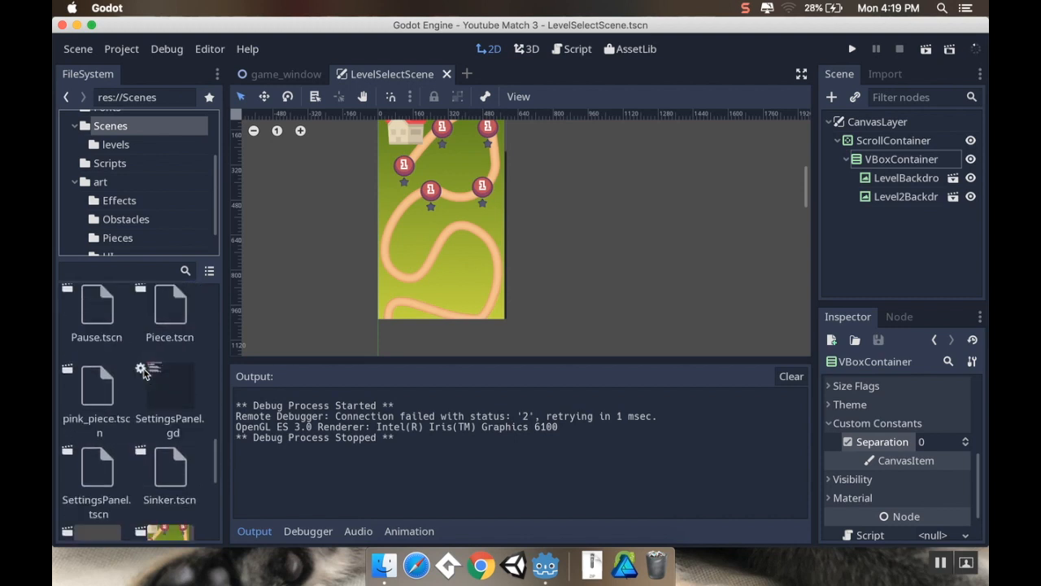
pyautogui.scroll(-3)
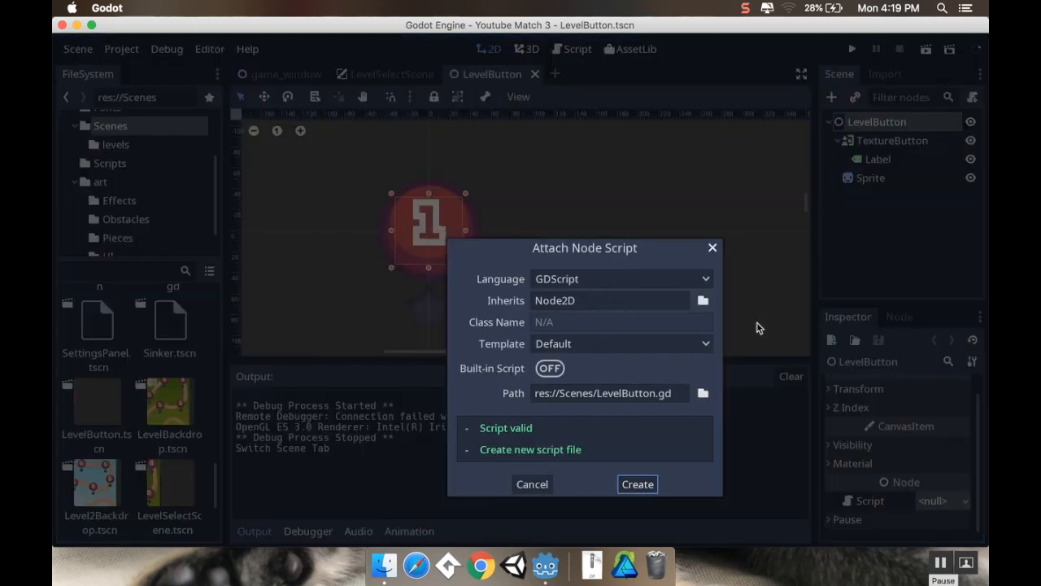
pyautogui.moveTo(656, 376)
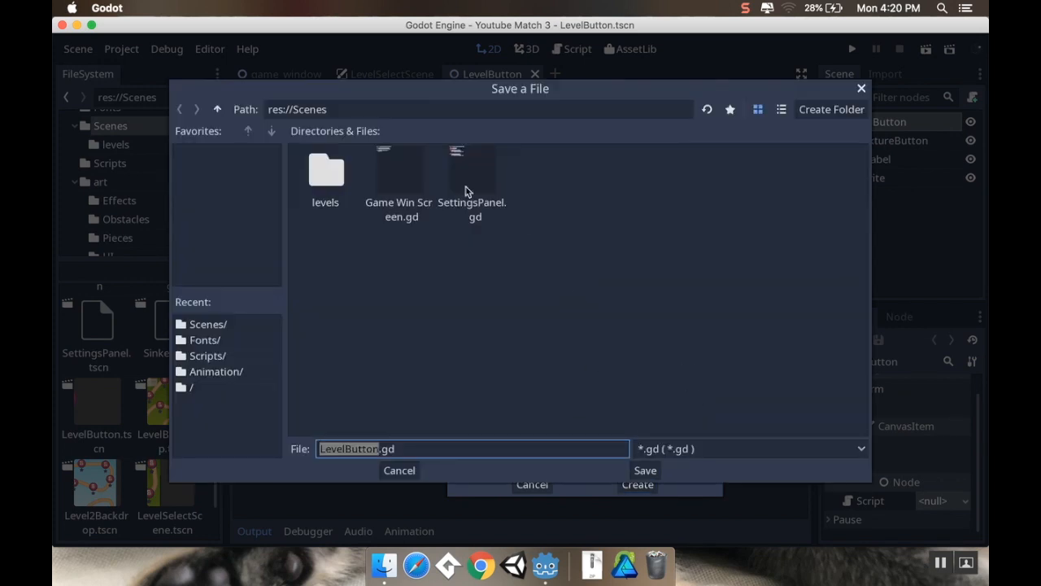
# - Save the new script as LevelButton.gd in the Scripts folder and create it
pyautogui.click(217, 109)
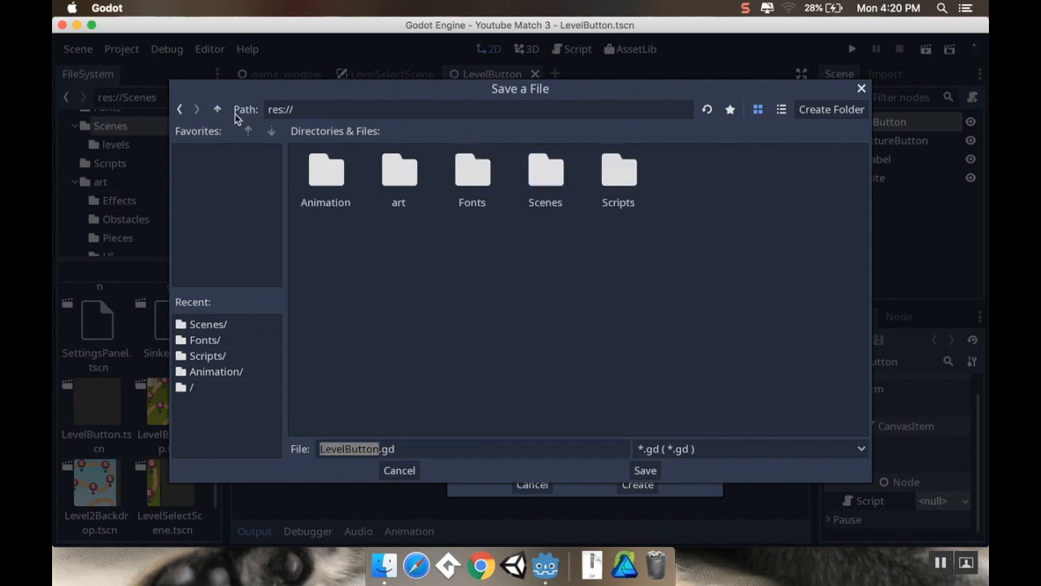
pyautogui.doubleClick(618, 175)
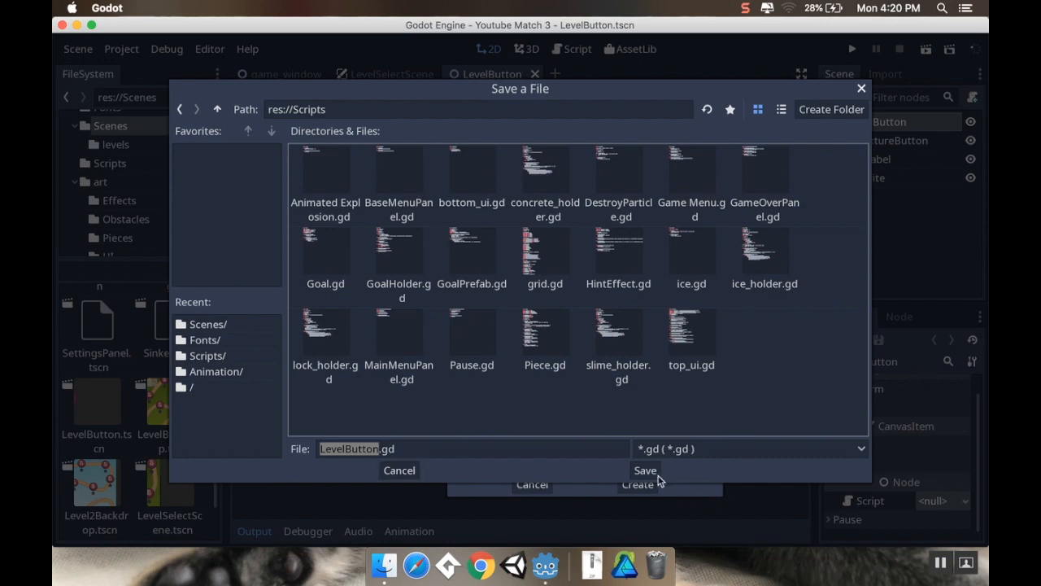
pyautogui.click(645, 469)
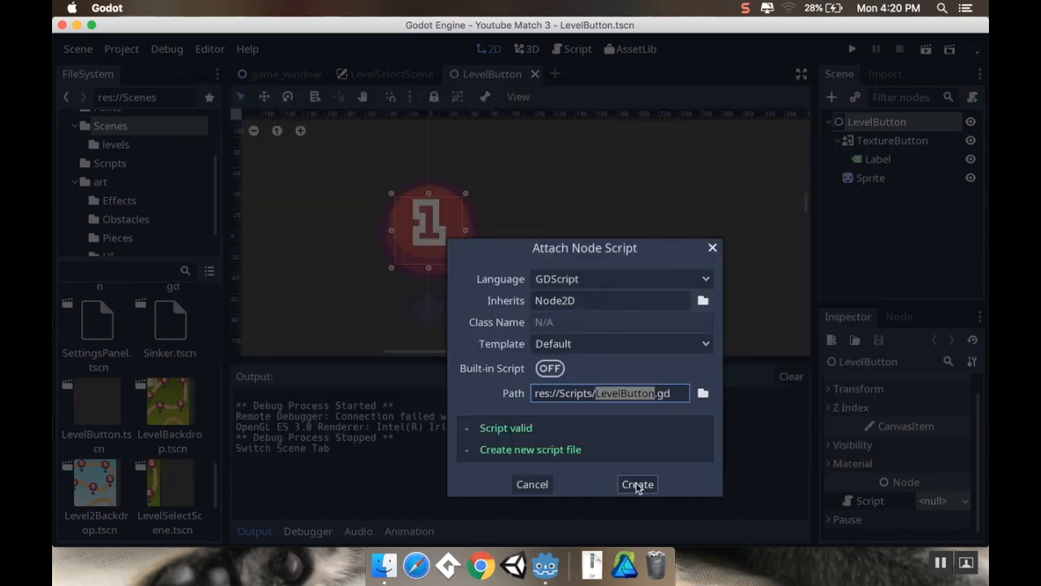
pyautogui.click(636, 484)
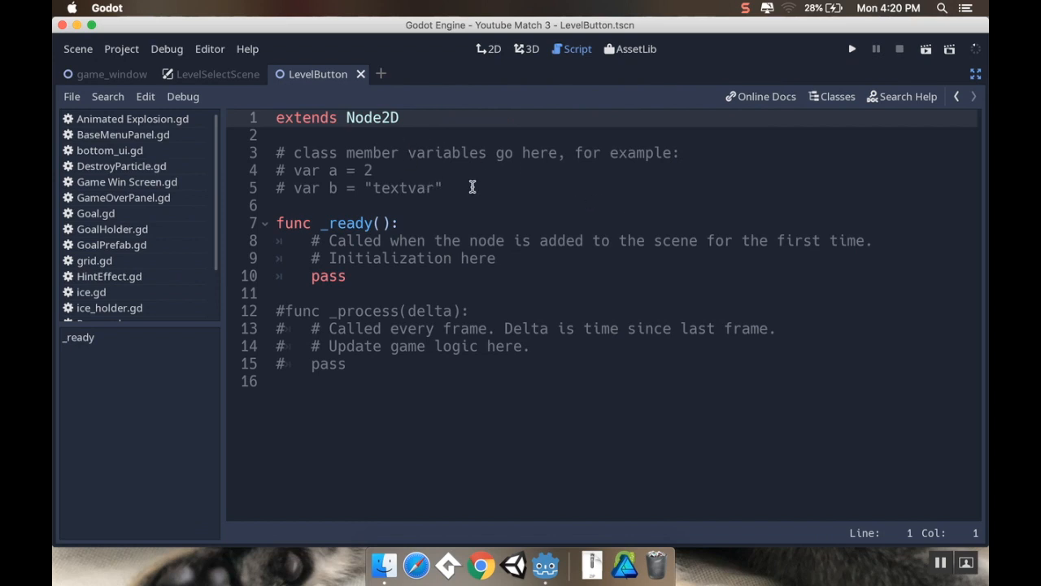
# - Replace the example comments with 'export (int) var level' and 'export (String) var level_to_load'
pyautogui.click(279, 152)
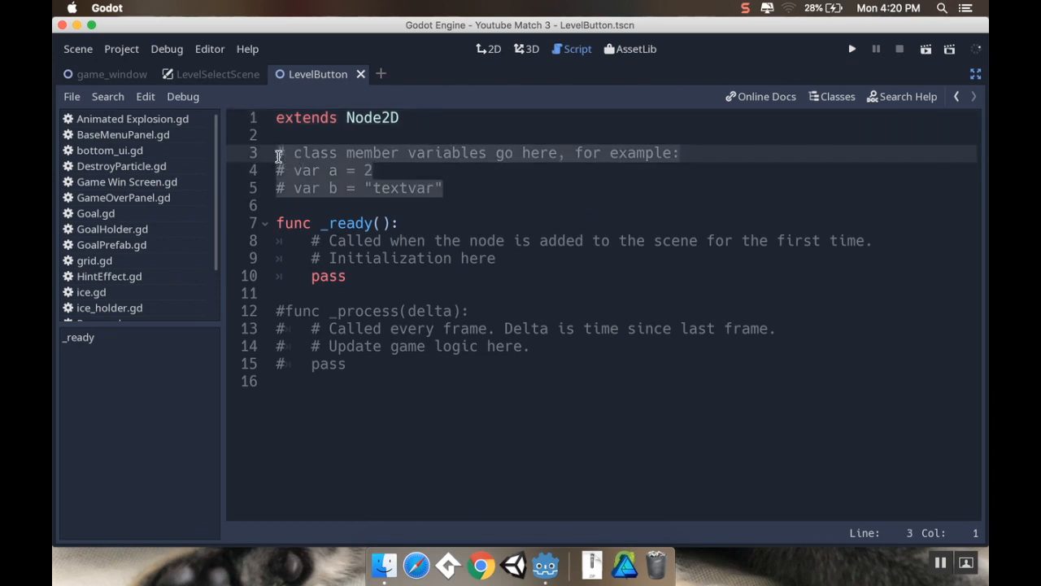
pyautogui.press('Delete')
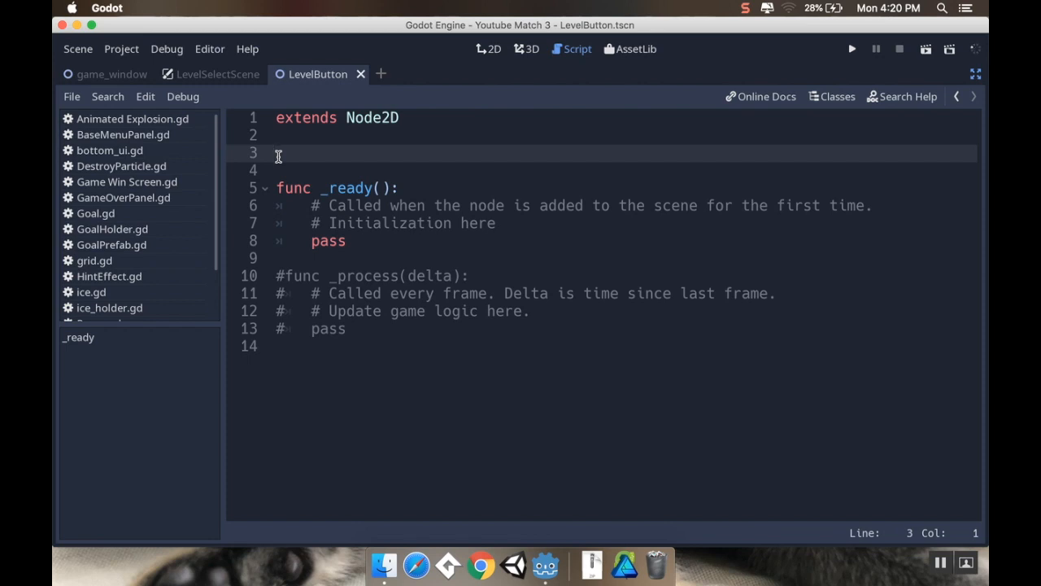
pyautogui.write('ex')
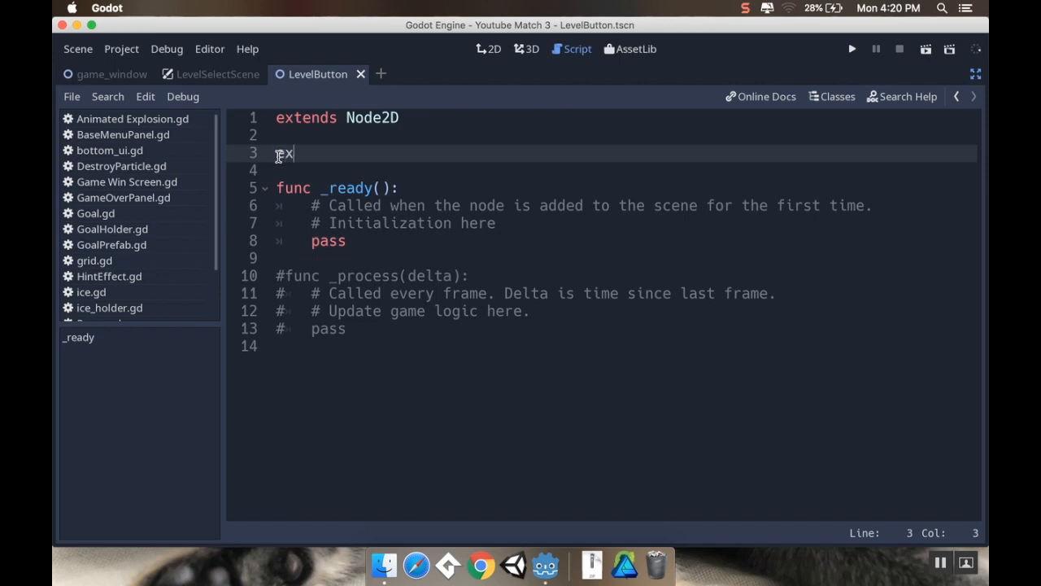
pyautogui.write('export (int')
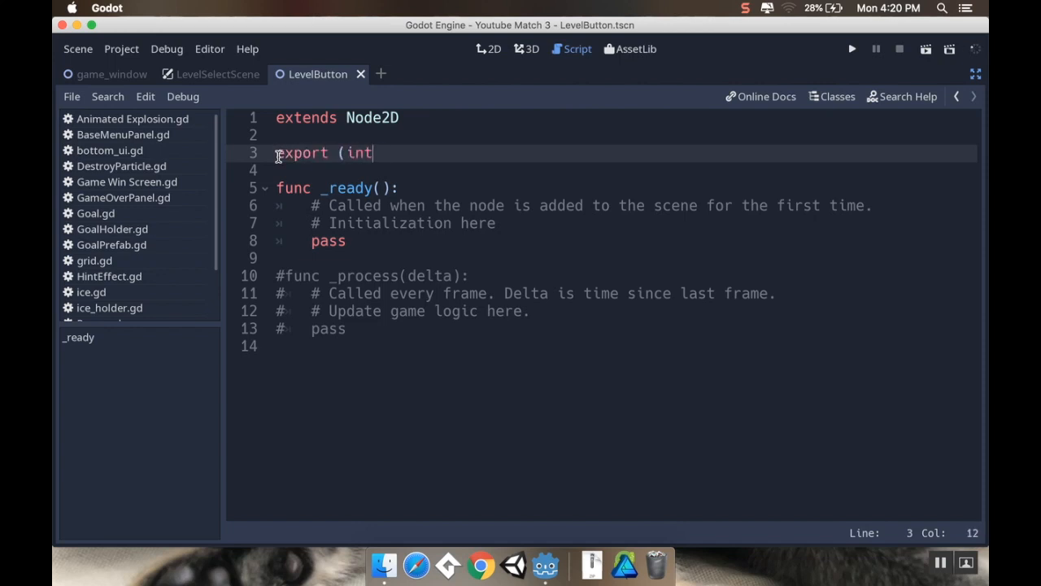
pyautogui.write(') var level')
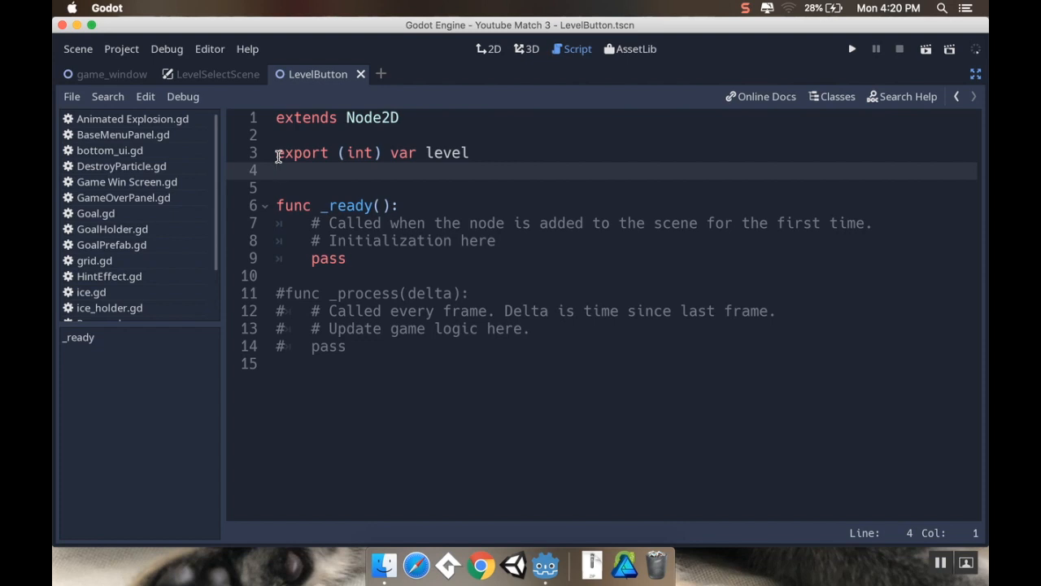
pyautogui.write('export (s')
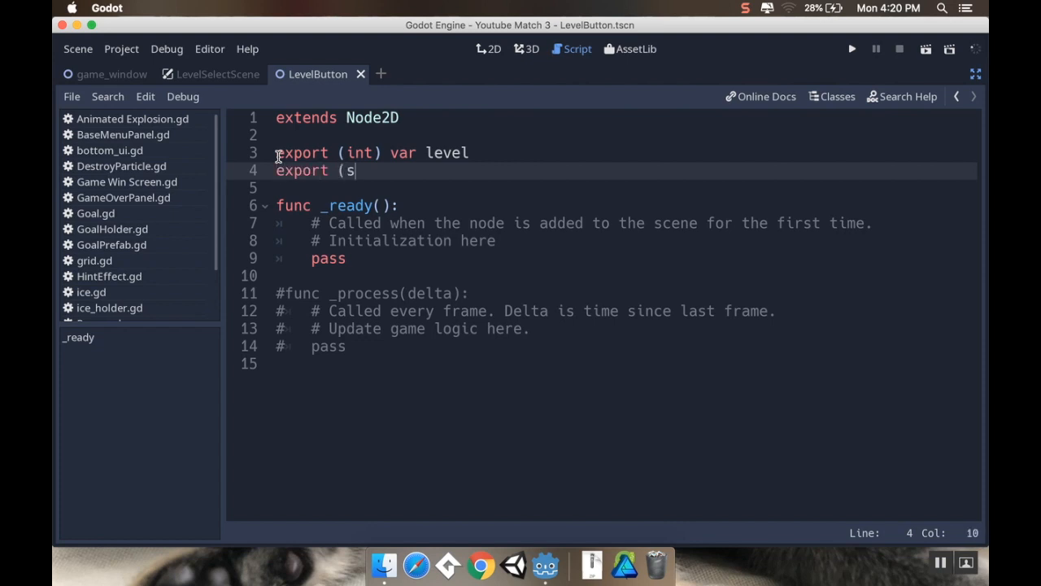
pyautogui.write('tring) v')
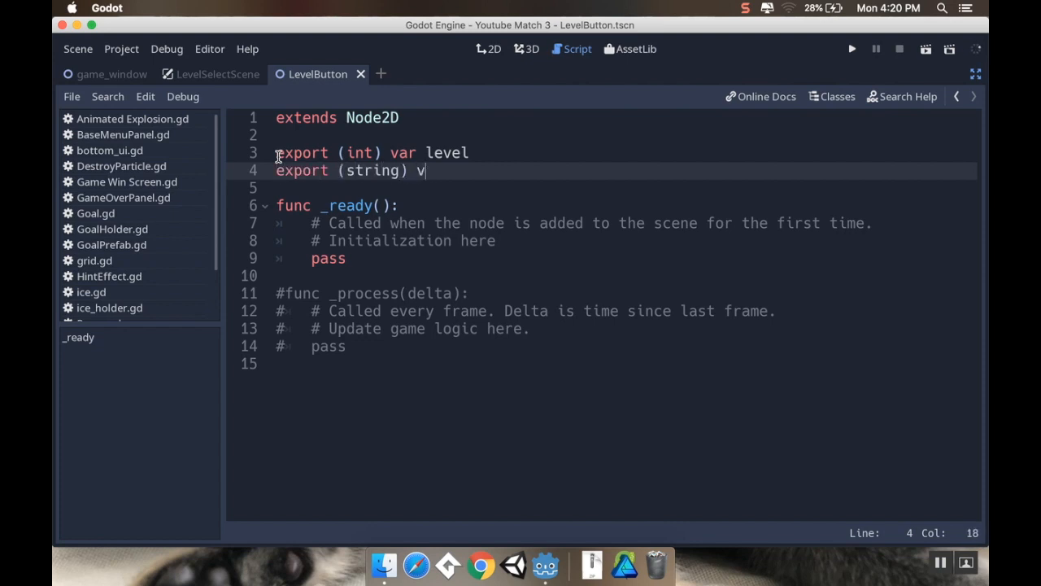
pyautogui.write('St')
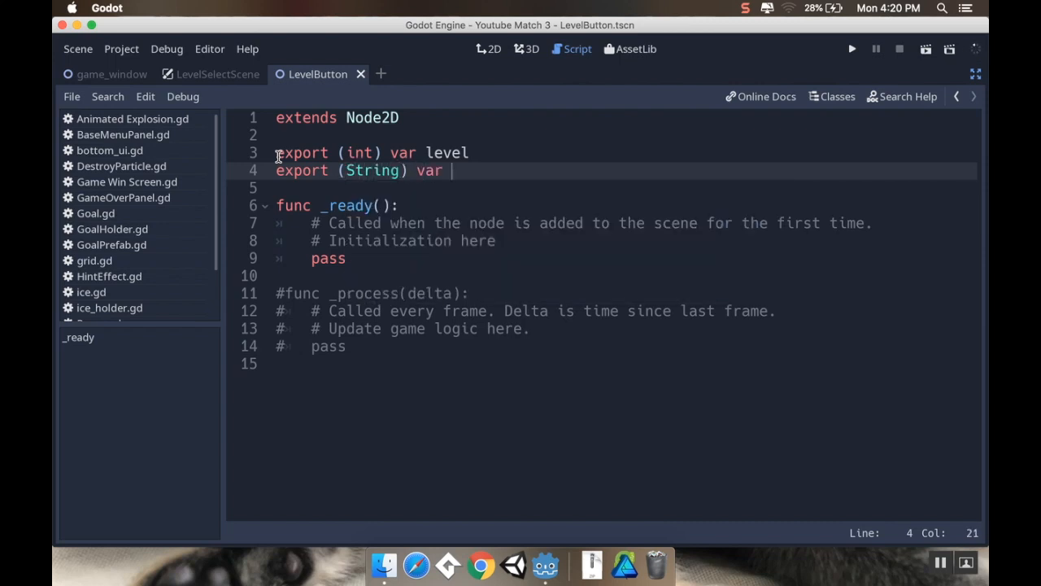
pyautogui.write('lev')
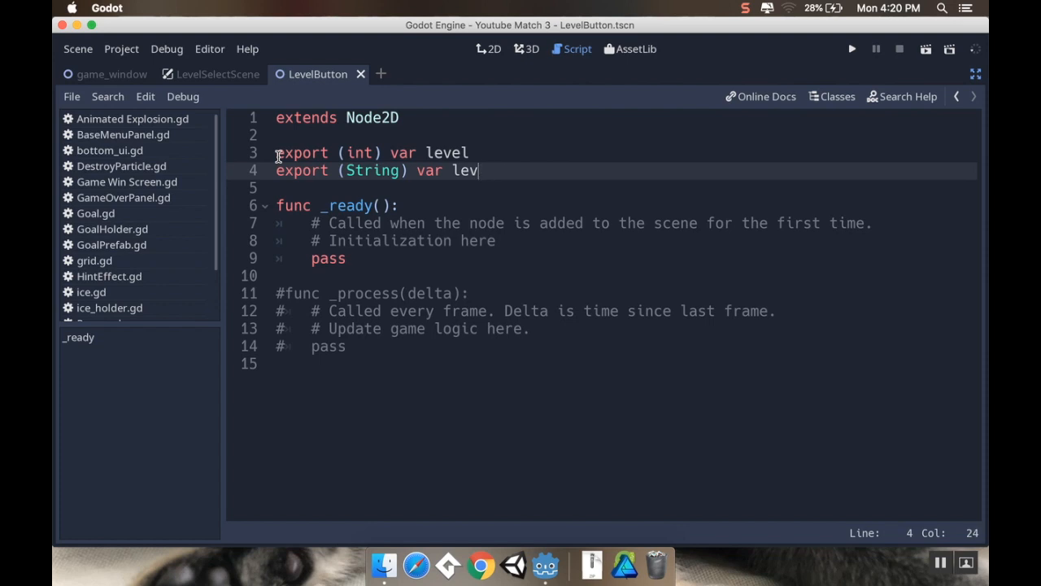
pyautogui.write('el_to_load')
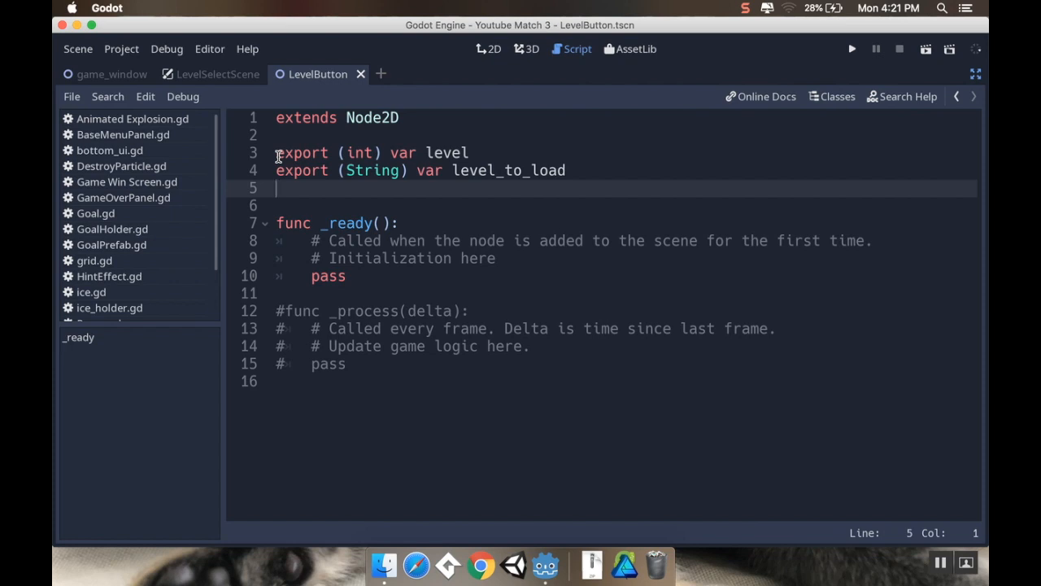
# - Add exported Texture variables blocked_texture and open_texture, fixing the missing var
pyautogui.write('export')
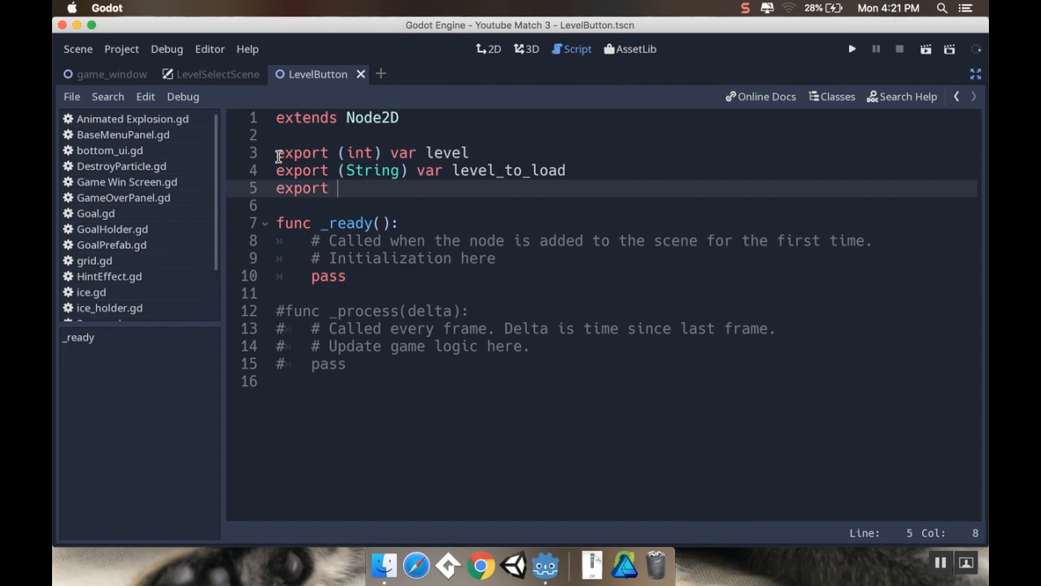
pyautogui.write('(Texture')
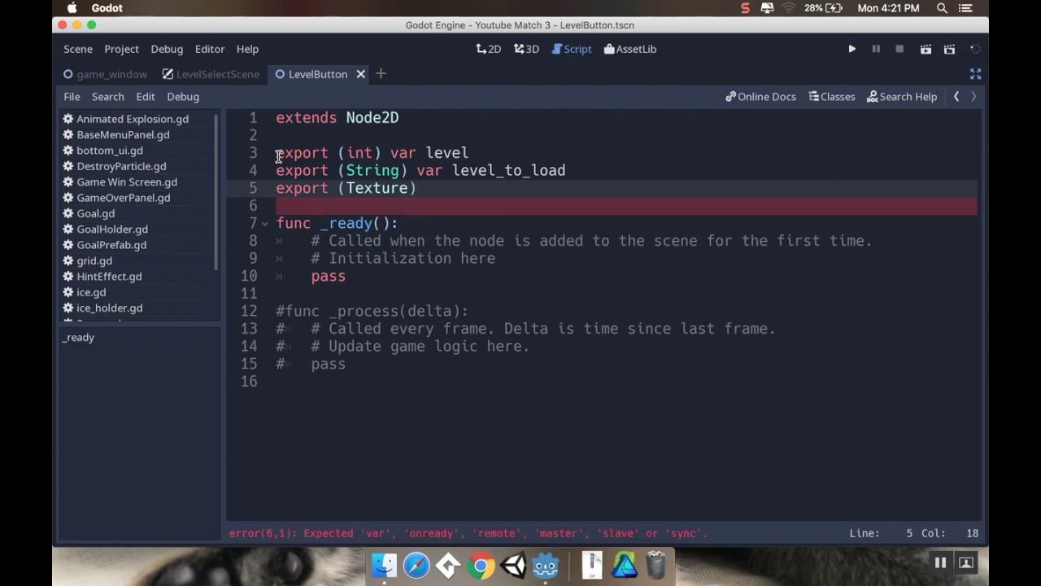
pyautogui.write('block')
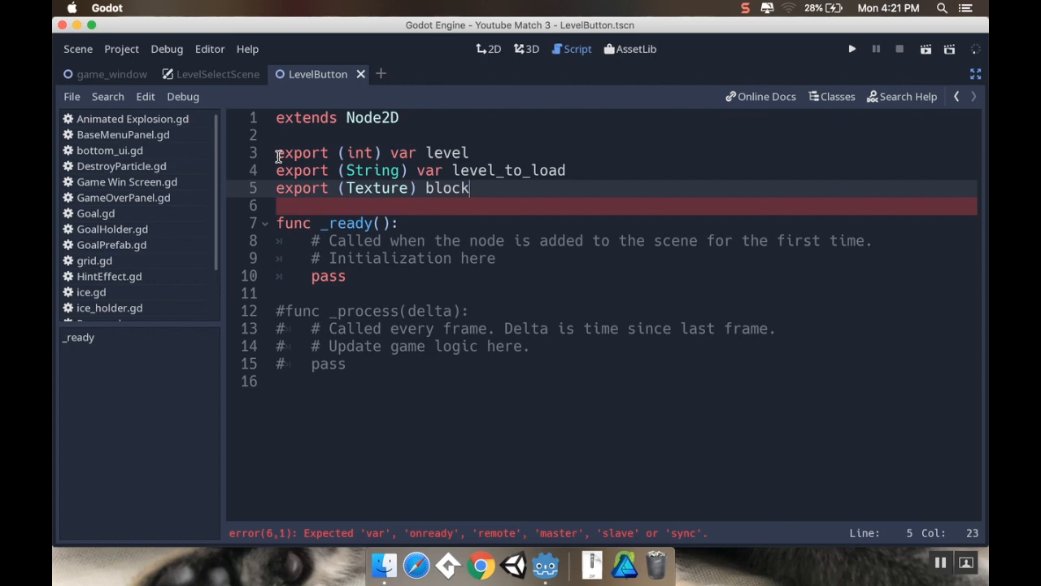
pyautogui.write('edTexture')
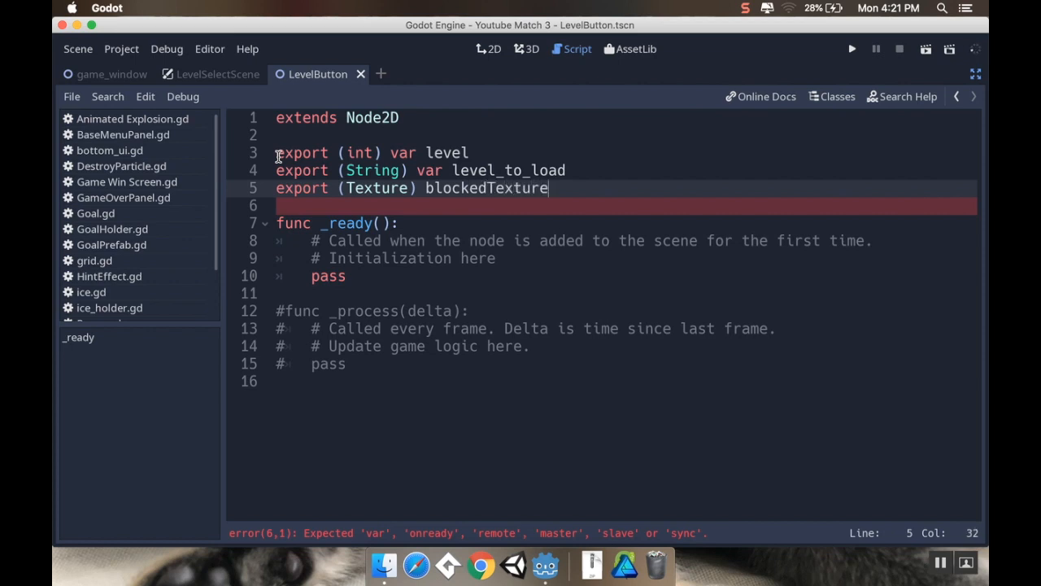
pyautogui.write('export')
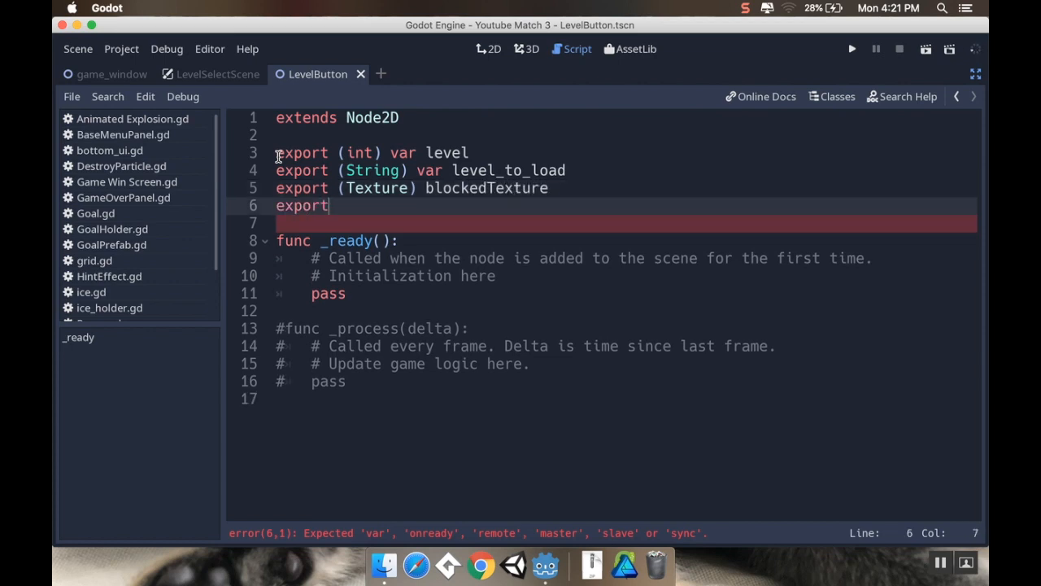
pyautogui.write('(Texture')
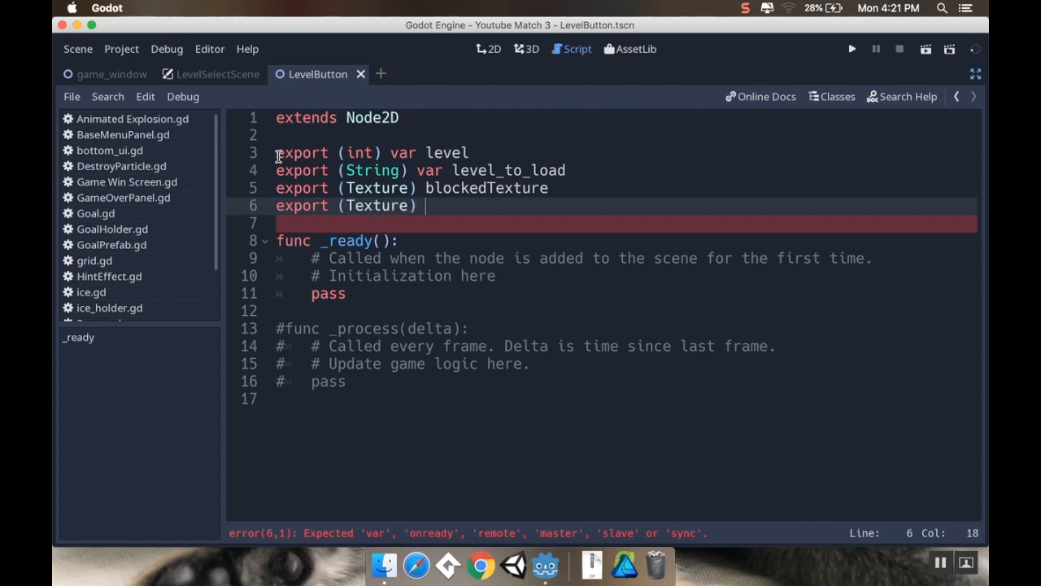
pyautogui.write('openTe')
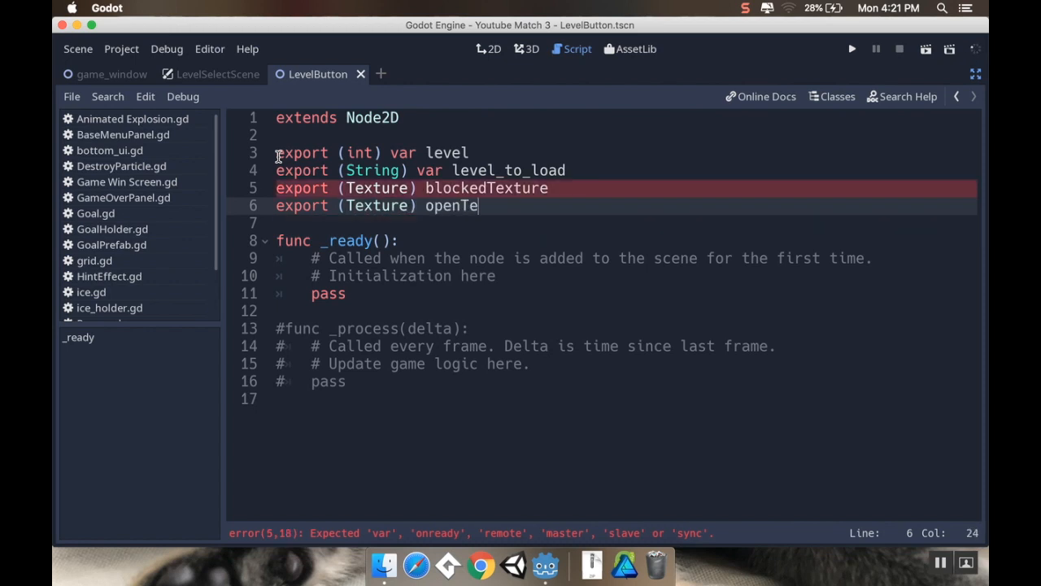
pyautogui.press('backspace')
pyautogui.write('var')
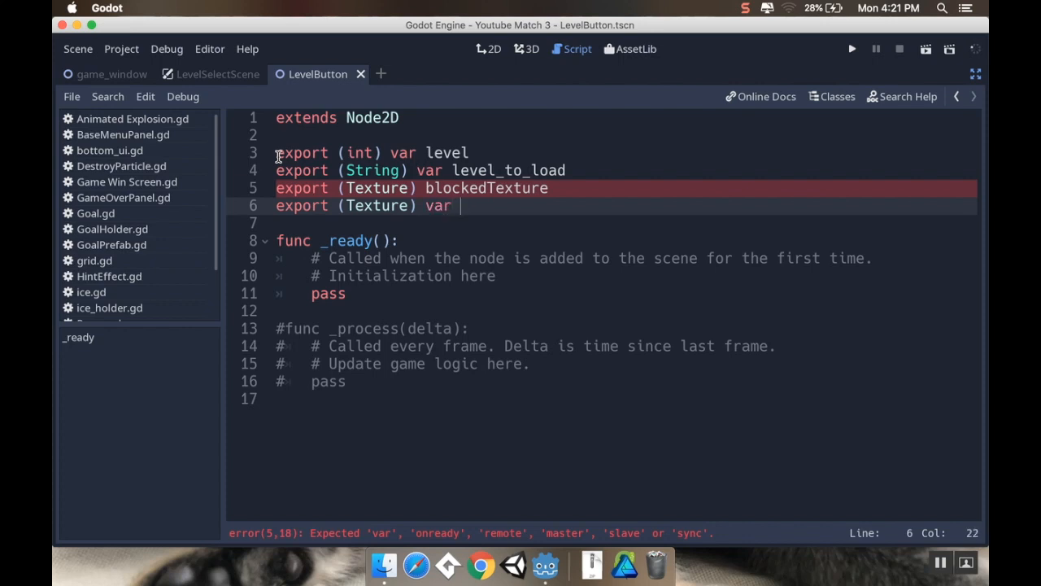
pyautogui.write('open_')
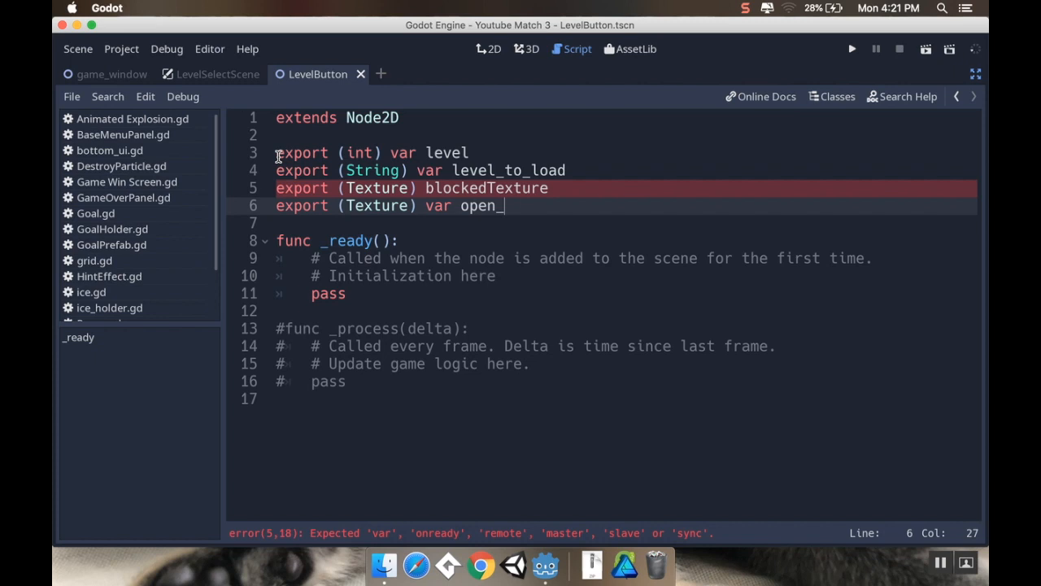
pyautogui.write('texture')
pyautogui.click(626, 188)
pyautogui.write('_t')
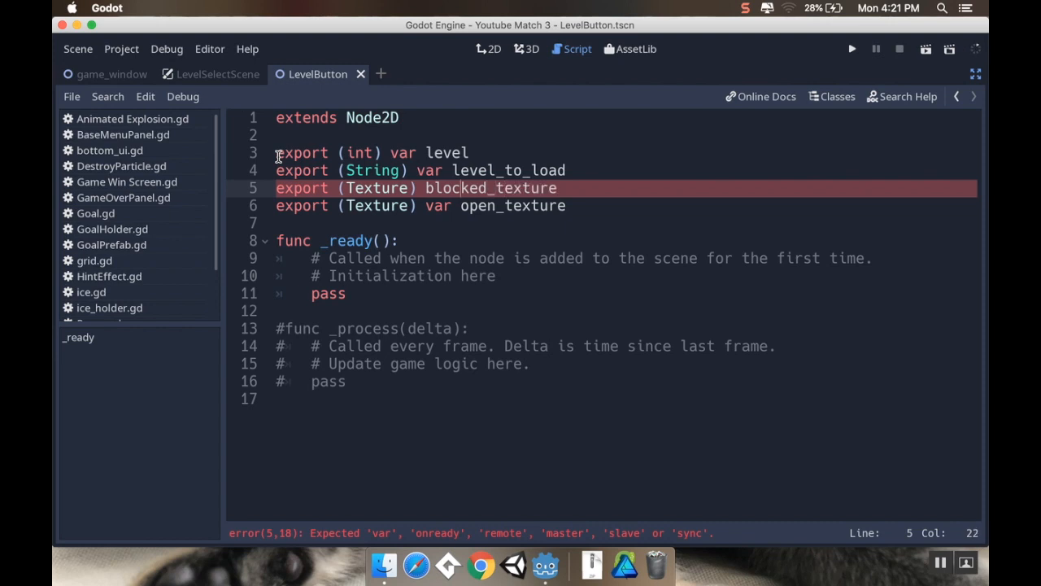
pyautogui.write('var')
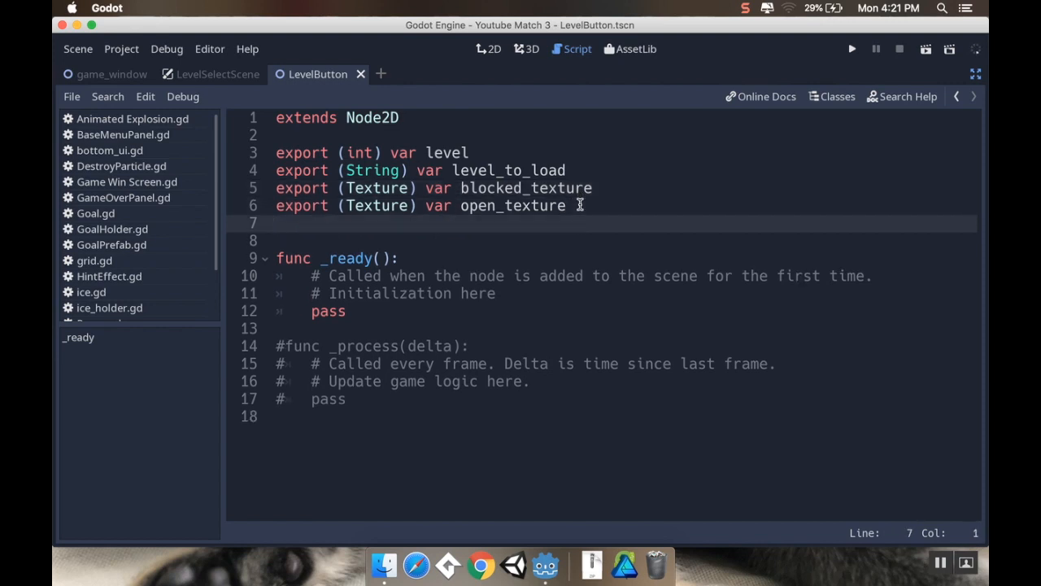
# - Add an exported bool variable named enabled
pyautogui.write('export (bo')
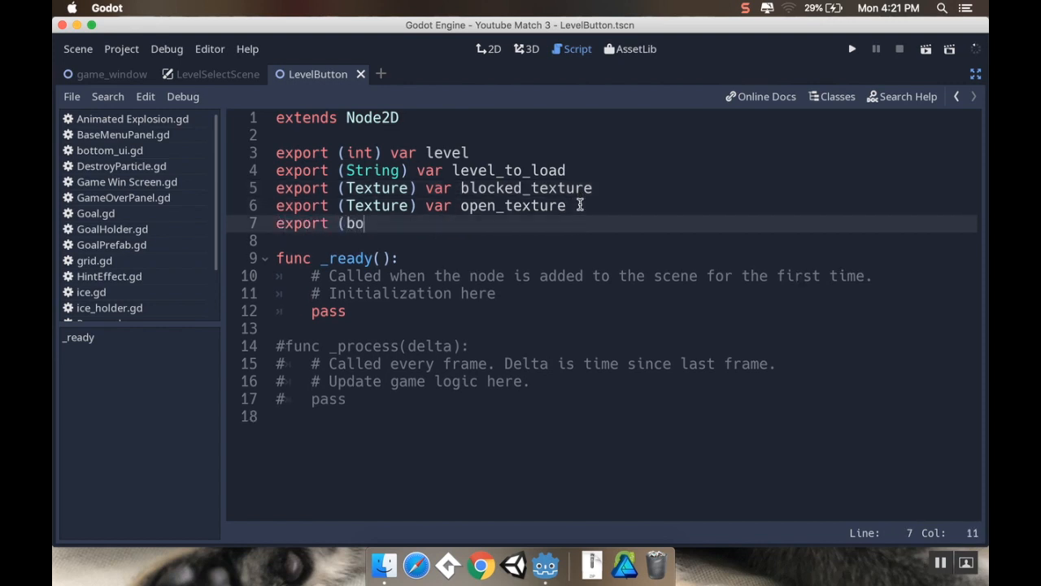
pyautogui.write('ol) var')
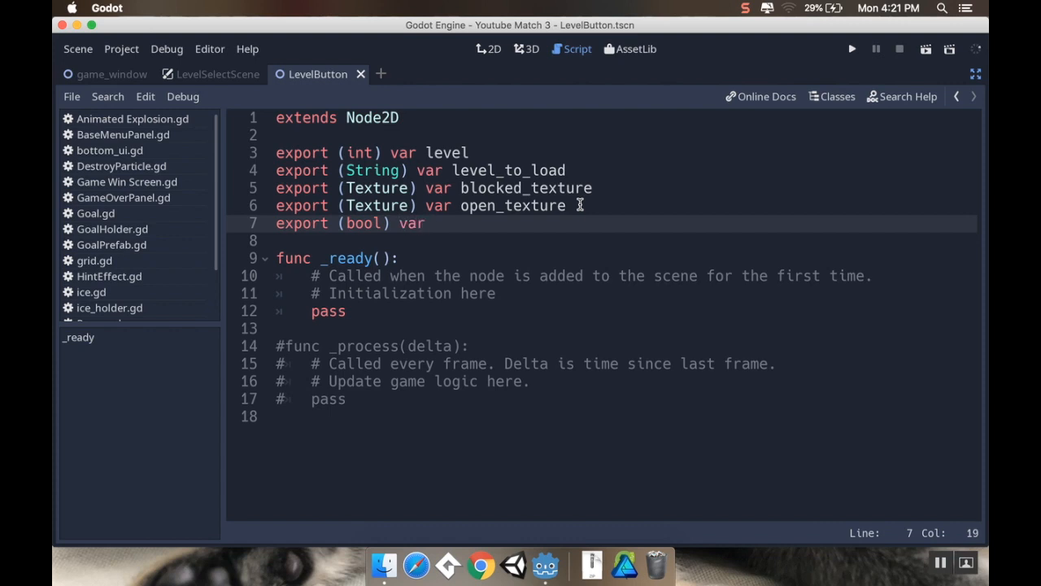
pyautogui.write('enabled')
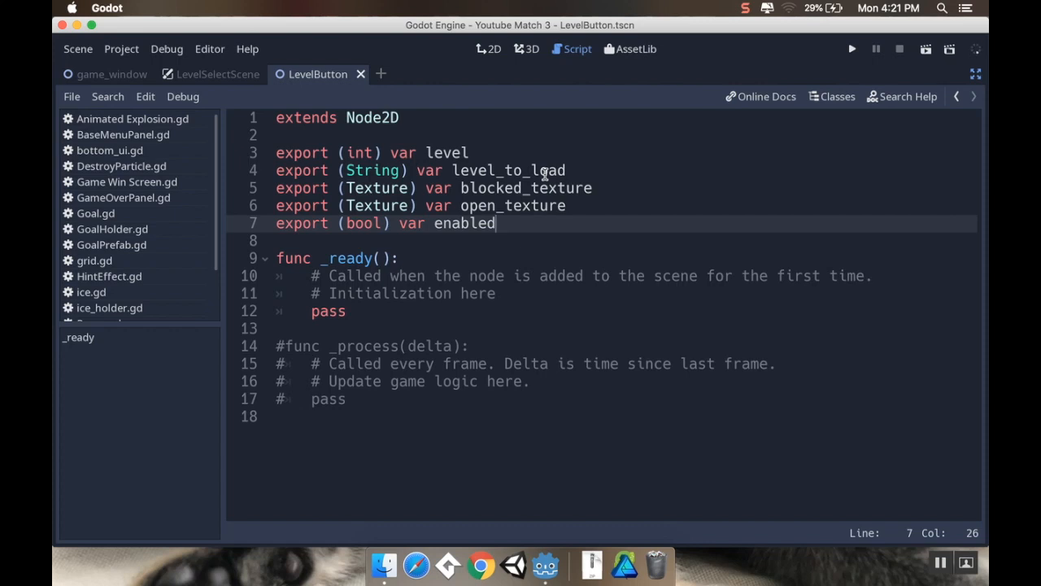
pyautogui.press('Enter')
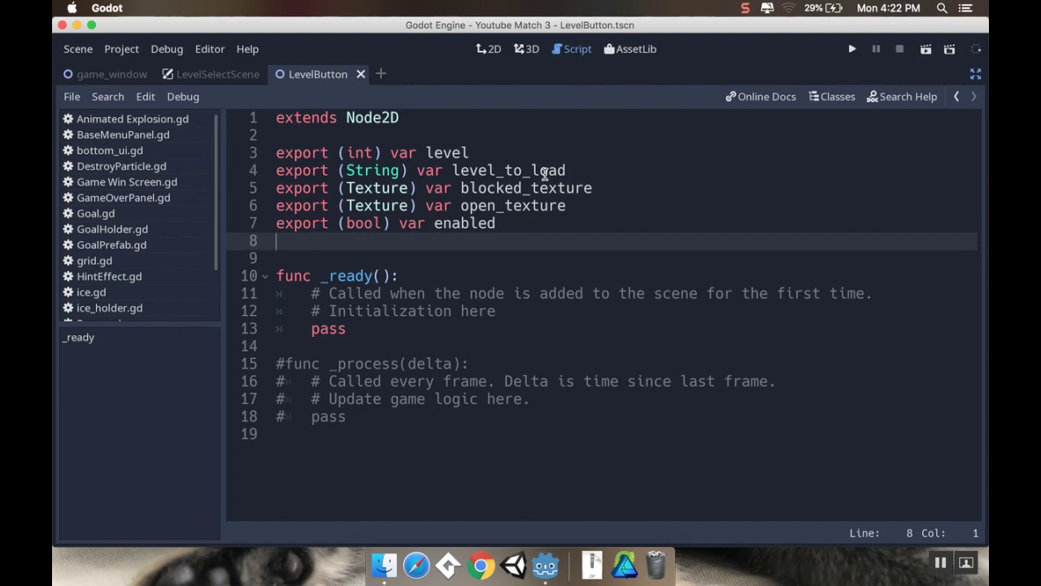
# - Add exported Texture variables goal_met and goal_not_met
pyautogui.write('export (bool) var enabled')
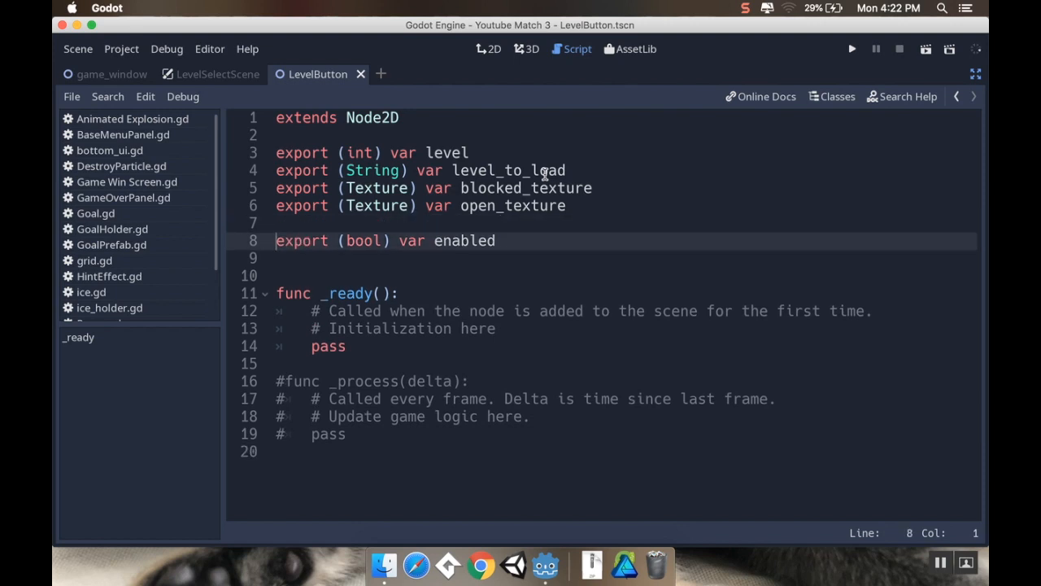
pyautogui.write('export')
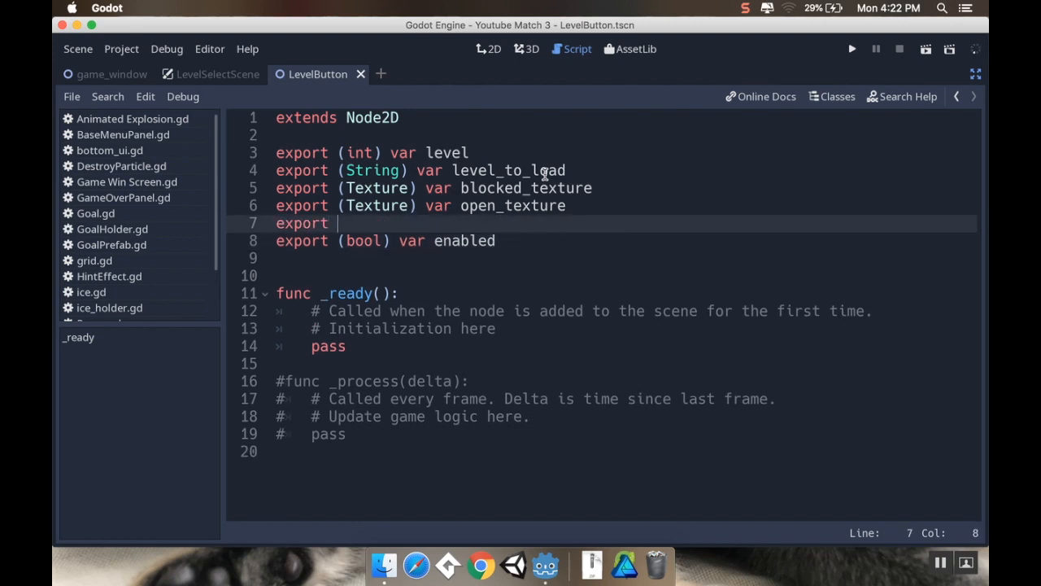
pyautogui.write('(Texture) var goa')
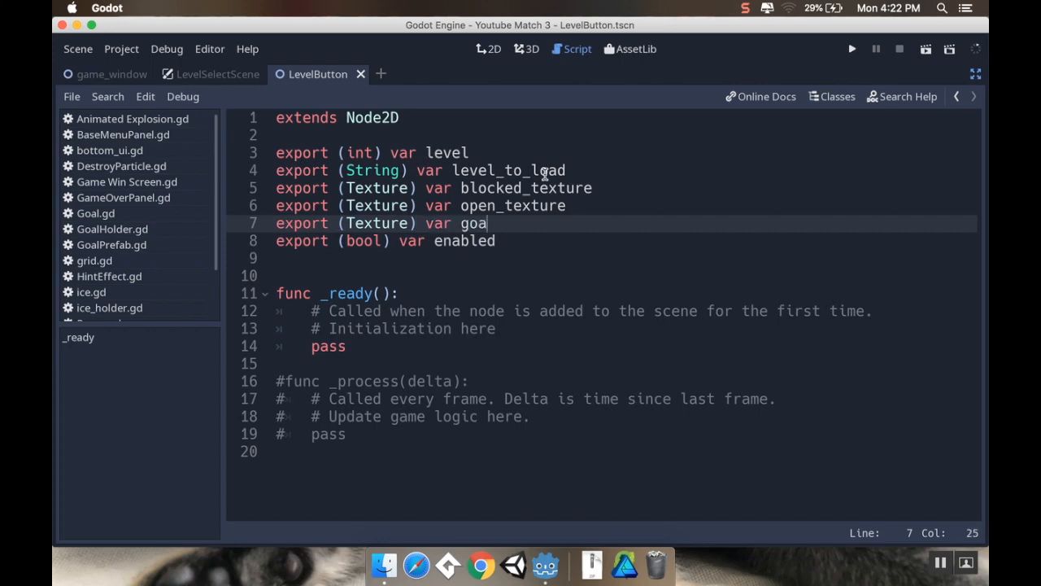
pyautogui.write('l_met')
pyautogui.write('export')
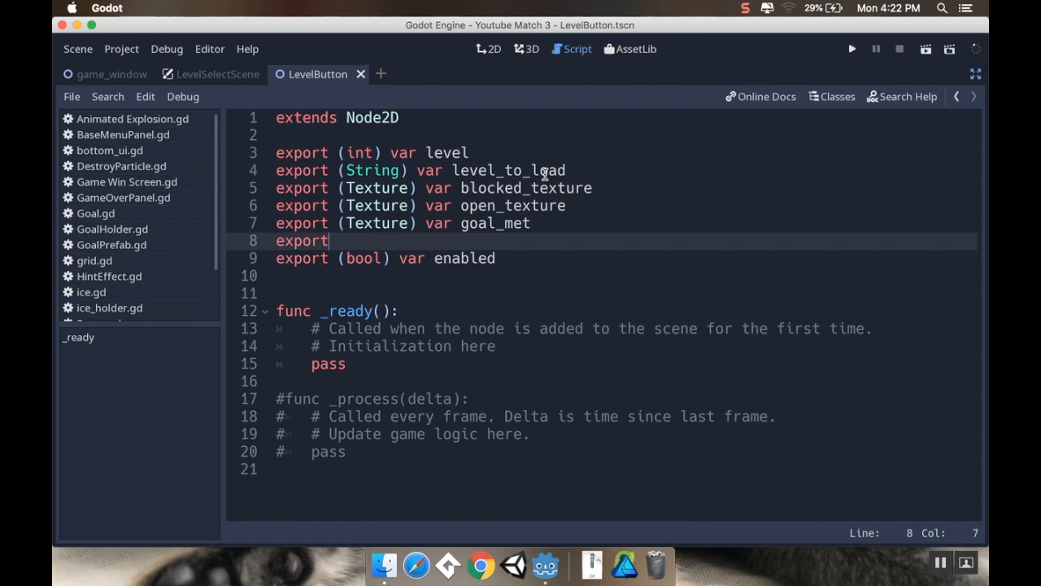
pyautogui.write('(Texture) var goal')
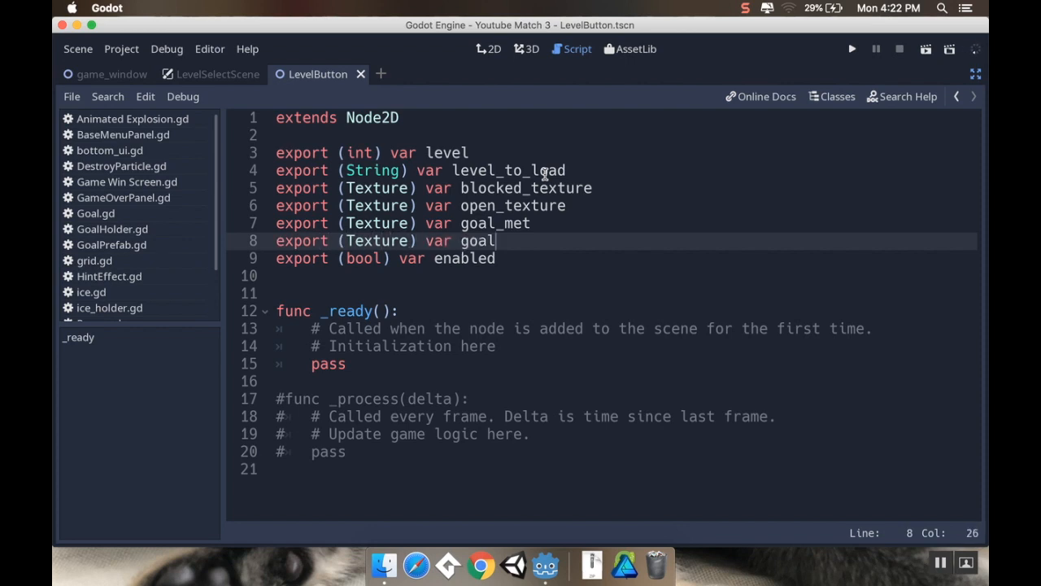
pyautogui.write('_not_met')
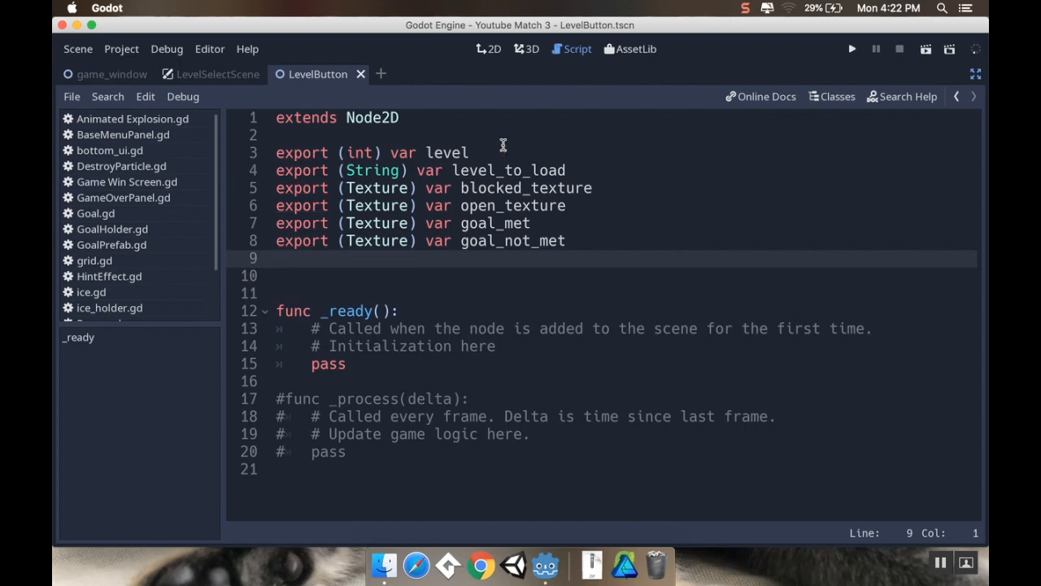
# - Move the enabled export and add '#Texture Stuff' and '#Level Stuff' comment headings
pyautogui.write('export (bool) var enabled')
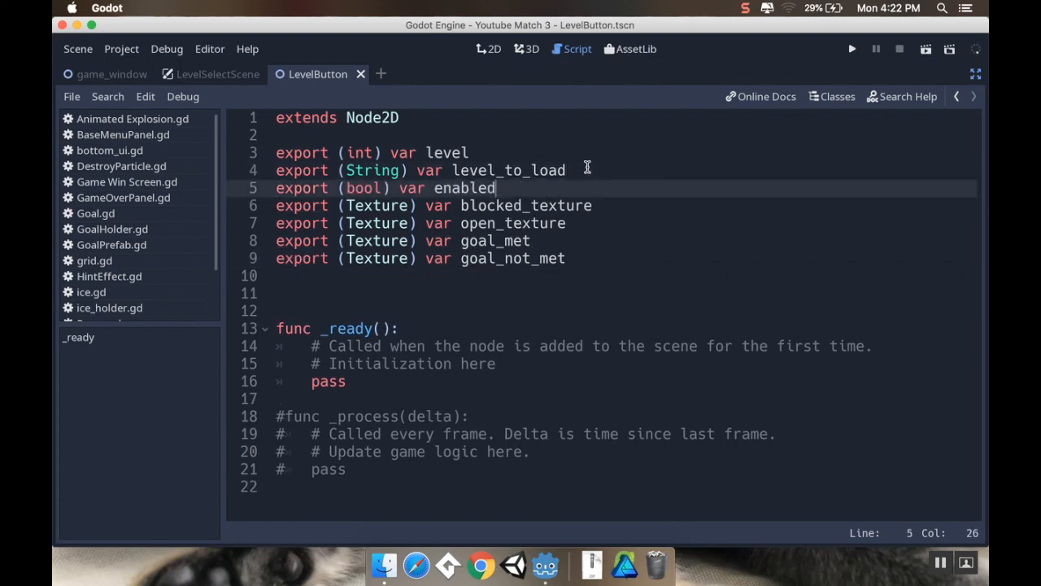
pyautogui.press('Enter')
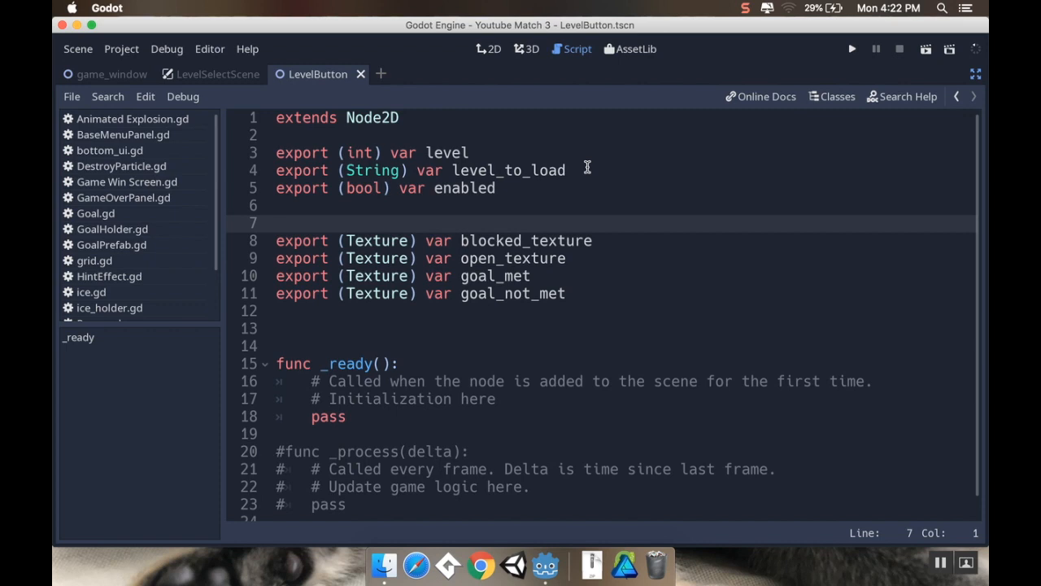
pyautogui.write('#Tex')
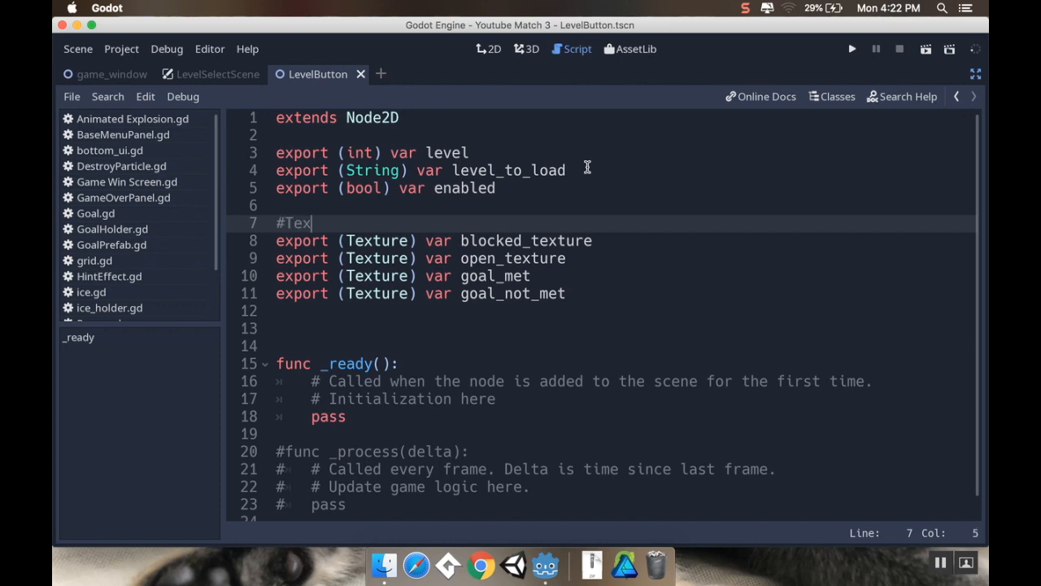
pyautogui.write('ture Stuff')
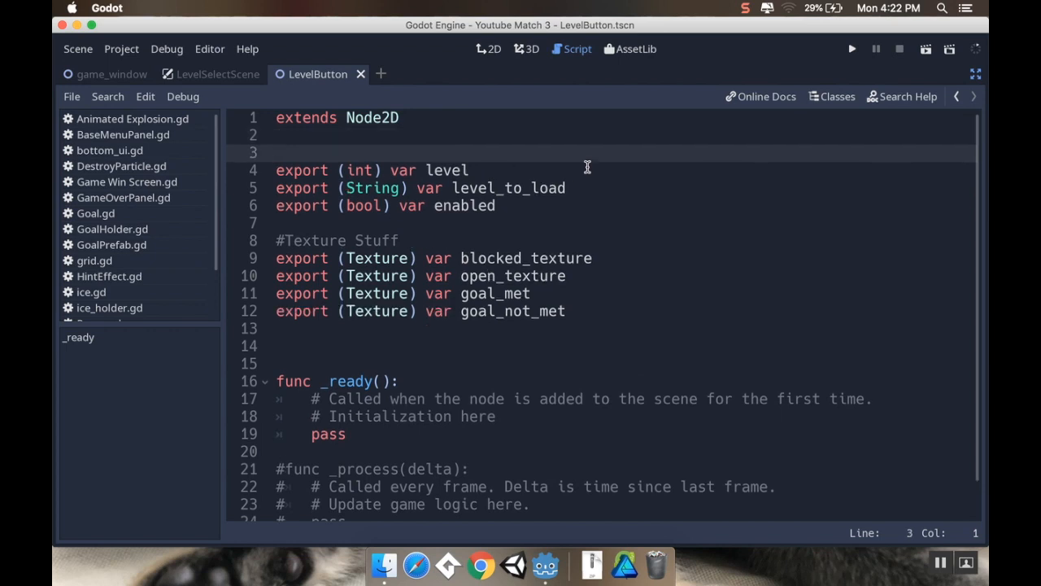
pyautogui.write('#Leve')
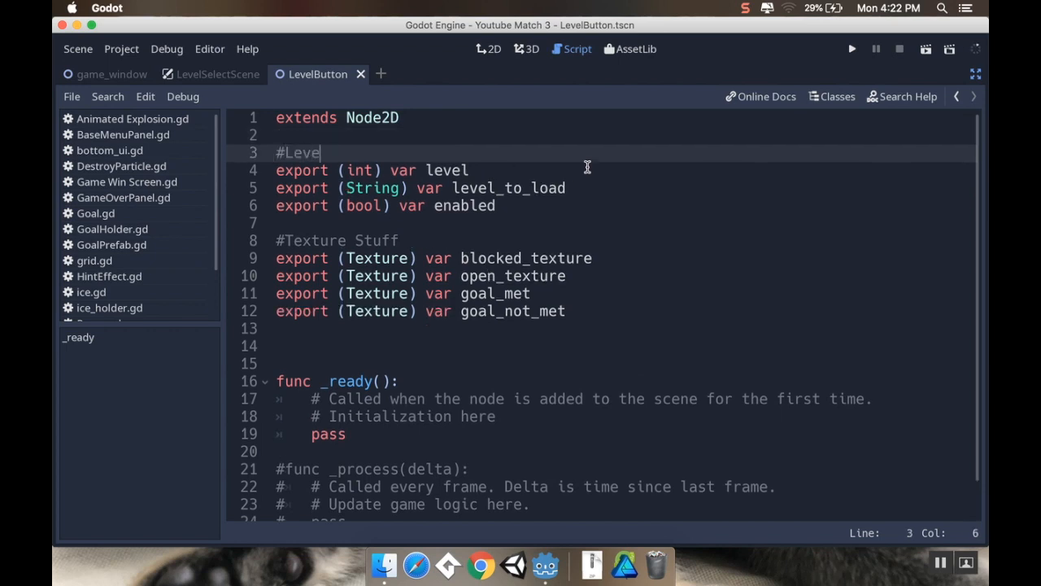
pyautogui.write('l Stuff')
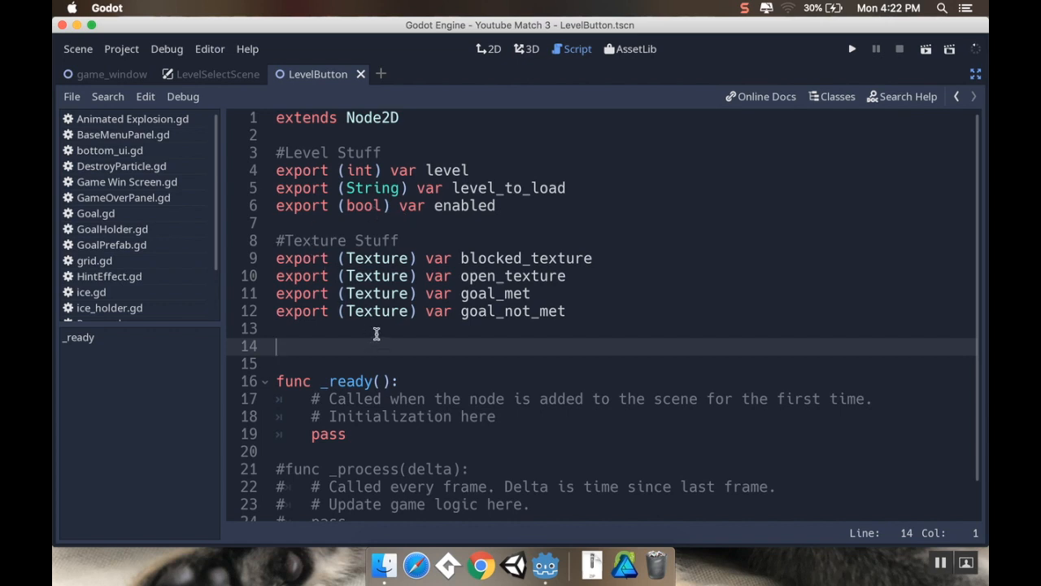
pyautogui.moveTo(581, 296)
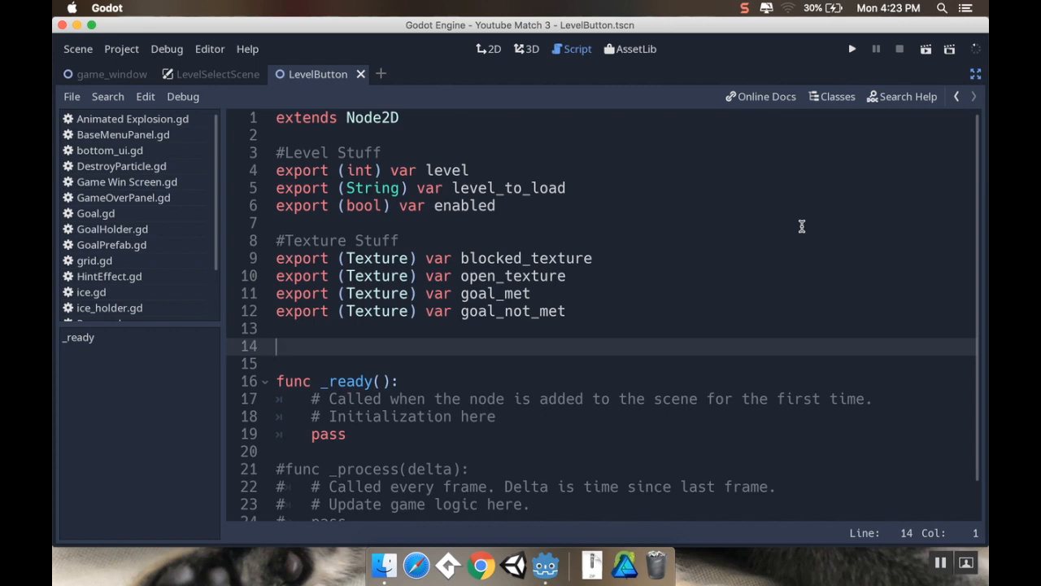
# - Declare onready level_label = $TextureButton/Label, button = $TextureButton, star = $Sprite
pyautogui.write('var l')
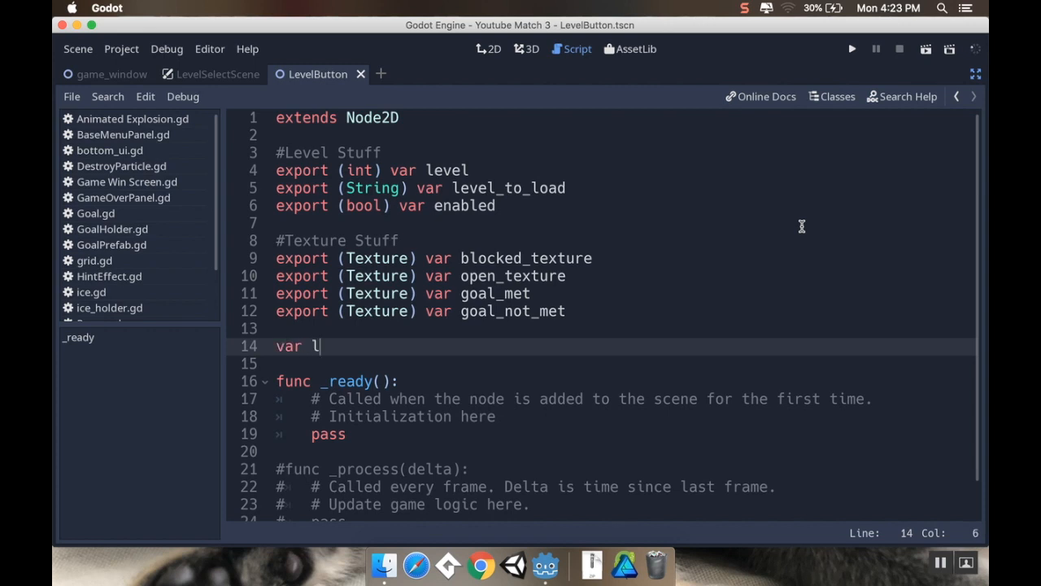
pyautogui.write('evel_label =')
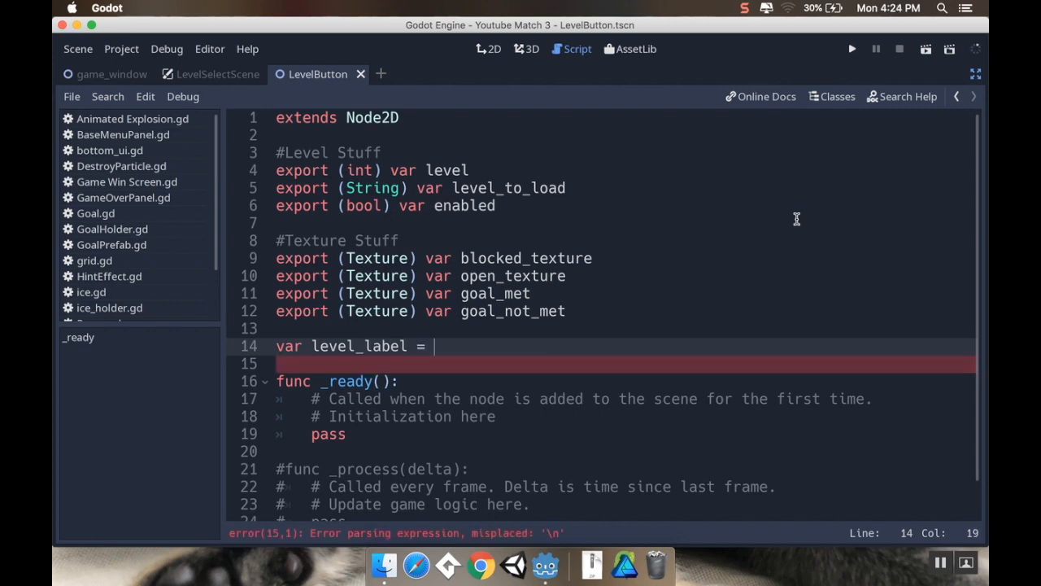
pyautogui.write('$TextureButton/Label')
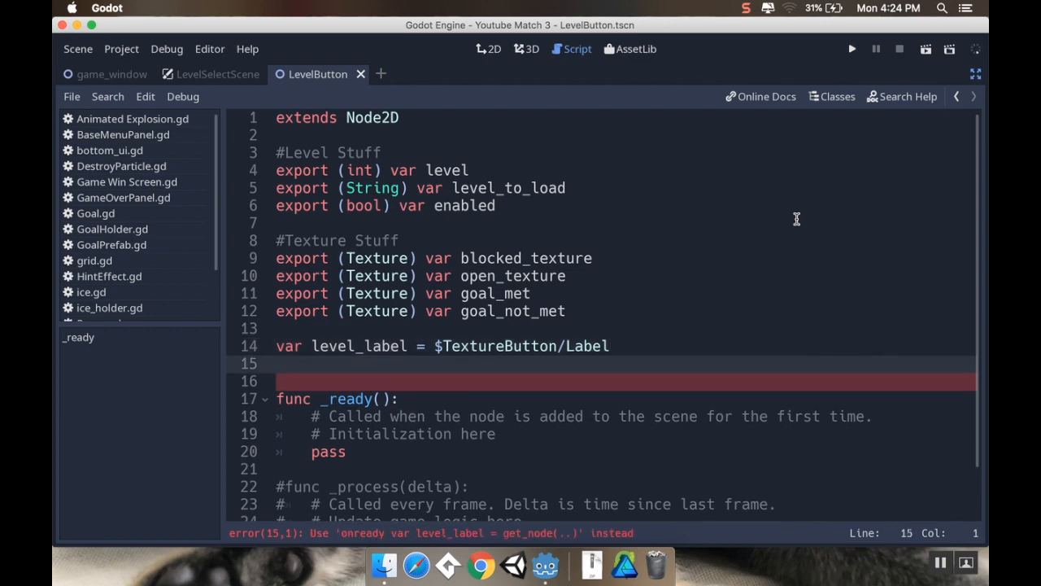
pyautogui.write('var b')
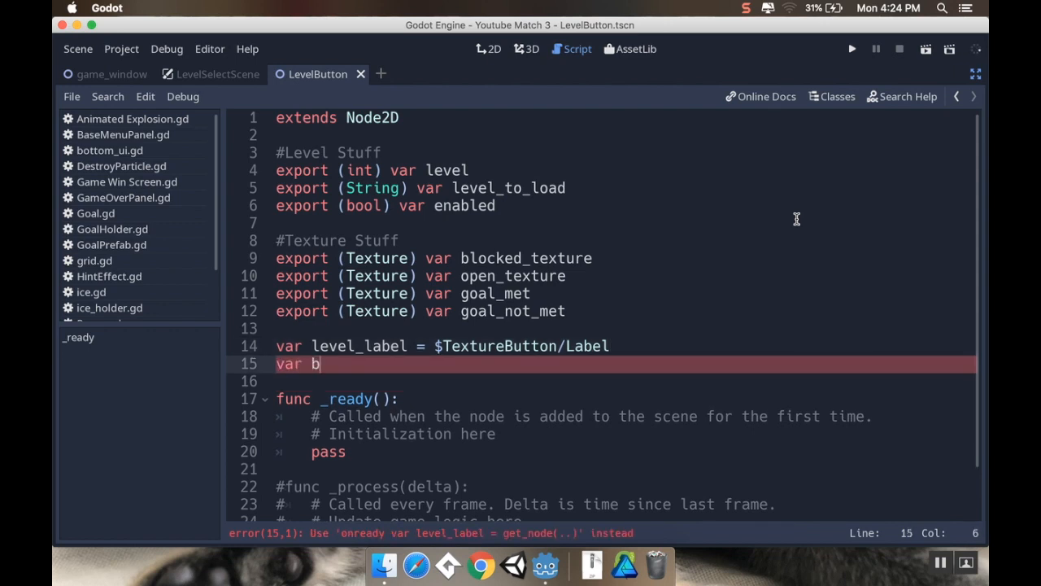
pyautogui.write('utton =')
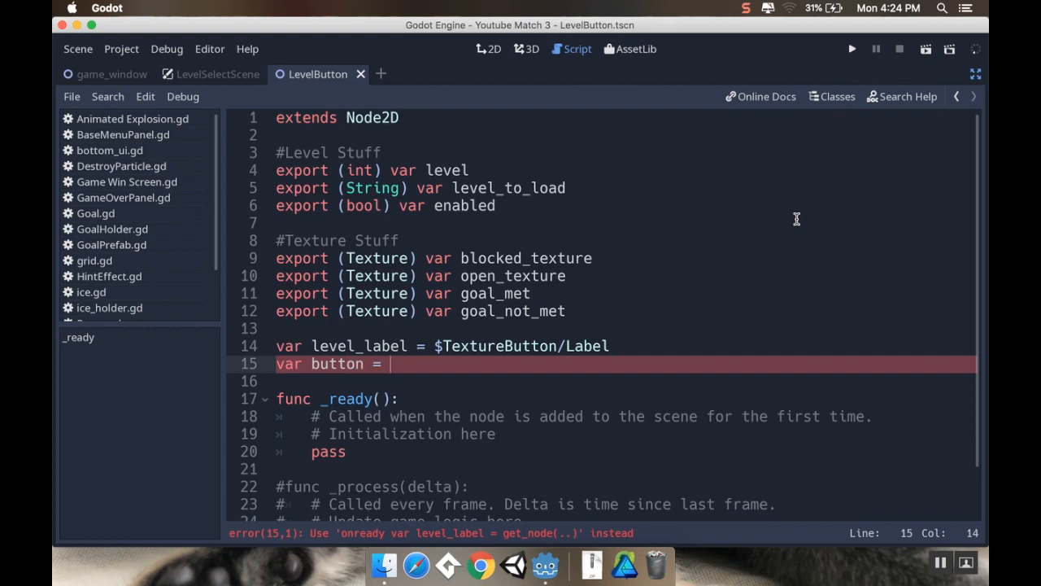
pyautogui.write('$')
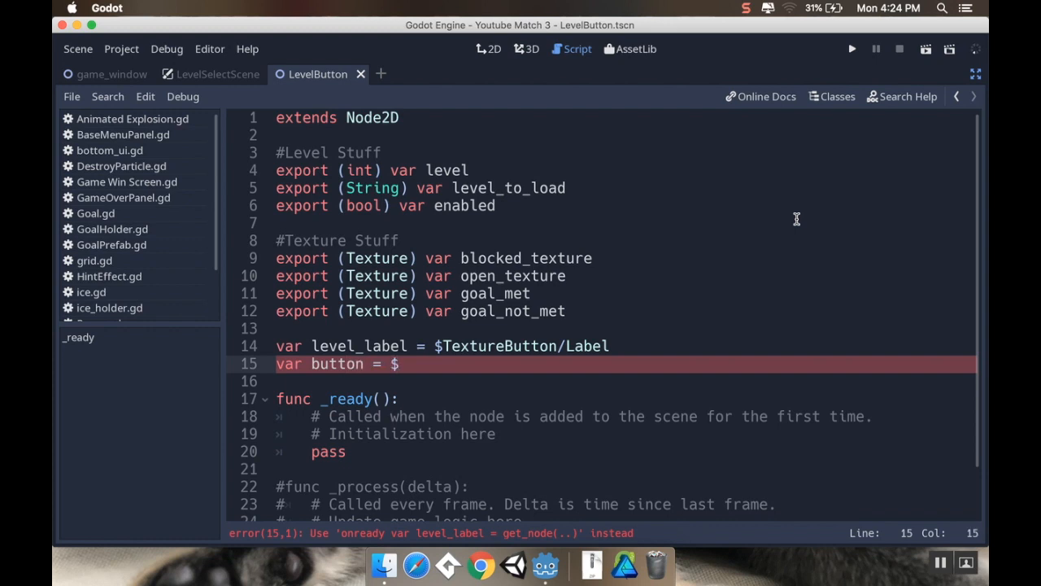
pyautogui.write('Tex')
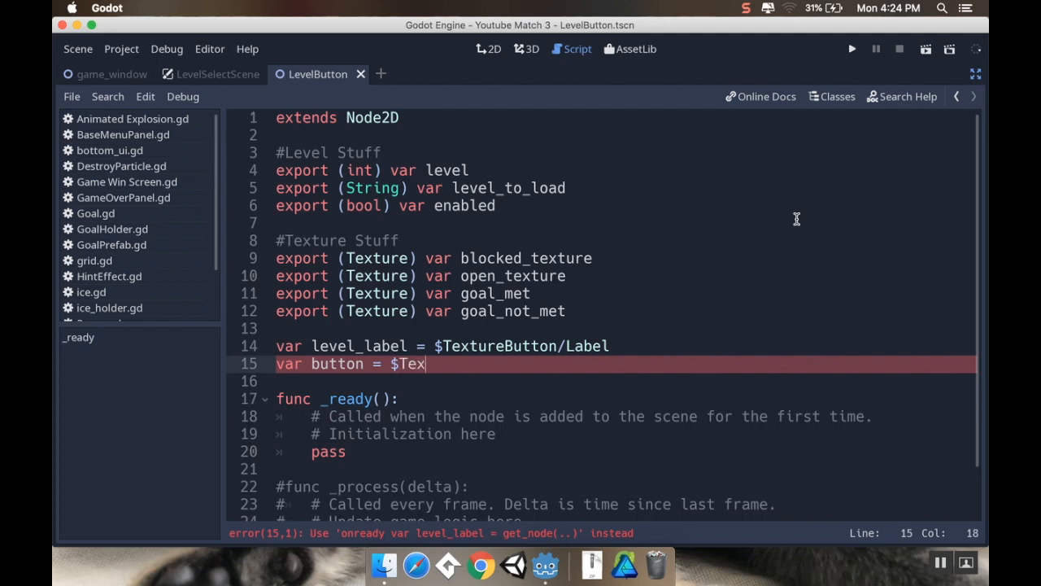
pyautogui.write('tureButton')
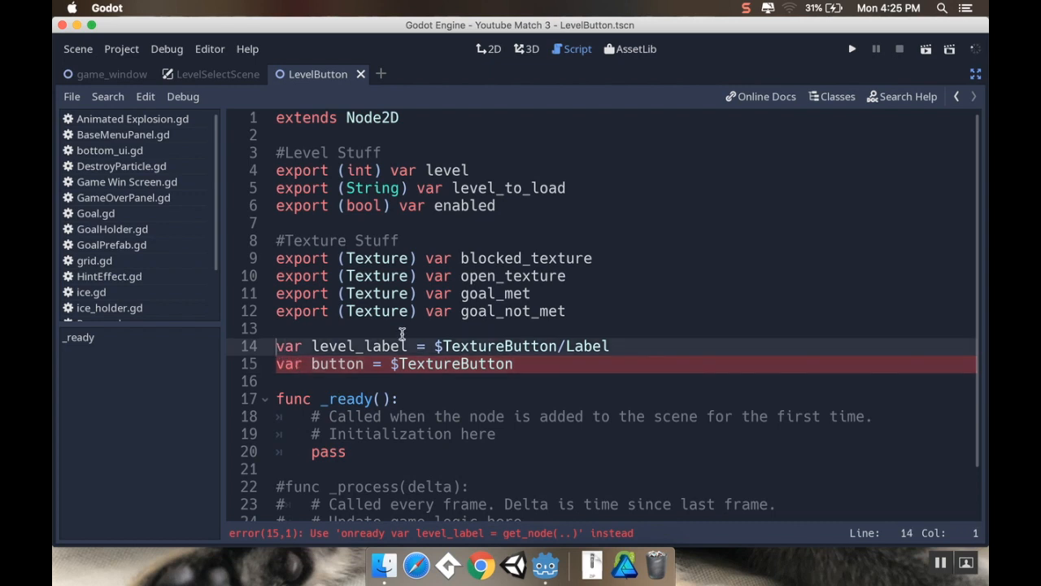
pyautogui.write('onready')
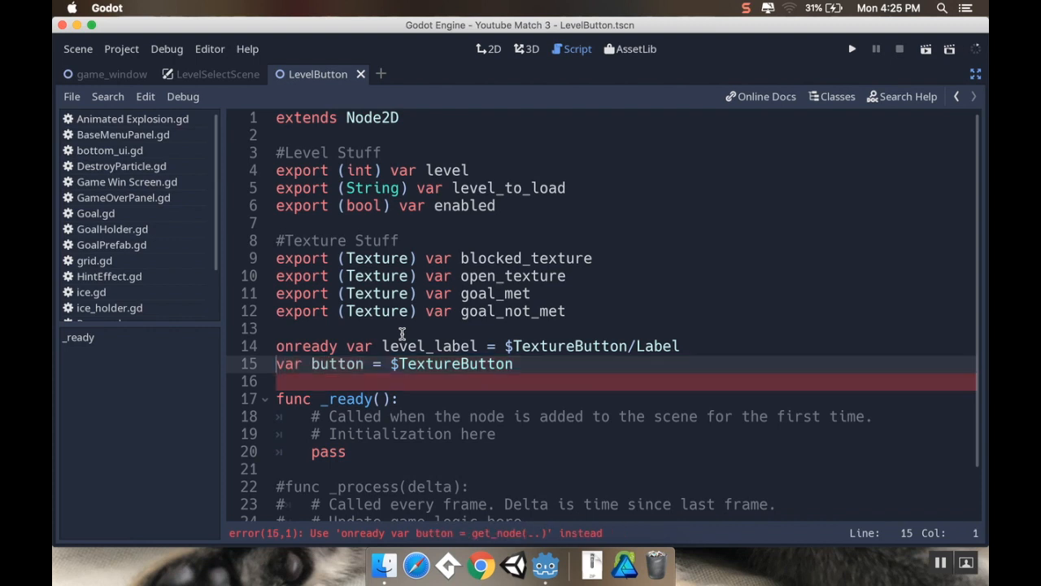
pyautogui.write('onready')
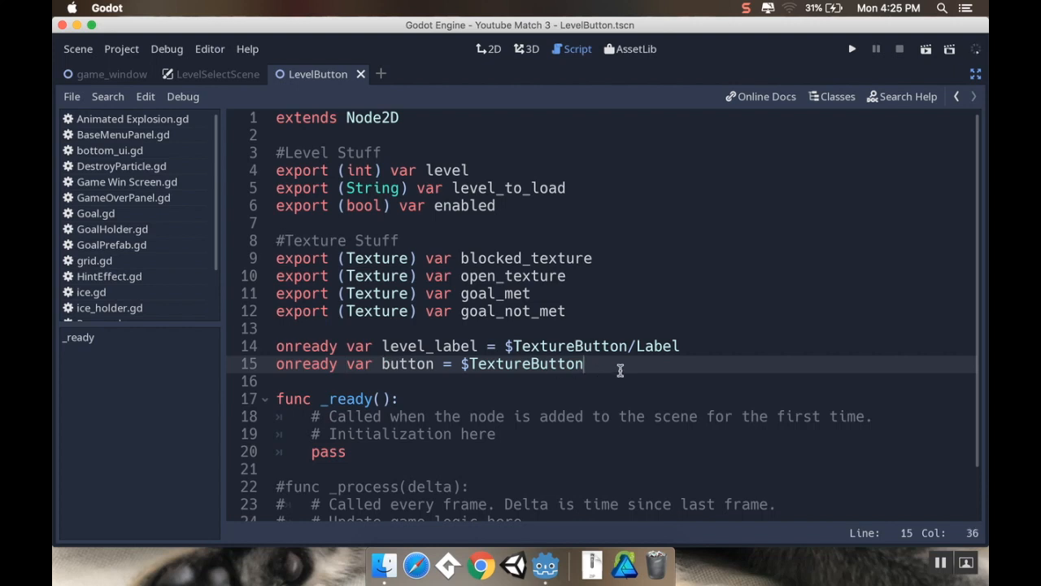
pyautogui.write('onready var star = $Sprite')
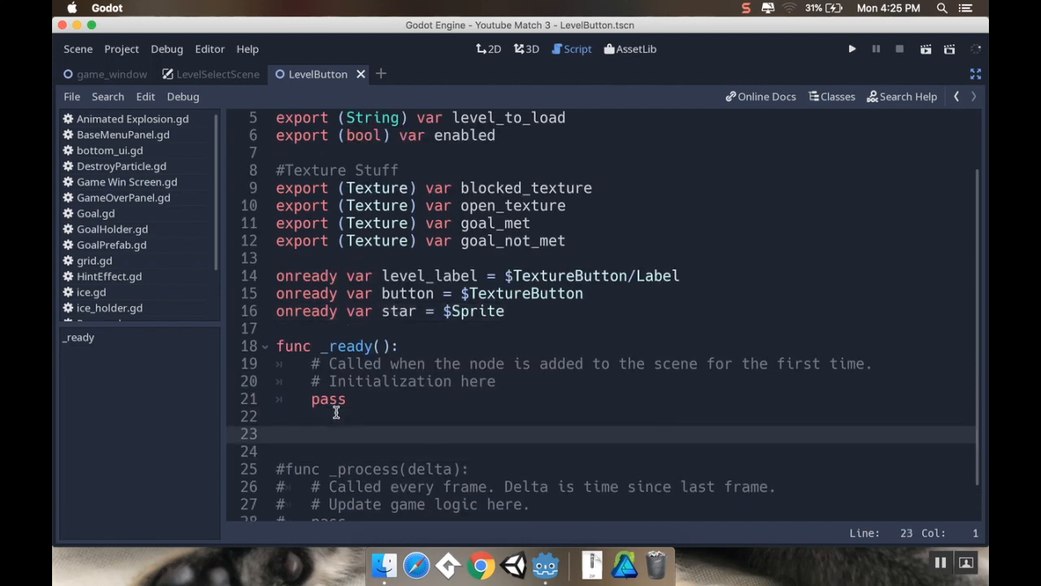
# - Add a setup() function that sets level_label's text from the level number
pyautogui.write('func setup')
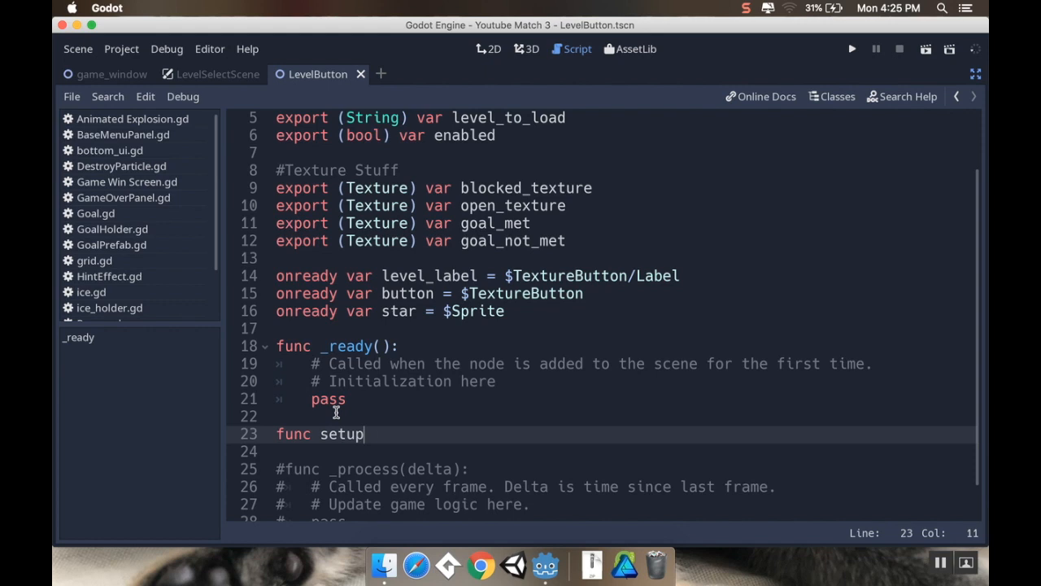
pyautogui.write('():')
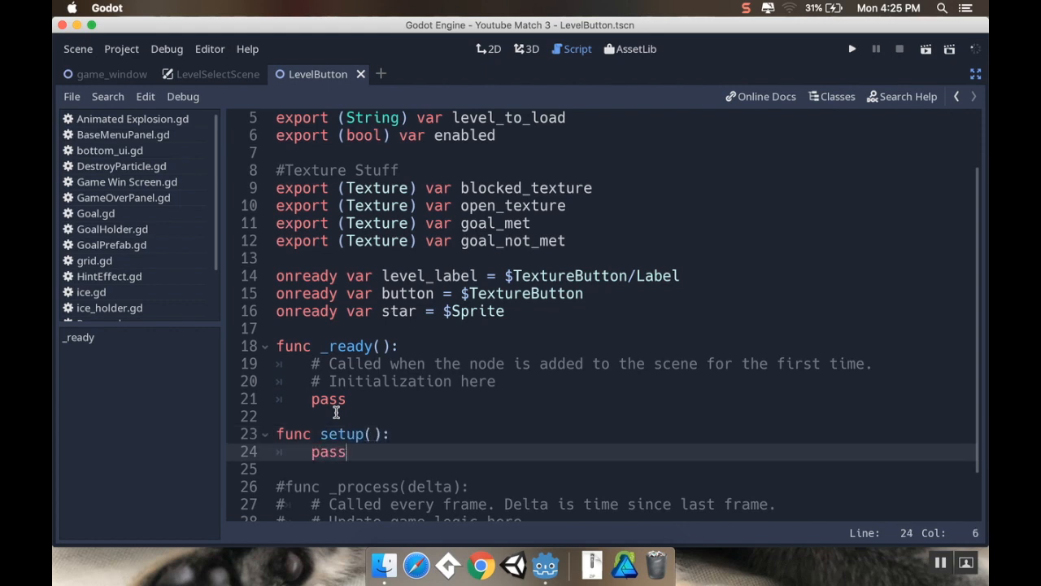
pyautogui.press('Enter')
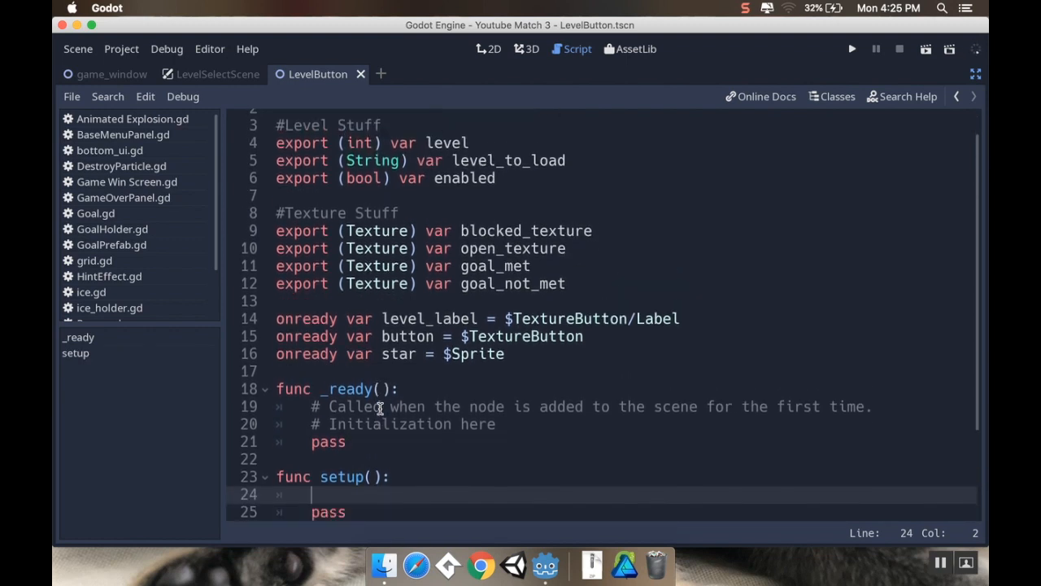
pyautogui.write('level_label')
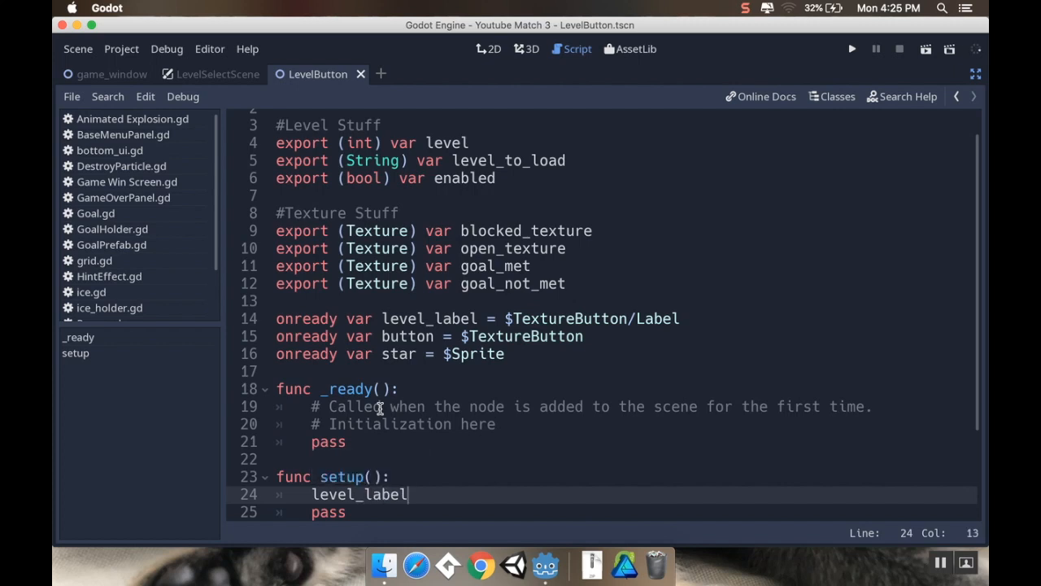
pyautogui.write('.text =')
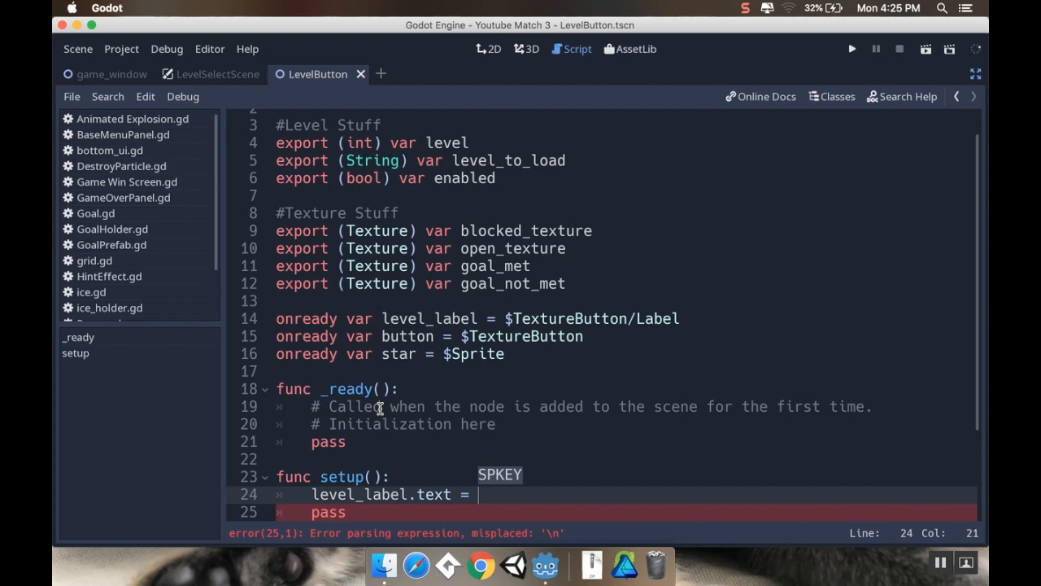
pyautogui.write('String(level')
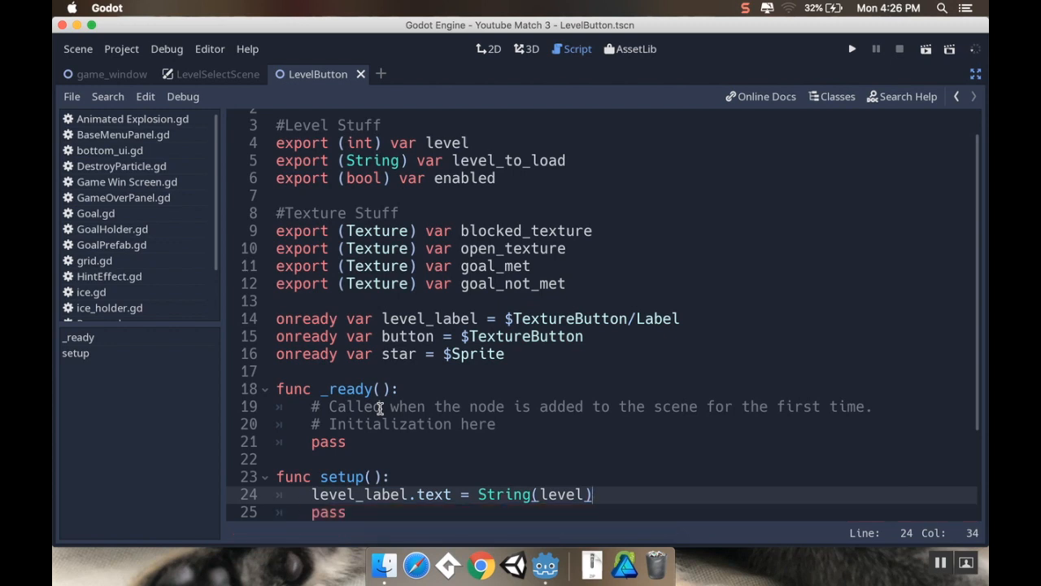
pyautogui.press('Backspace')
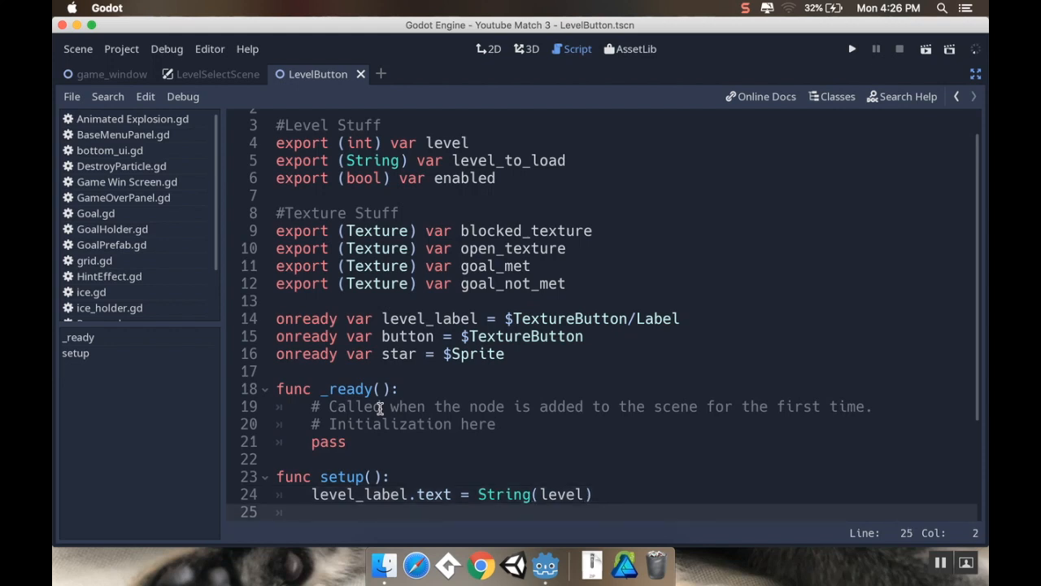
# - In setup(), choose the button's normal texture from enabled, using open_texture when enabled
pyautogui.write('if(ena')
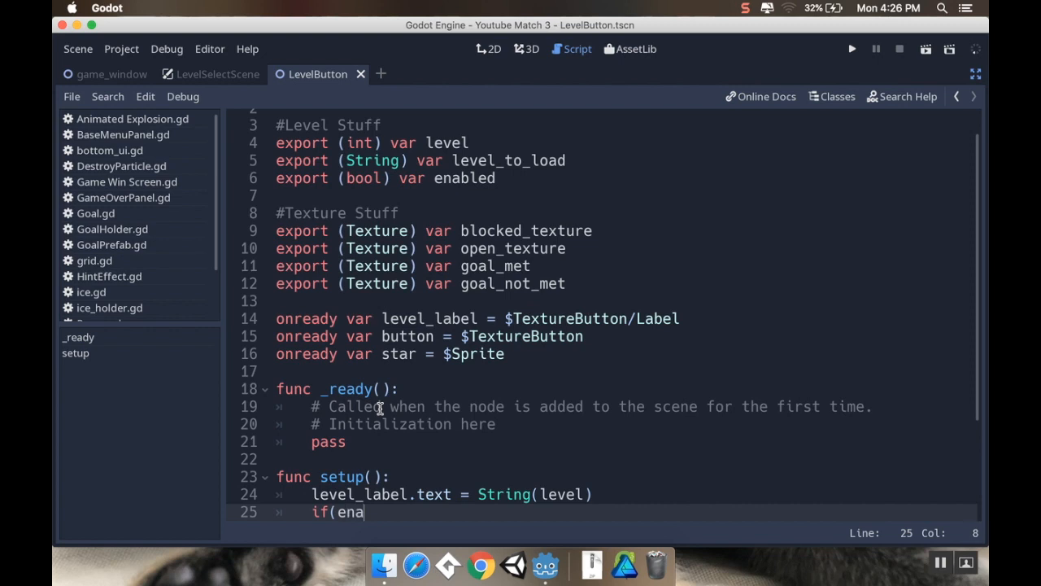
pyautogui.write('bled:')
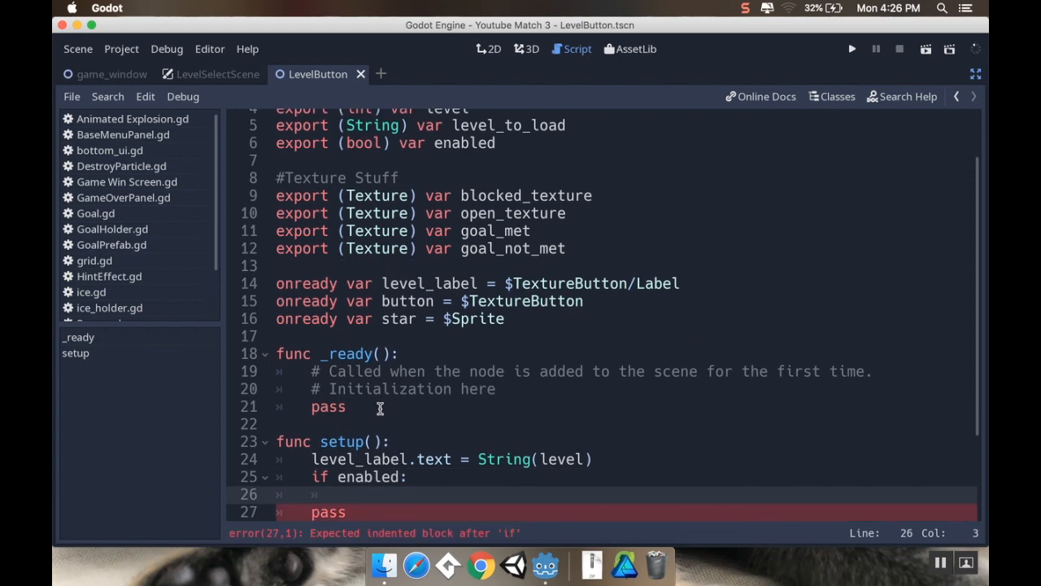
pyautogui.write('button')
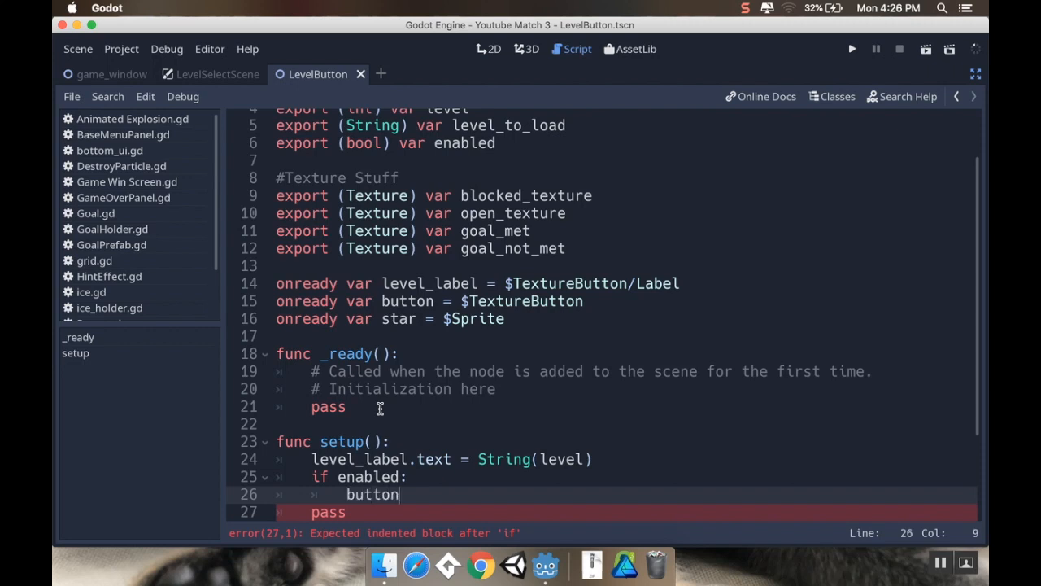
pyautogui.write('.texture_normal =')
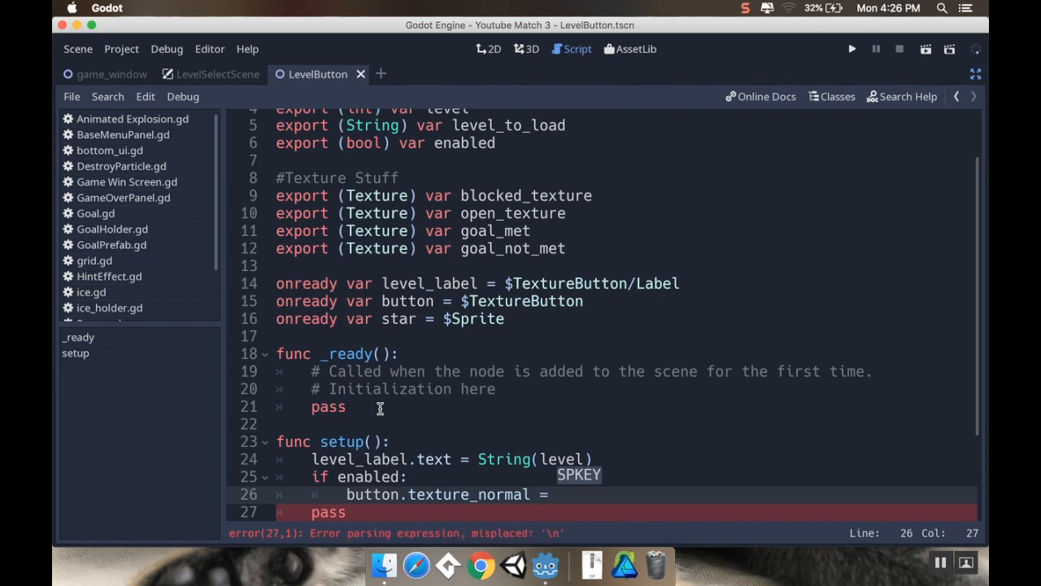
pyautogui.write('open_texture')
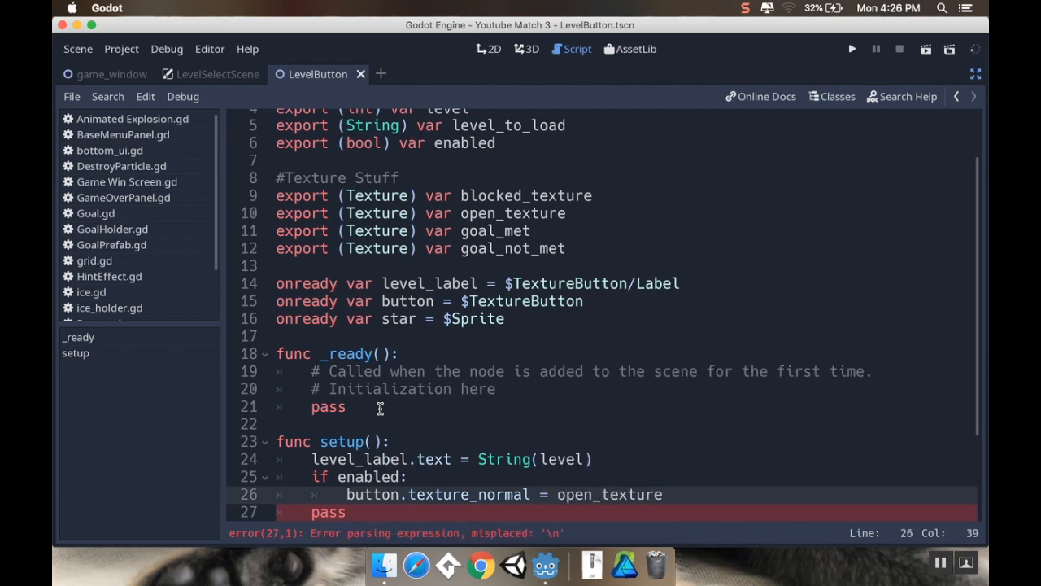
pyautogui.write('else:')
pyautogui.write('button.t')
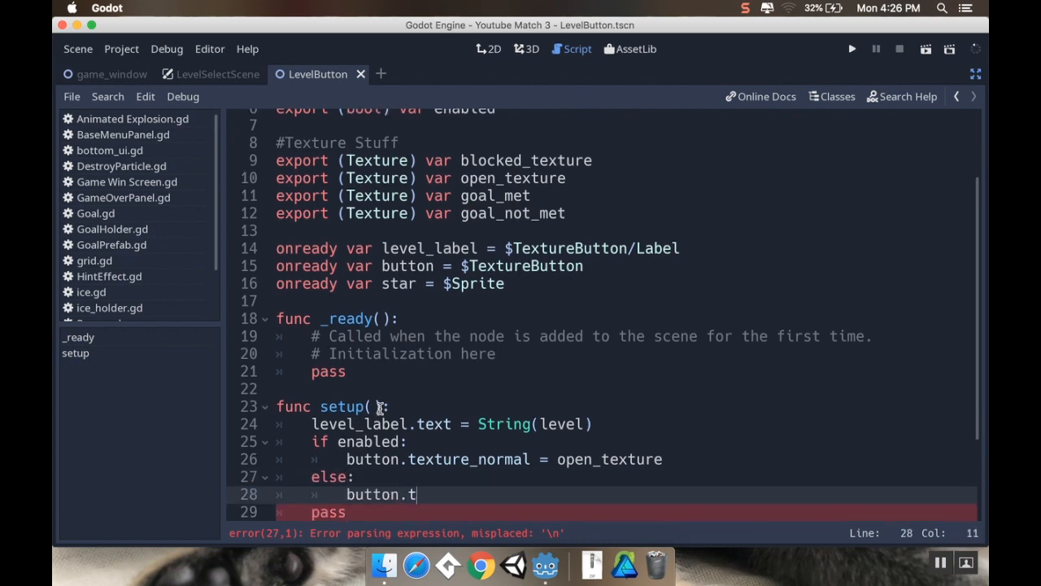
pyautogui.write('exture_nor')
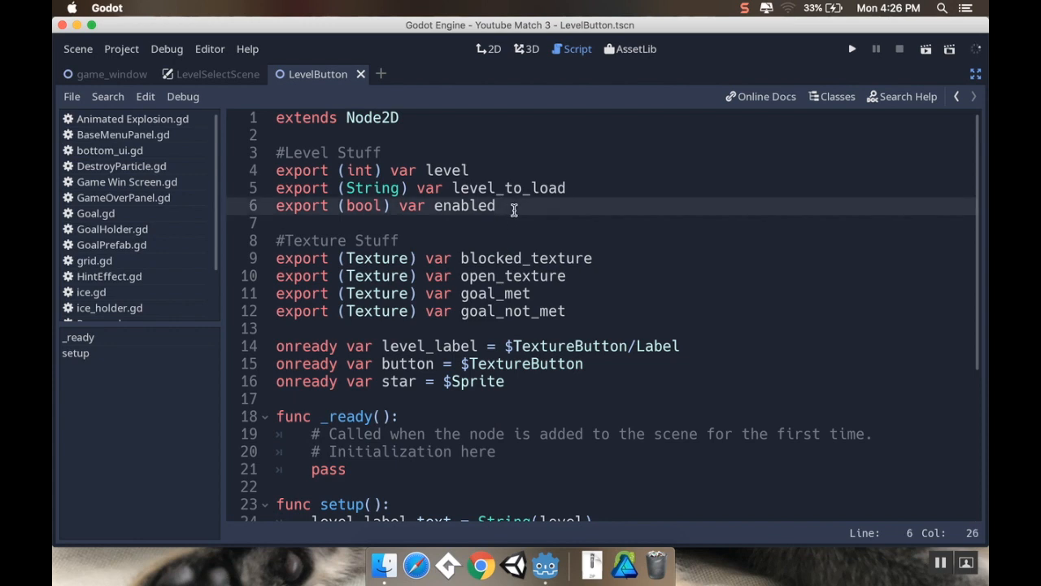
# - Add 'export (bool) var score_goal_met' on a new line below enabled
pyautogui.press('Enter')
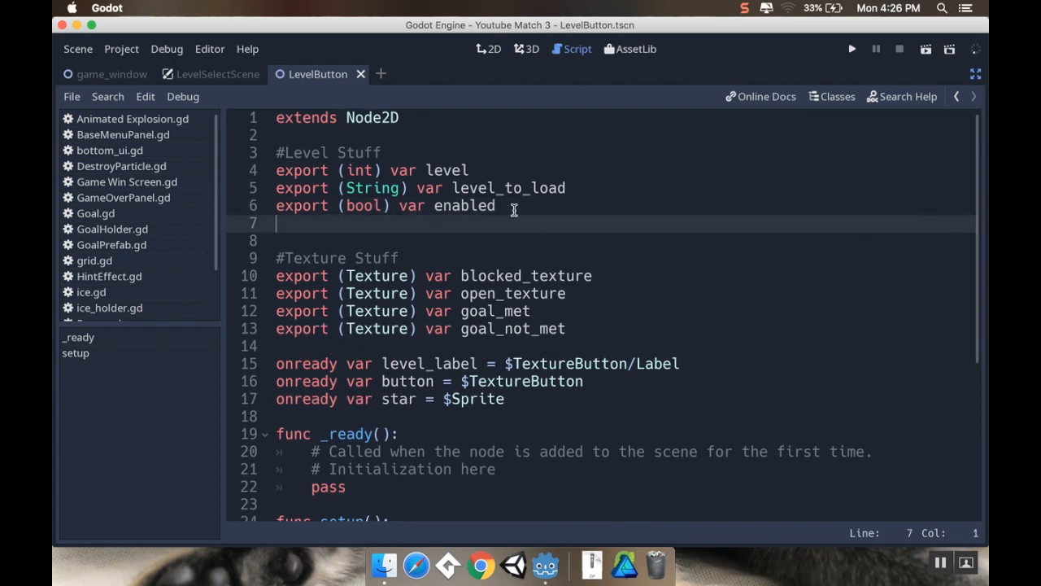
pyautogui.write('export')
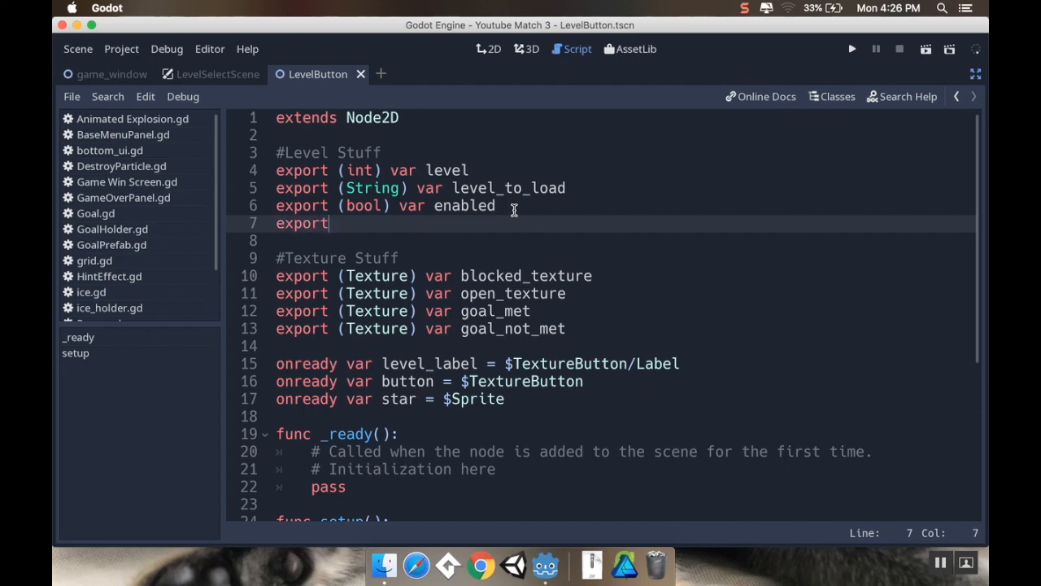
pyautogui.write('(bool) var scor')
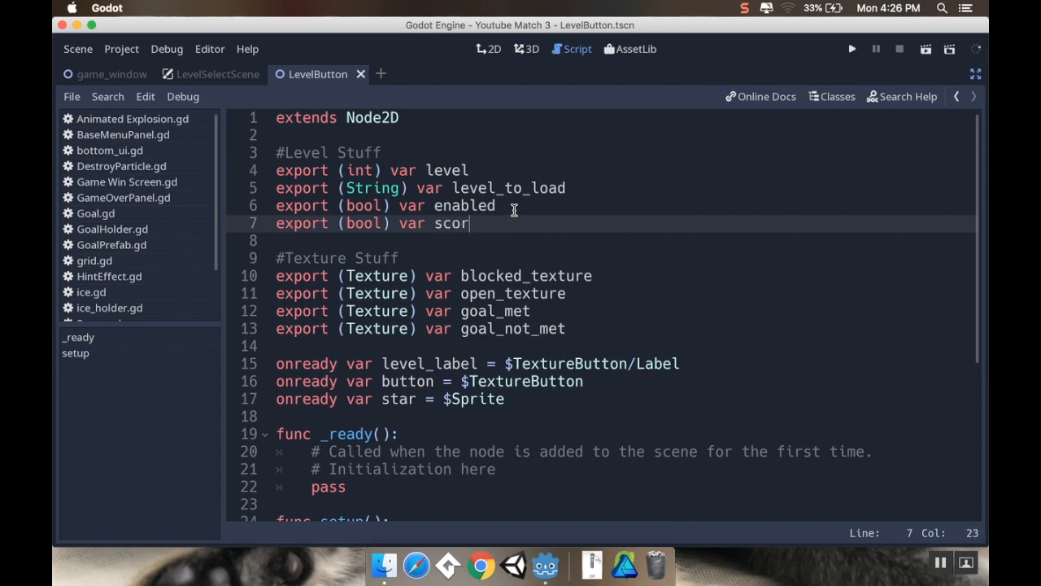
pyautogui.write('e_goal_met')
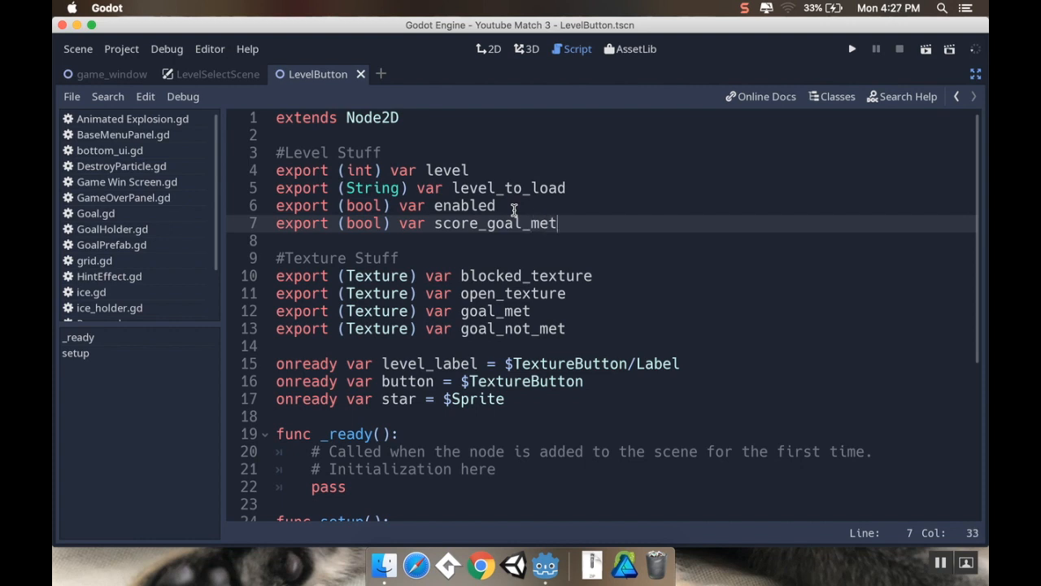
# - In setup(), set star.texture to goal_met or goal_not_met based on score_goal_met
pyautogui.scroll(-3)
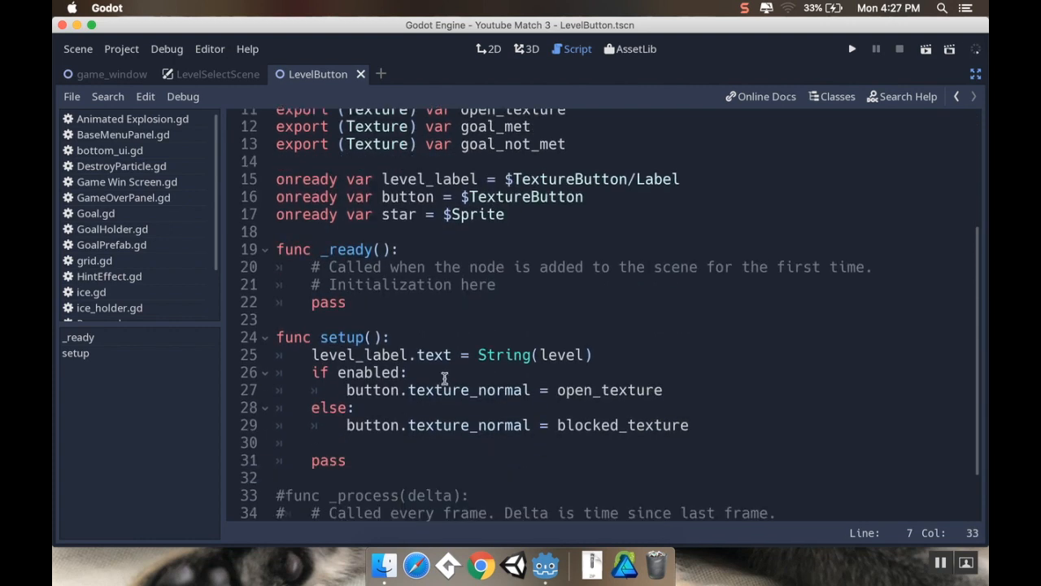
pyautogui.write('if')
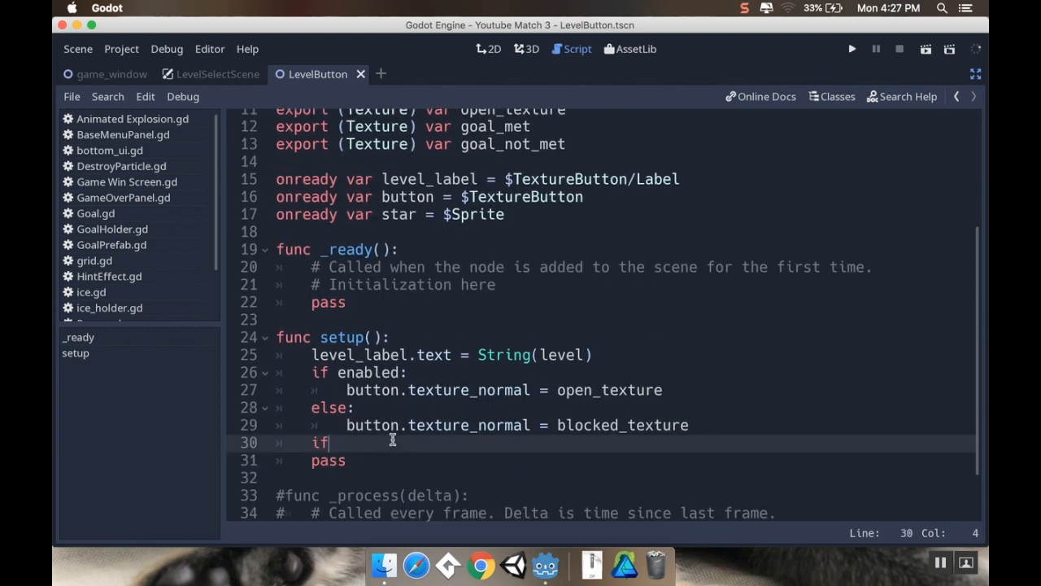
pyautogui.write('score')
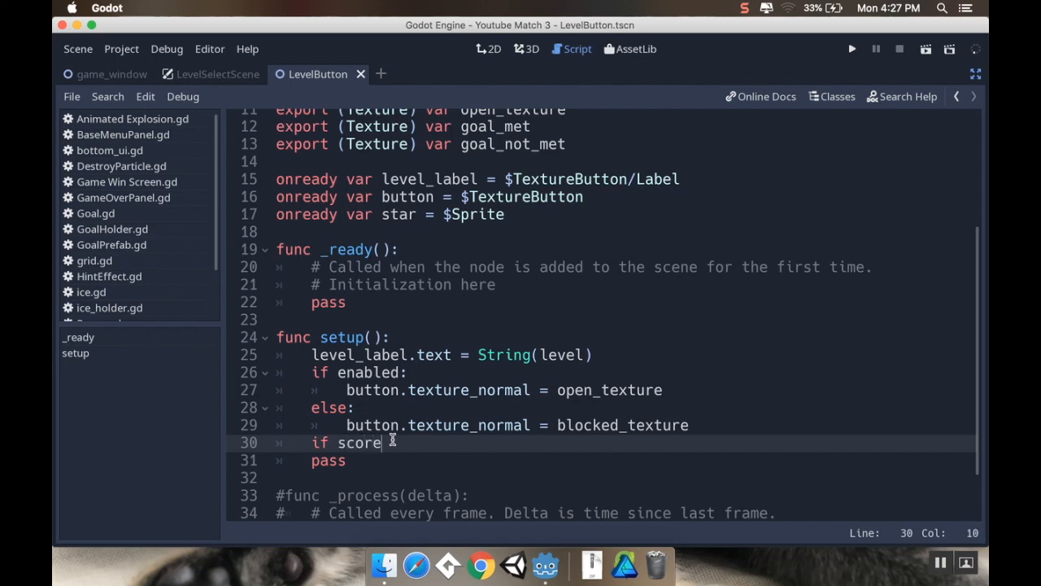
pyautogui.write('_goal_met')
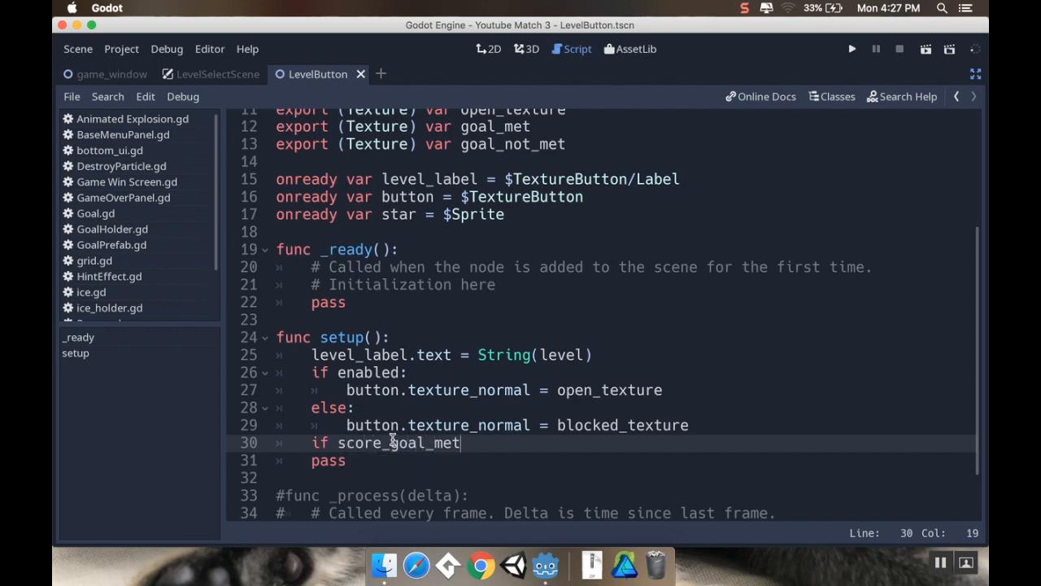
pyautogui.write(':')
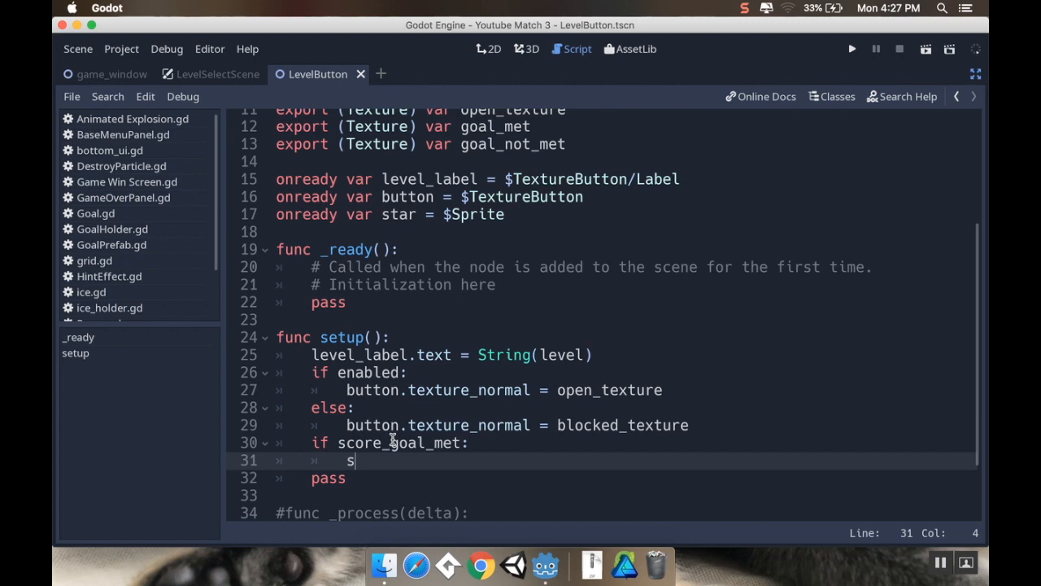
pyautogui.write('tar.texture =')
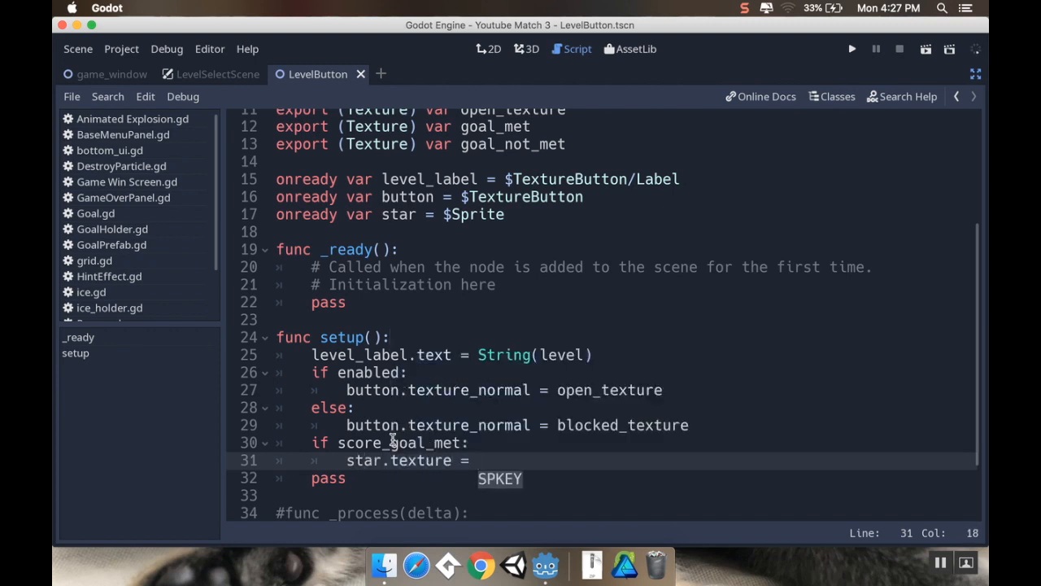
pyautogui.write('goal_met')
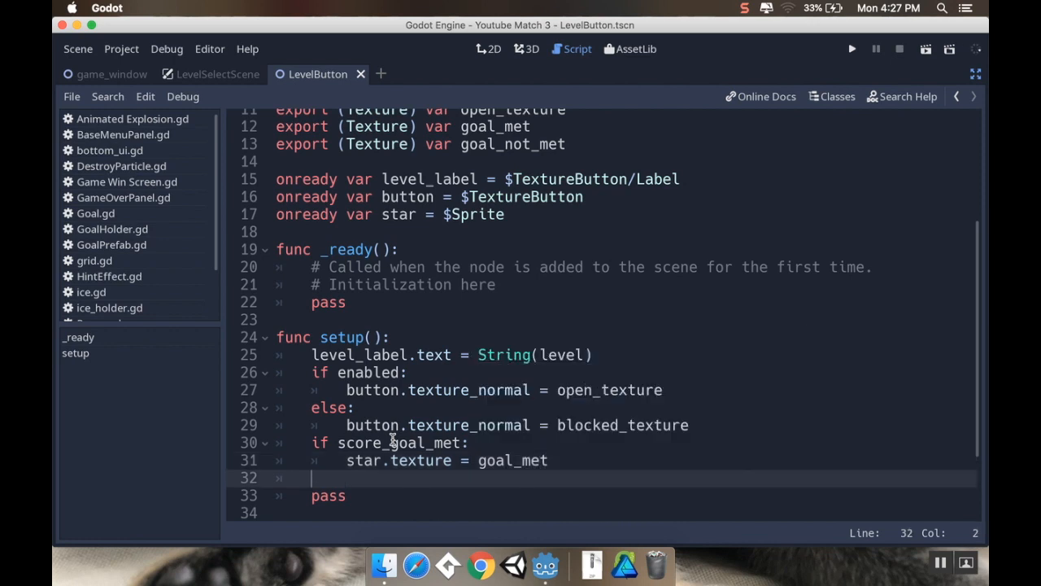
pyautogui.write('else:')
pyautogui.write('star.texture = goal')
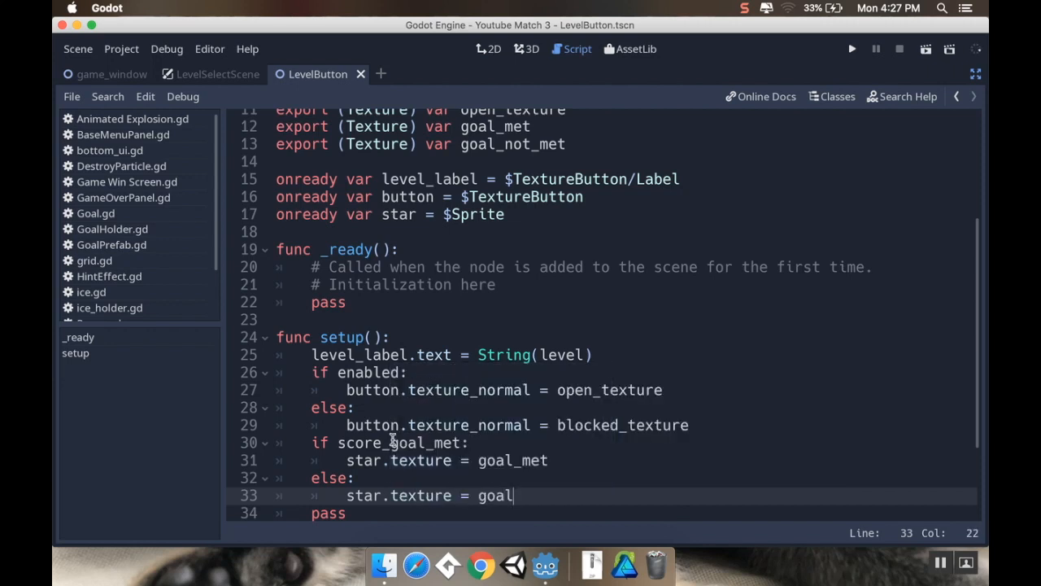
pyautogui.write('_not_met')
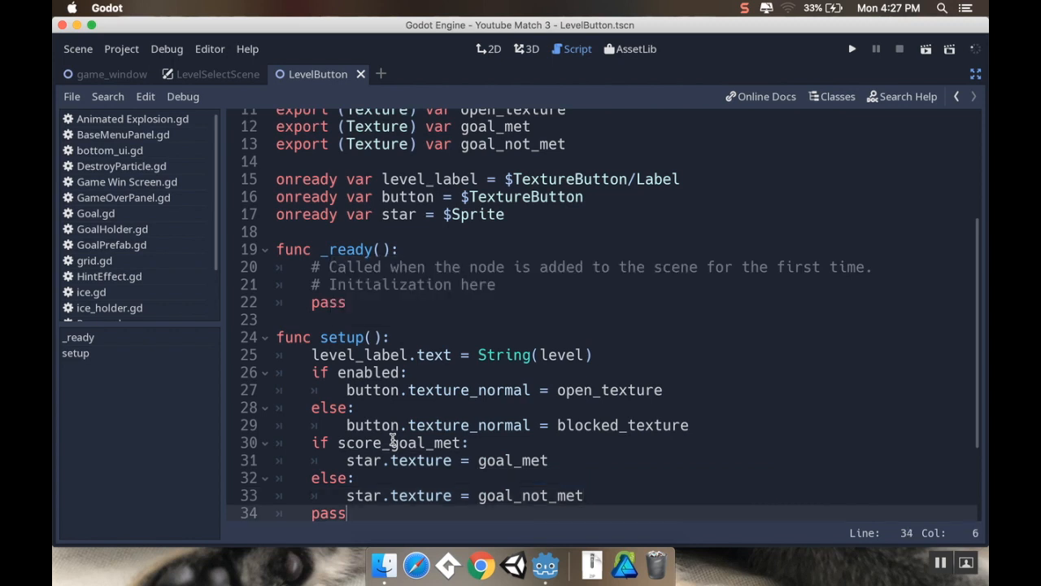
pyautogui.press('Backspace')
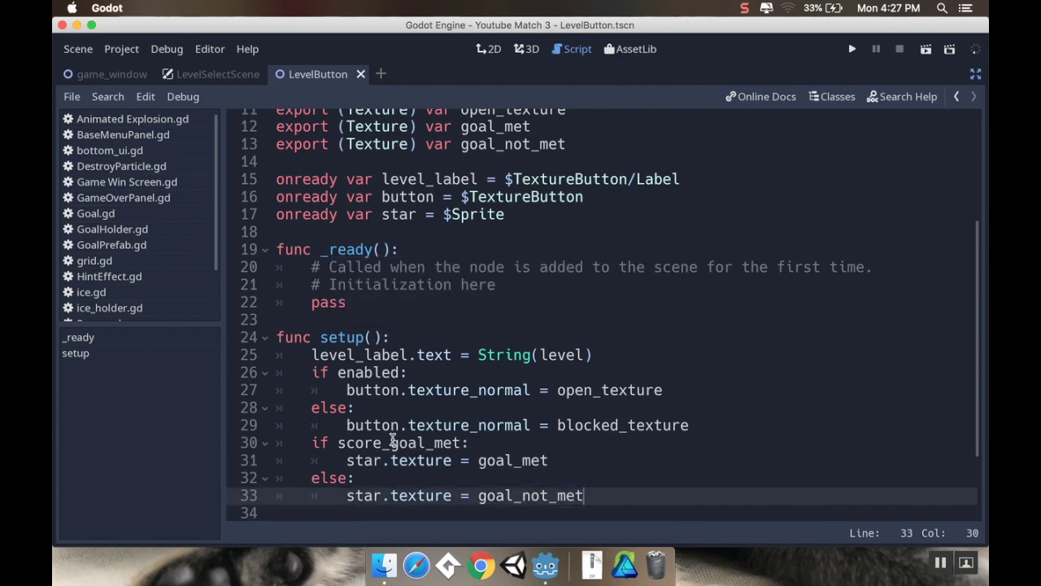
# - Replace the _ready() body with a call to setup()
pyautogui.scroll(-3)
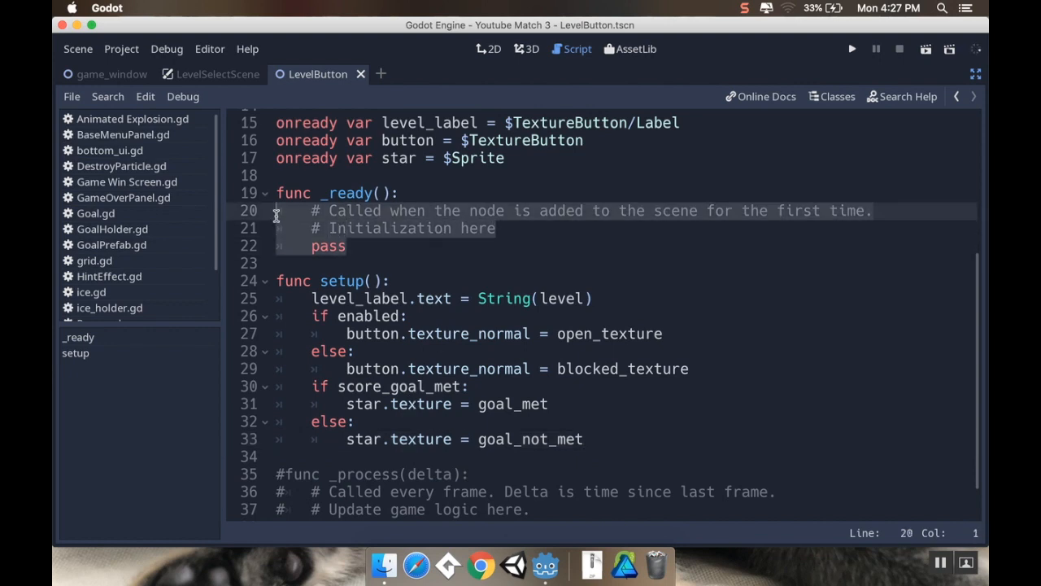
pyautogui.write('s')
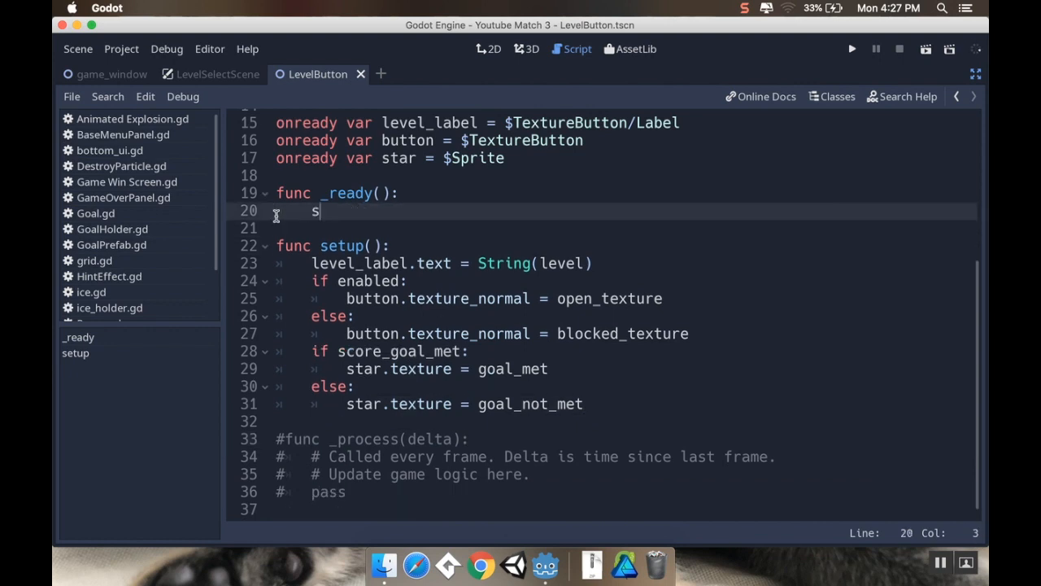
pyautogui.write('etup(')
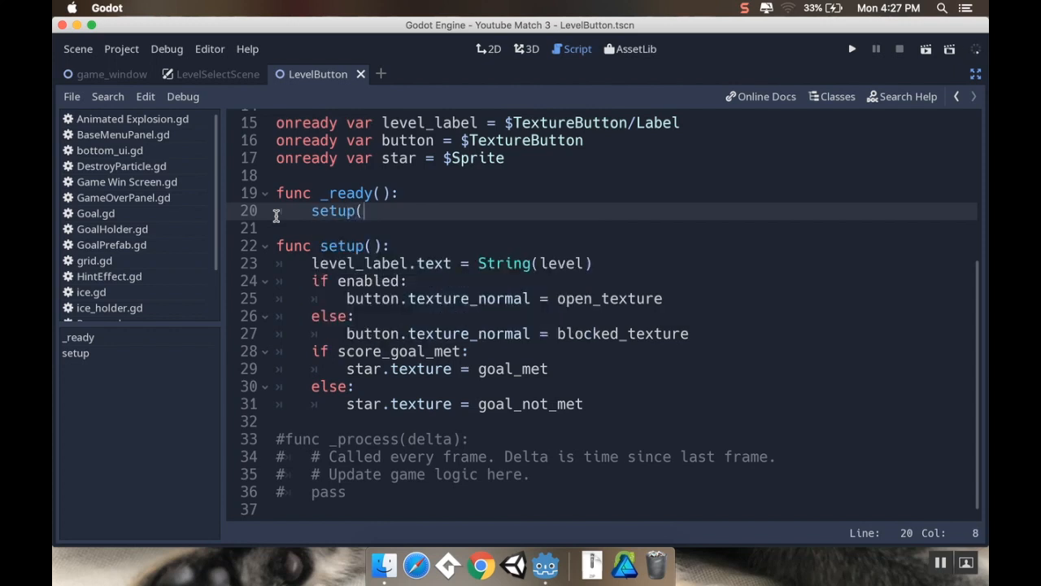
pyautogui.write(')')
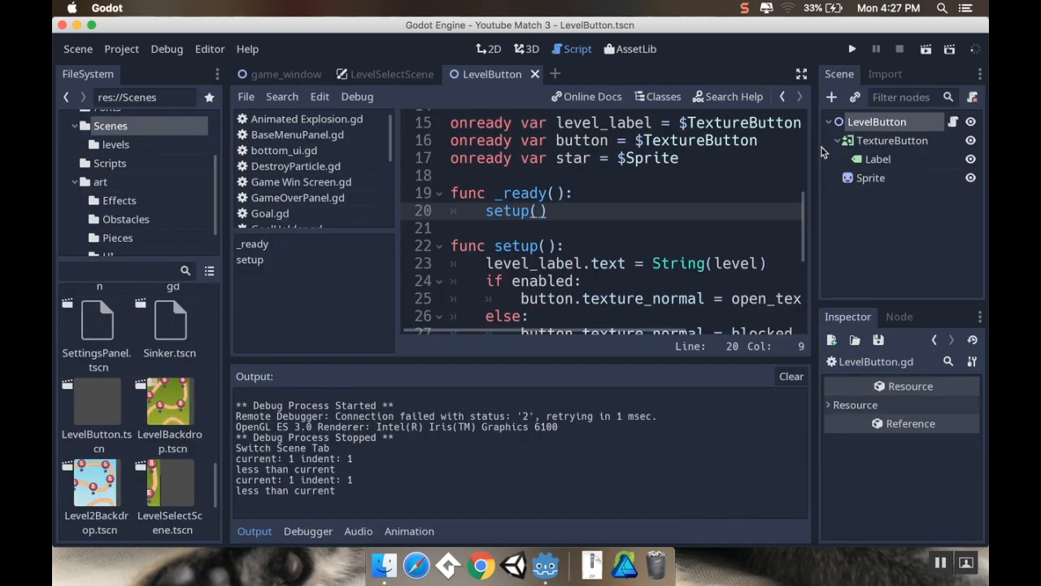
pyautogui.moveTo(874, 158)
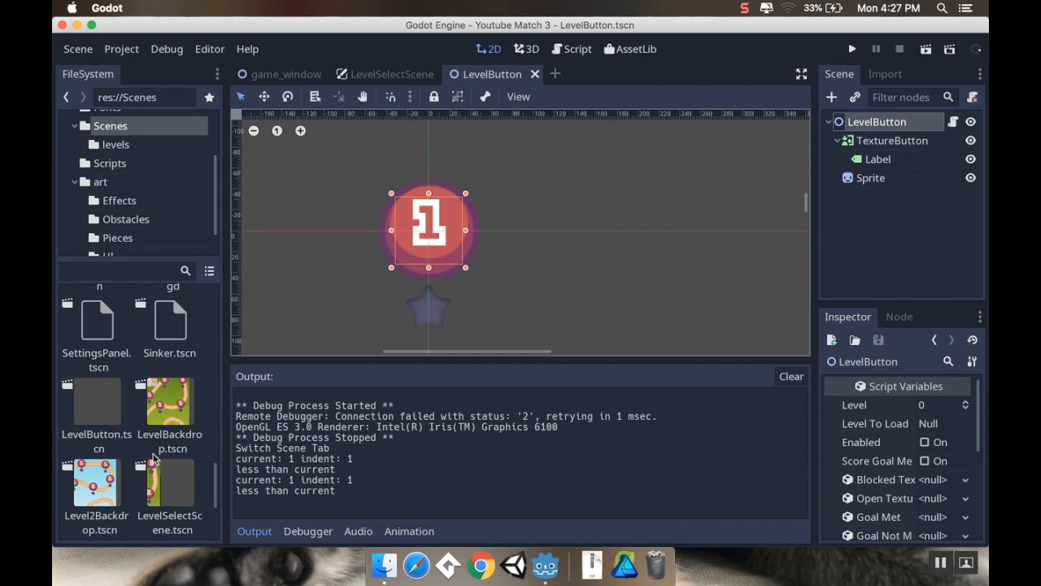
# - Open LevelBackdrop.tscn, number its five LevelButtons, and enable the first button
pyautogui.doubleClick(169, 402)
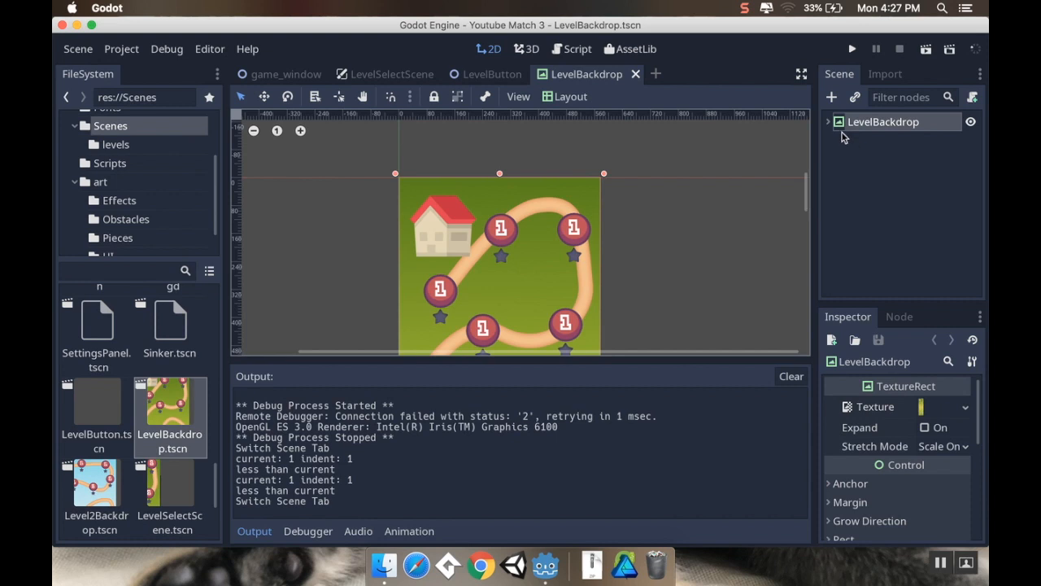
pyautogui.click(828, 121)
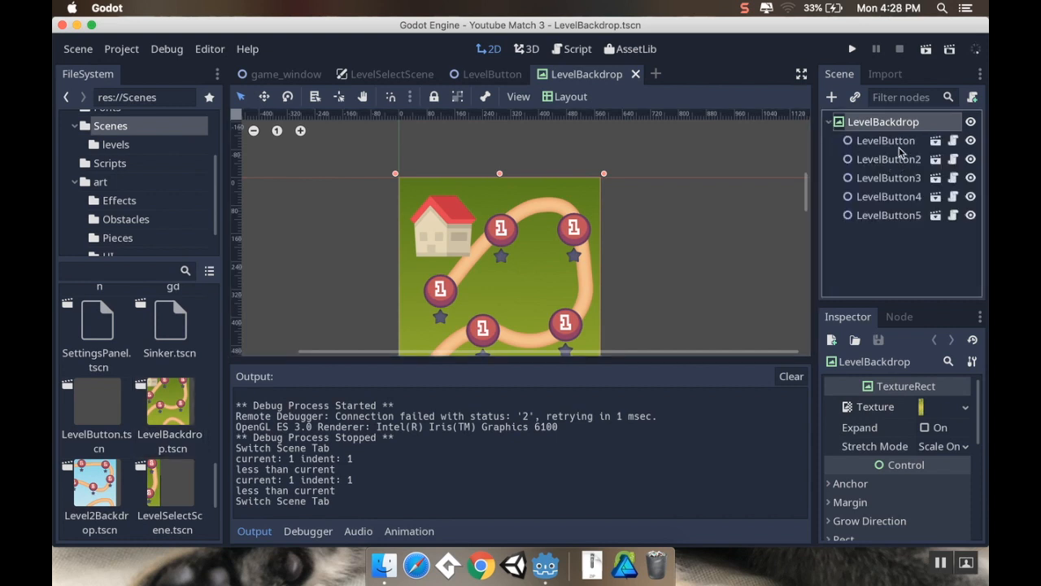
pyautogui.click(883, 140)
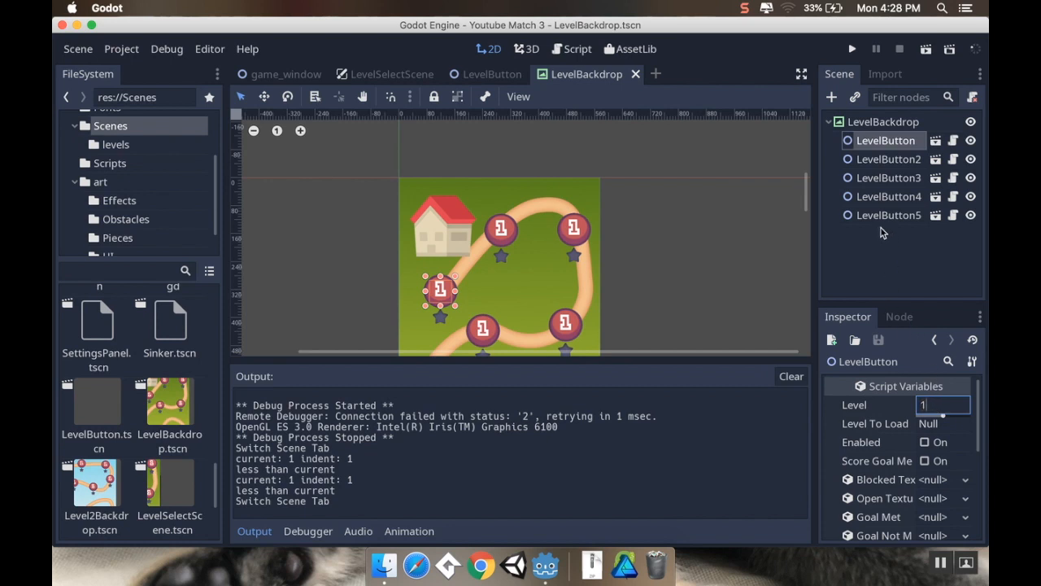
pyautogui.click(889, 159)
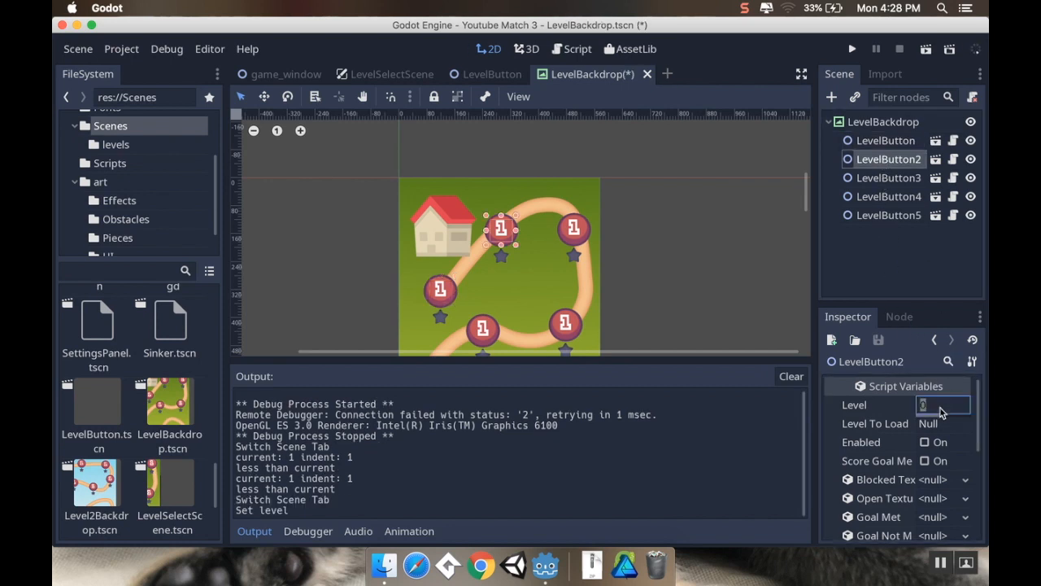
pyautogui.click(887, 177)
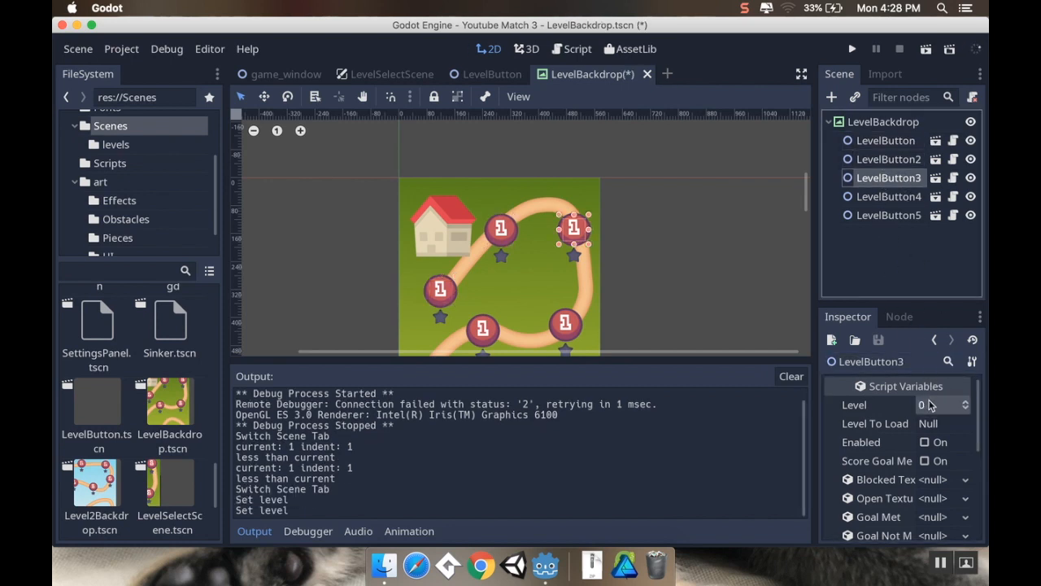
pyautogui.click(888, 196)
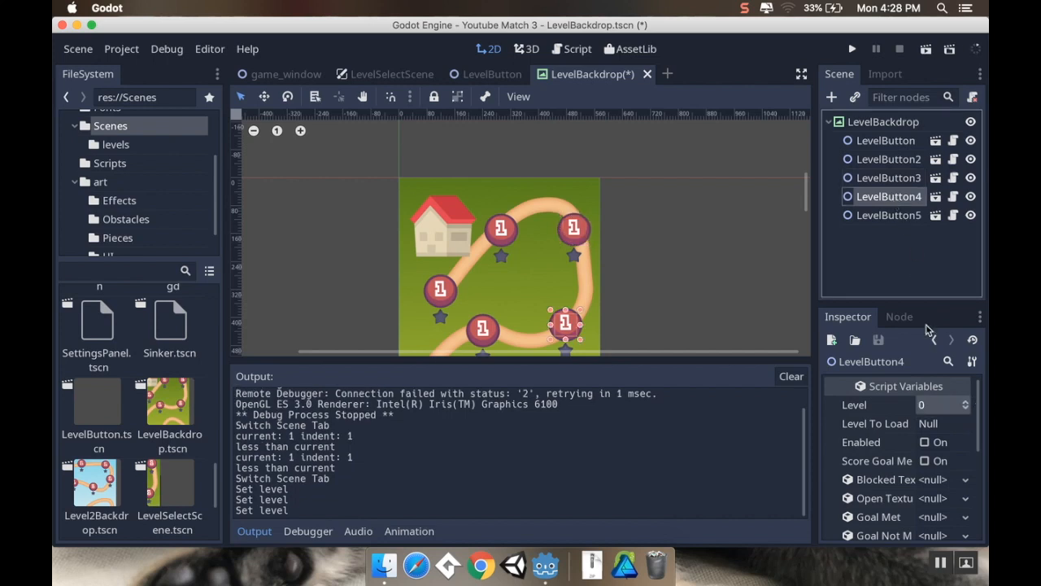
pyautogui.click(889, 215)
pyautogui.write('5')
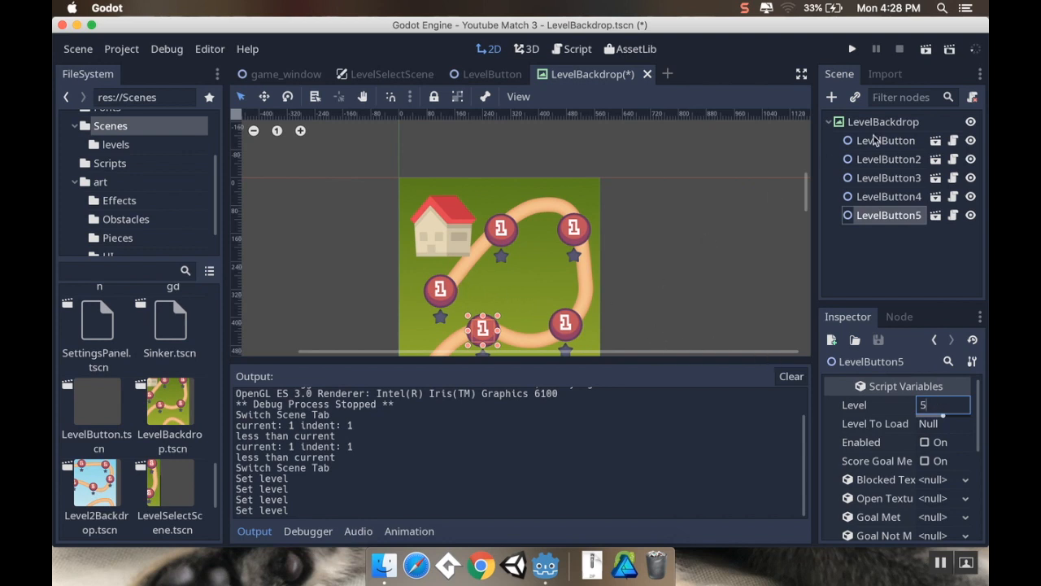
pyautogui.click(889, 159)
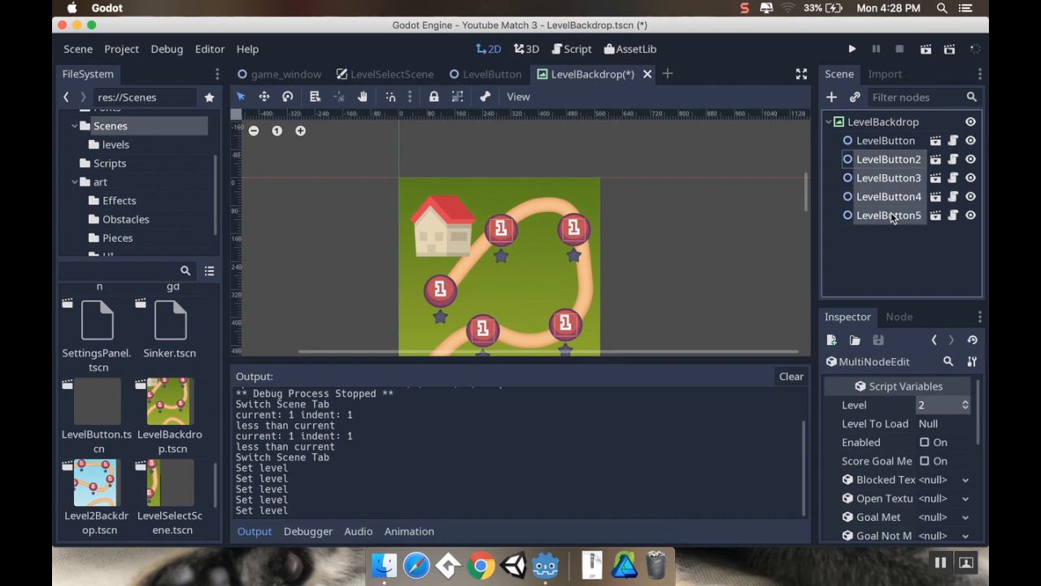
pyautogui.click(884, 140)
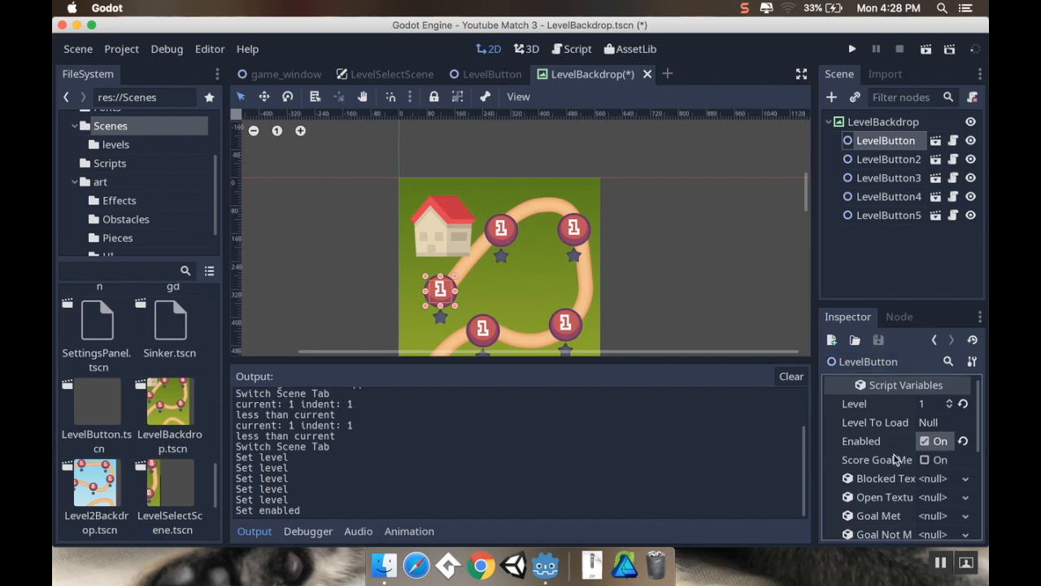
# - Select LevelButton2–LevelButton5 and assign Green Button 2.png as their Open Texture
pyautogui.scroll(-3)
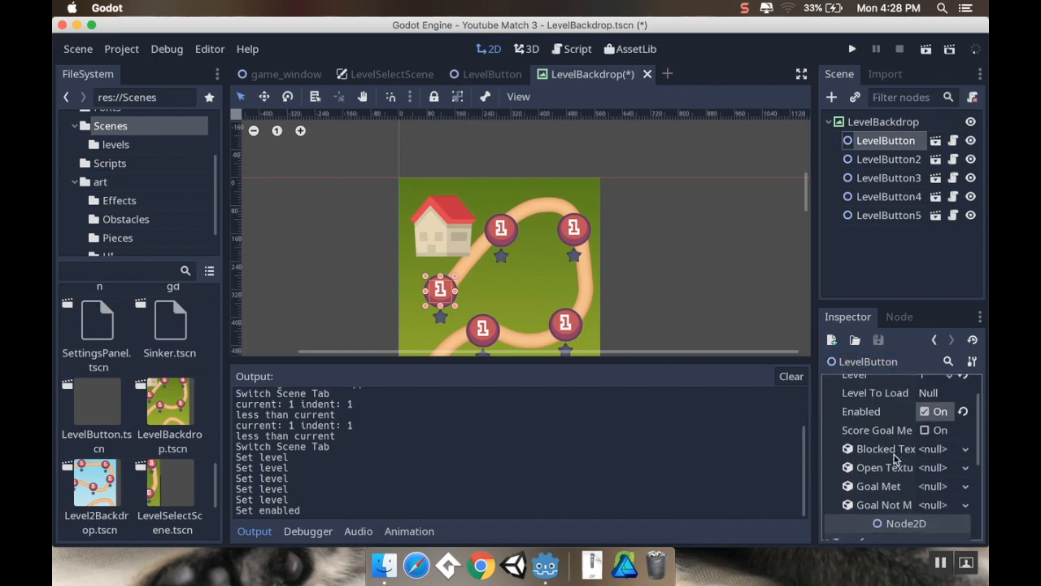
pyautogui.moveTo(817, 460)
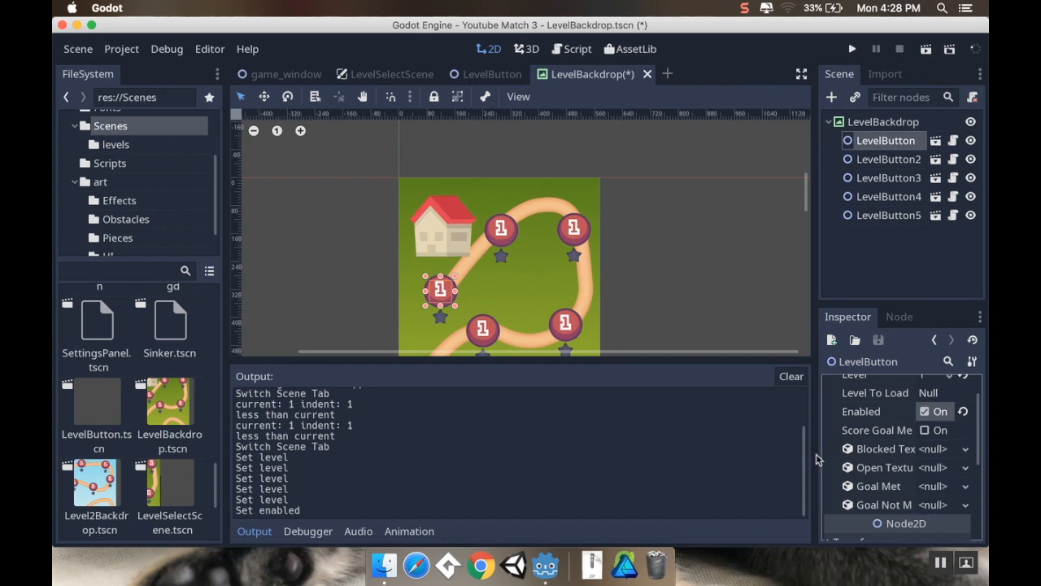
pyautogui.moveTo(104, 202)
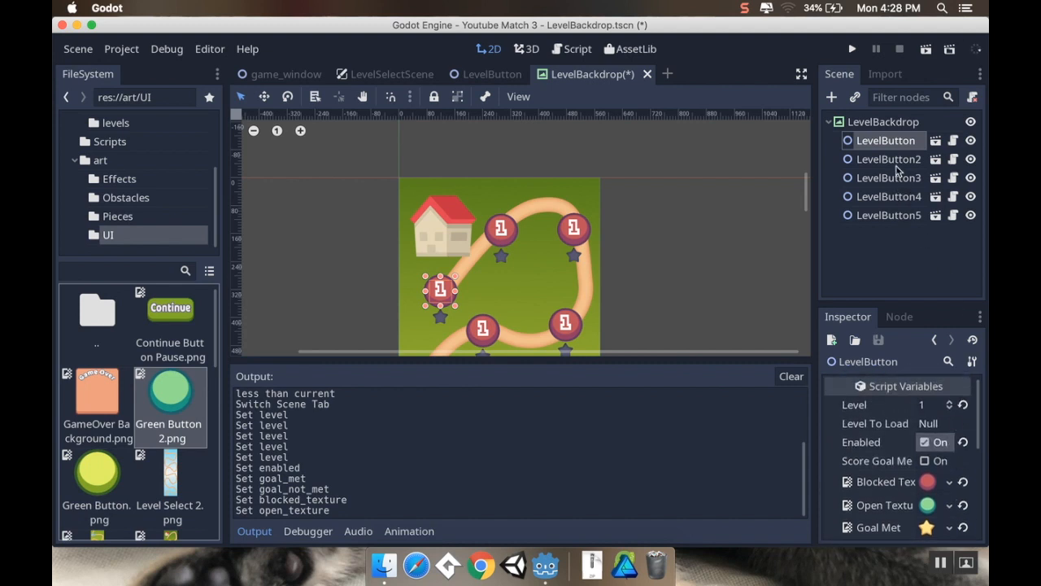
pyautogui.click(890, 159)
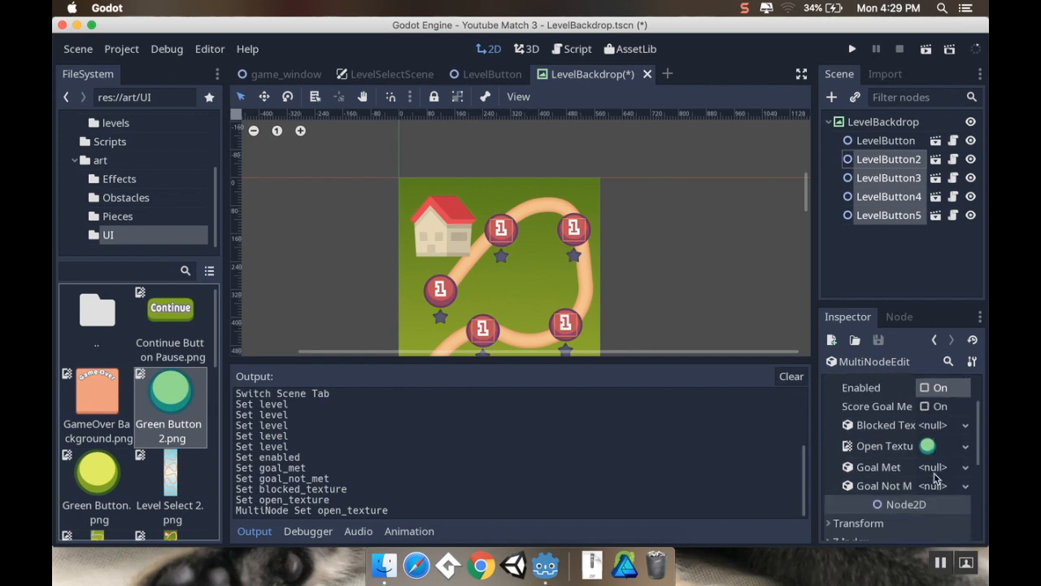
pyautogui.moveTo(502, 181)
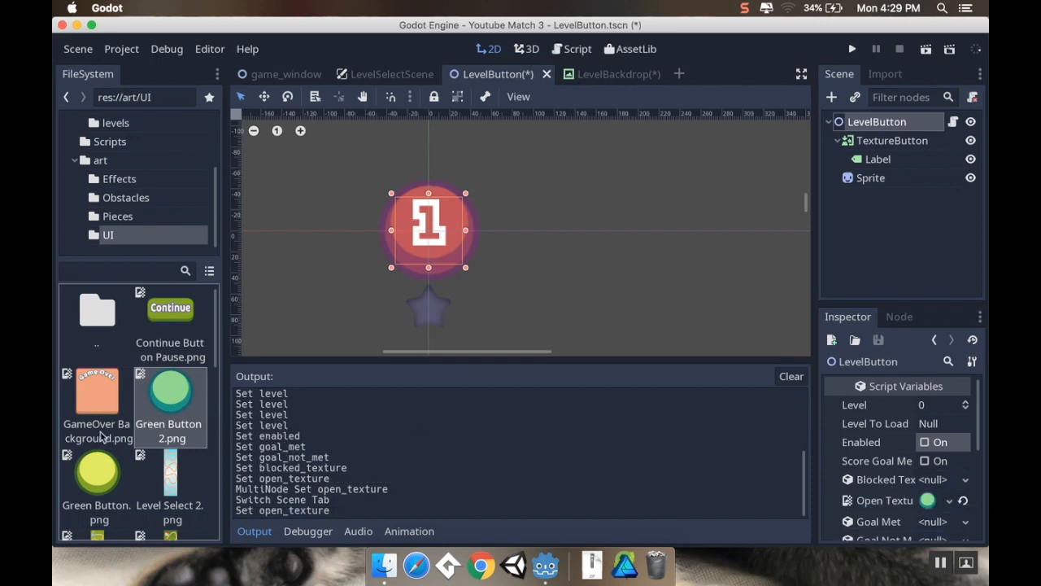
# - Check LevelButton4 and LevelButton2 in LevelBackdrop, then run the game to view the level map
pyautogui.scroll(-3)
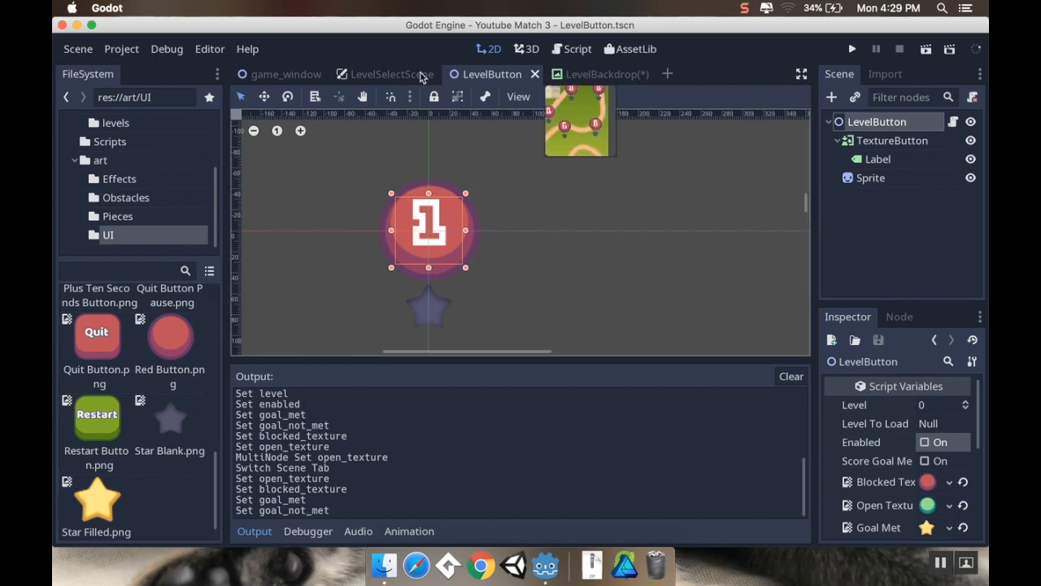
pyautogui.click(597, 74)
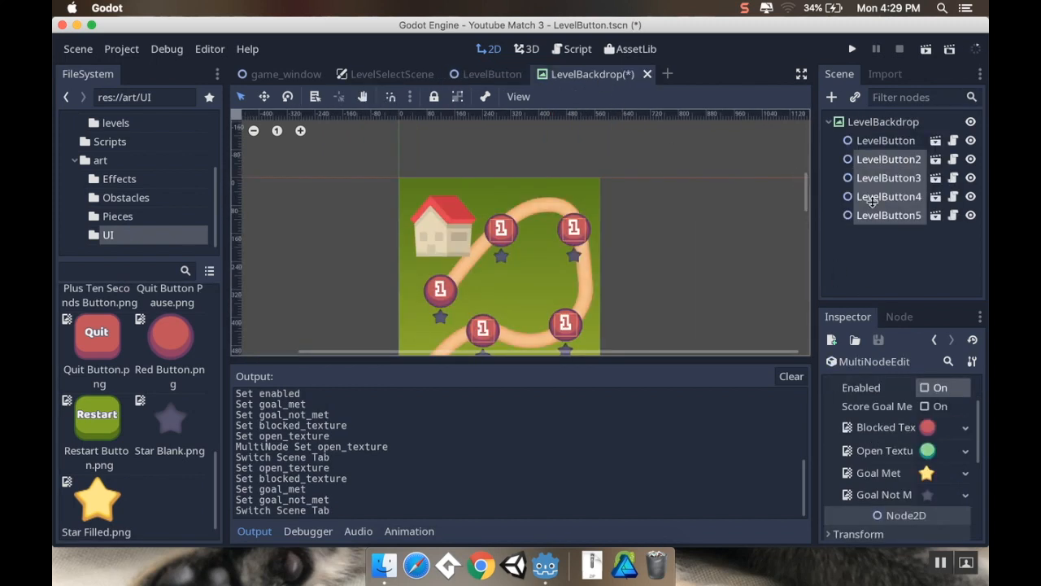
pyautogui.click(889, 196)
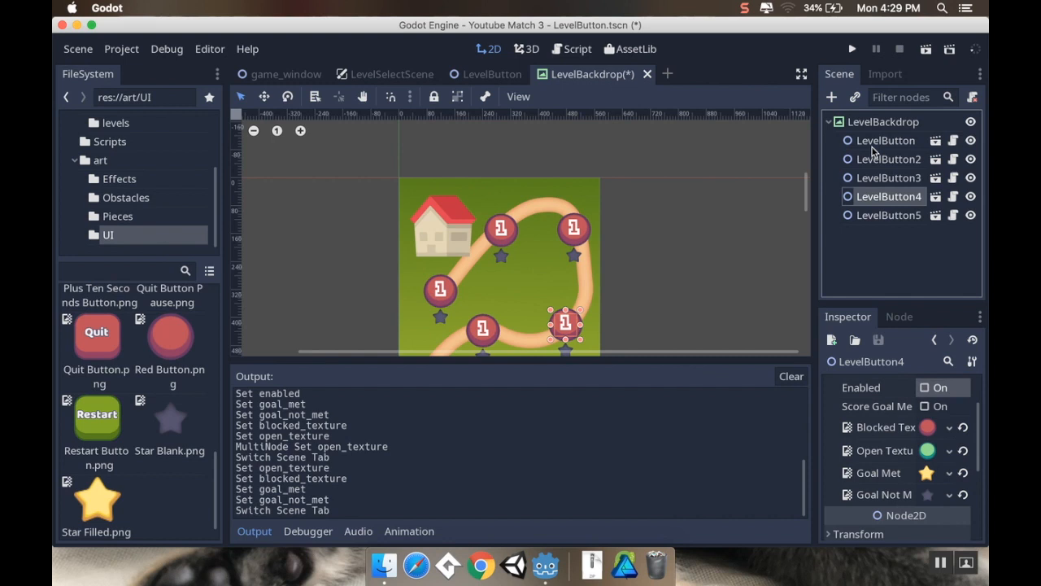
pyautogui.click(889, 159)
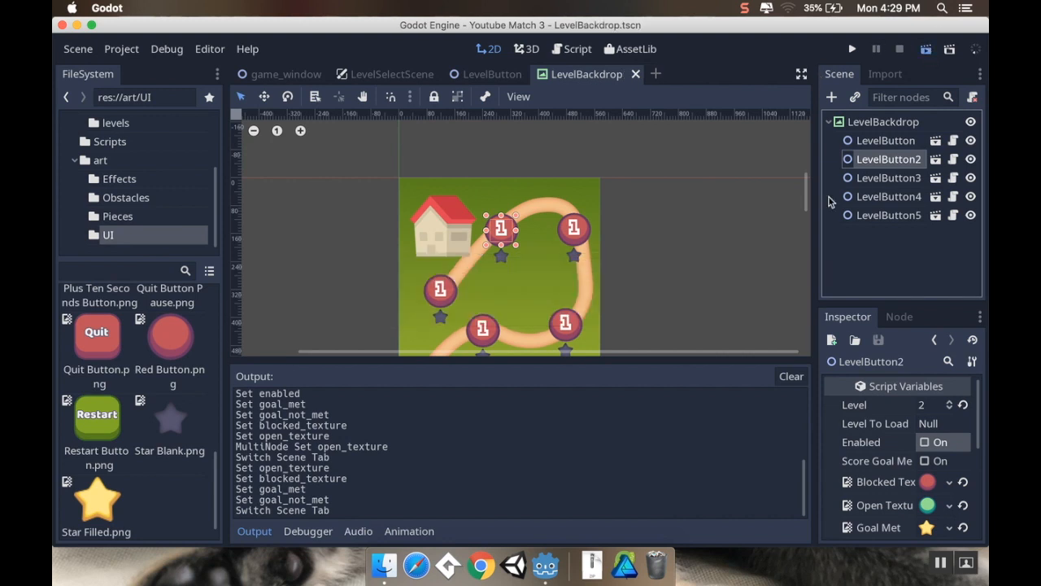
pyautogui.click(847, 49)
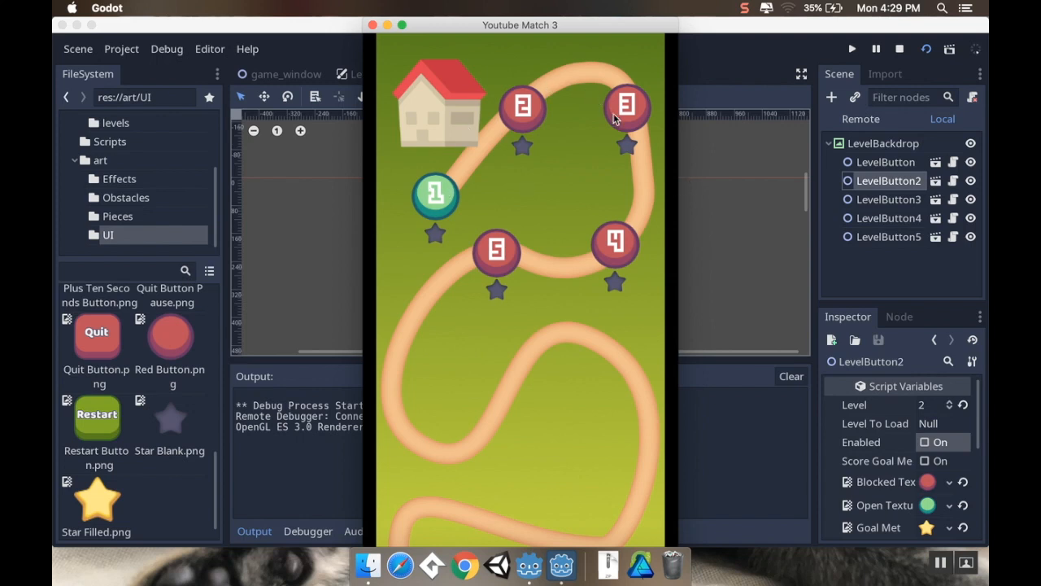
pyautogui.moveTo(447, 91)
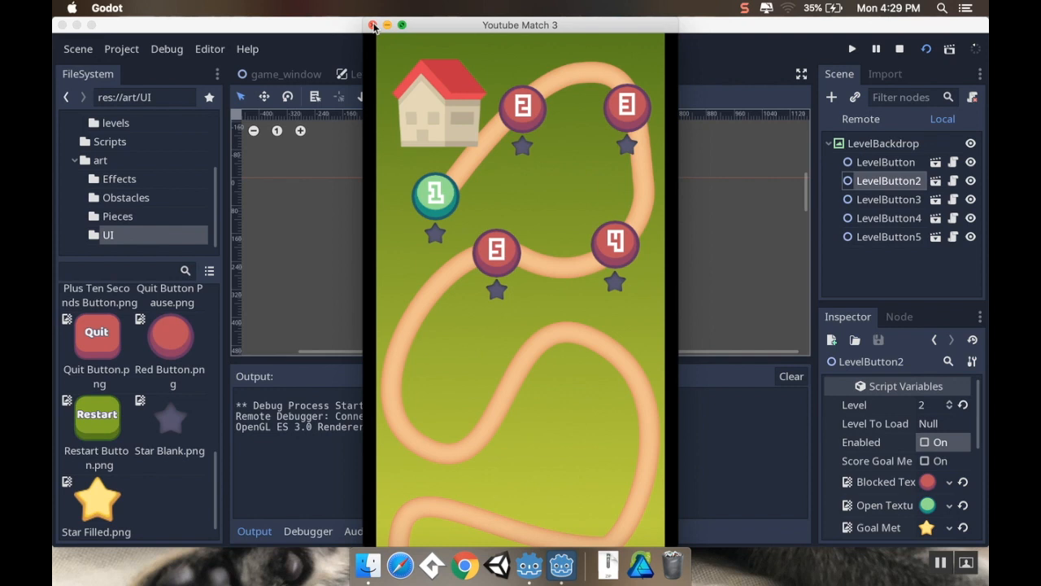
pyautogui.click(374, 24)
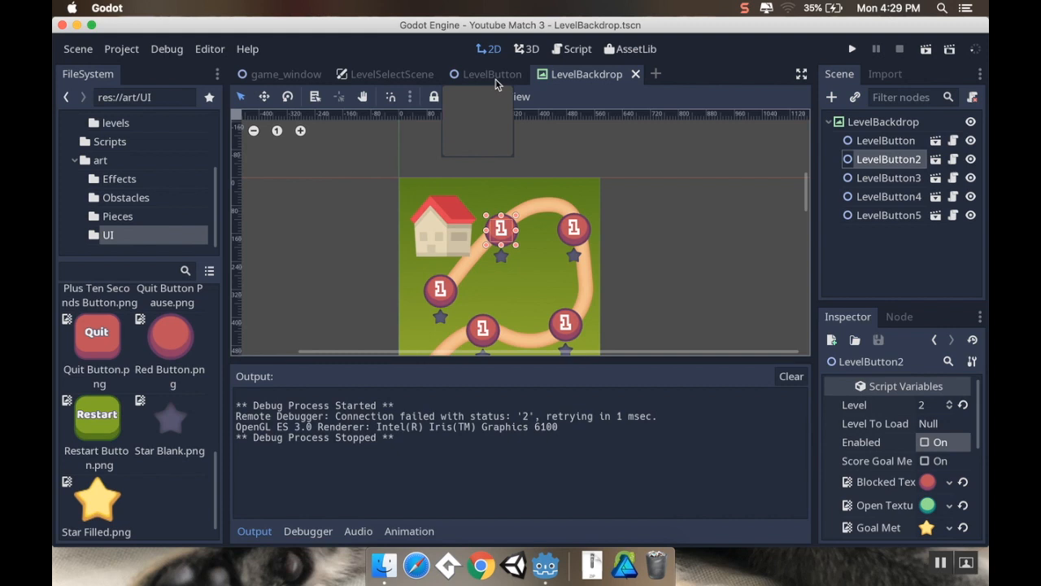
# - Connect the LevelButton TextureButton's pressed signal to the level button script
pyautogui.click(488, 74)
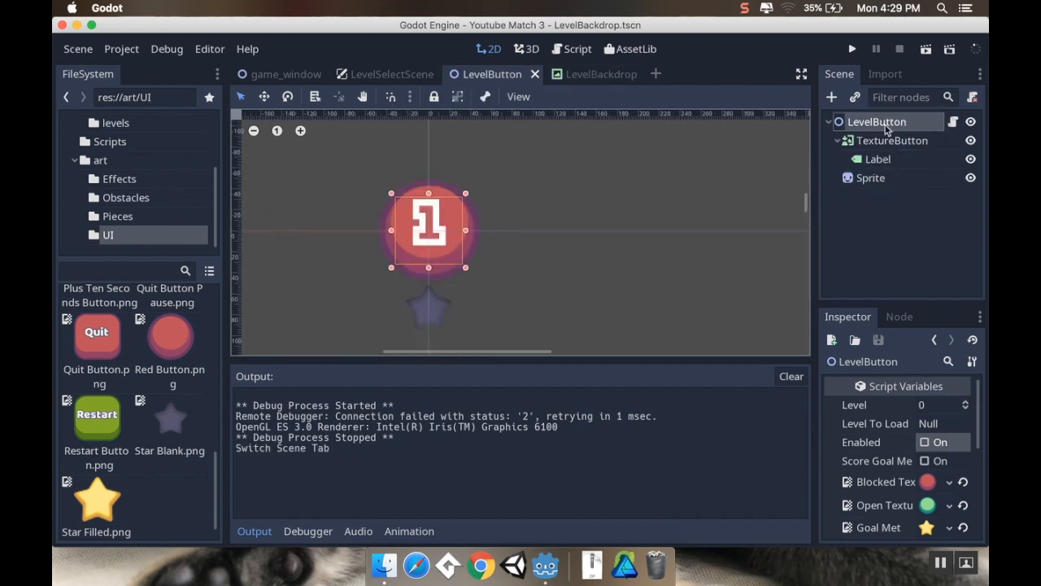
pyautogui.click(885, 74)
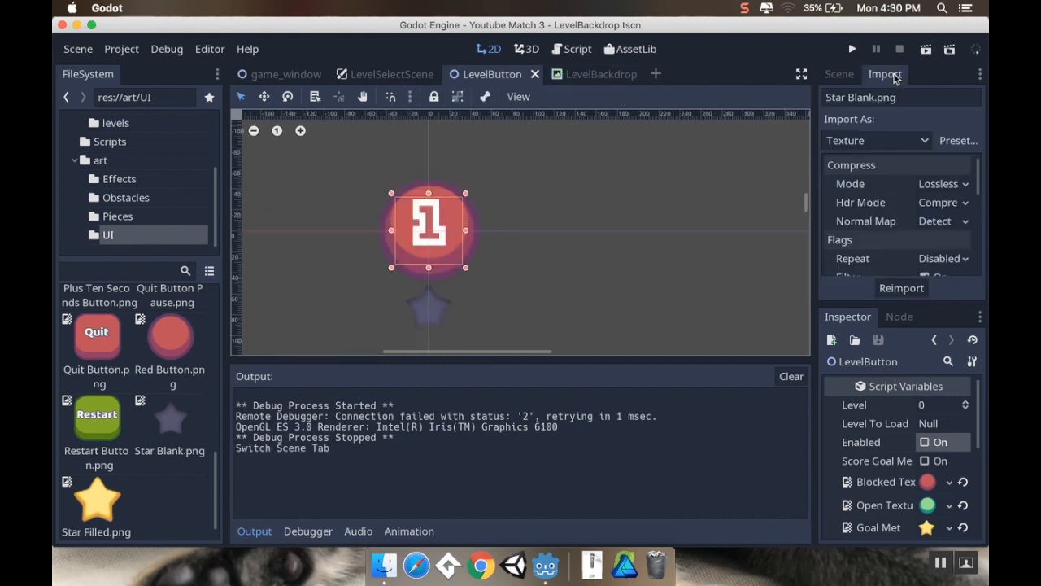
pyautogui.click(838, 74)
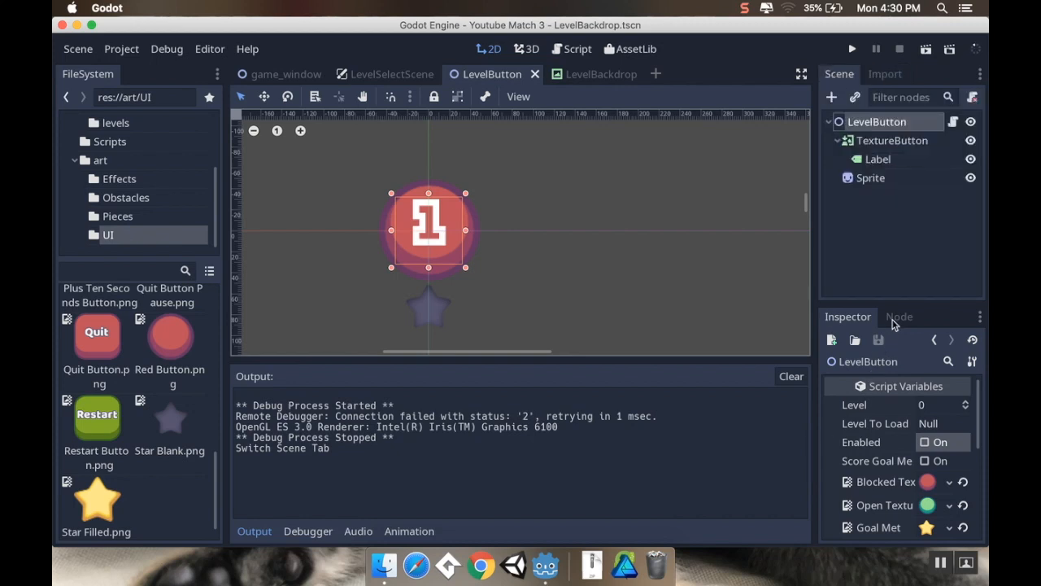
pyautogui.click(898, 316)
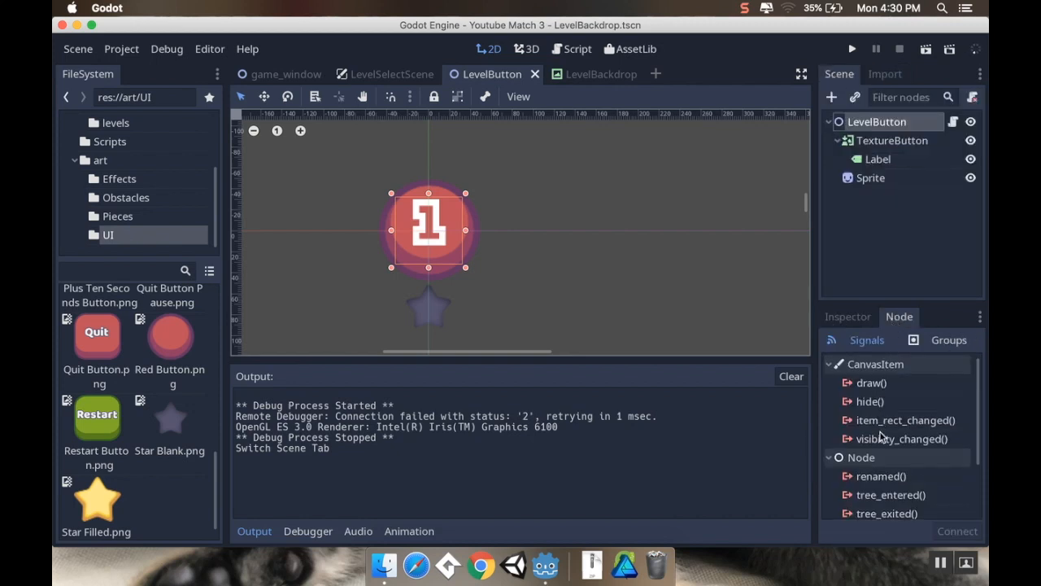
pyautogui.click(892, 140)
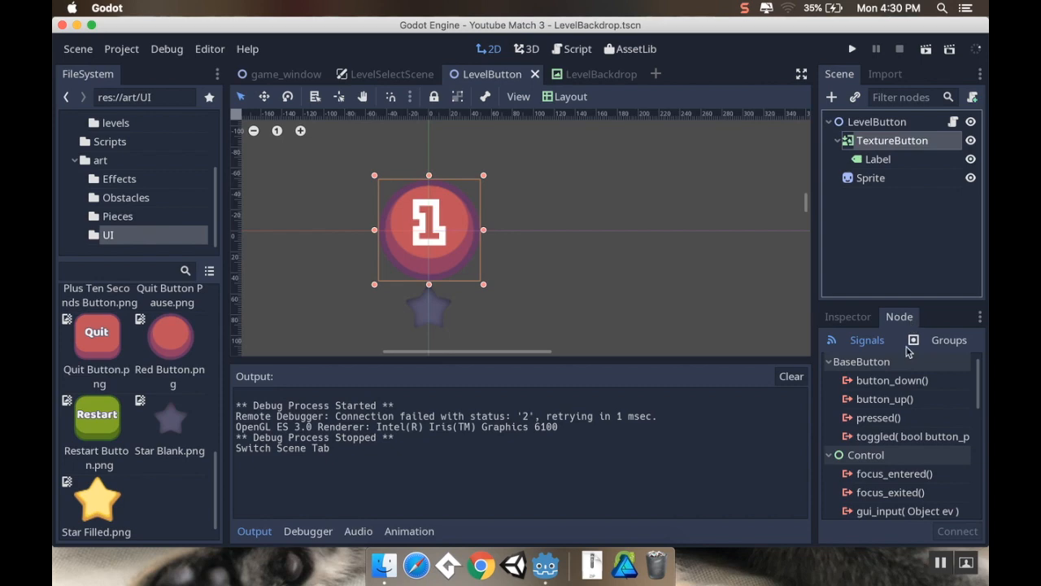
pyautogui.click(877, 417)
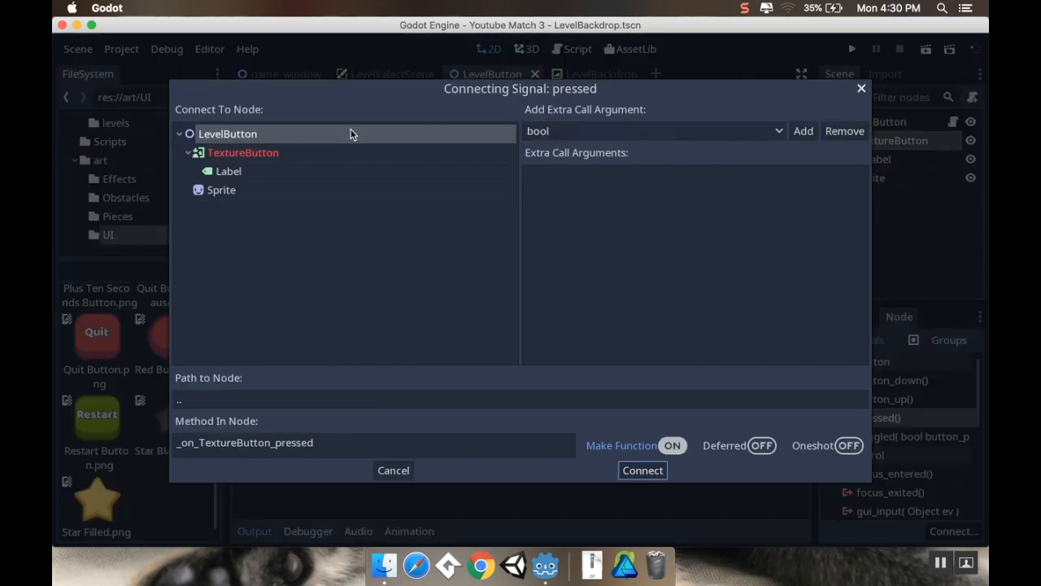
pyautogui.click(643, 470)
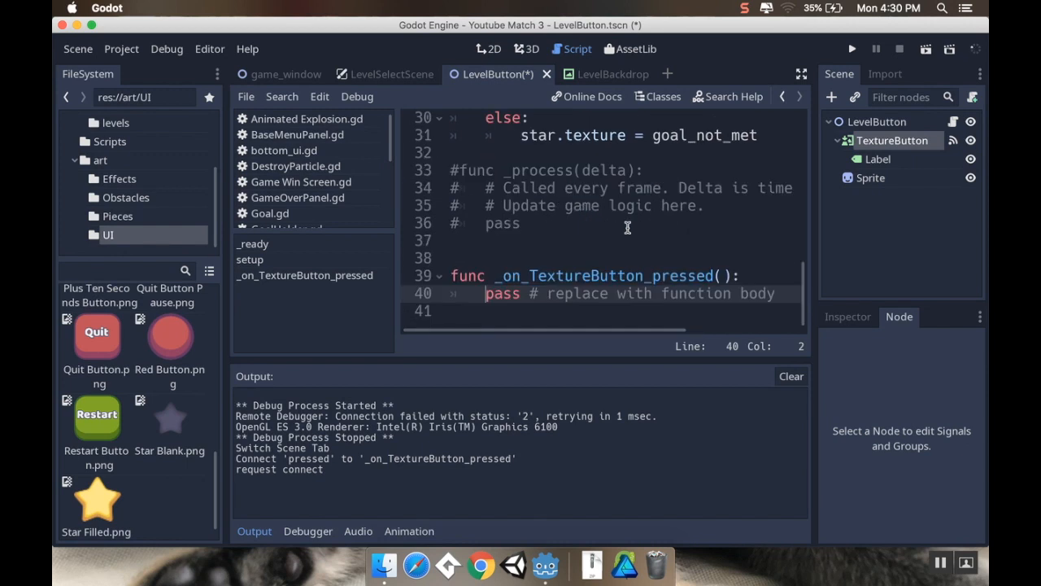
# - Write get_tree().change_scene(level_to_load) in the pressed handler, remove pass, and save
pyautogui.press('Enter')
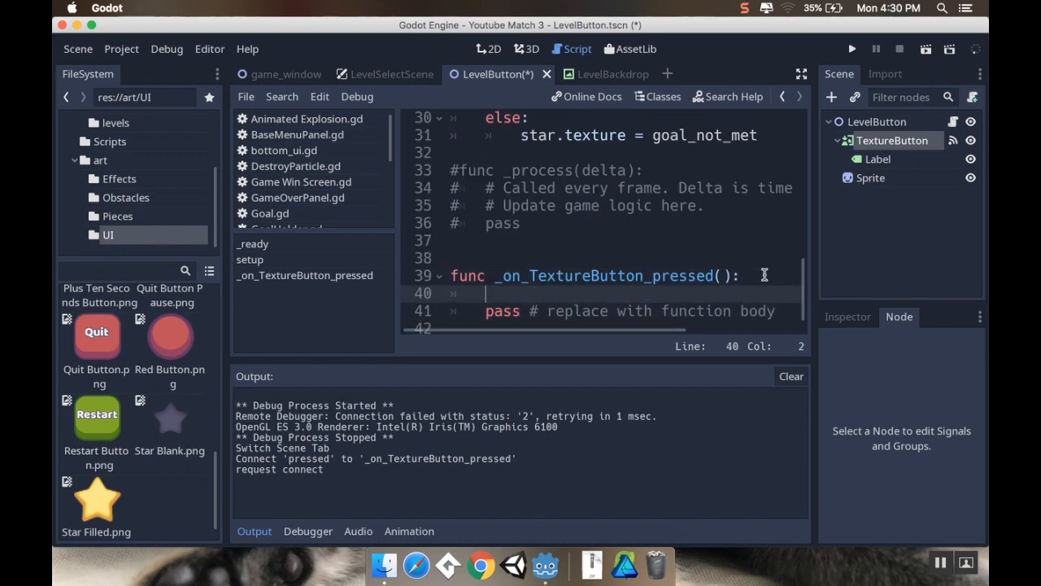
pyautogui.write('get_')
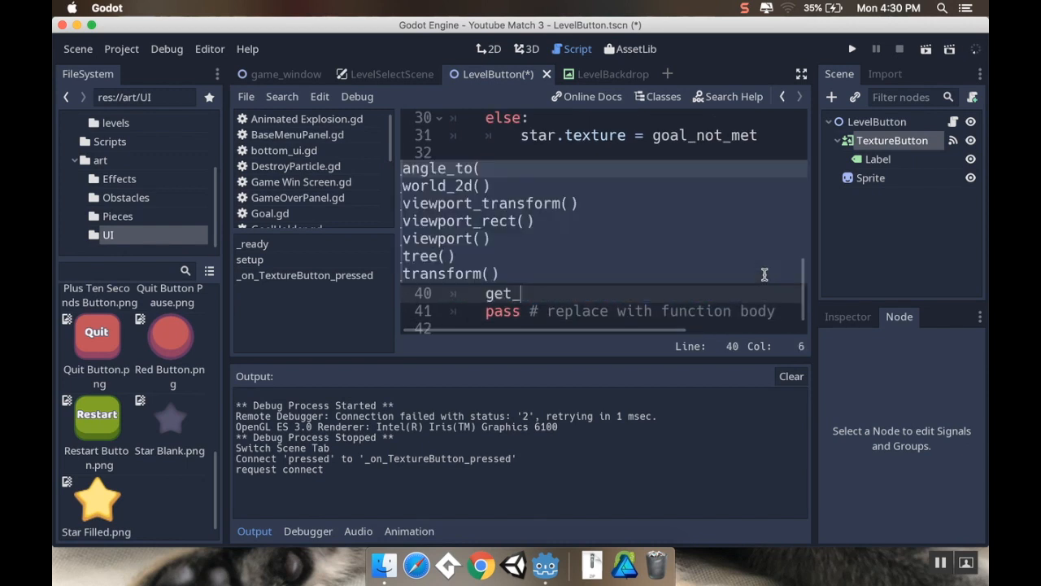
pyautogui.write('tree()')
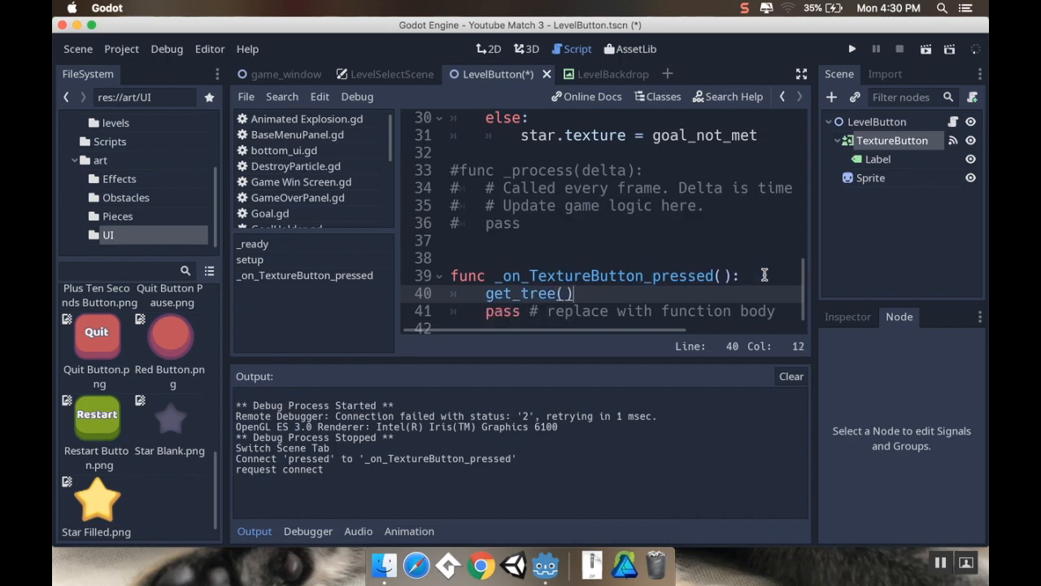
pyautogui.write('.loa')
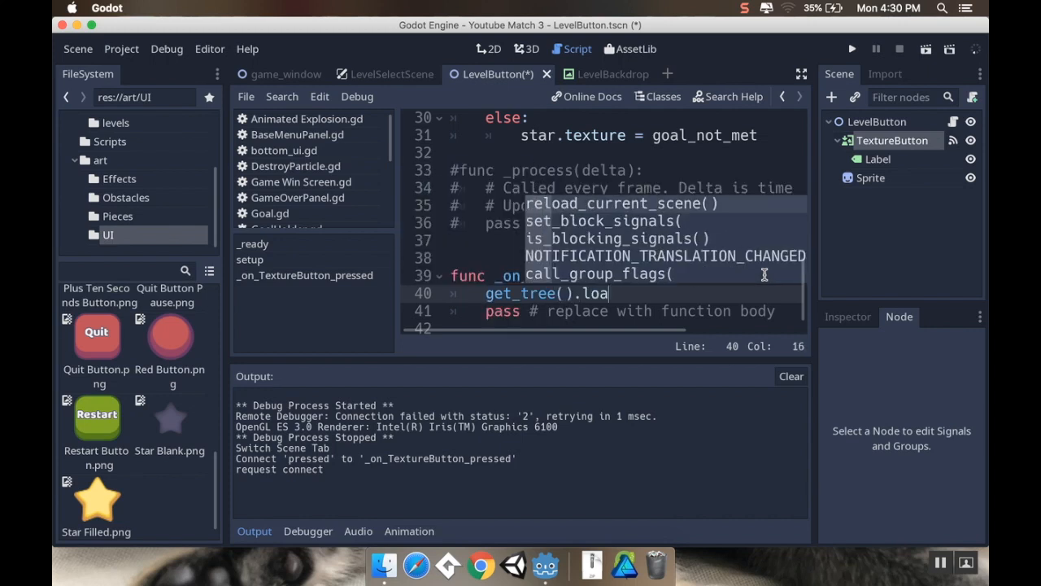
pyautogui.write('d')
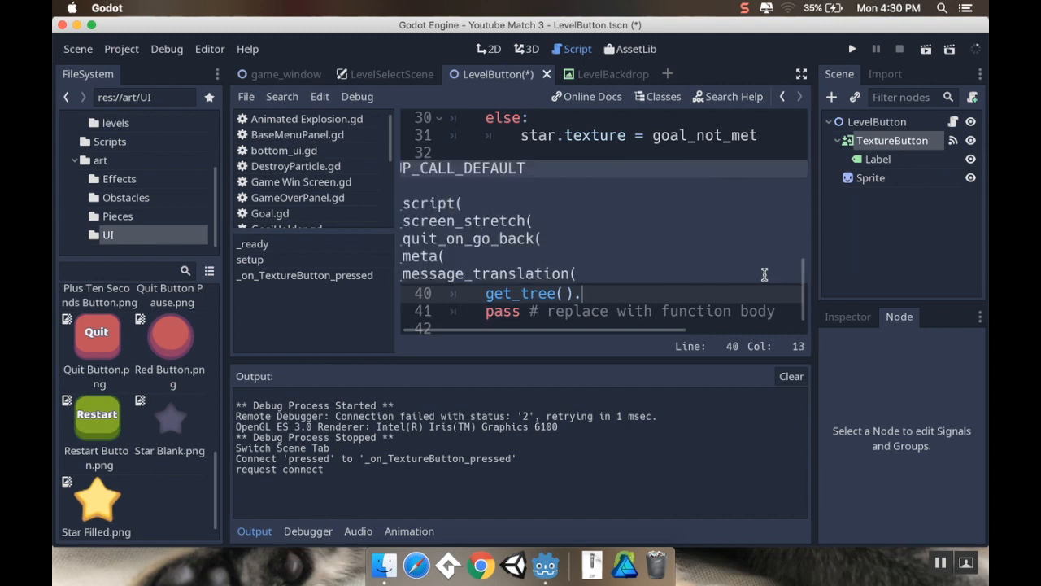
pyautogui.write('scen')
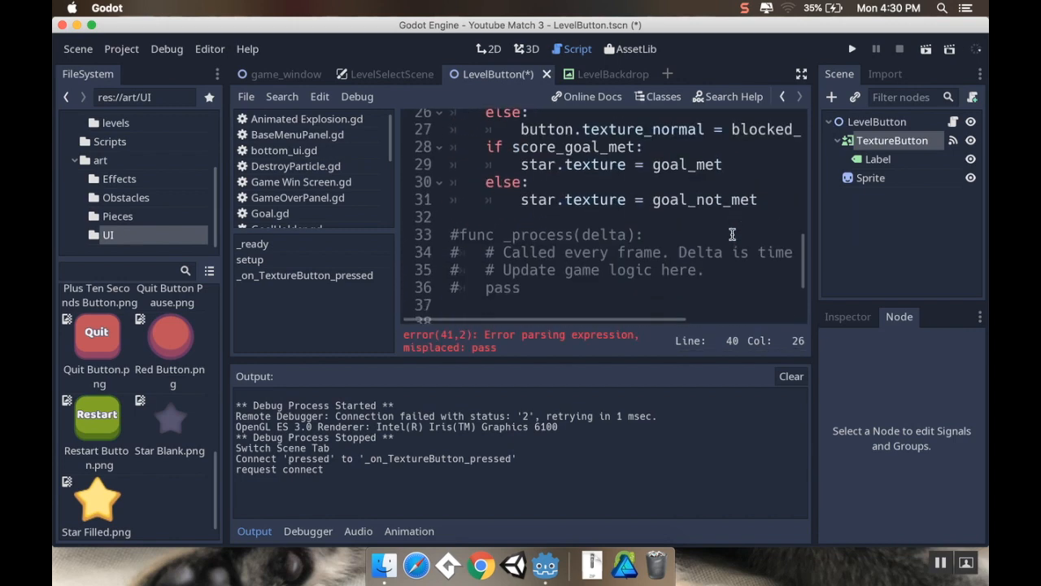
pyautogui.write('get_tree().change_scene(level_to_load')
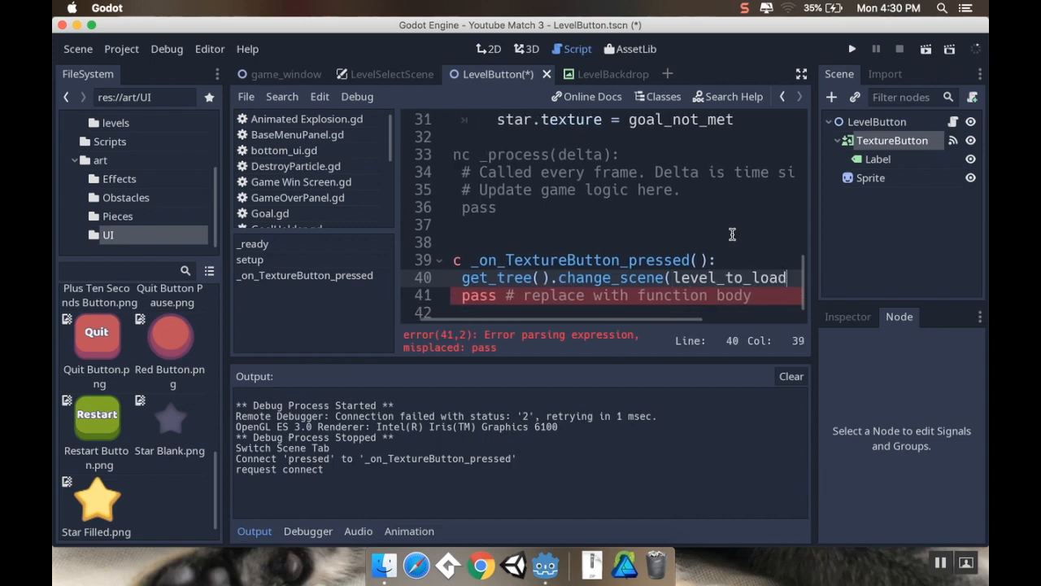
pyautogui.press('cmd+s')
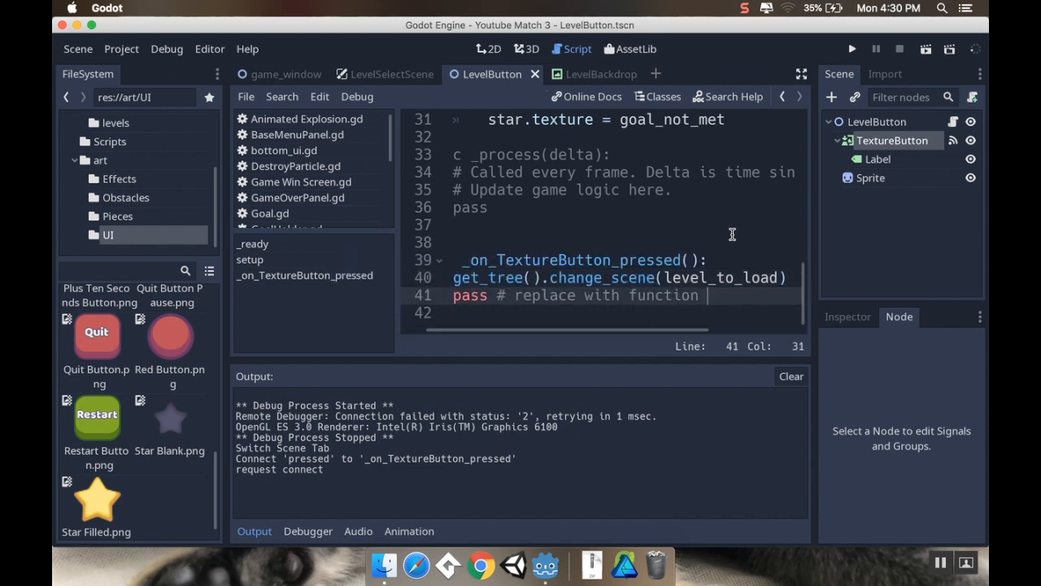
pyautogui.press('backspace')
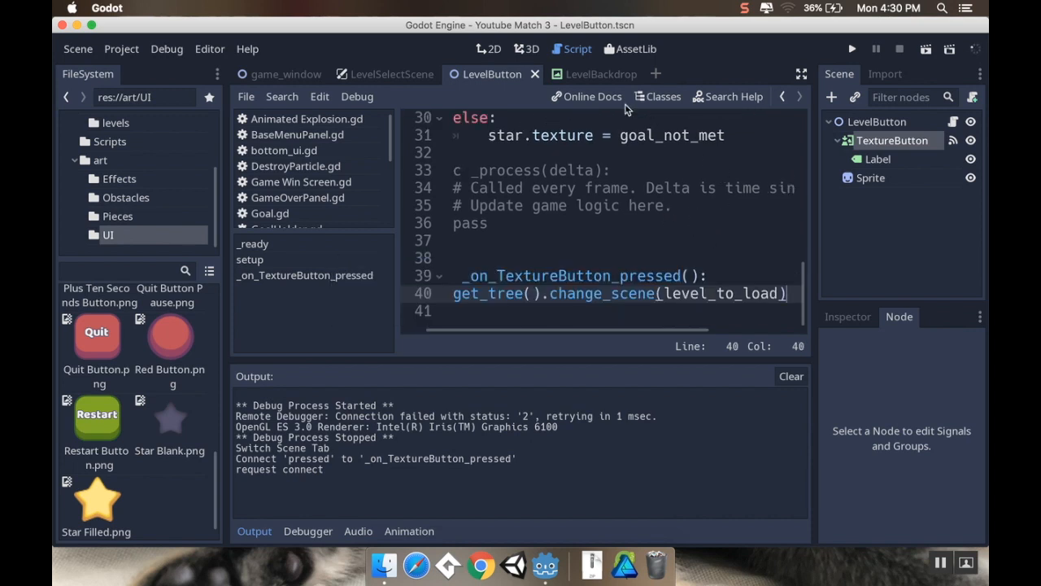
pyautogui.click(586, 74)
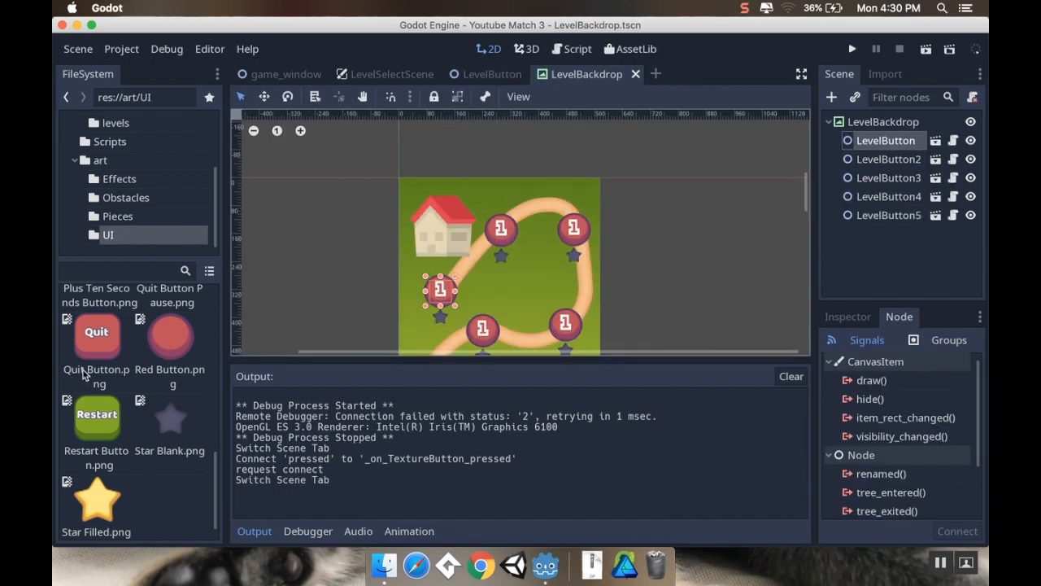
pyautogui.moveTo(546, 86)
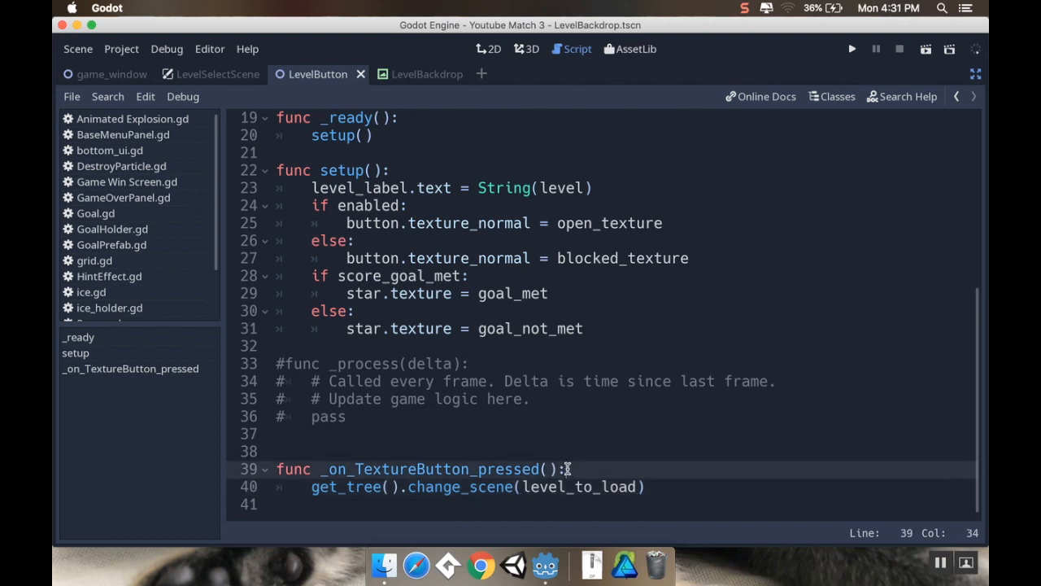
# - Nest the change_scene call under an 'if enabled:' condition
pyautogui.write('if(')
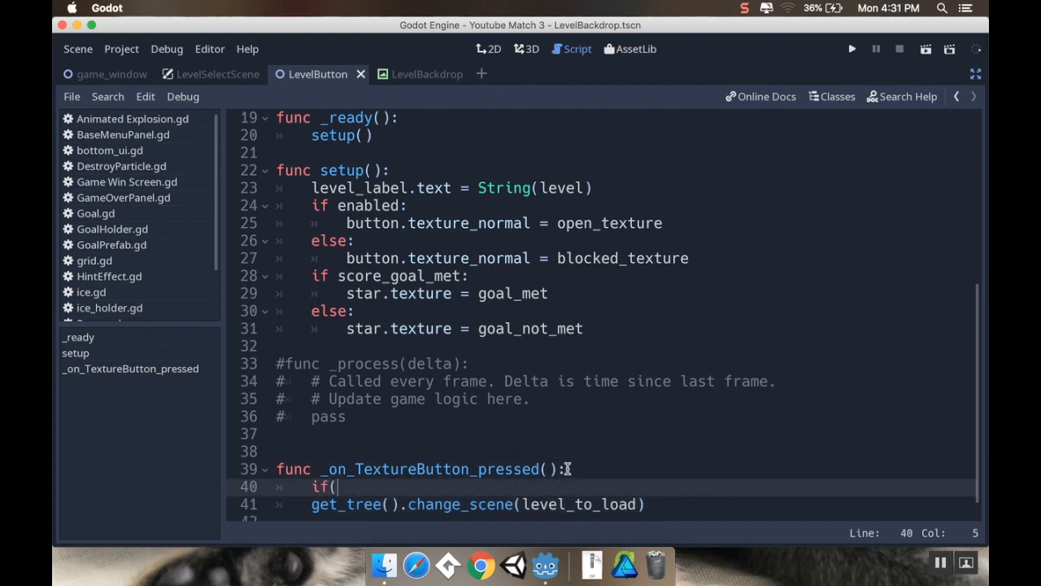
pyautogui.write('enabled')
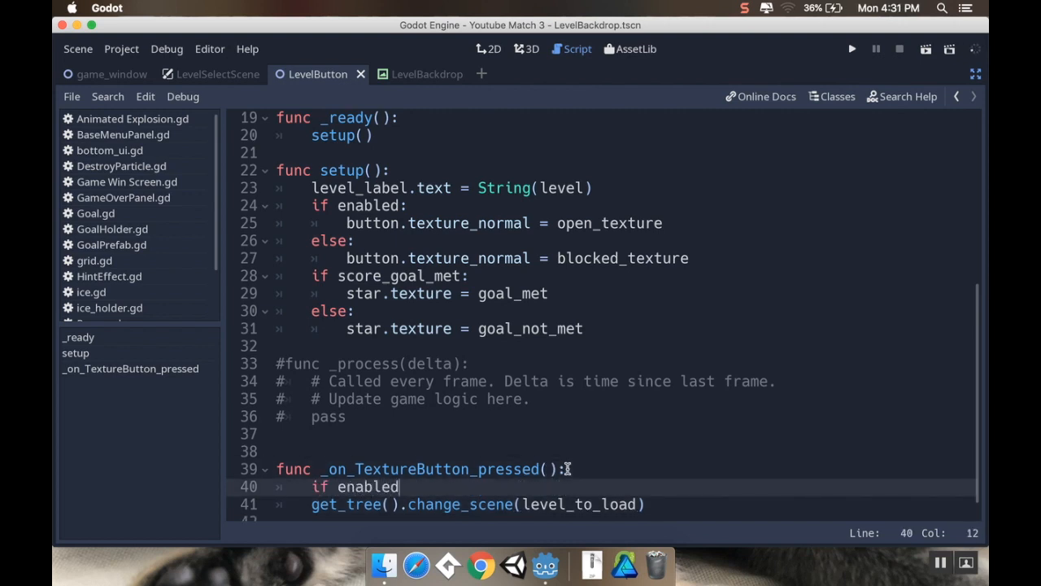
pyautogui.write(':')
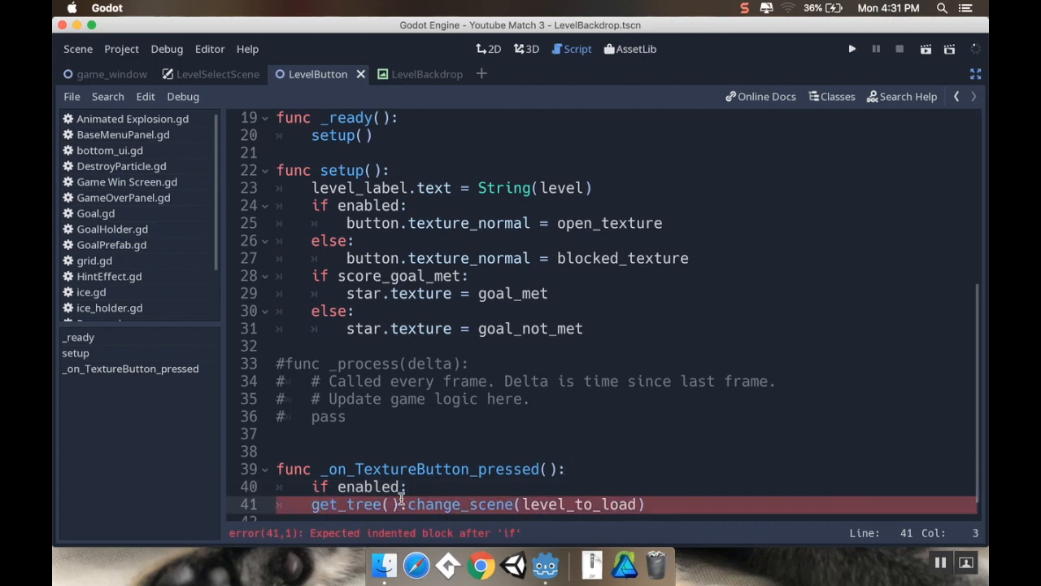
pyautogui.press('Tab')
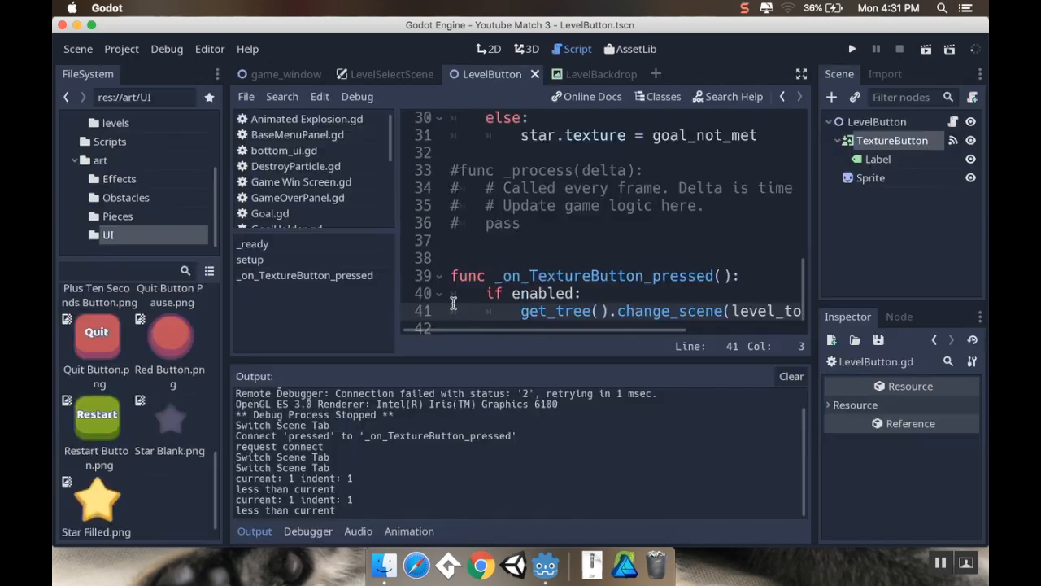
pyautogui.moveTo(573, 79)
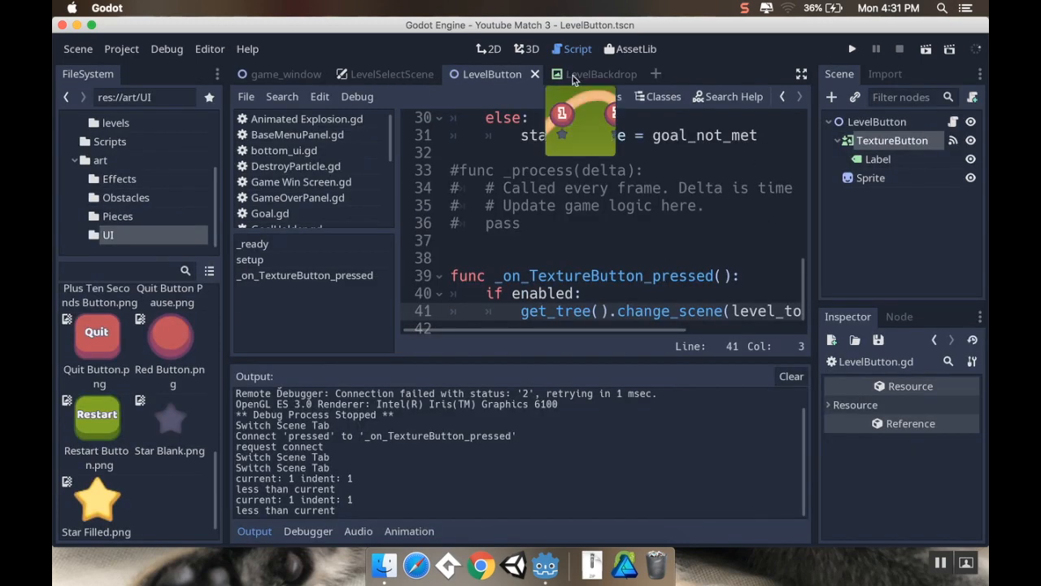
# - Assign level_1.tscn to the first LevelButton's Level To Load property in LevelBackdrop
pyautogui.click(603, 74)
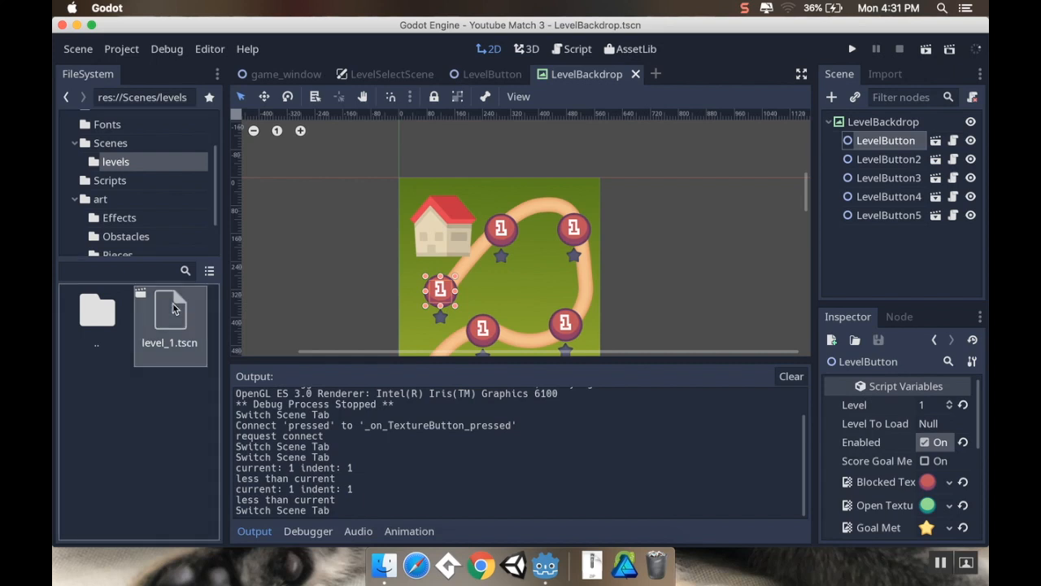
pyautogui.rightClick(169, 317)
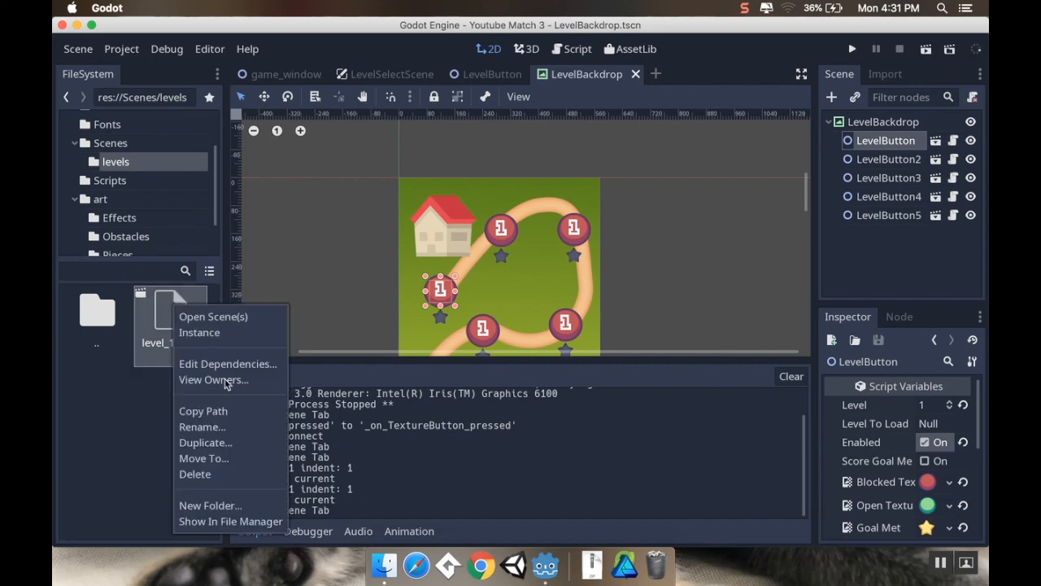
pyautogui.moveTo(240, 333)
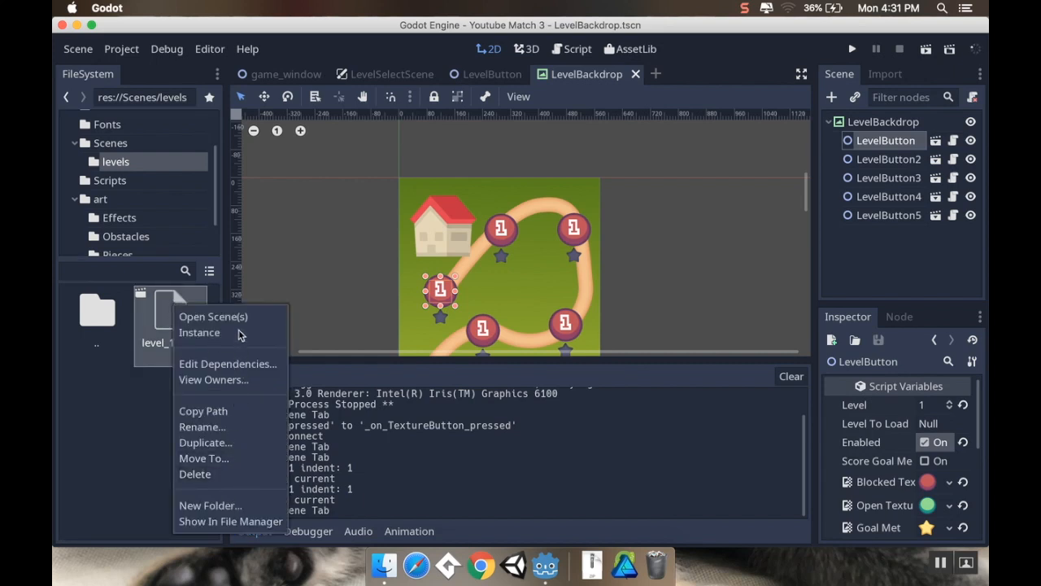
pyautogui.click(589, 433)
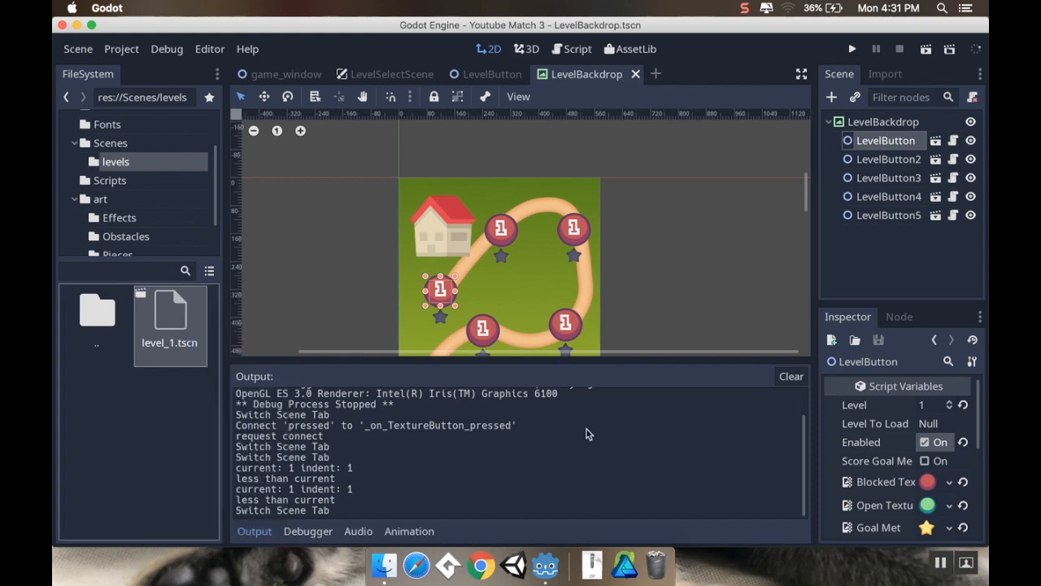
pyautogui.click(940, 423)
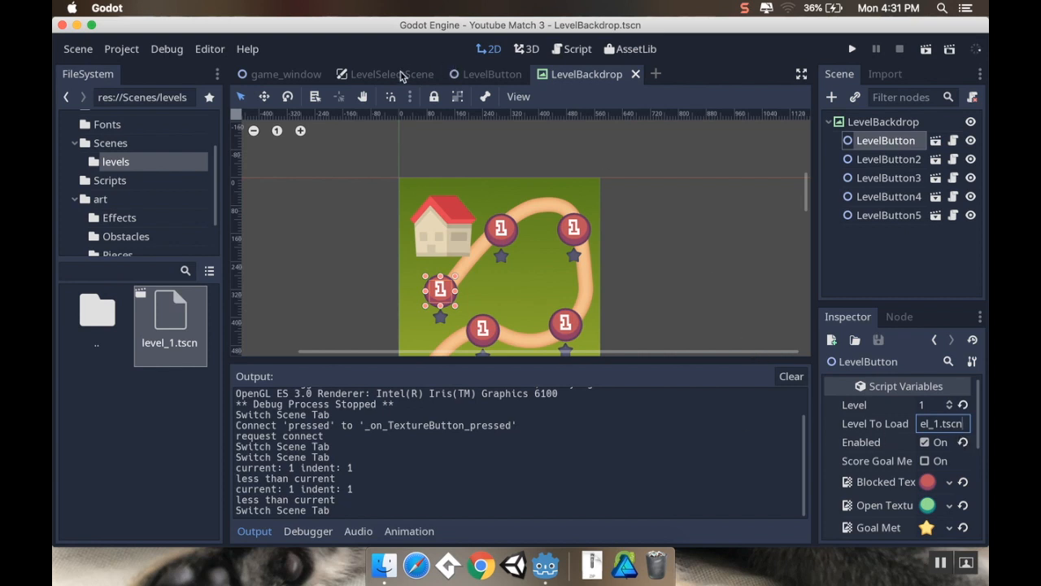
pyautogui.click(387, 74)
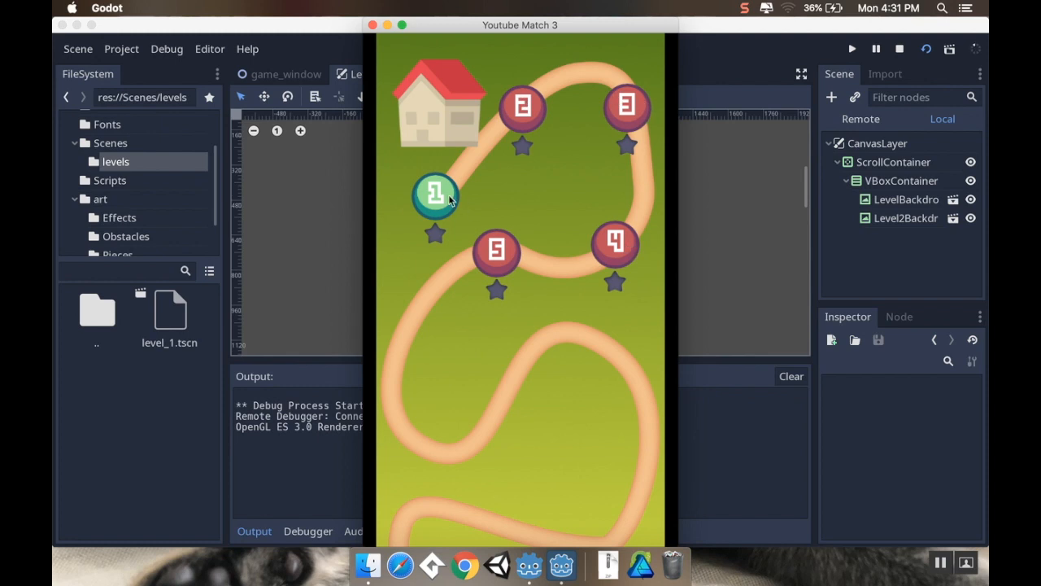
# - Try the level 1 button on the running game's level map
pyautogui.click(434, 196)
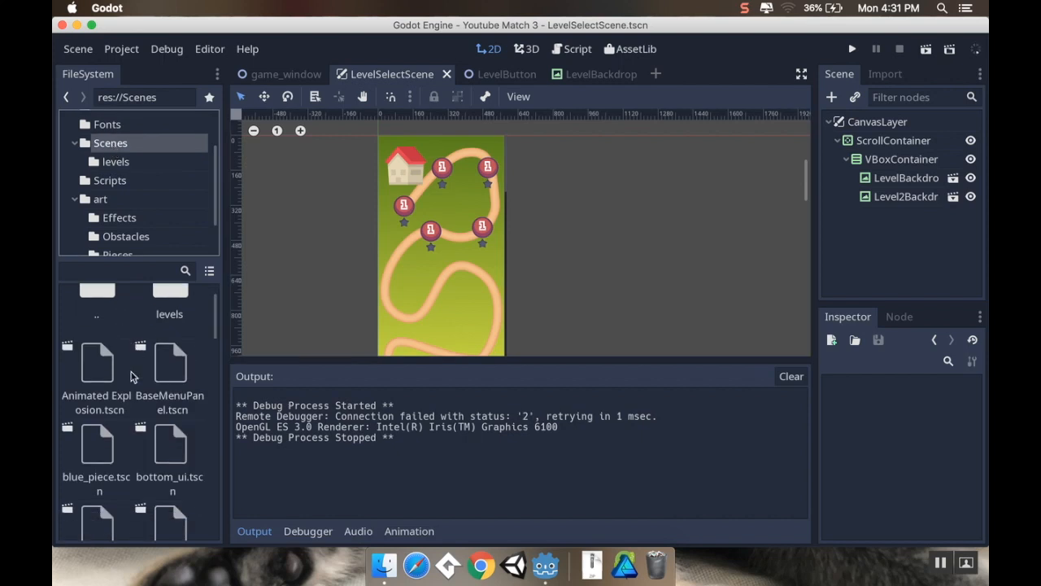
# - Open the main menu panel scene and inspect its play_pressed signal in the script
pyautogui.doubleClick(170, 378)
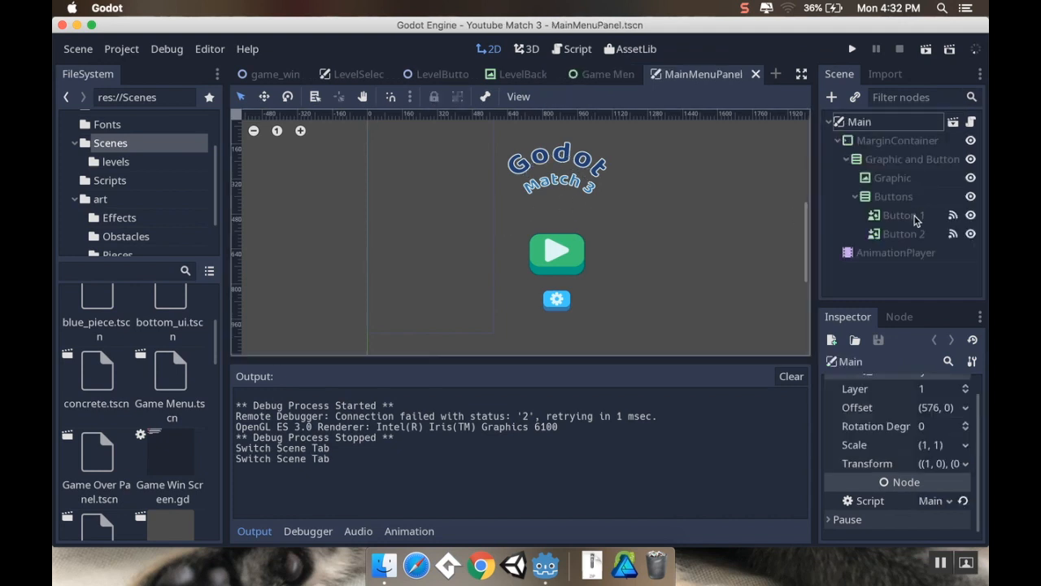
pyautogui.click(903, 215)
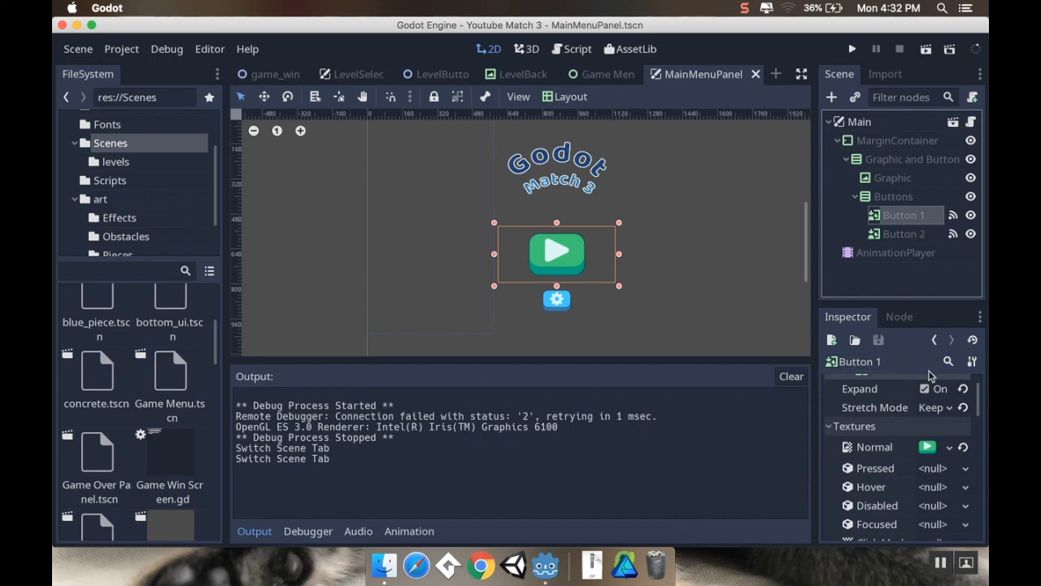
pyautogui.click(578, 48)
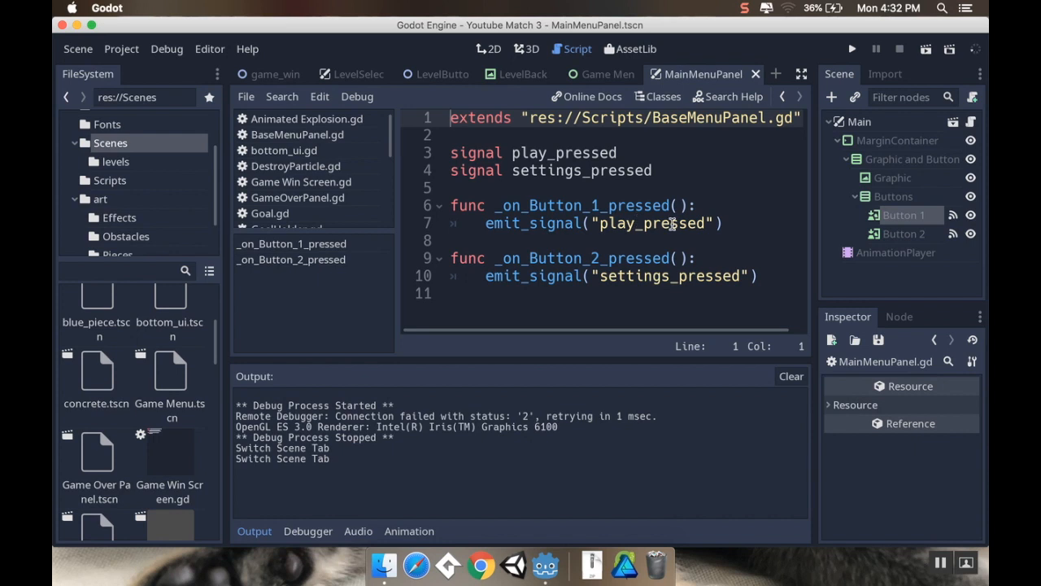
pyautogui.moveTo(944, 185)
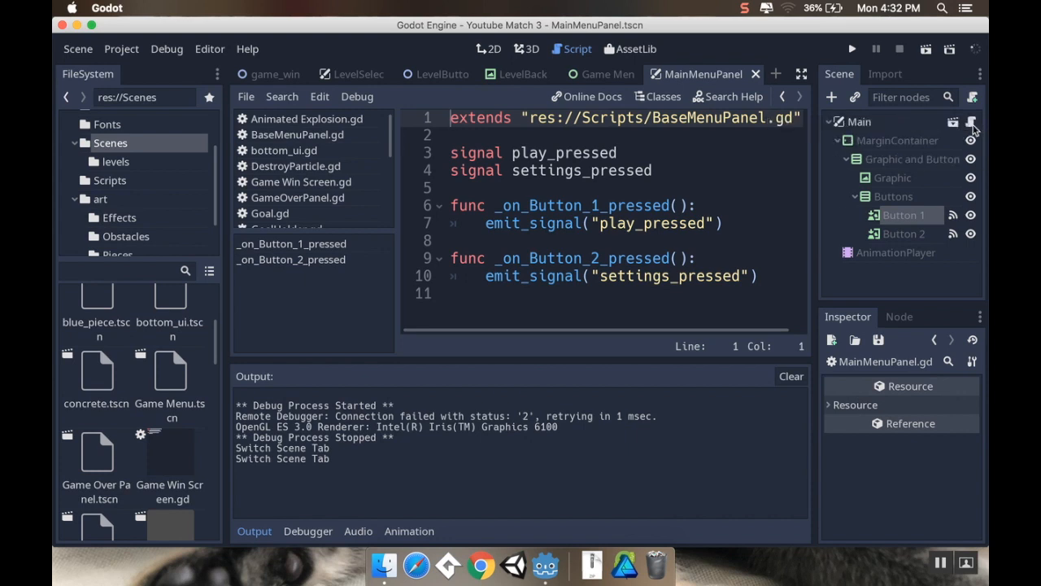
pyautogui.click(580, 152)
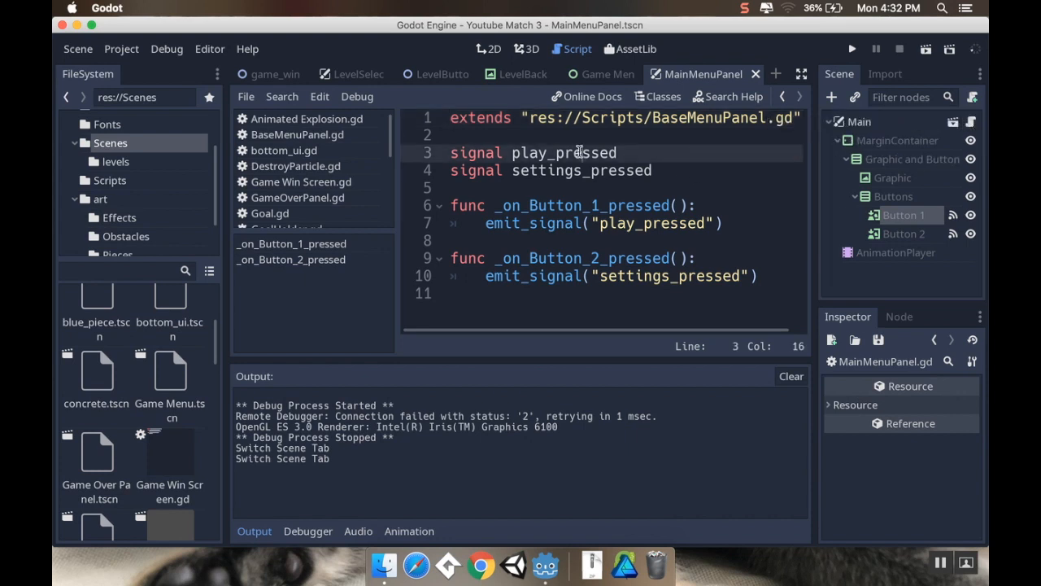
# - Switch to the Game Menu script and bring up LevelSelectScene.tscn's options in FileSystem
pyautogui.click(615, 73)
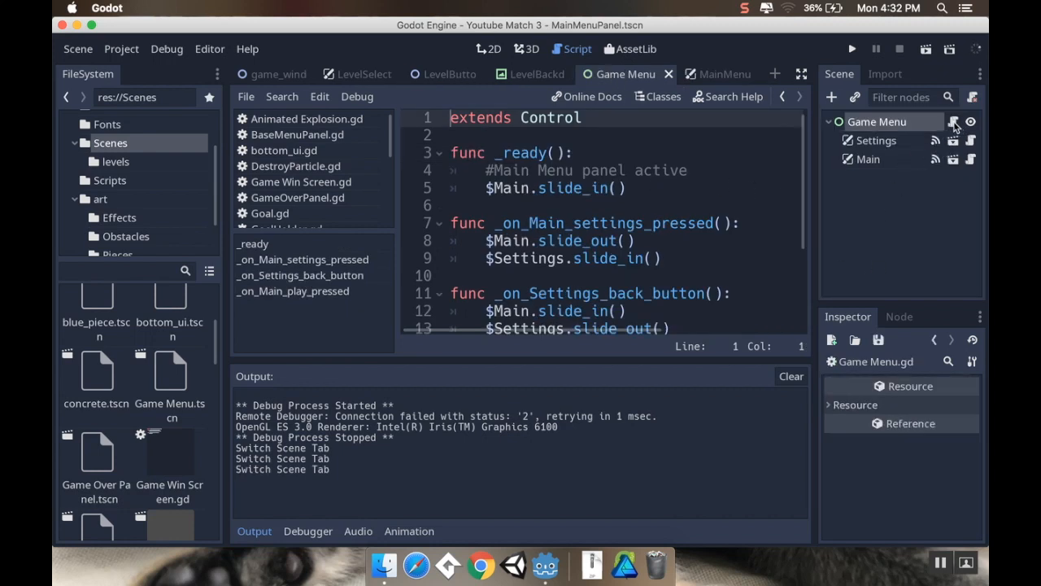
pyautogui.scroll(-3)
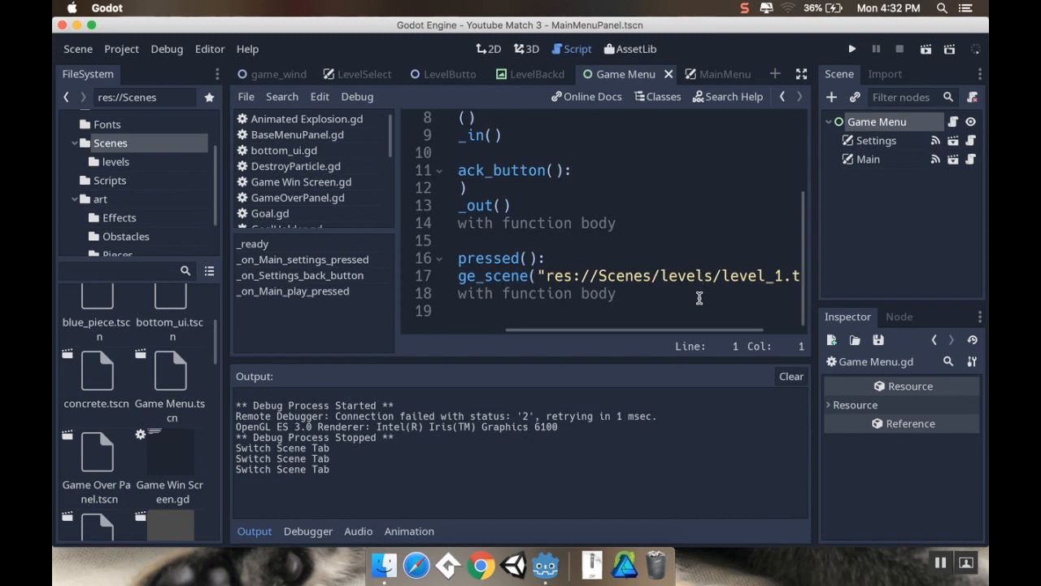
pyautogui.scroll(-3)
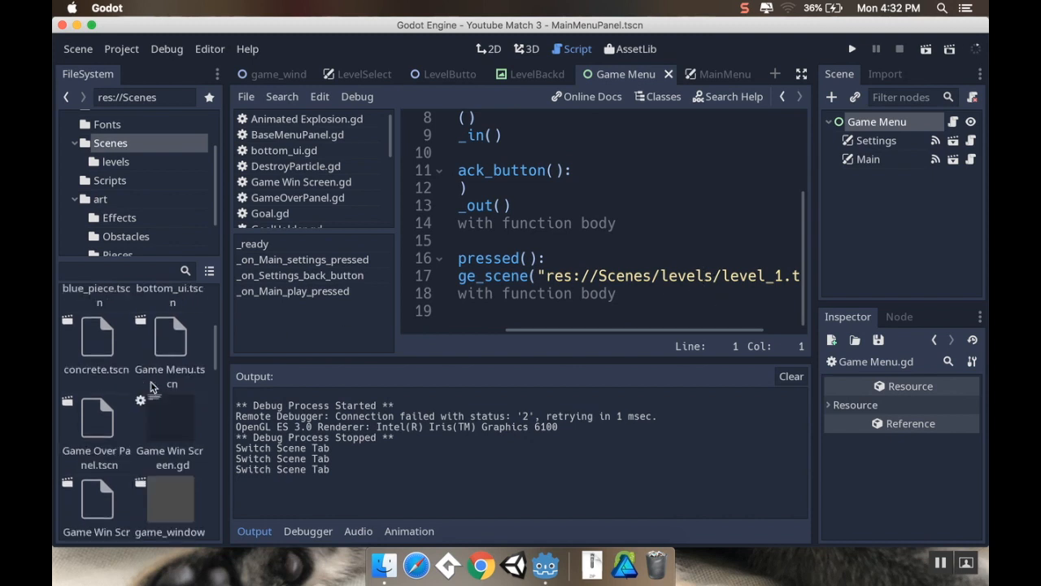
pyautogui.scroll(-3)
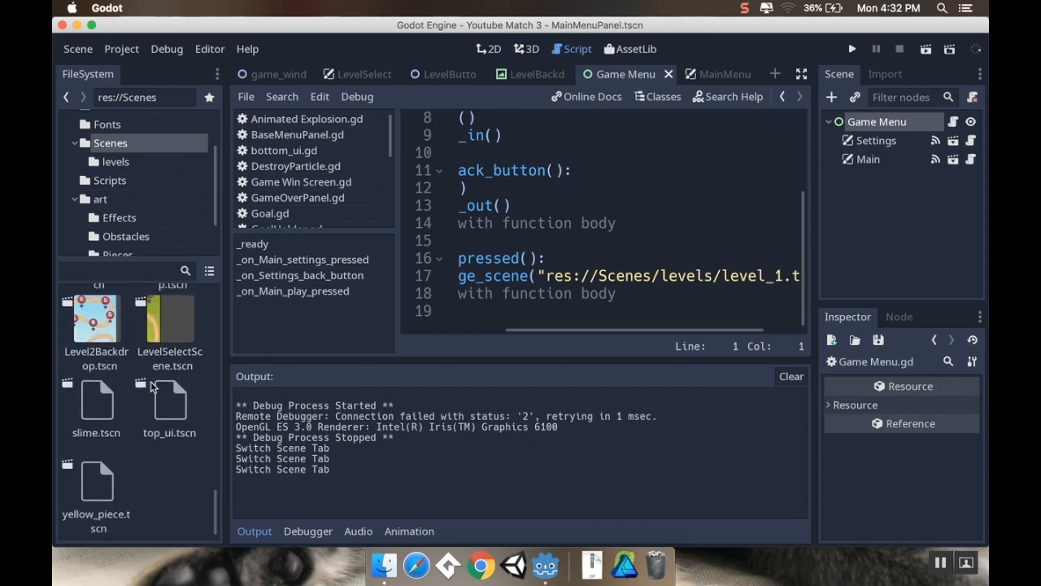
pyautogui.rightClick(169, 329)
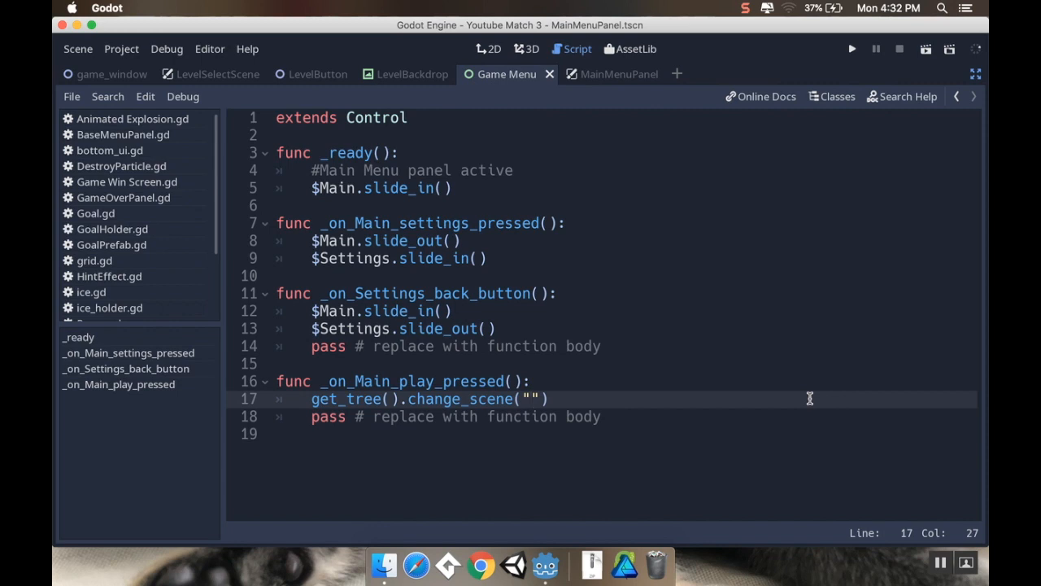
# - Load res://Scenes/LevelSelectScene.tscn on play, then test play and level 1 in a run
pyautogui.write('res://Scenes/LevelSelectScene.tscn')
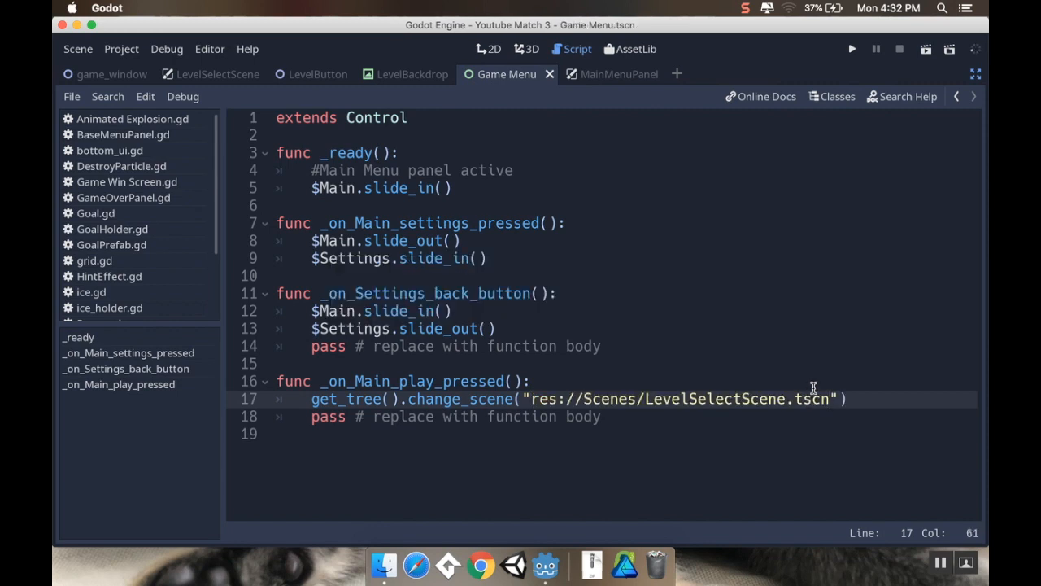
pyautogui.moveTo(937, 39)
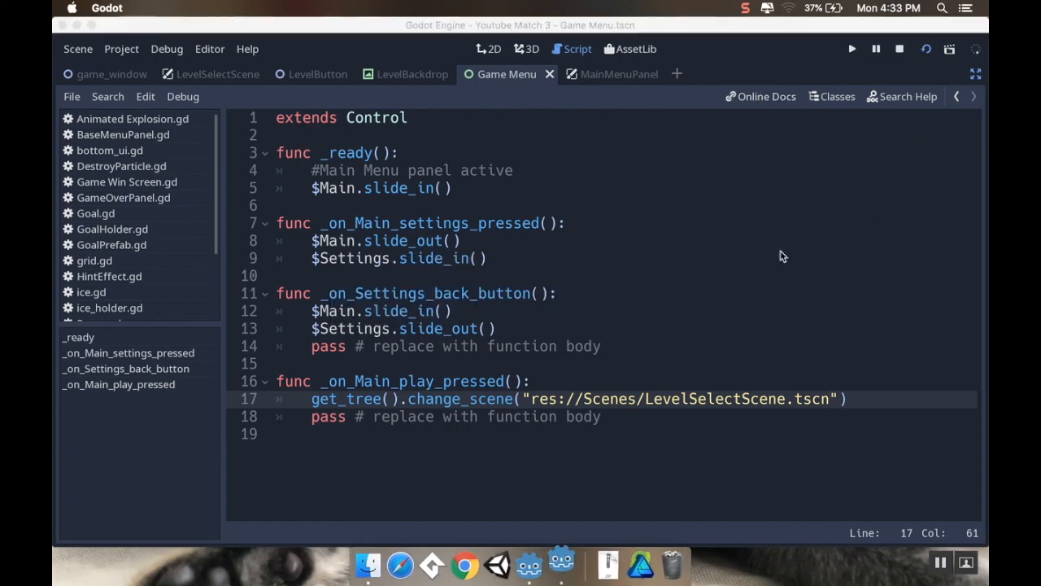
pyautogui.click(850, 47)
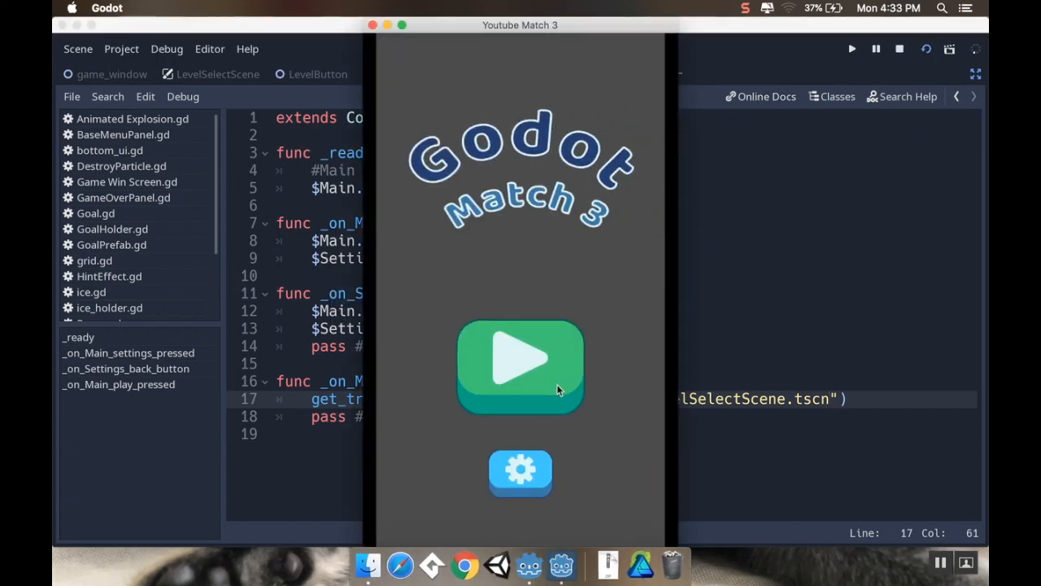
pyautogui.click(520, 366)
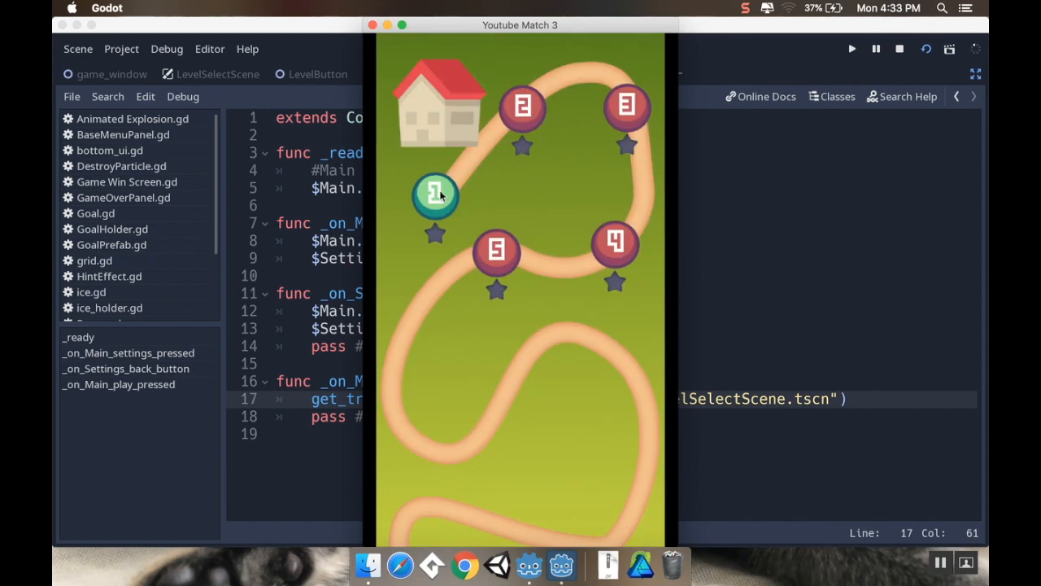
pyautogui.click(433, 196)
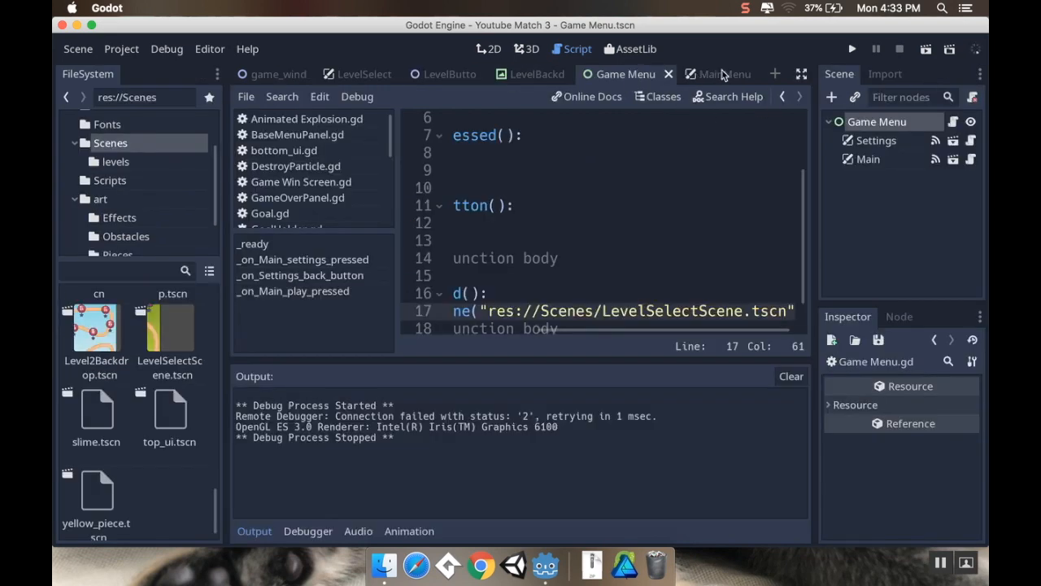
# - Add a TextureButton child to LevelSelectScene's CanvasLayer via a 'texture' node search
pyautogui.click(367, 74)
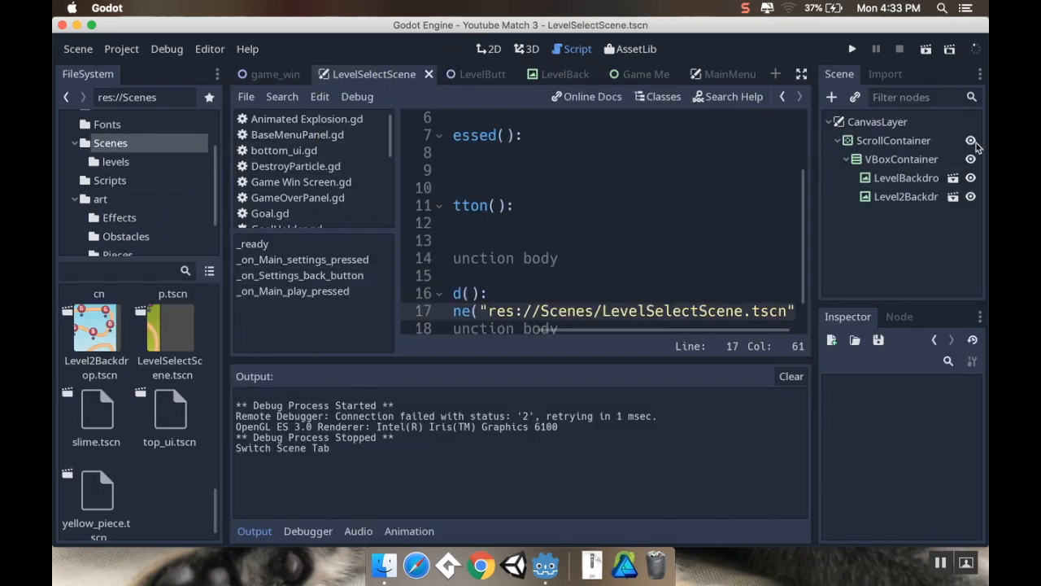
pyautogui.click(870, 121)
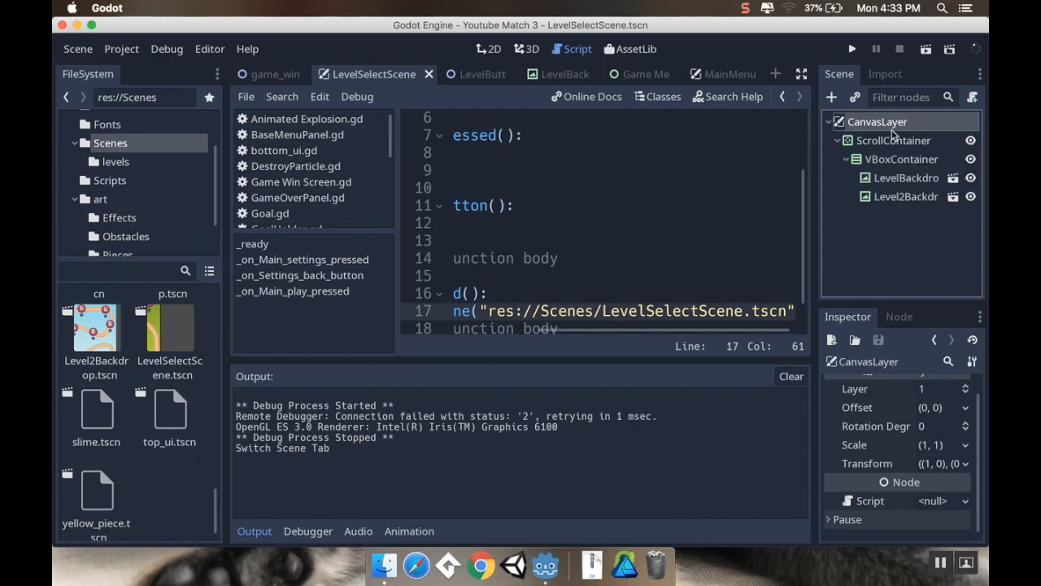
pyautogui.click(488, 49)
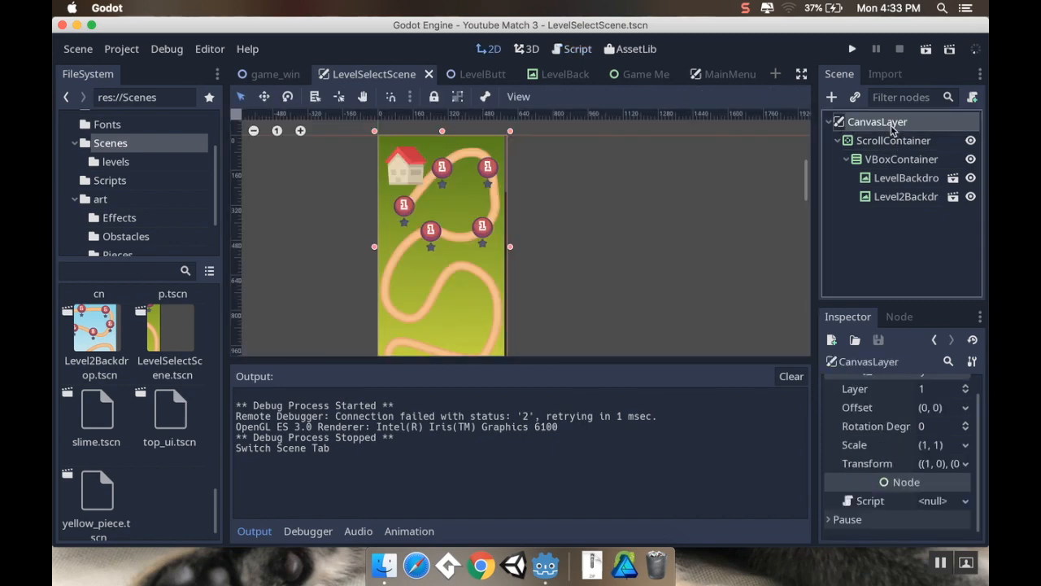
pyautogui.rightClick(877, 121)
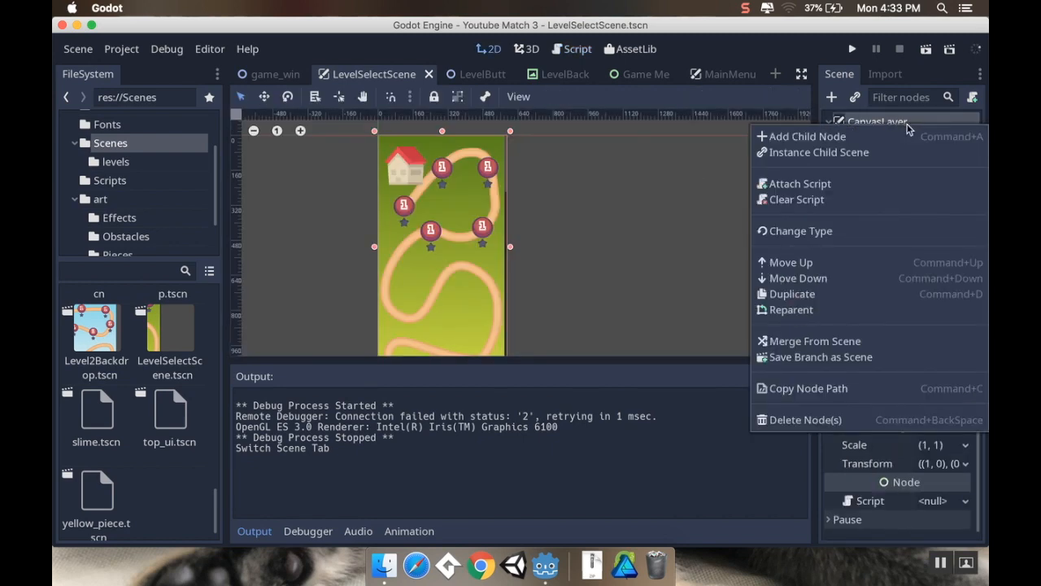
pyautogui.click(806, 136)
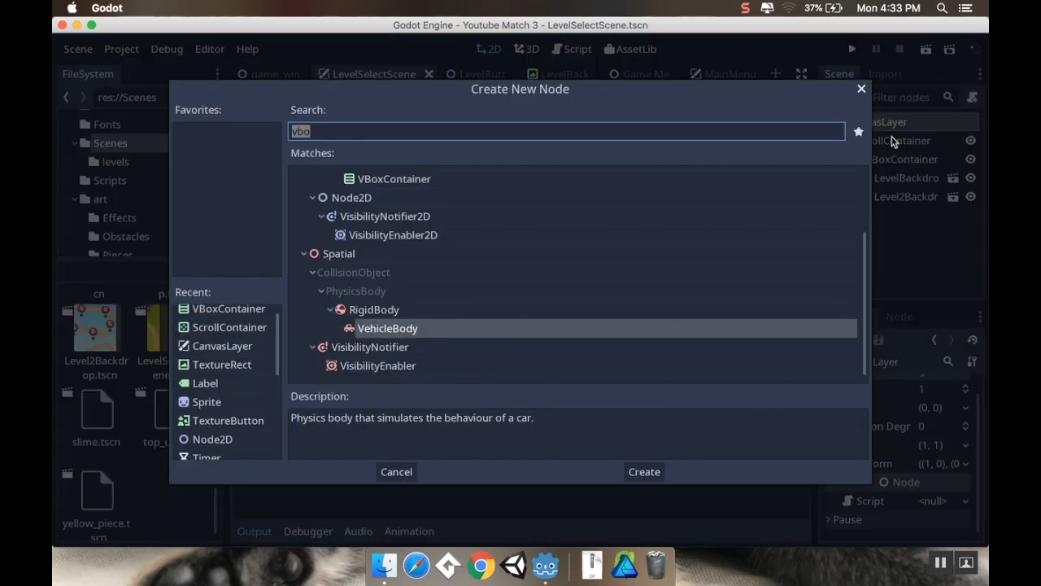
pyautogui.write('texture')
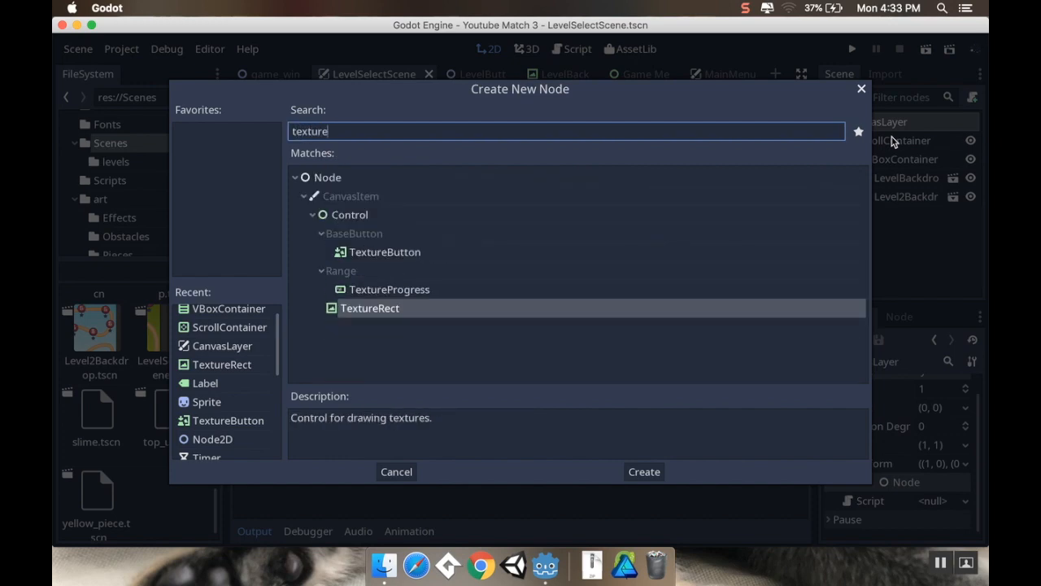
pyautogui.click(644, 470)
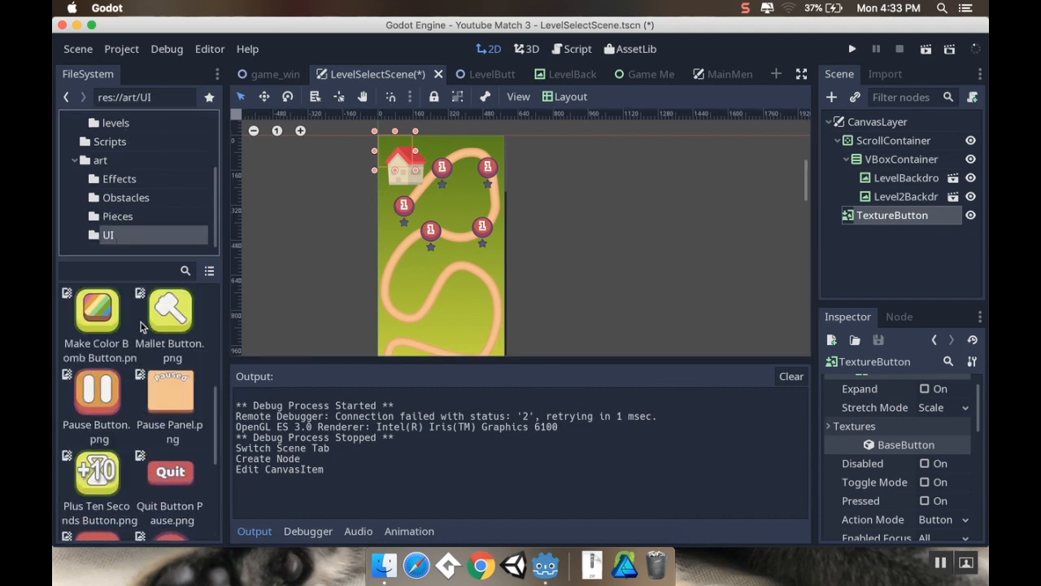
# - Give the button Quit Button.png as Normal texture with Expand and Keep Aspect stretch
pyautogui.scroll(-3)
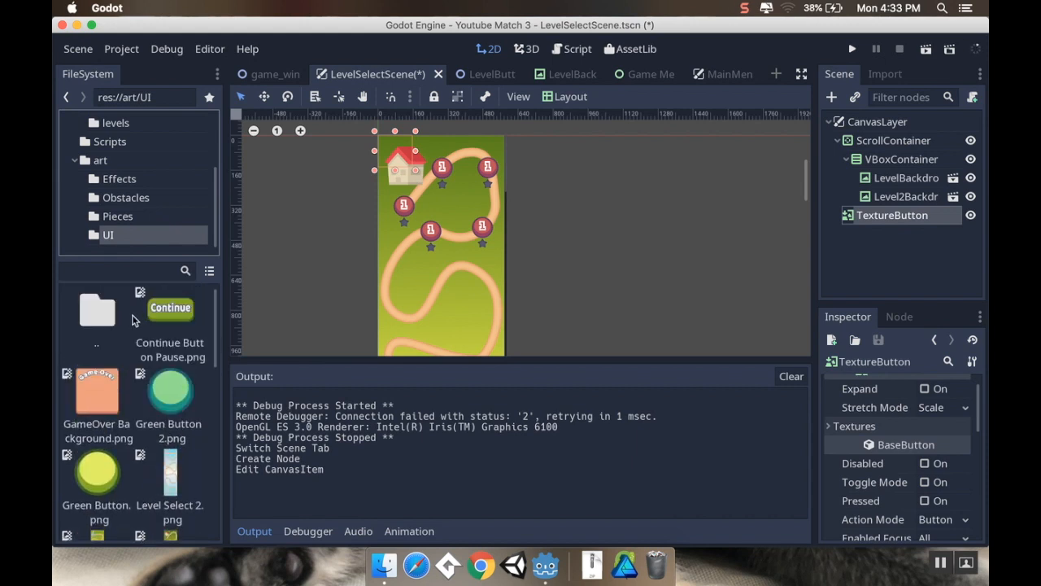
pyautogui.scroll(-3)
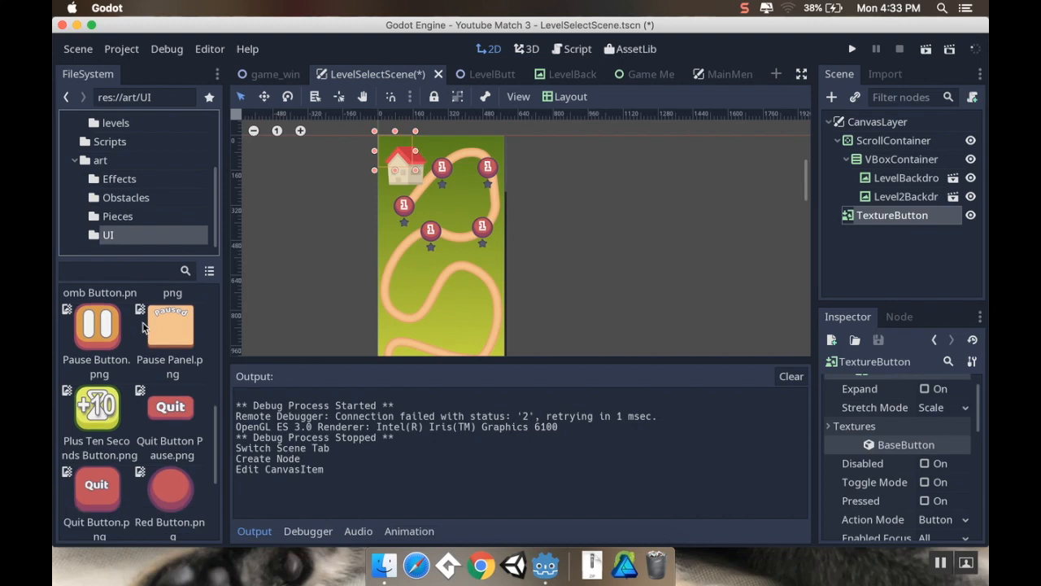
pyautogui.scroll(-3)
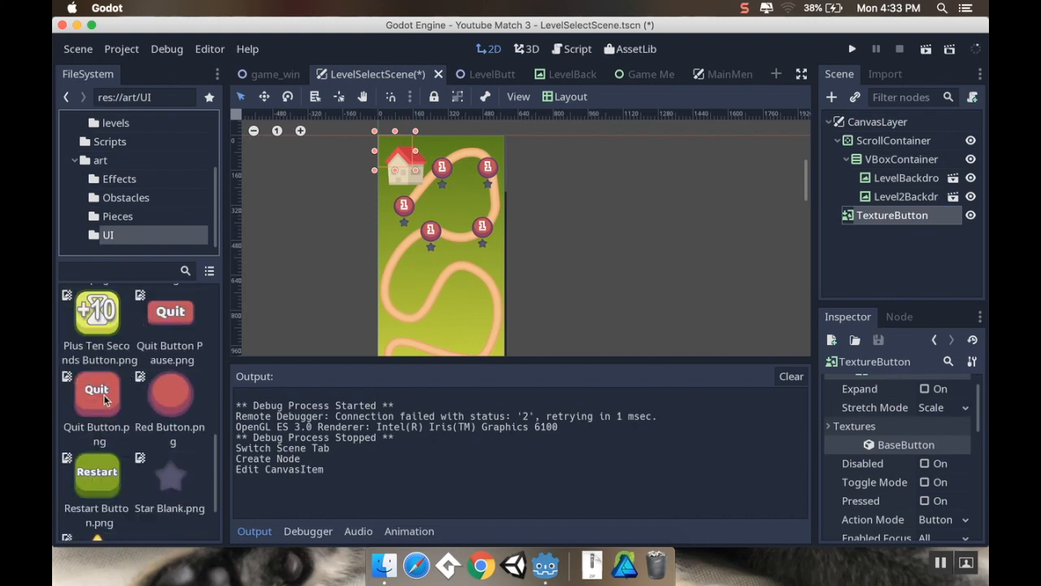
pyautogui.click(832, 425)
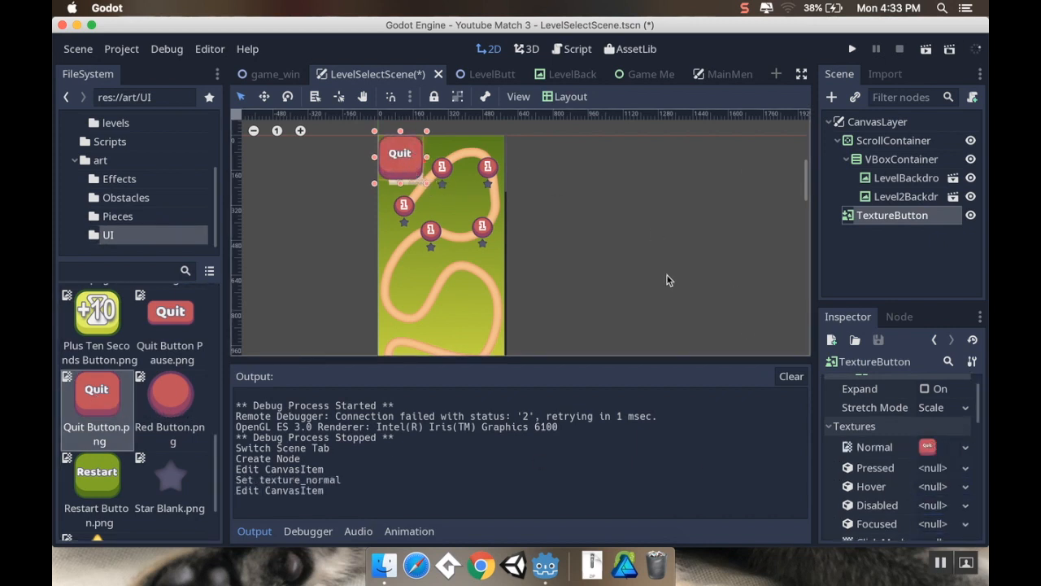
pyautogui.click(942, 407)
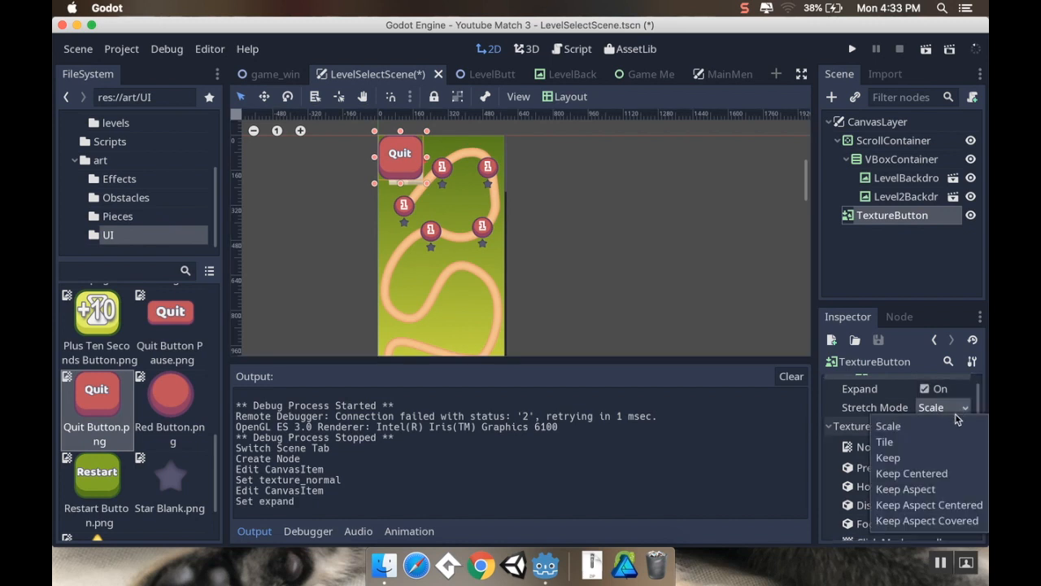
pyautogui.moveTo(912, 509)
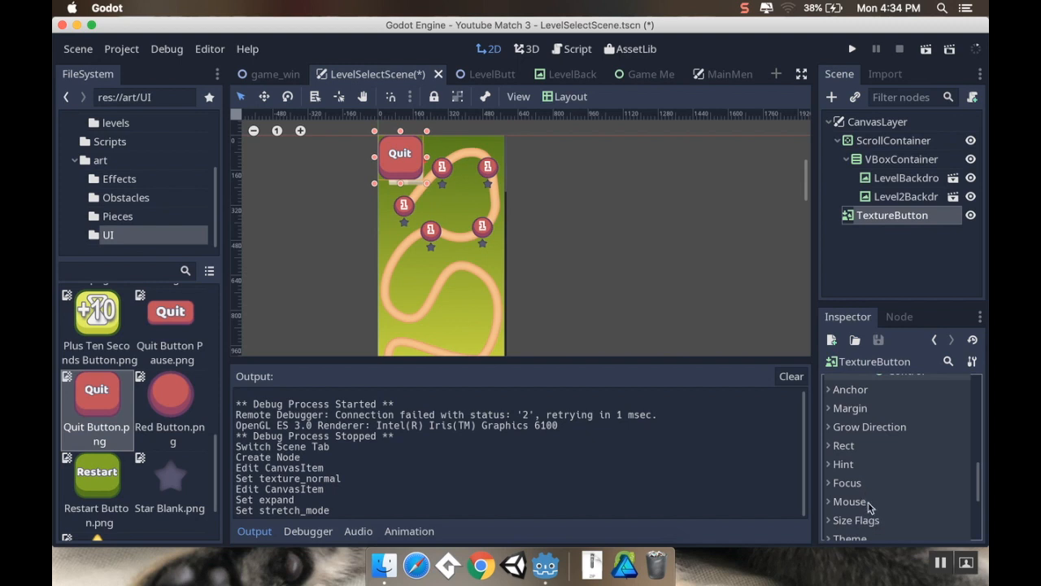
# - Set the button's Min Size to 64,64 and Margin Right and Bottom to 64
pyautogui.scroll(-3)
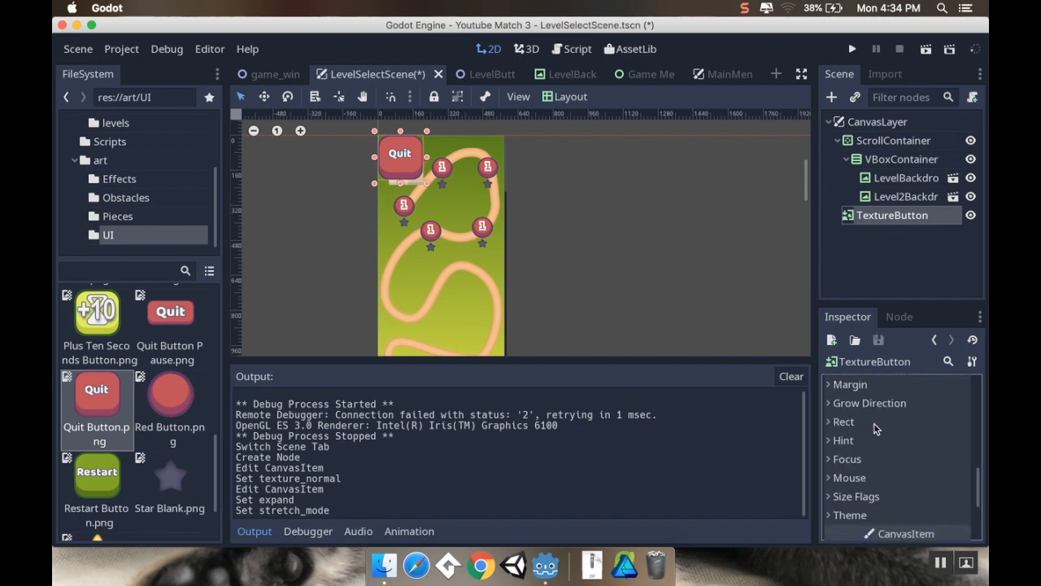
pyautogui.click(835, 421)
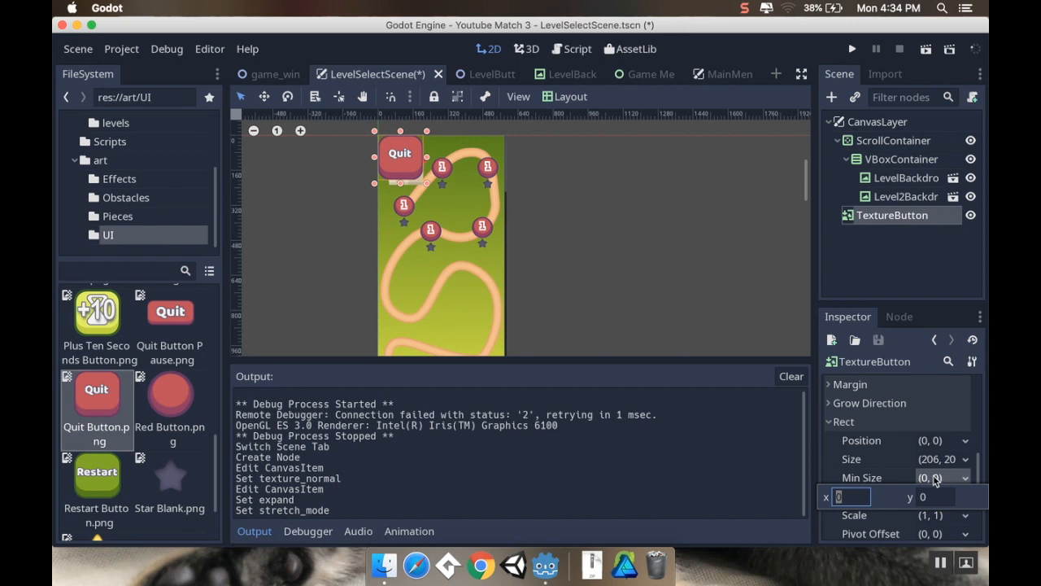
pyautogui.write('64')
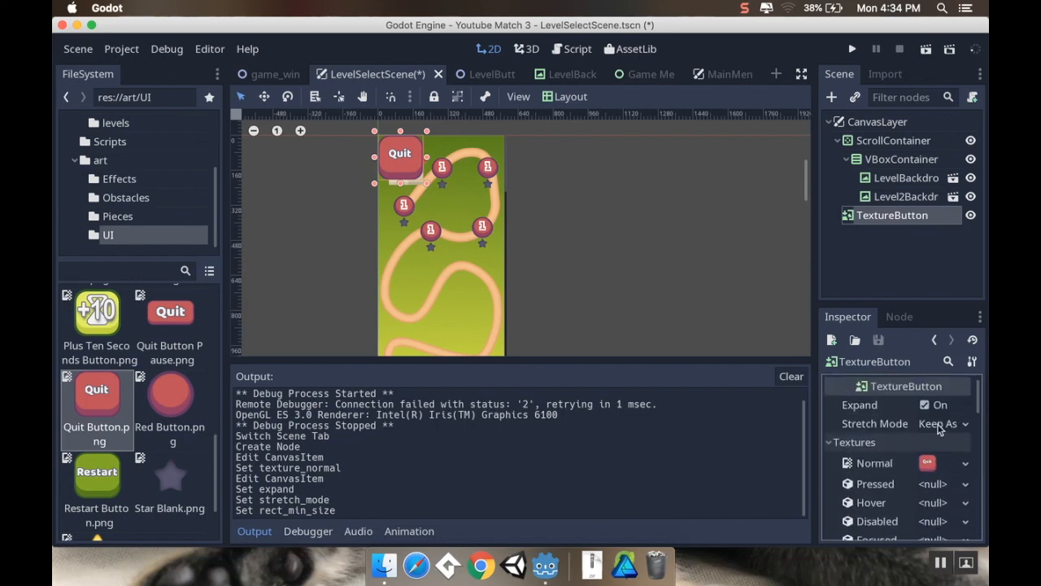
pyautogui.scroll(-3)
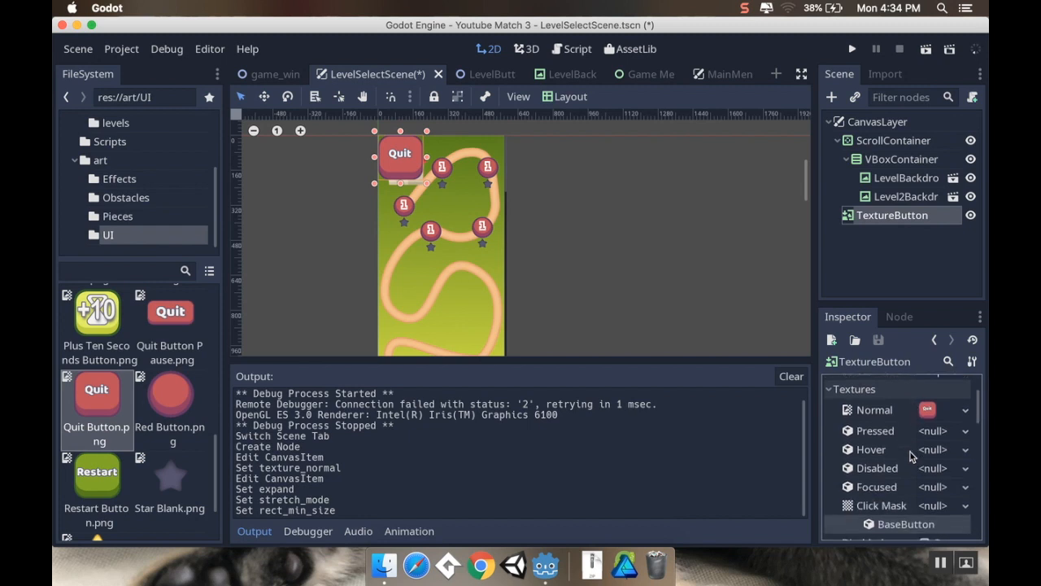
pyautogui.scroll(-3)
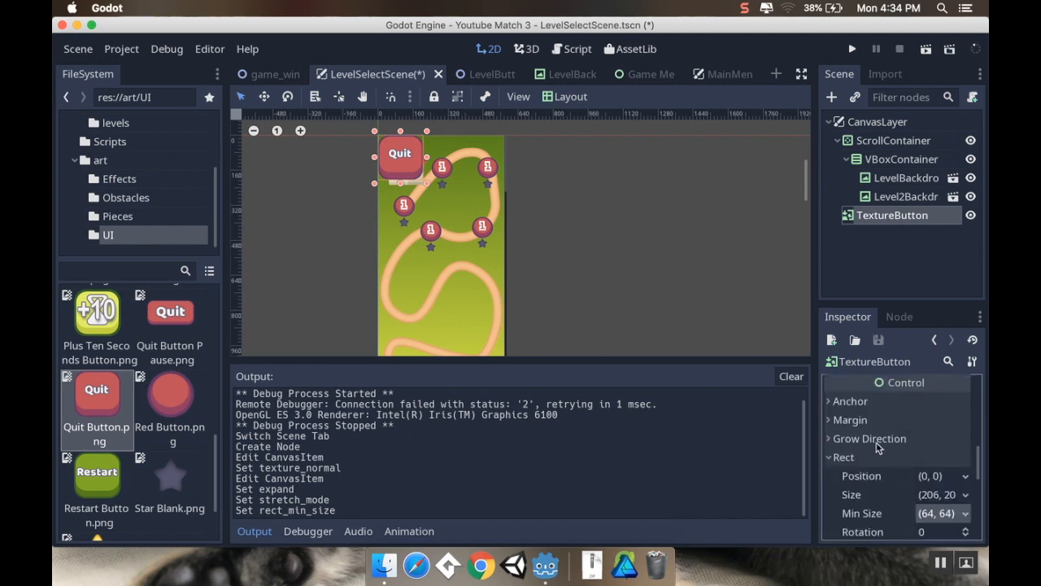
pyautogui.moveTo(862, 416)
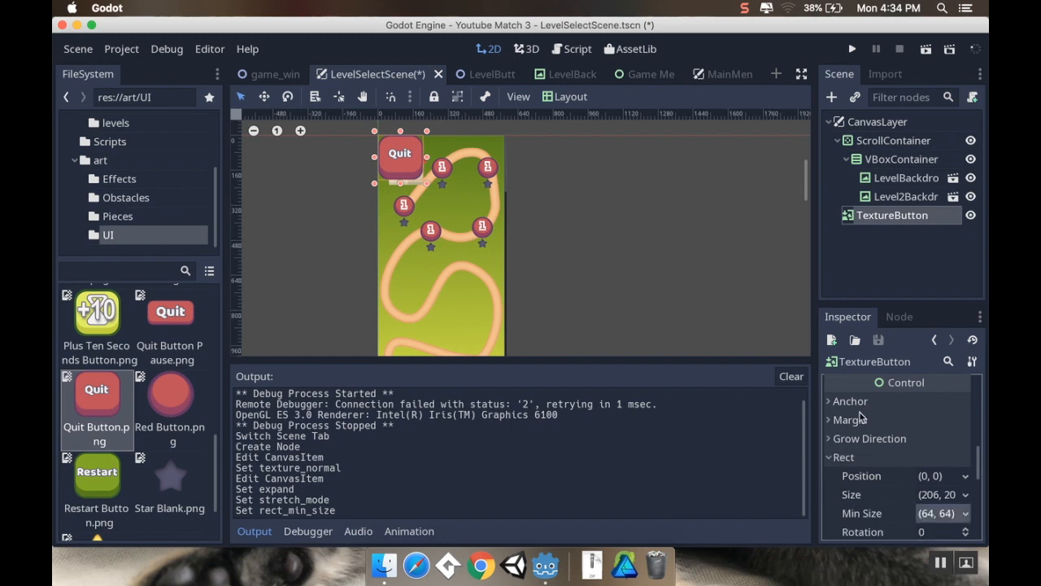
pyautogui.click(850, 420)
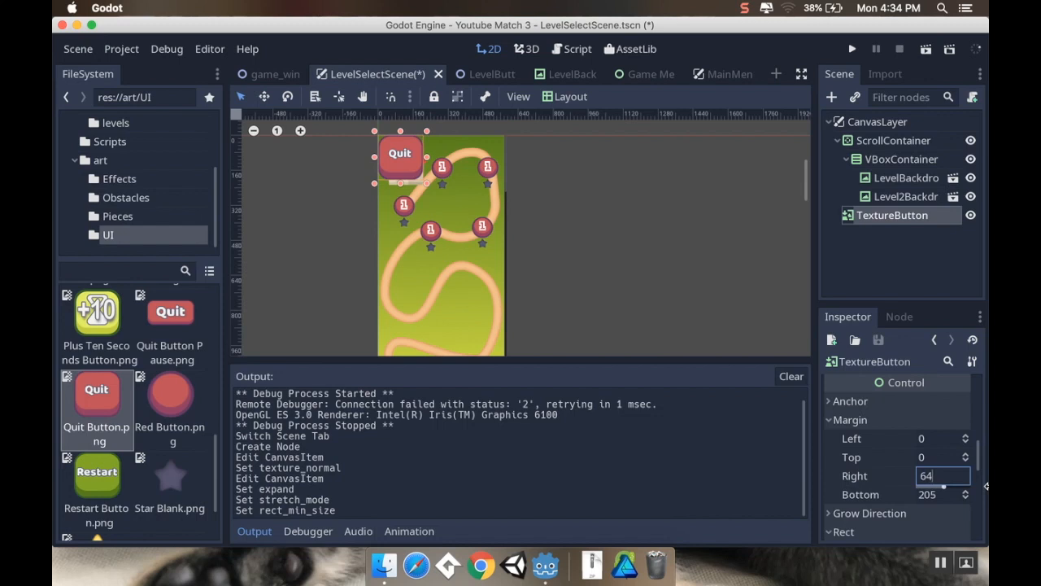
pyautogui.write('4096')
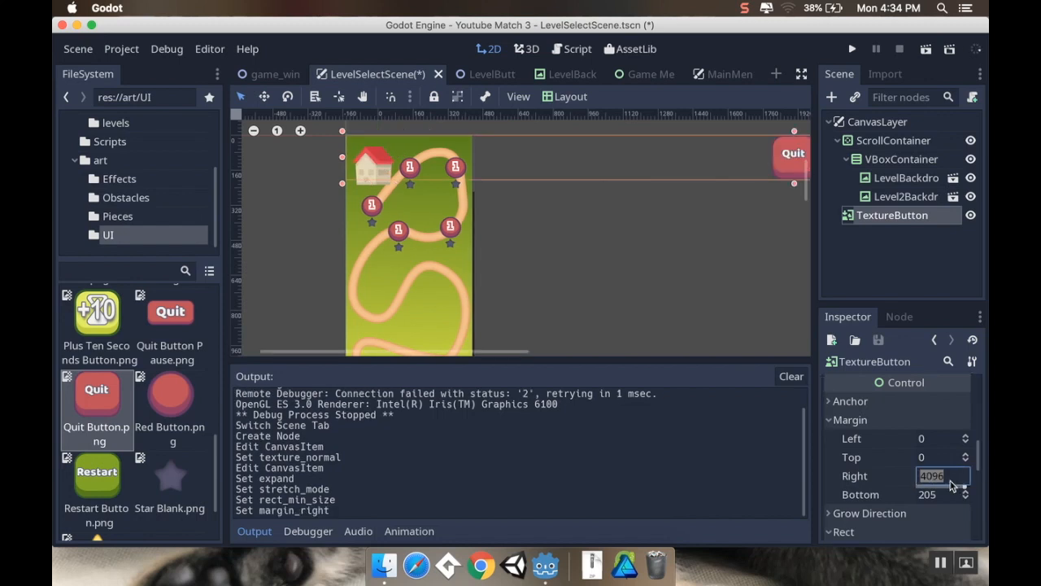
pyautogui.write('64')
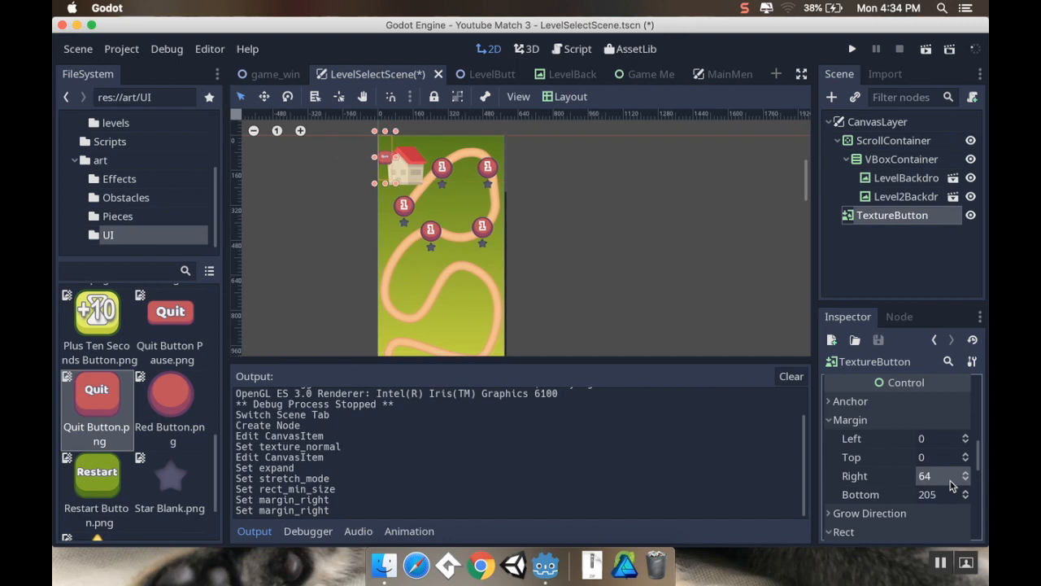
pyautogui.click(935, 494)
pyautogui.write('64')
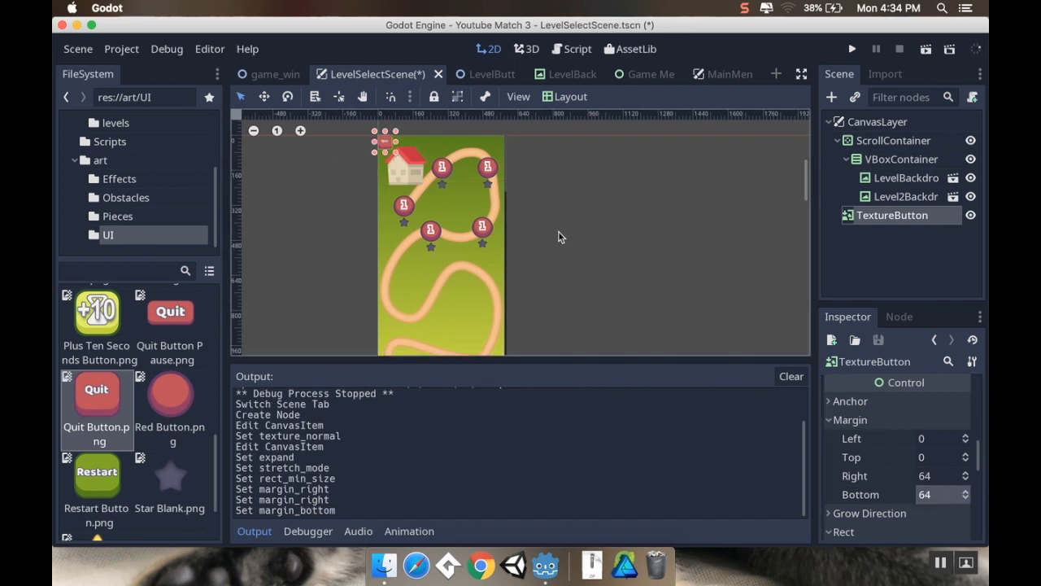
pyautogui.click(898, 317)
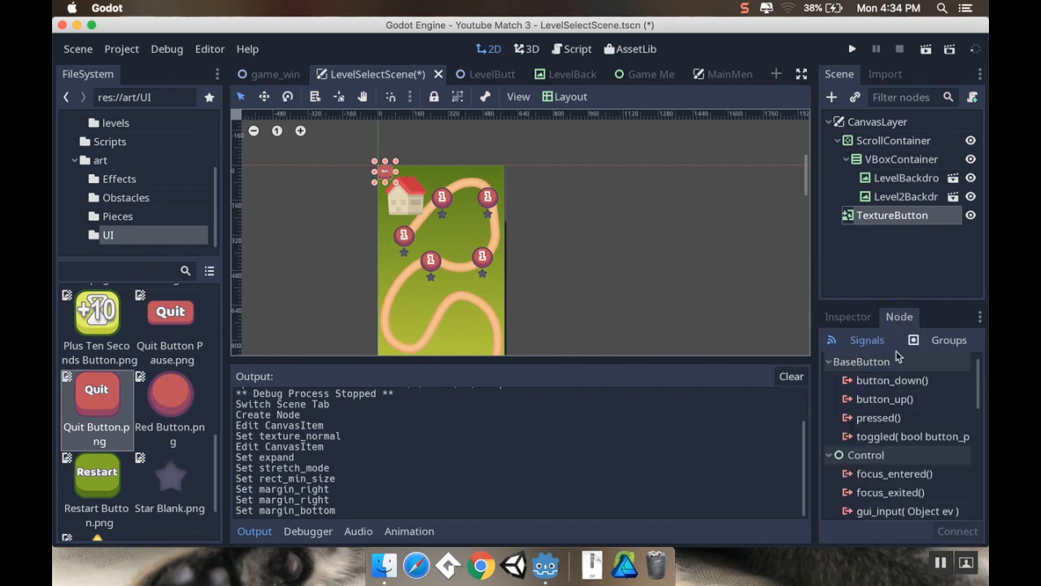
# - Attach a new res://Scripts/LevelSelectScene.gd to CanvasLayer and list TextureButton's signals
pyautogui.click(879, 418)
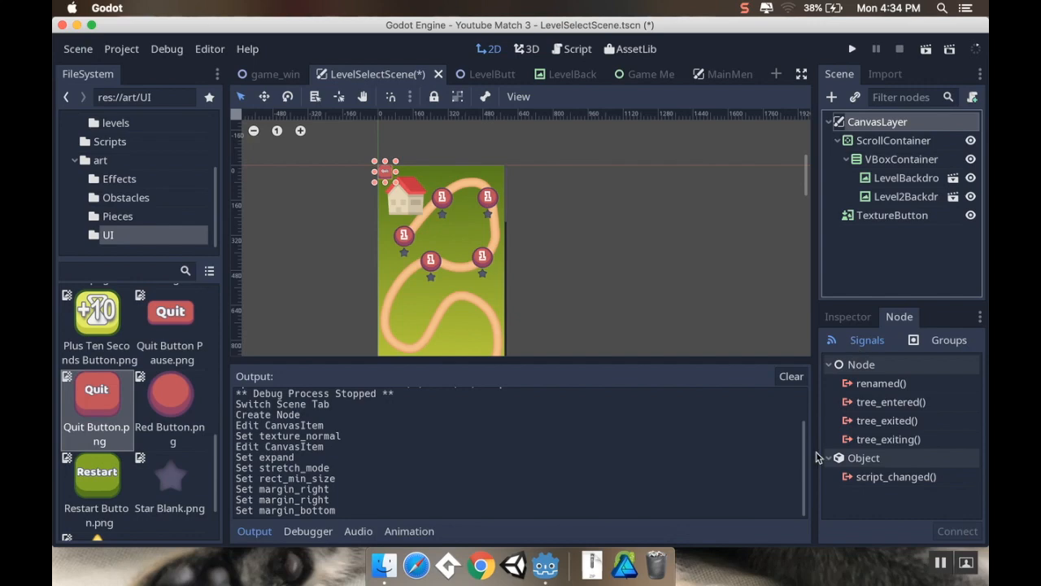
pyautogui.click(847, 317)
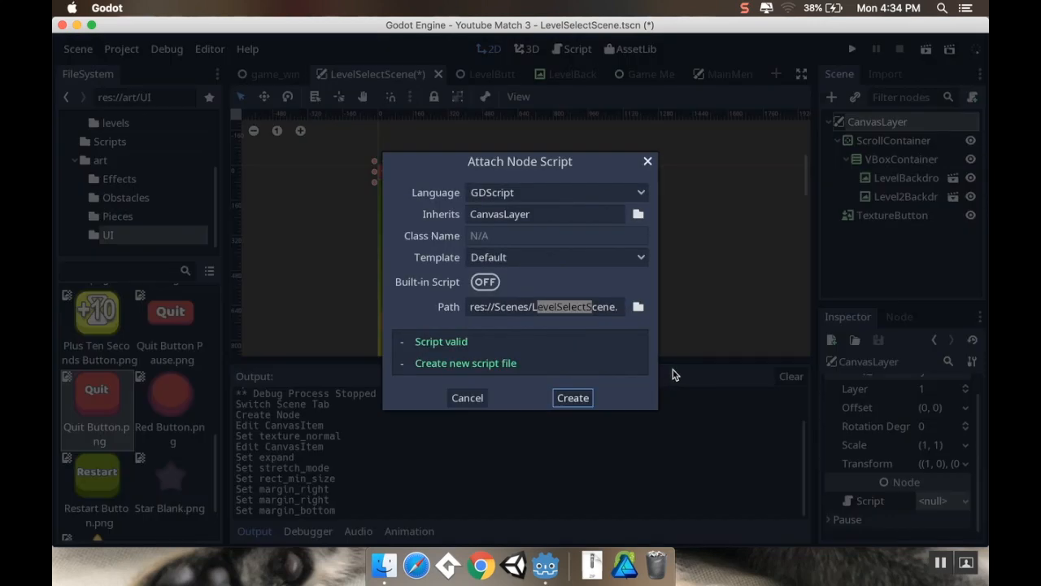
pyautogui.moveTo(553, 287)
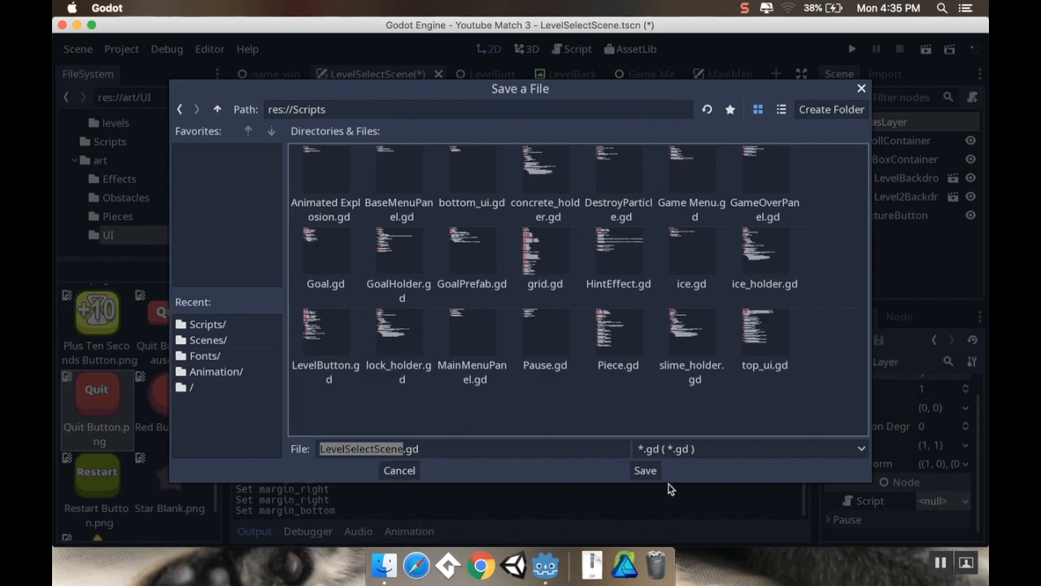
pyautogui.click(645, 470)
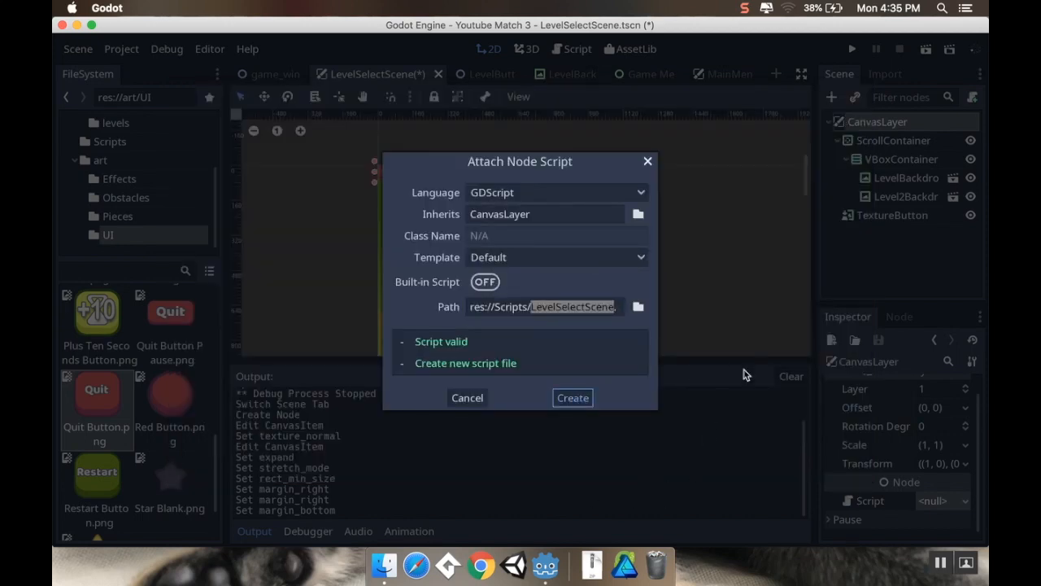
pyautogui.click(467, 397)
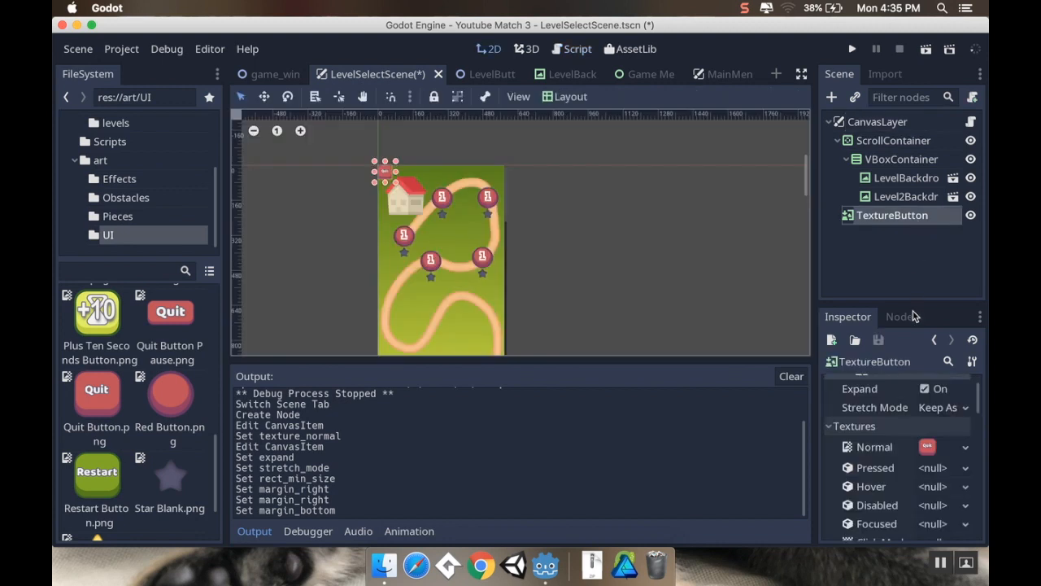
pyautogui.click(898, 317)
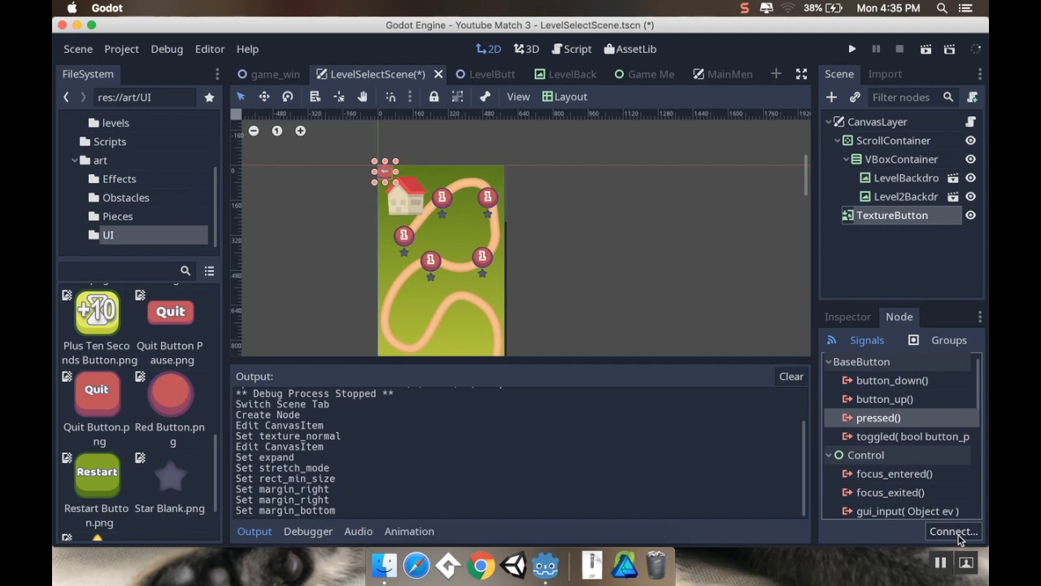
# - Connect TextureButton's pressed signal to the CanvasLayer script and type get_tree().change_scene(
pyautogui.click(954, 532)
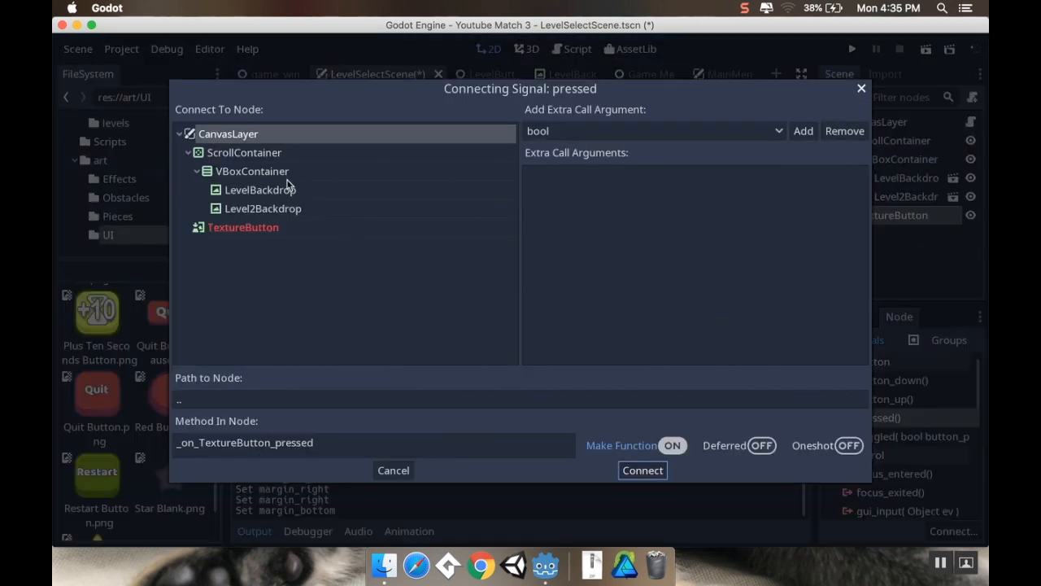
pyautogui.click(643, 470)
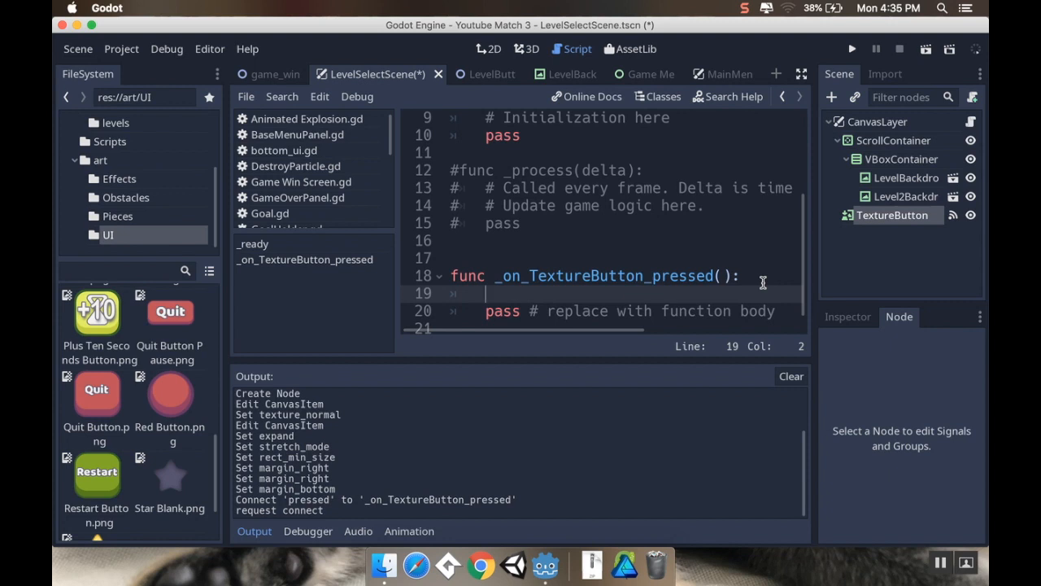
pyautogui.write('get_t')
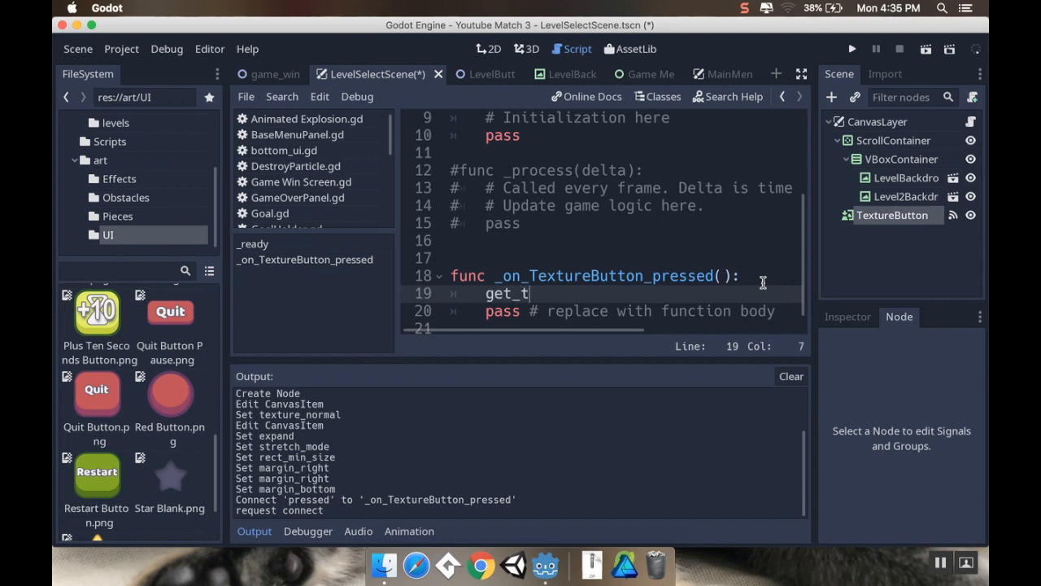
pyautogui.write('ree().')
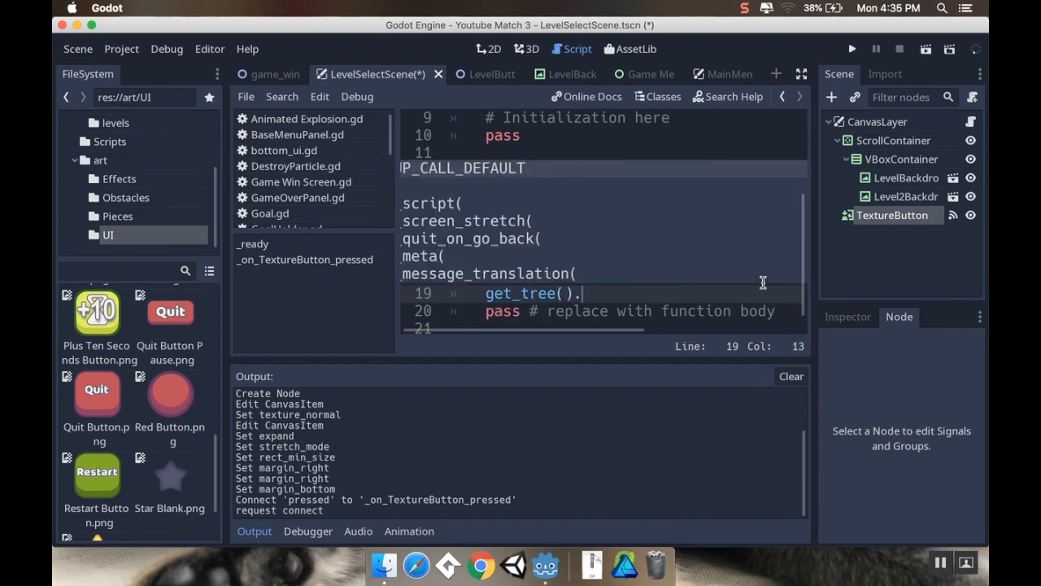
pyautogui.write('change_scene(')
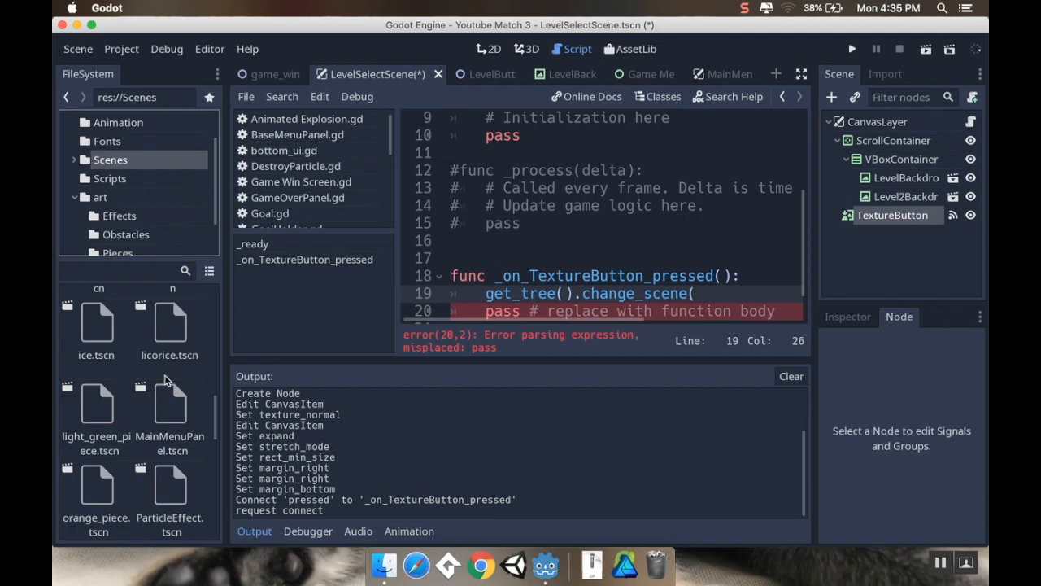
pyautogui.scroll(-3)
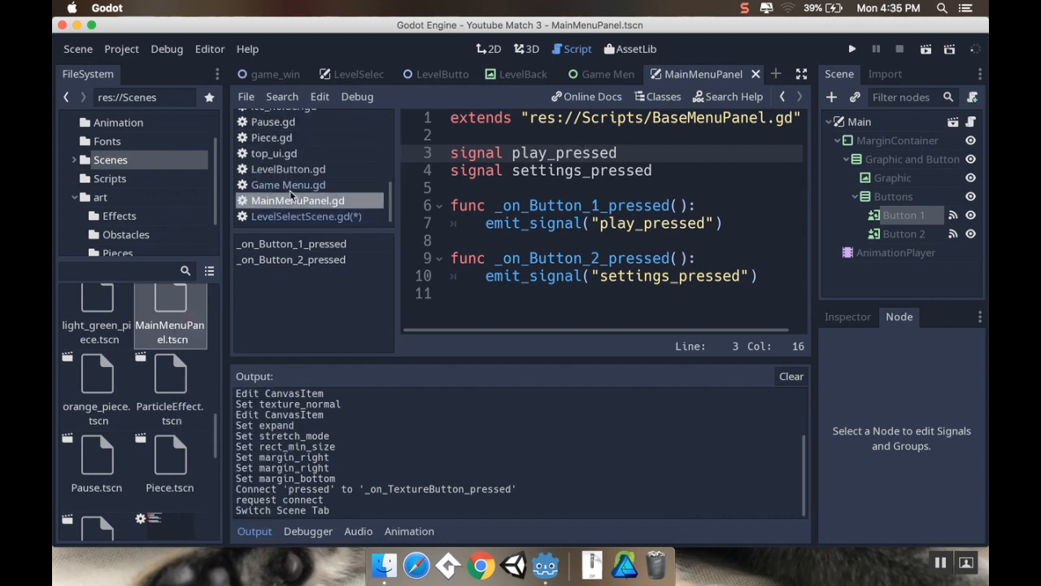
# - Complete the handler with "res://Scenes/MainMenuPanel.tscn" and the closing bracket
pyautogui.click(301, 216)
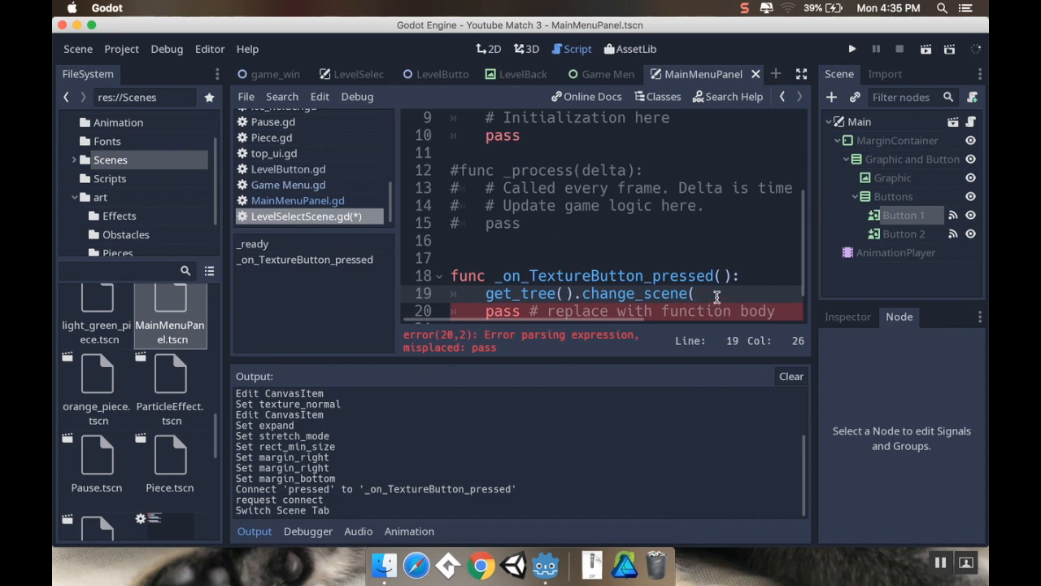
pyautogui.write('"res://Scenes/MainMenuPanel.tscn"')
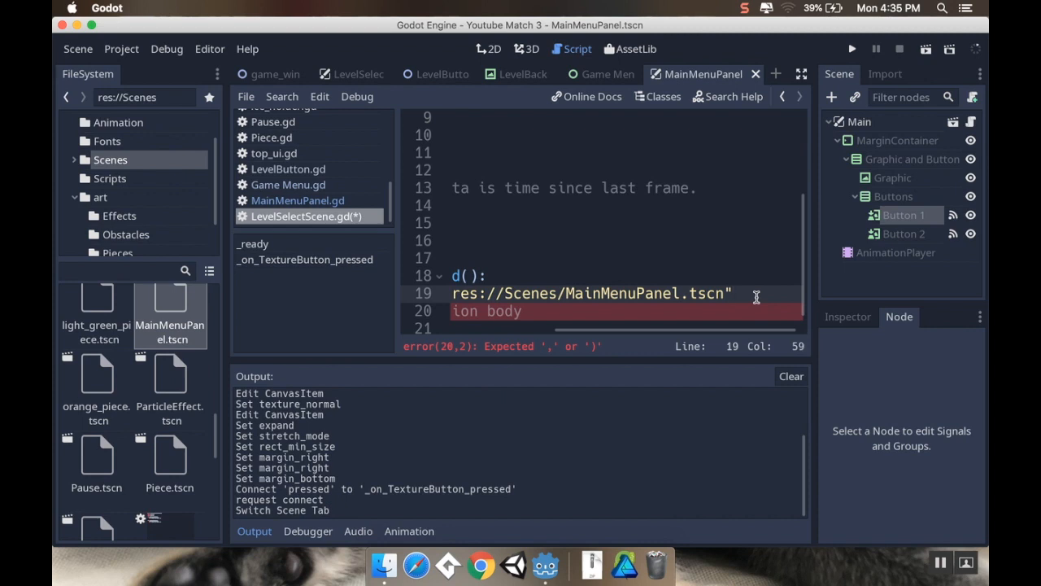
pyautogui.write(']')
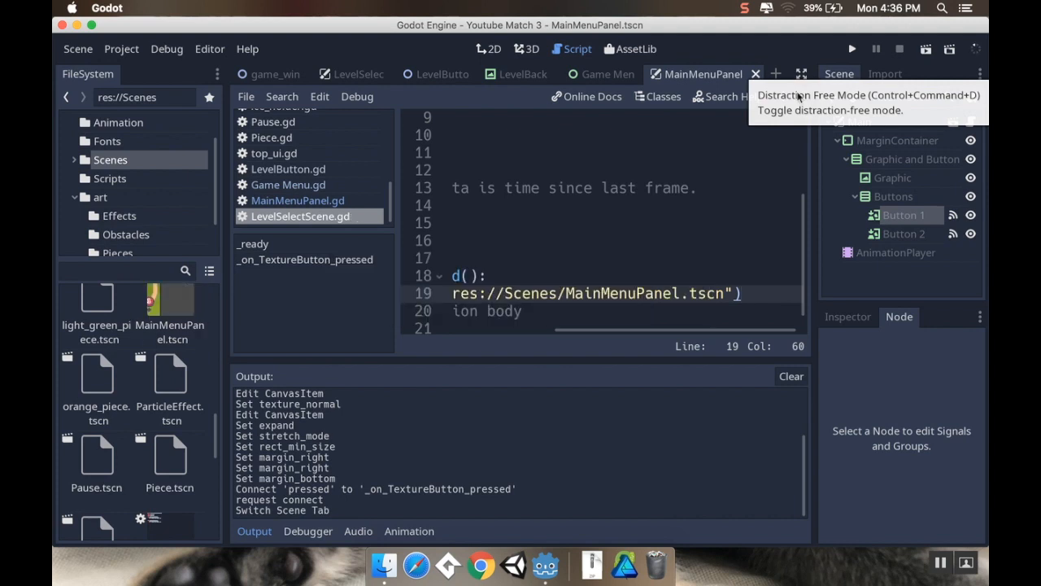
pyautogui.moveTo(808, 101)
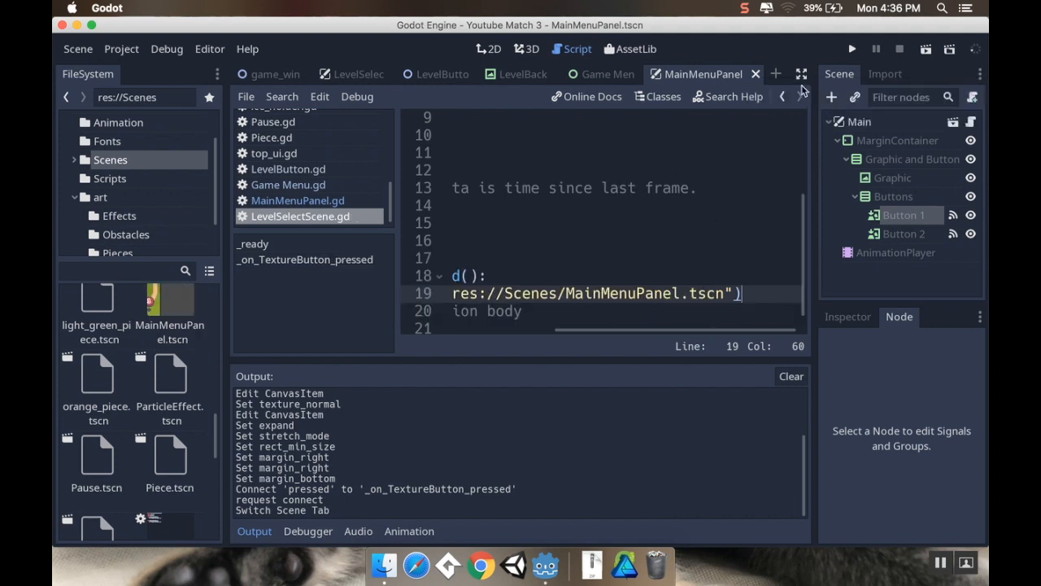
pyautogui.click(604, 74)
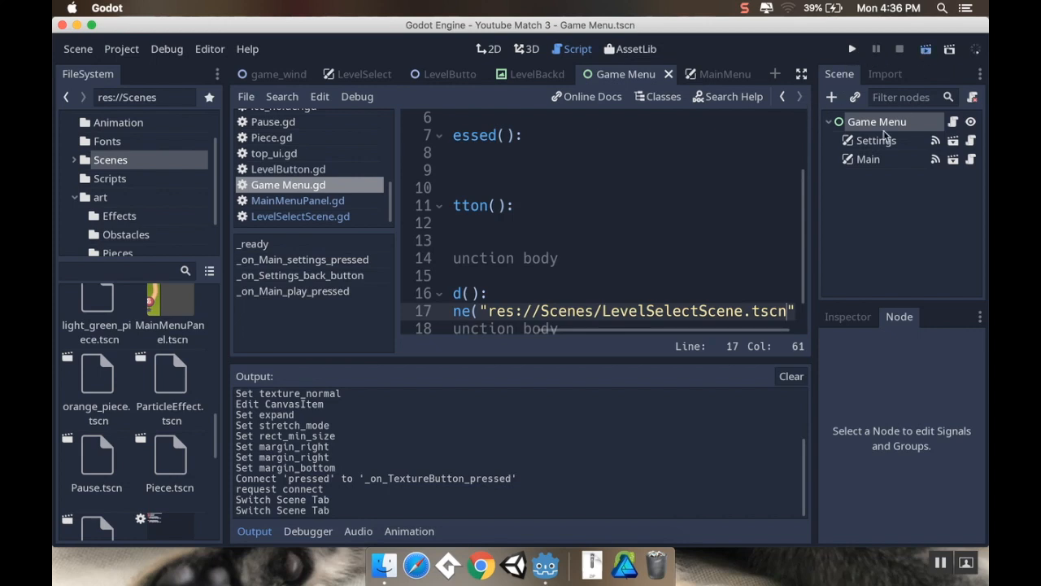
# - Launch the game from the Game Menu scene, then close its window
pyautogui.click(845, 46)
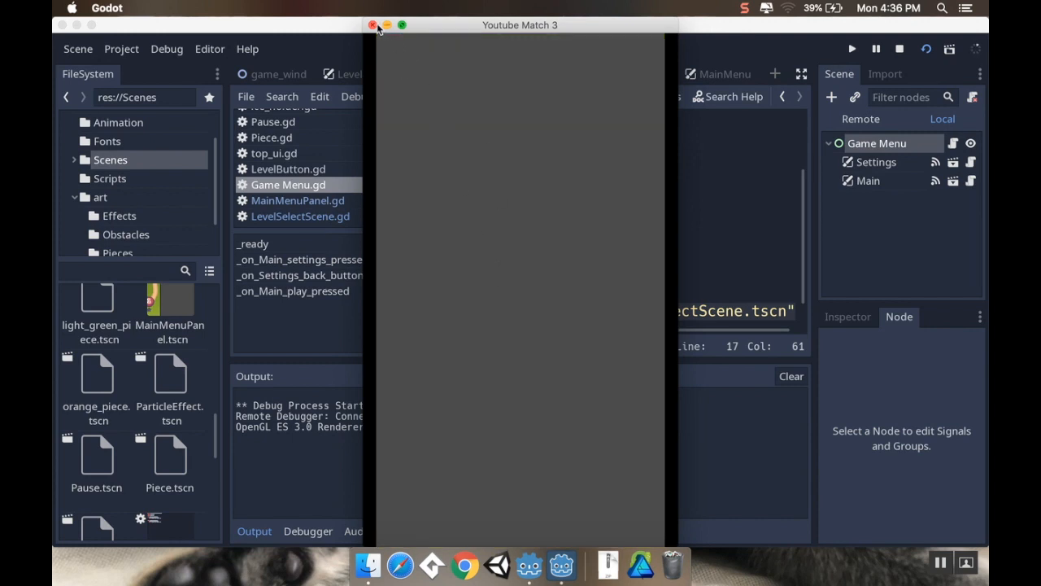
pyautogui.moveTo(519, 24); pyautogui.dragTo(562, 31)
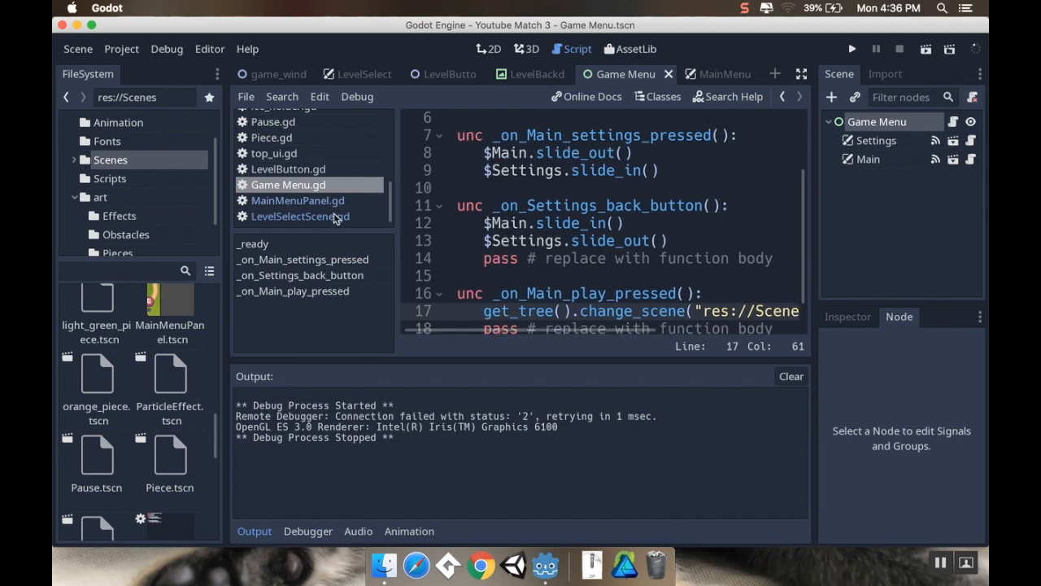
# - Reopen LevelSelectScene.gd and scroll down to the change_scene line
pyautogui.click(299, 215)
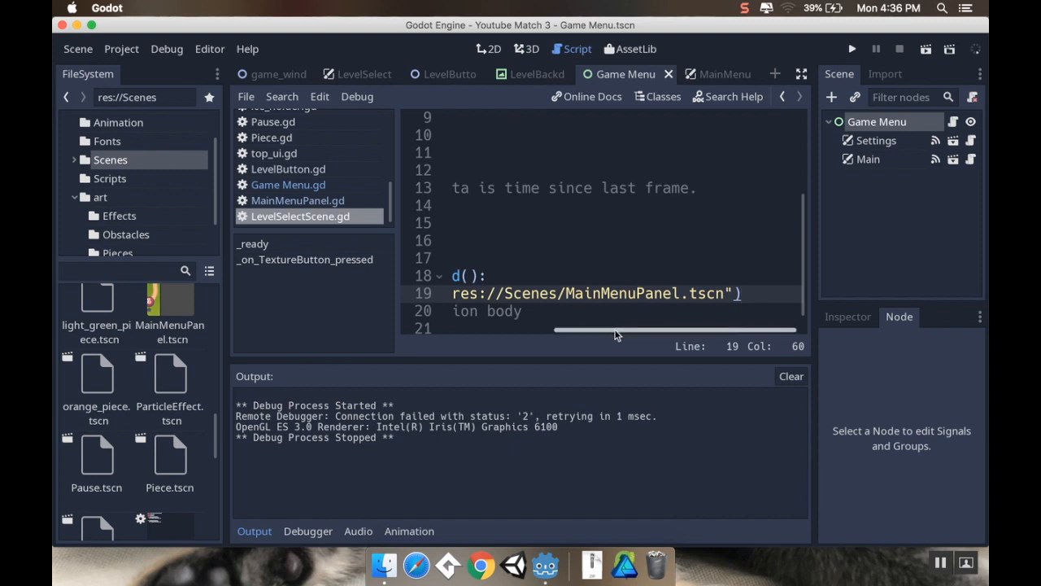
pyautogui.hscroll(-3)
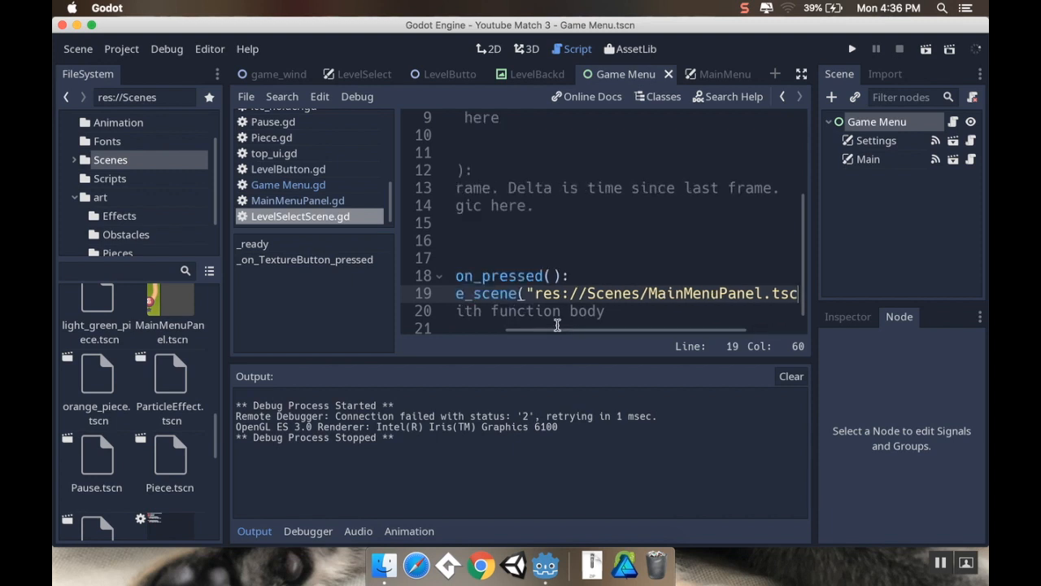
pyautogui.scroll(-3)
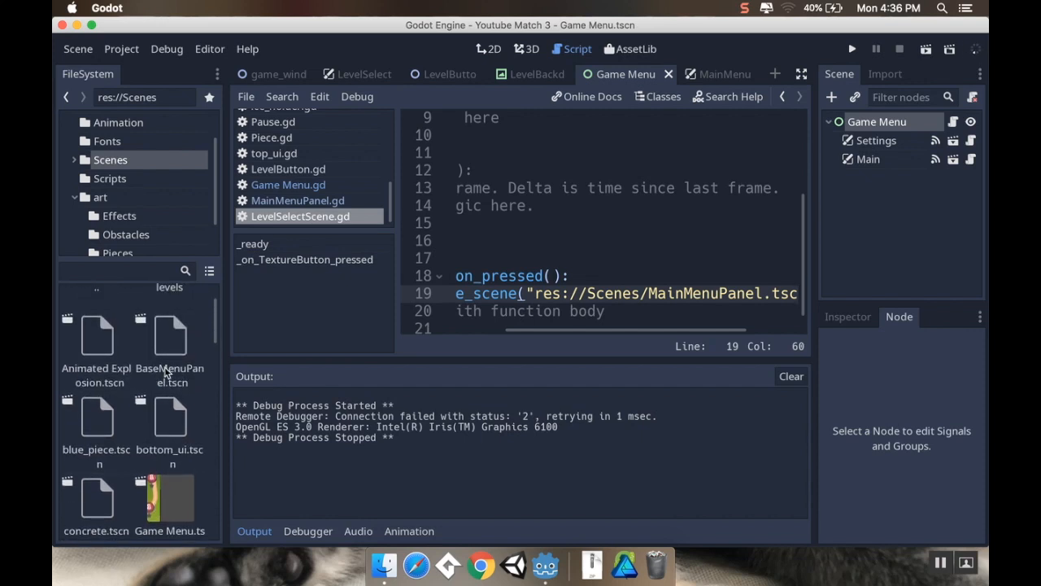
pyautogui.scroll(-3)
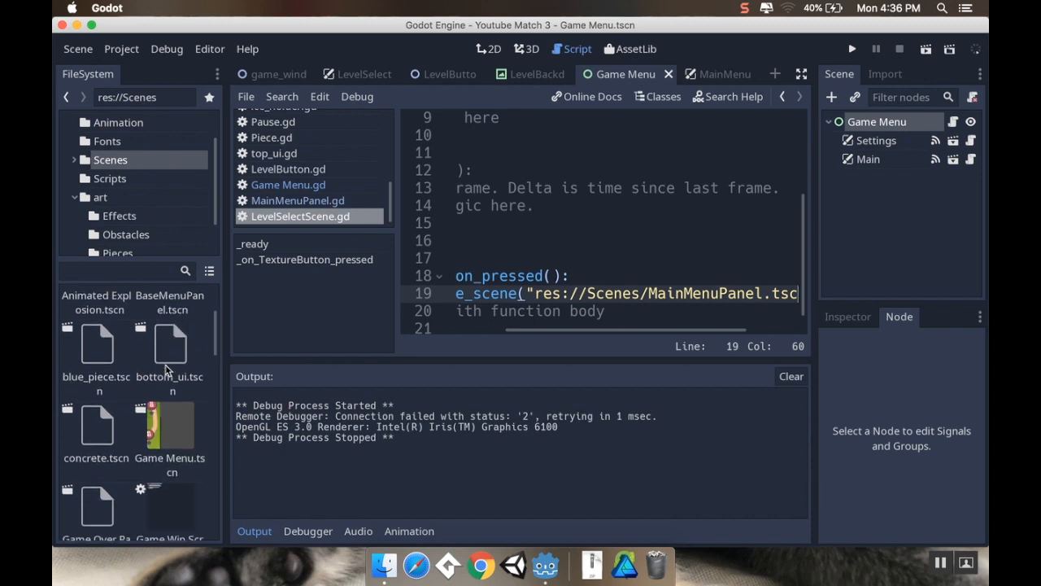
pyautogui.scroll(-3)
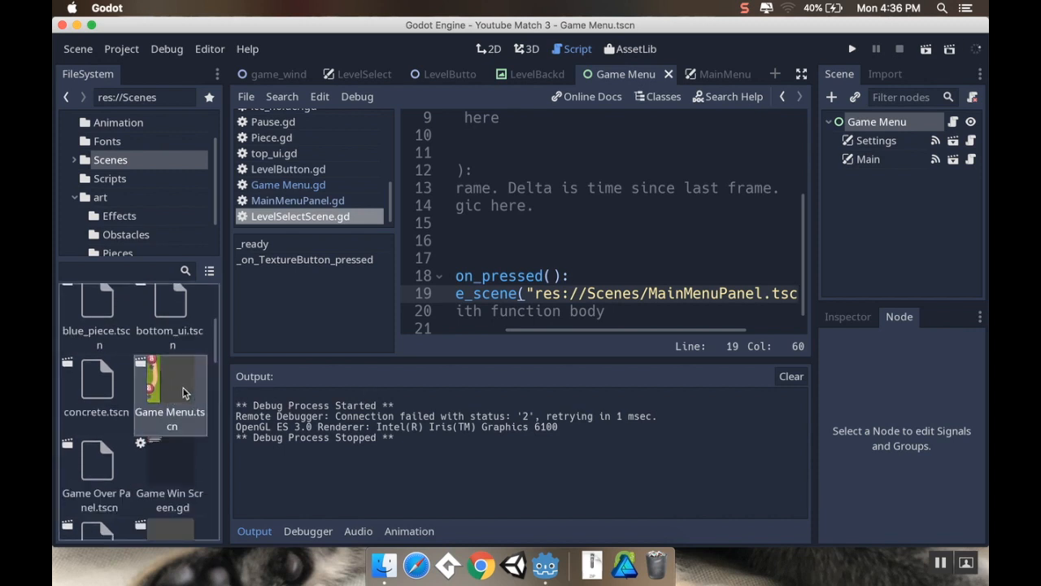
pyautogui.moveTo(722, 298)
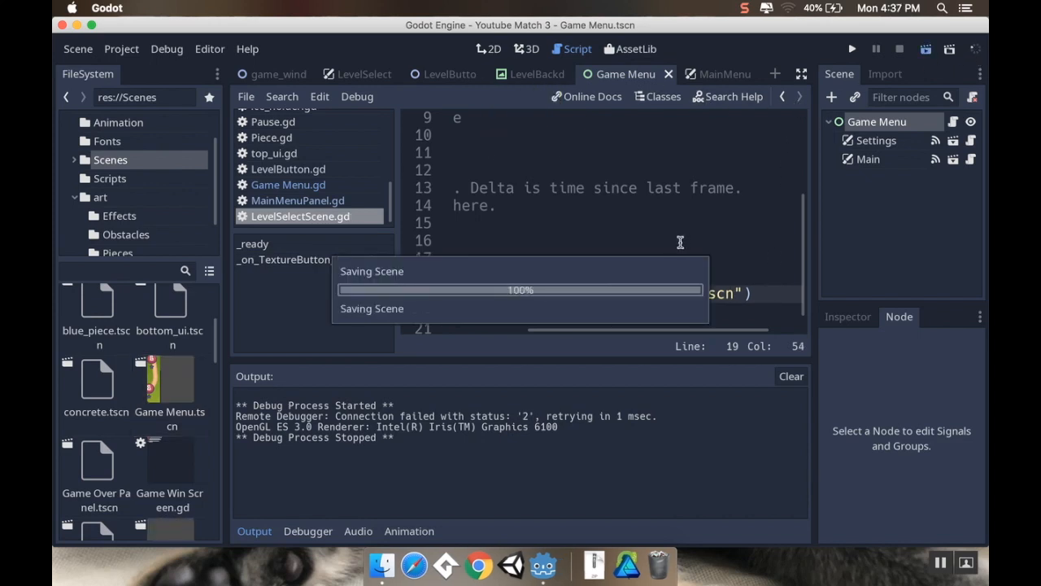
# - Run the game through title, level select, settings, level 1 and pause, then quit
pyautogui.click(849, 46)
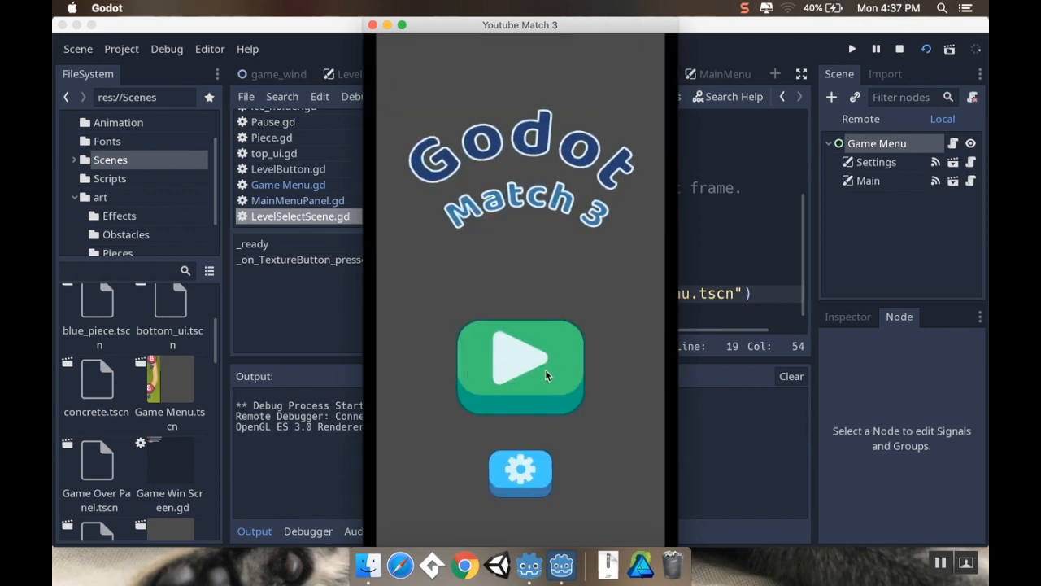
pyautogui.click(520, 368)
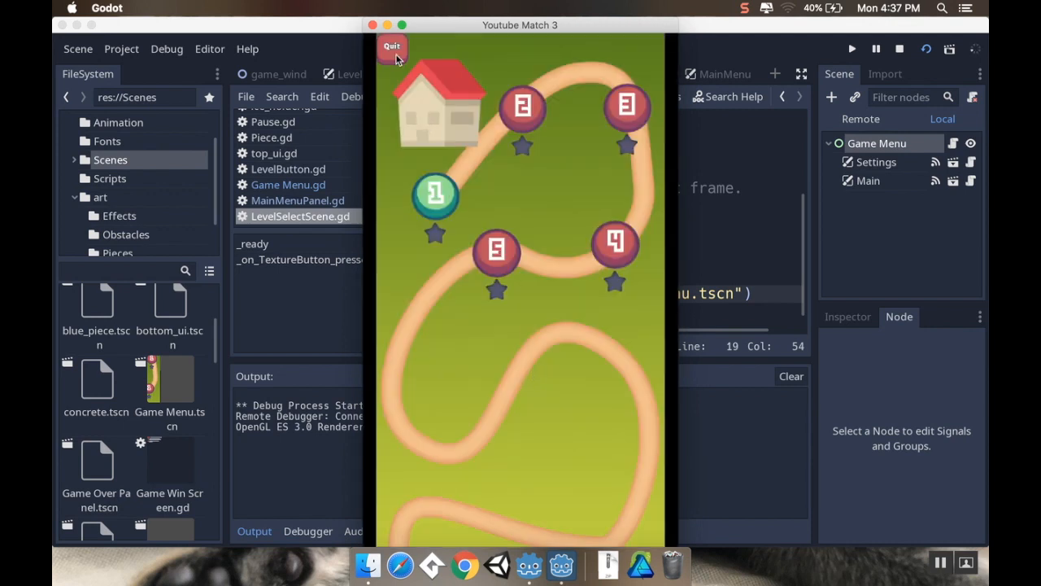
pyautogui.moveTo(381, 29)
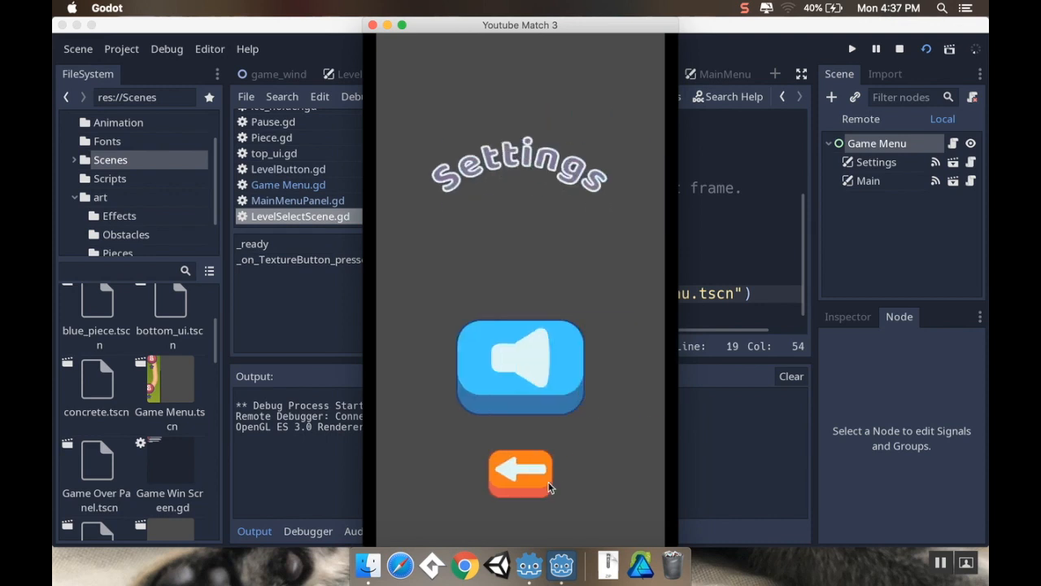
pyautogui.click(521, 473)
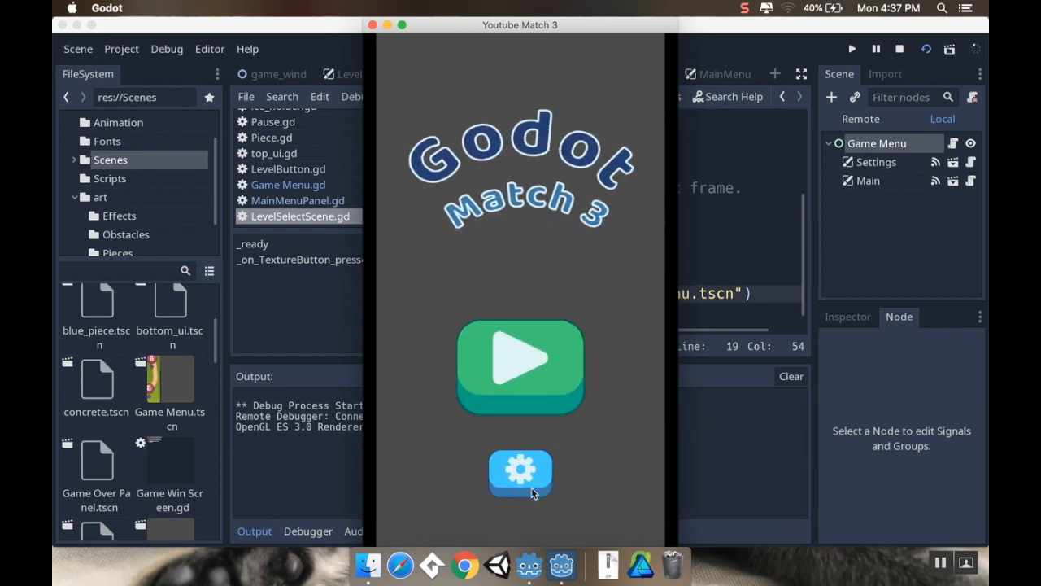
pyautogui.click(520, 368)
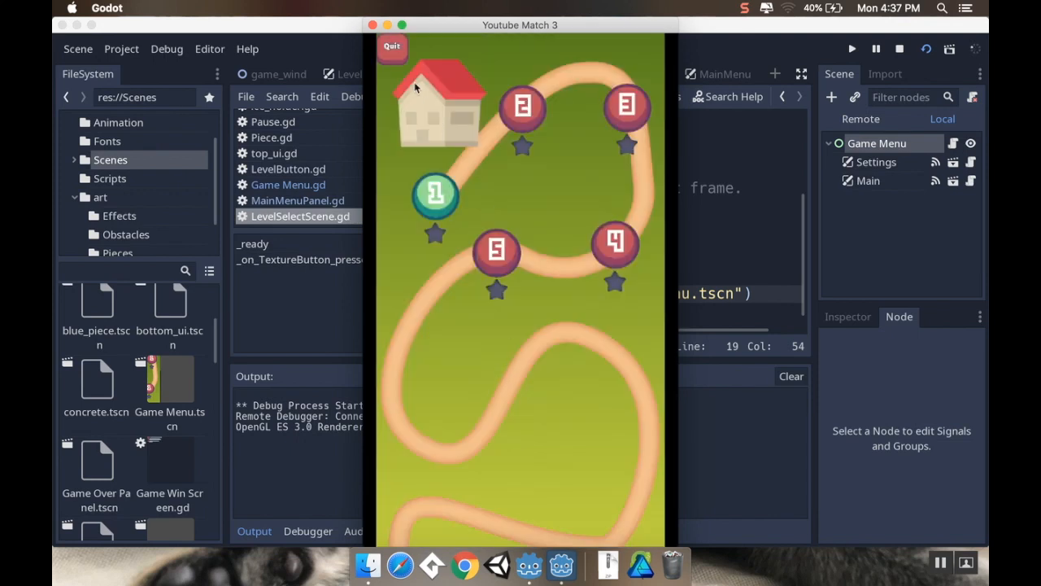
pyautogui.click(435, 195)
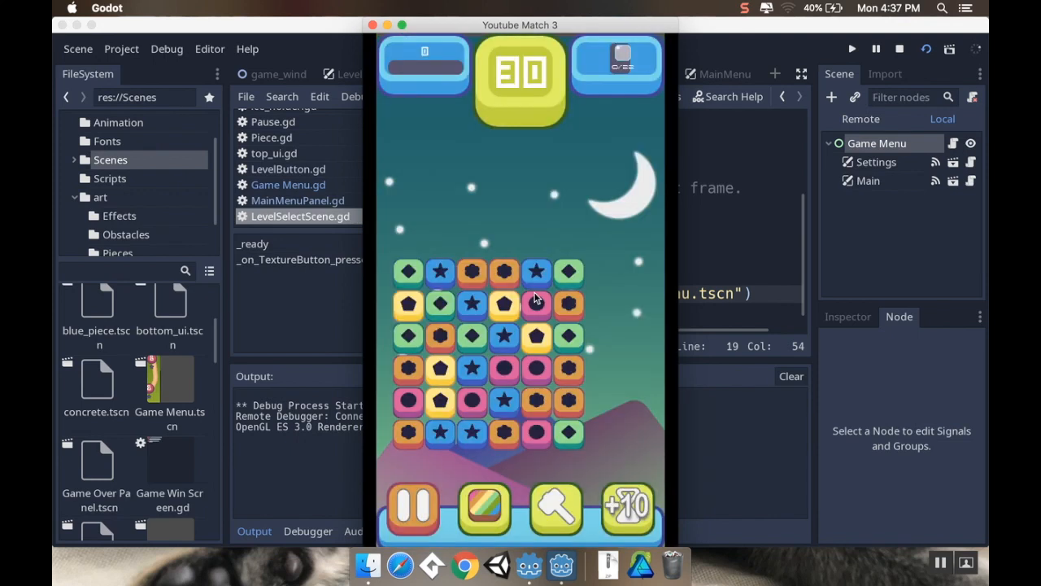
pyautogui.click(410, 509)
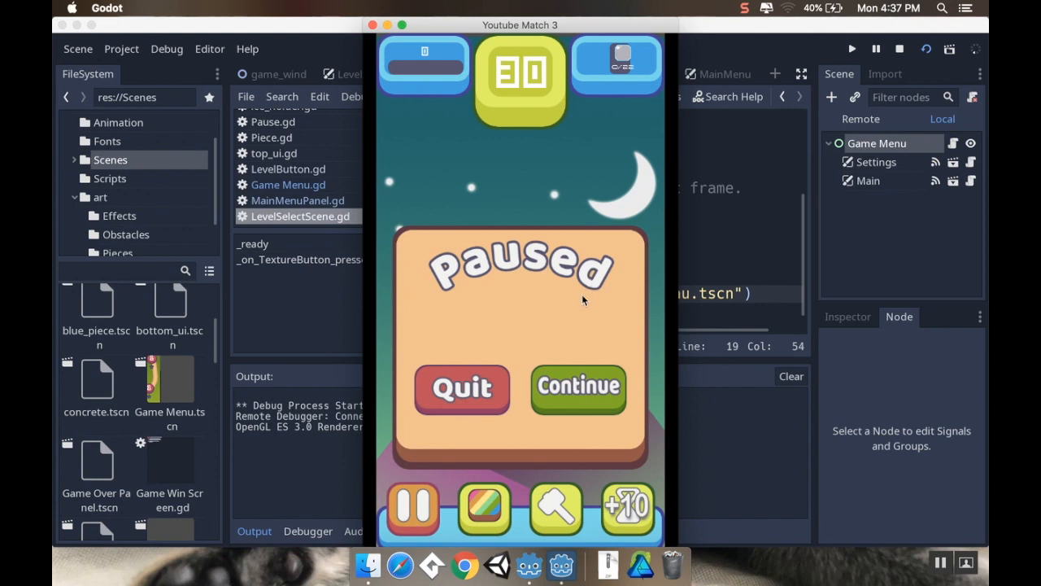
pyautogui.click(889, 47)
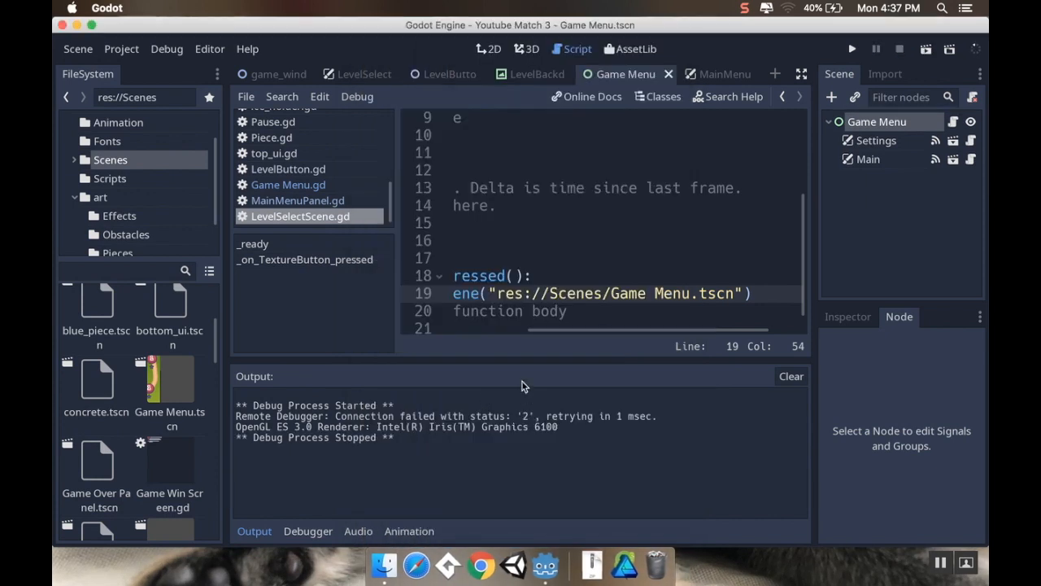
pyautogui.moveTo(601, 220)
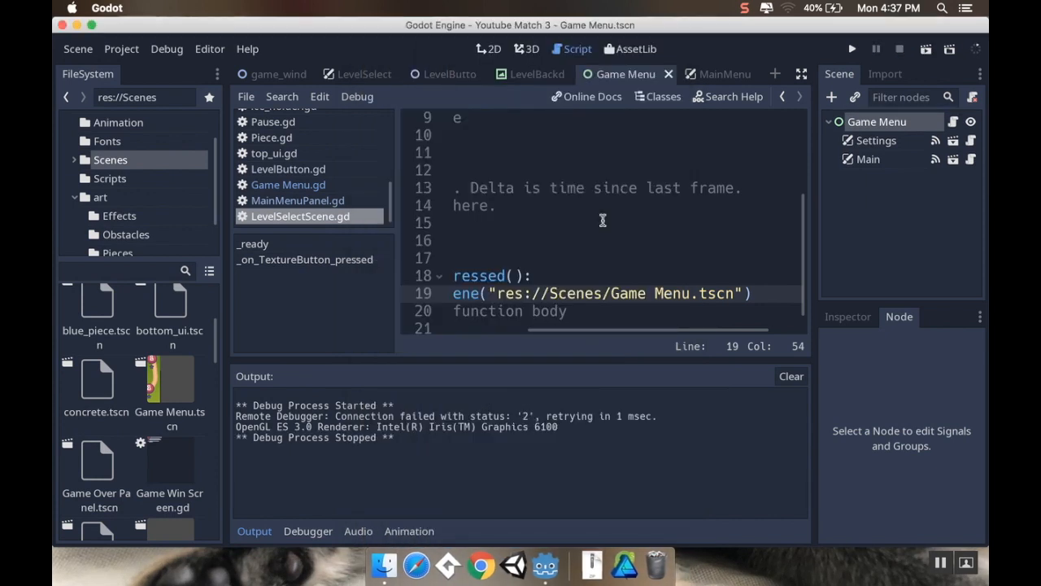